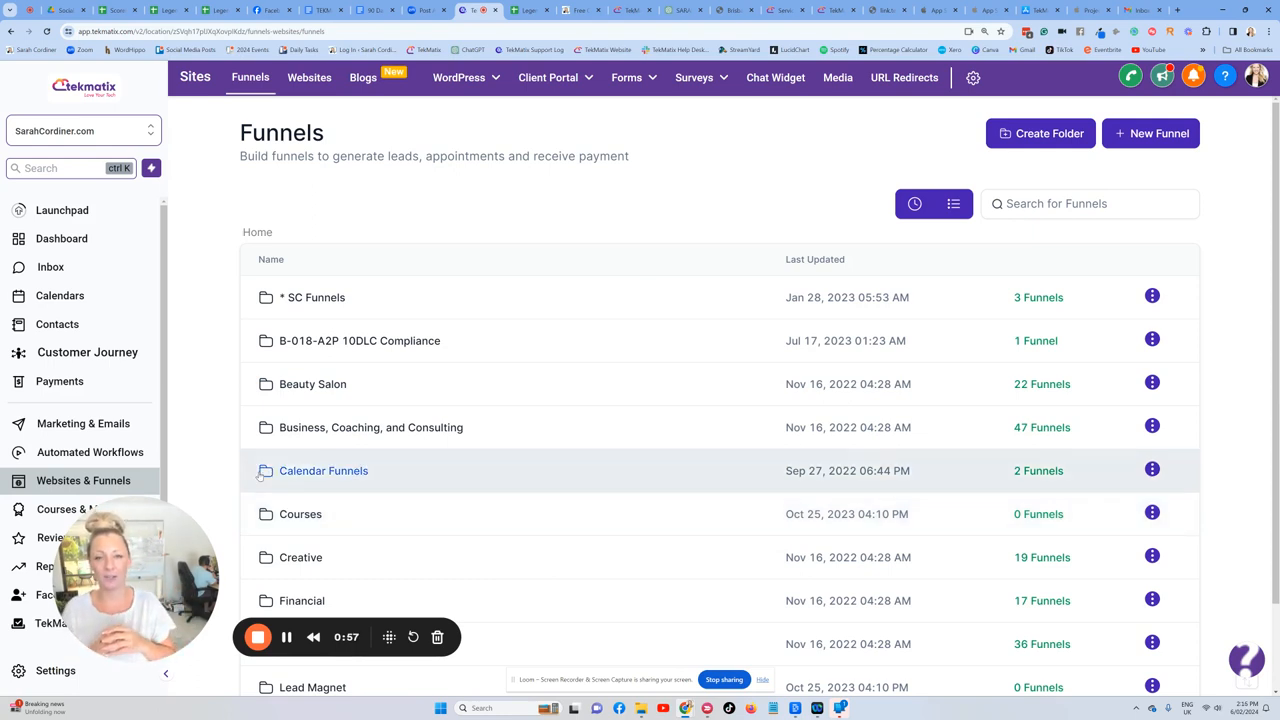
# - From Sites > Forms, add a new blank form (Form 99) in the form builder
pyautogui.click(626, 76)
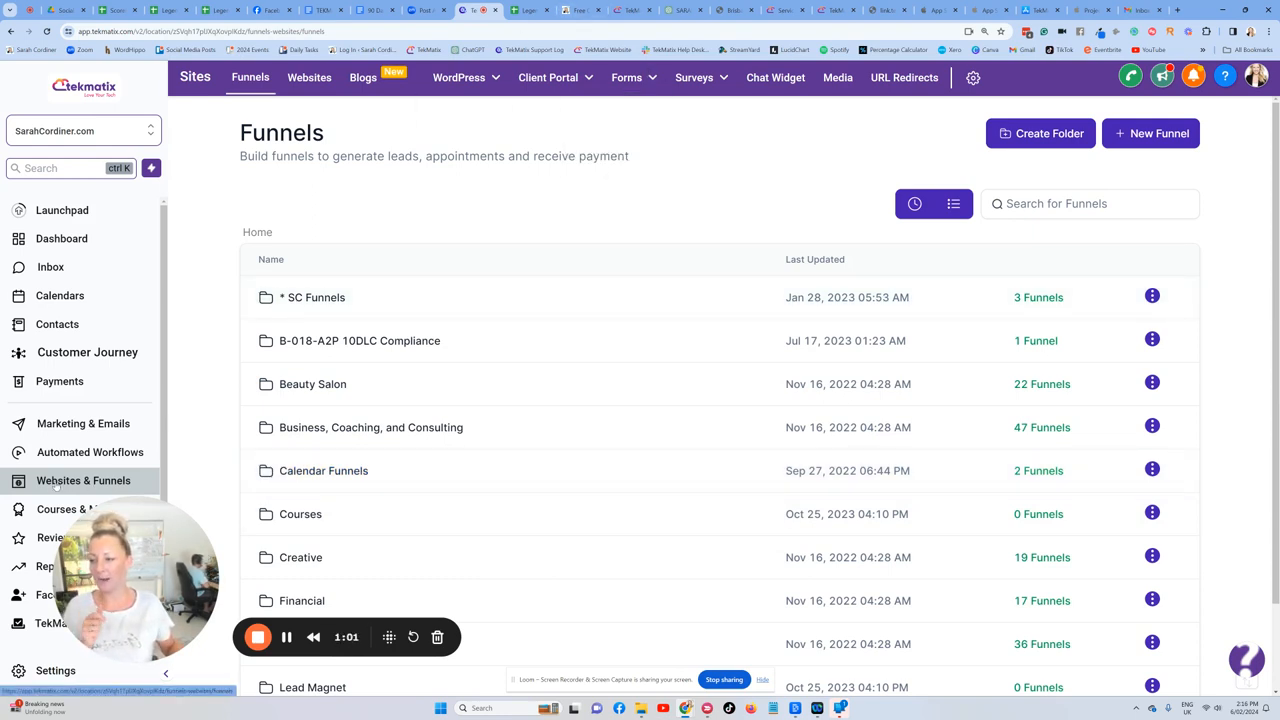
pyautogui.click(628, 76)
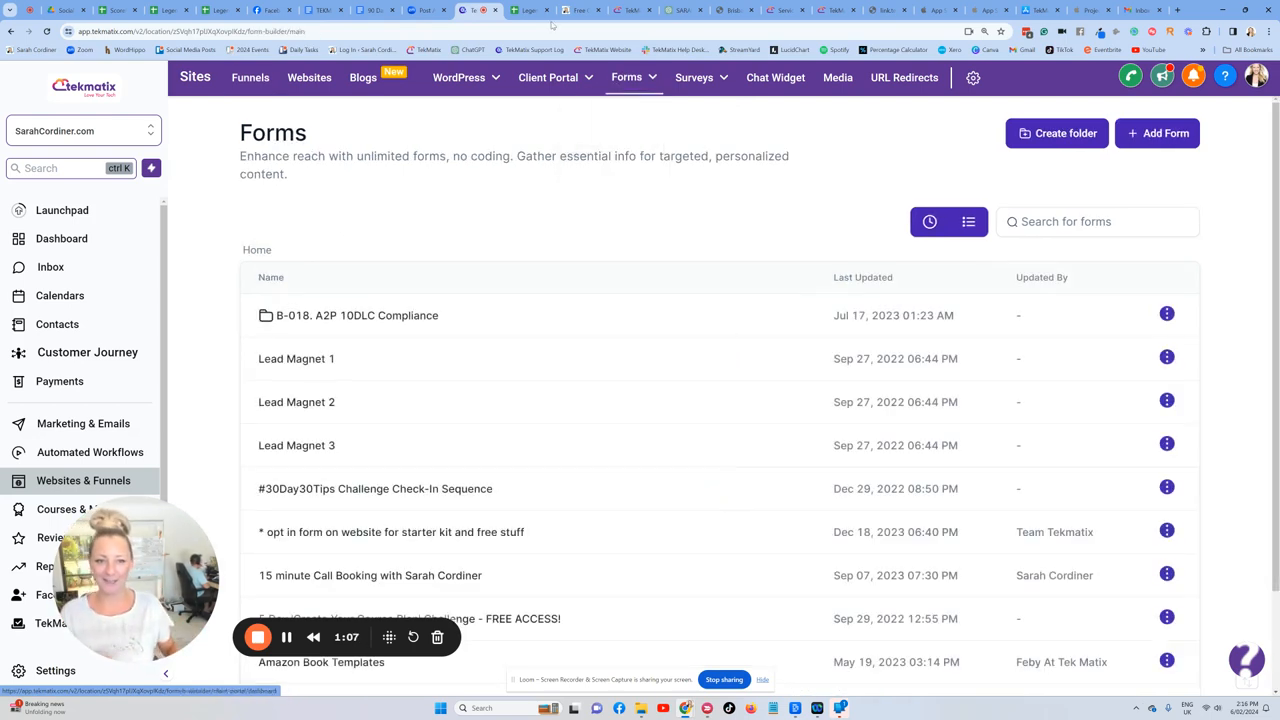
pyautogui.click(1156, 132)
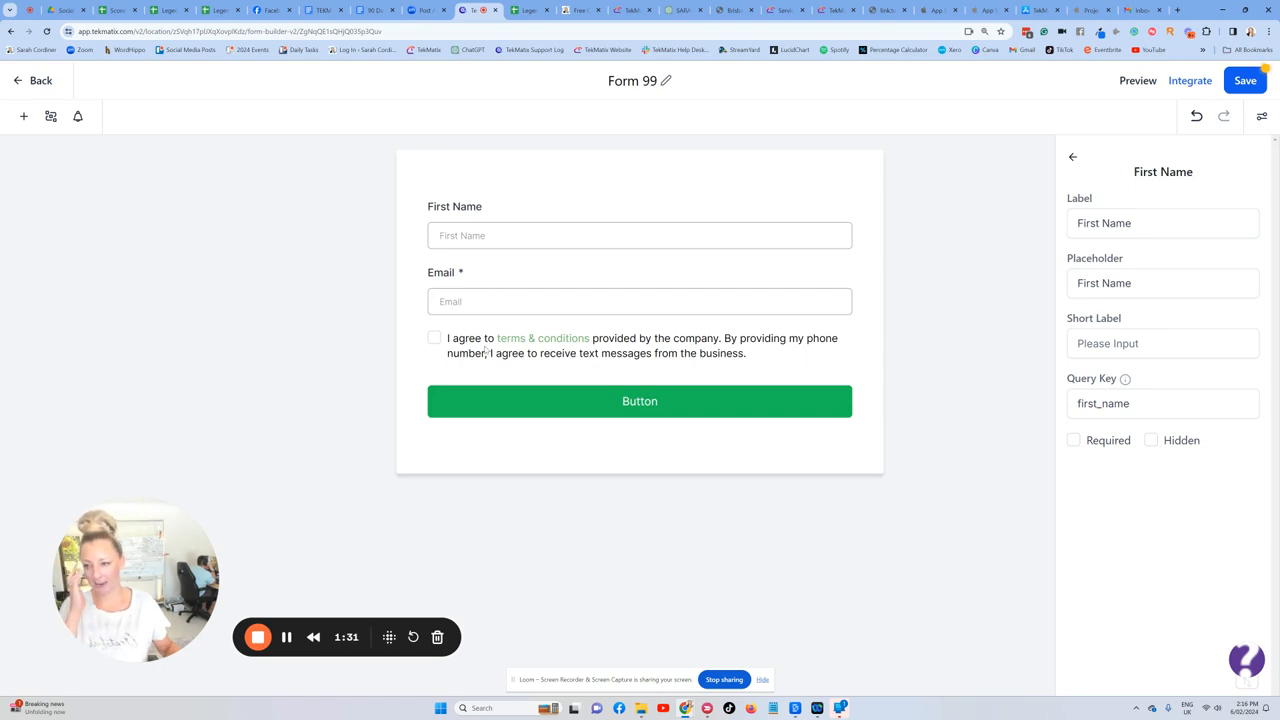
# - Reword the consent checkbox to 'I agree to receive communication from Sarah Cordiner'
pyautogui.click(640, 344)
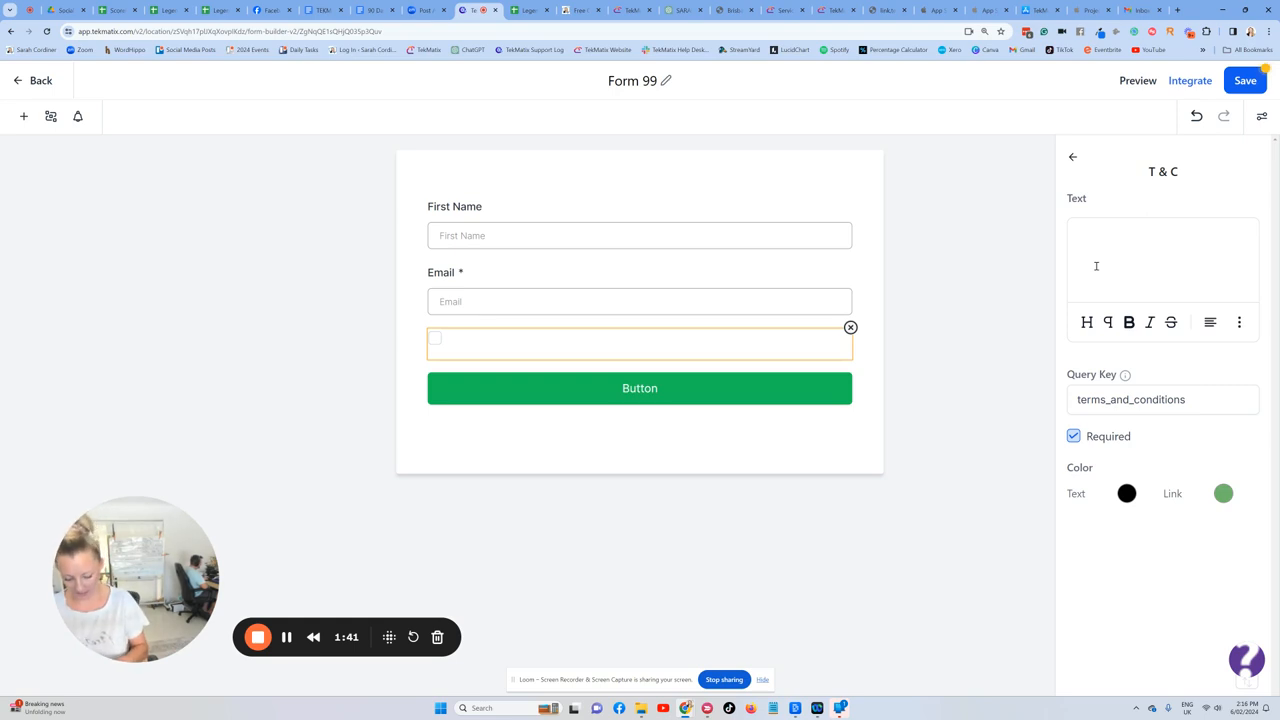
pyautogui.write('I agree to recei')
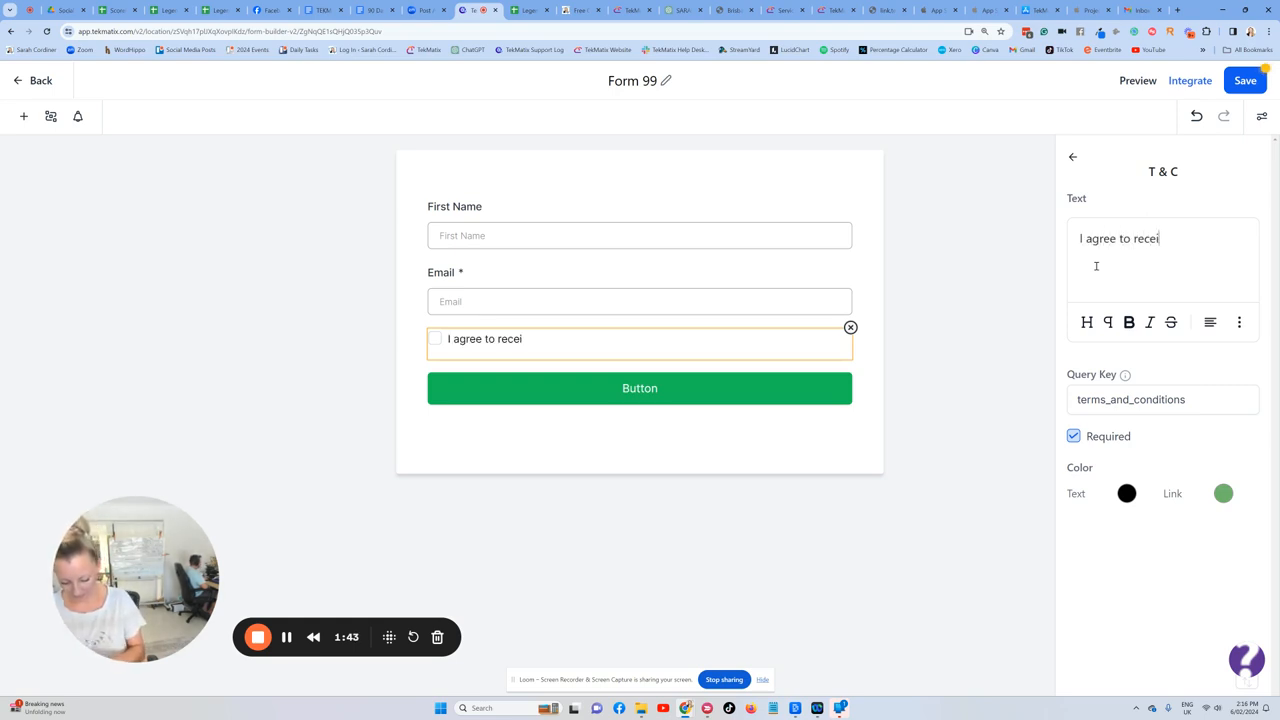
pyautogui.write('ve commujnication')
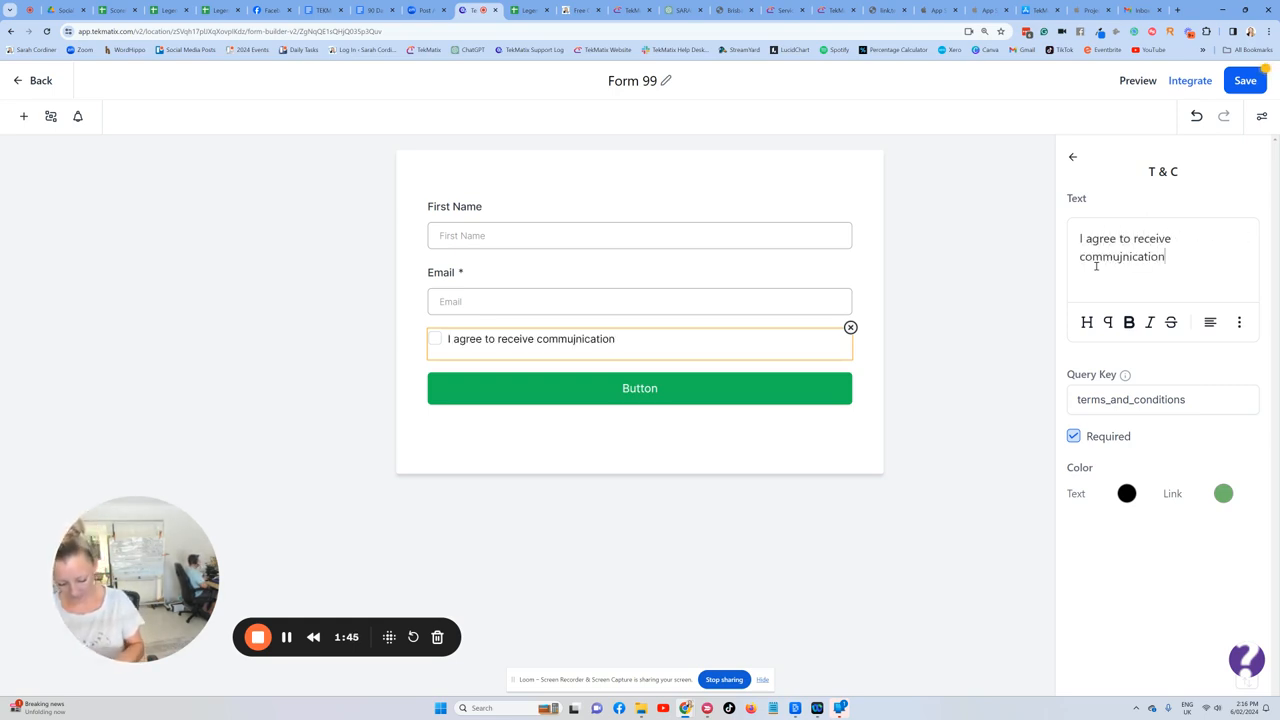
pyautogui.write('from Sarah Cordiner')
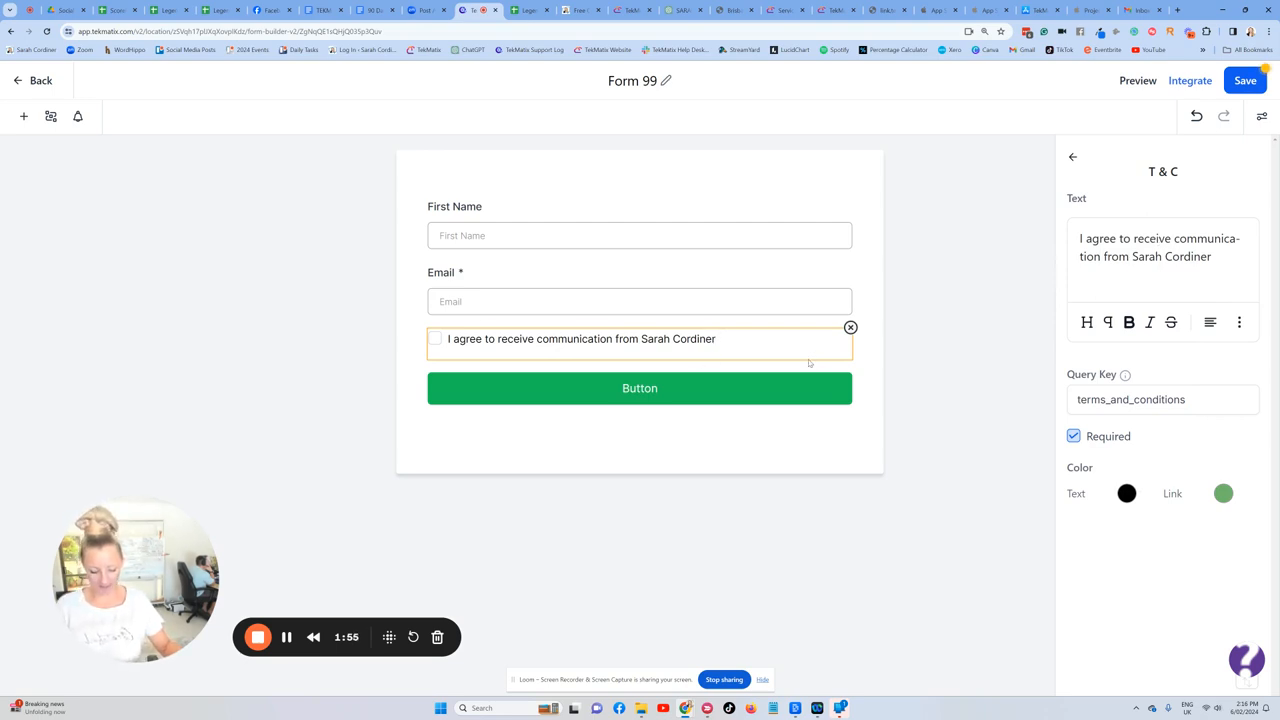
pyautogui.moveTo(704, 384)
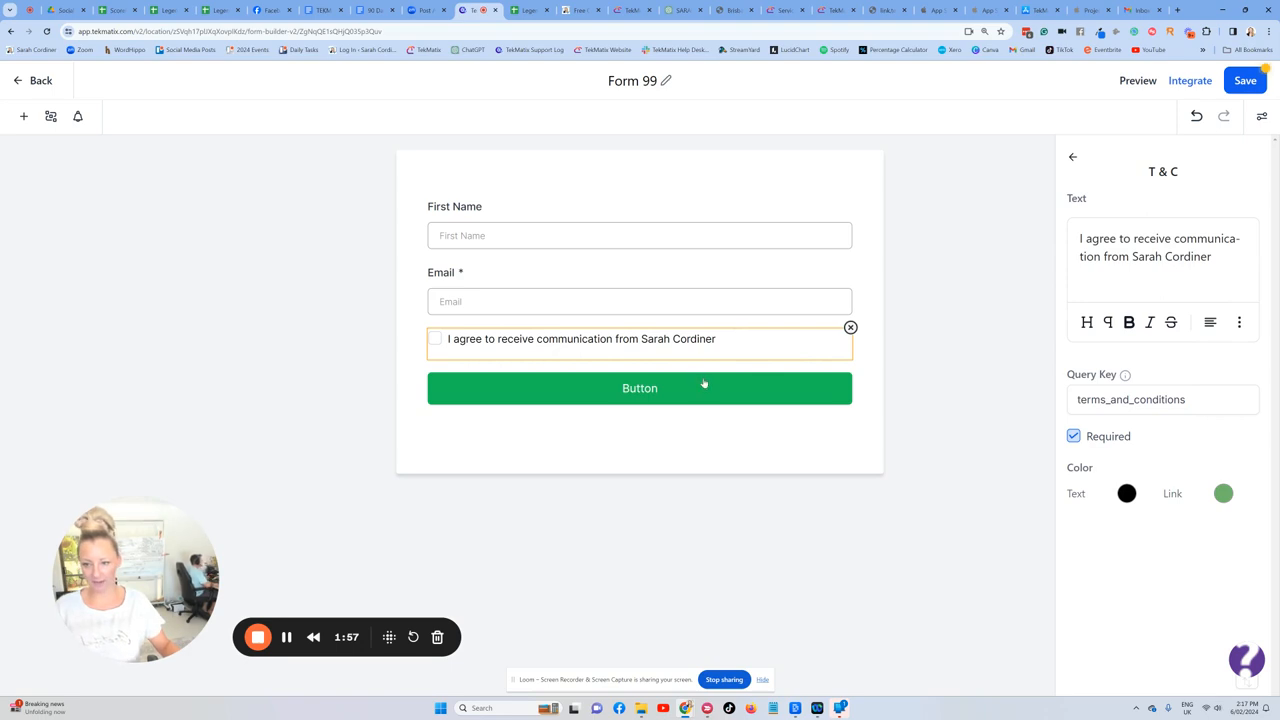
# - Set the submit button text to 'Get Slides FREE' with a magenta background colour
pyautogui.click(640, 388)
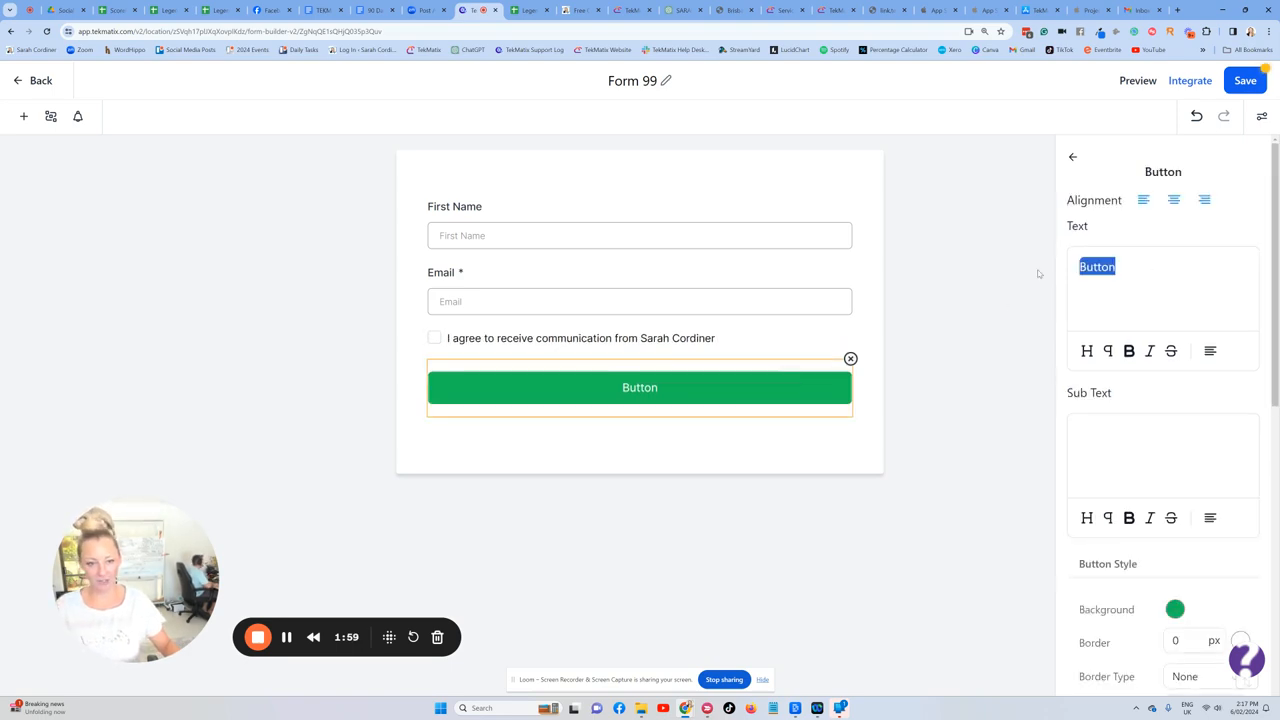
pyautogui.write('Get Sli')
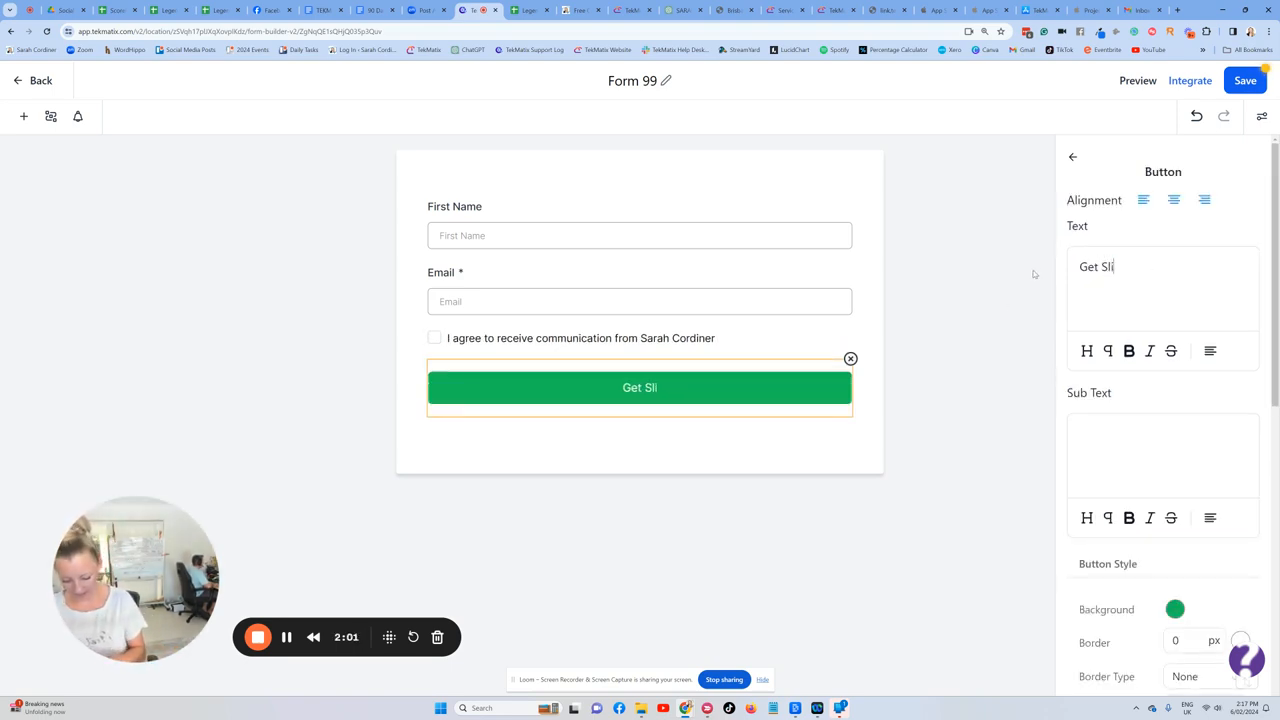
pyautogui.write('des FREE')
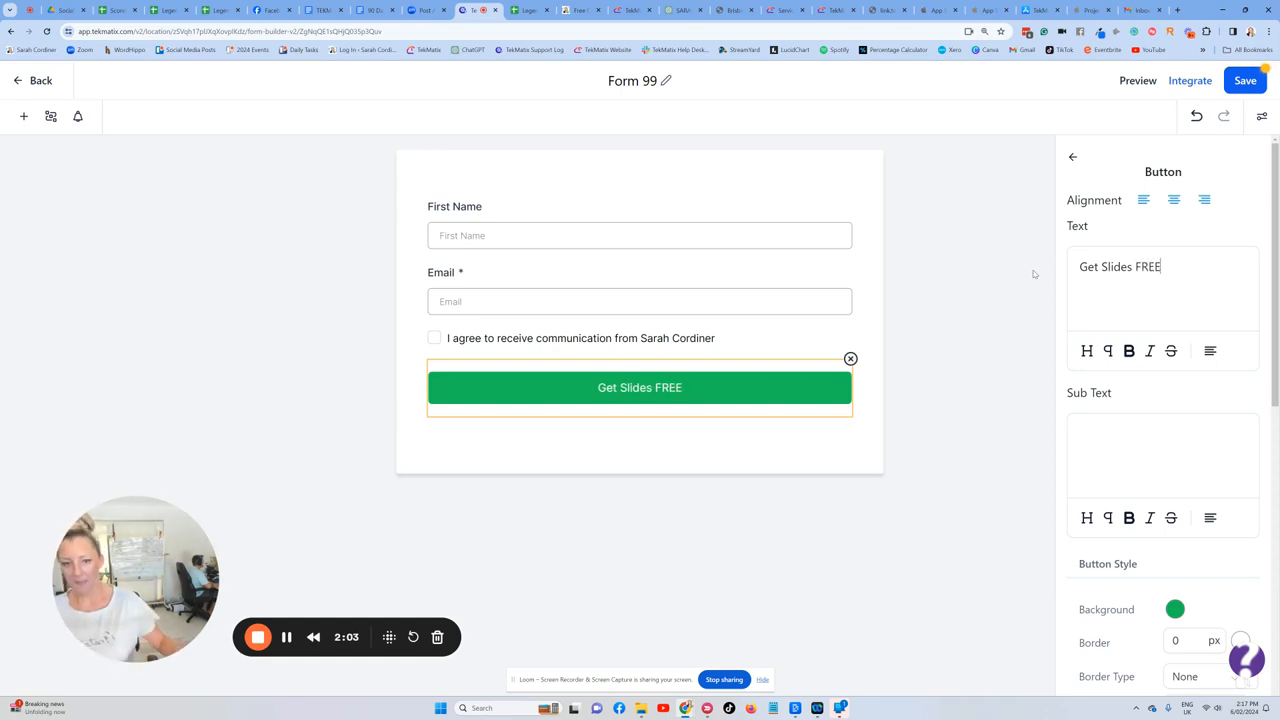
pyautogui.click(1176, 608)
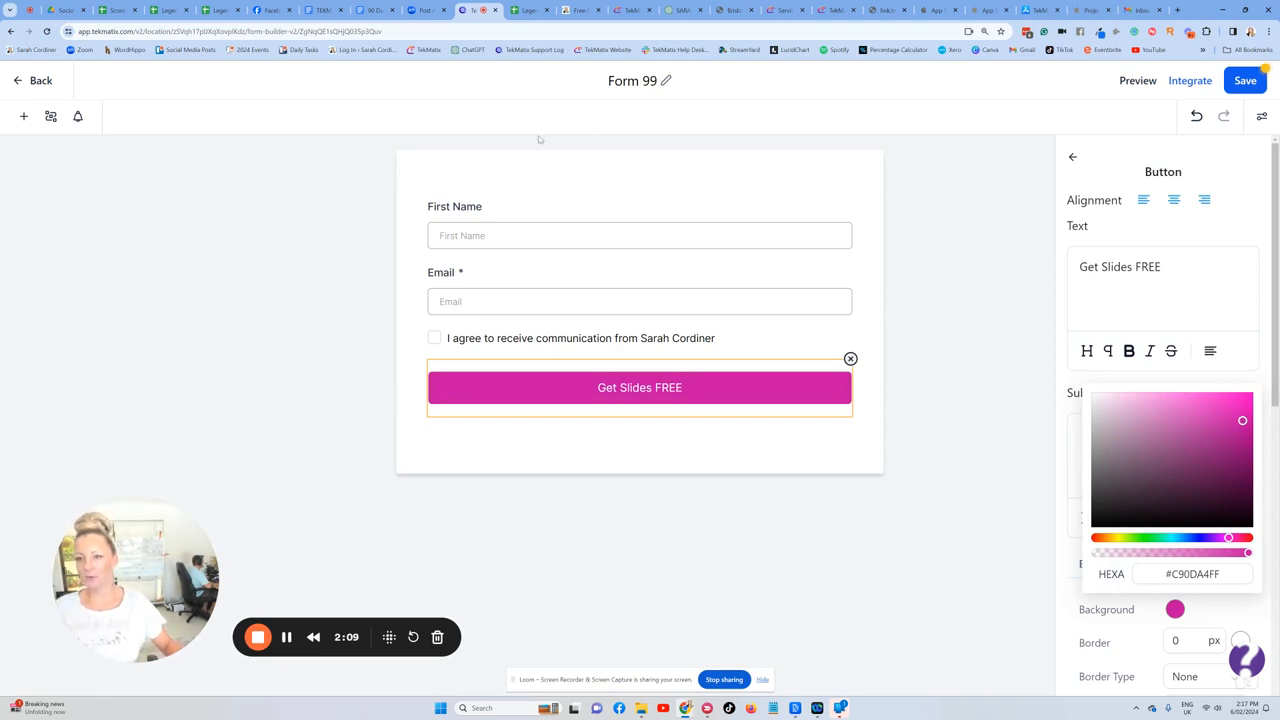
pyautogui.moveTo(24, 116)
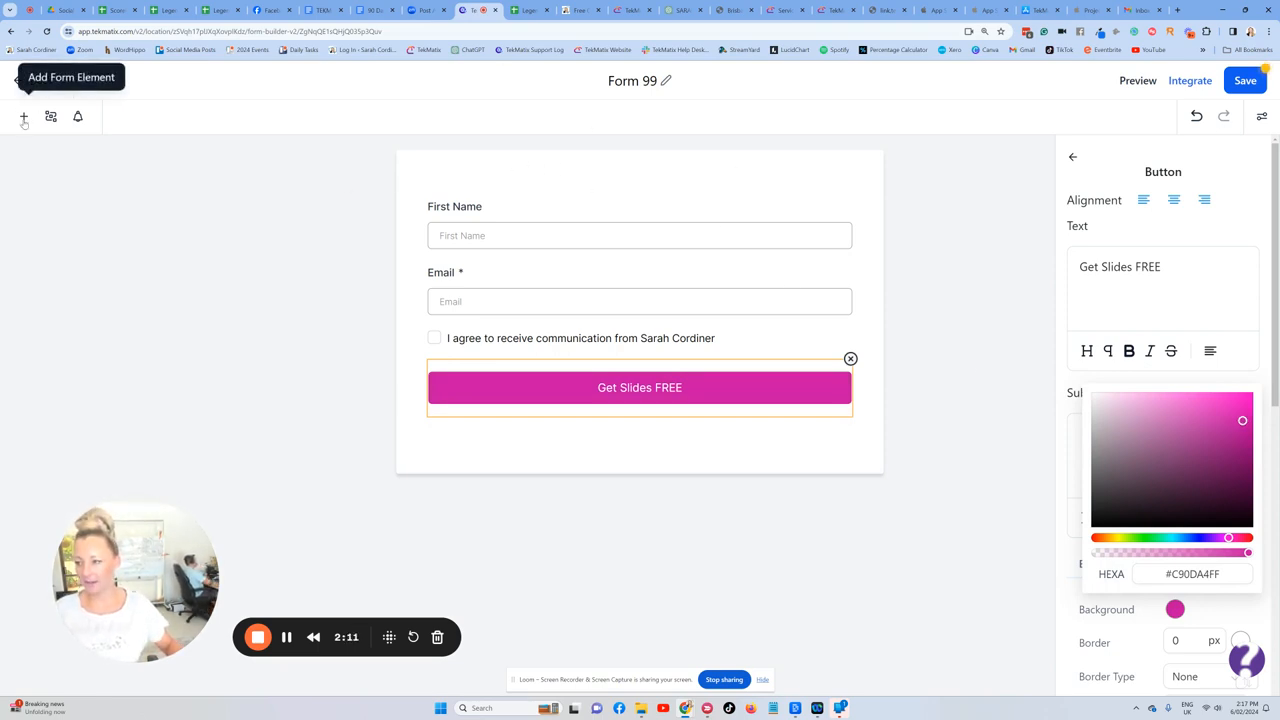
# - Add a Text heading element at the top of the form
pyautogui.click(24, 116)
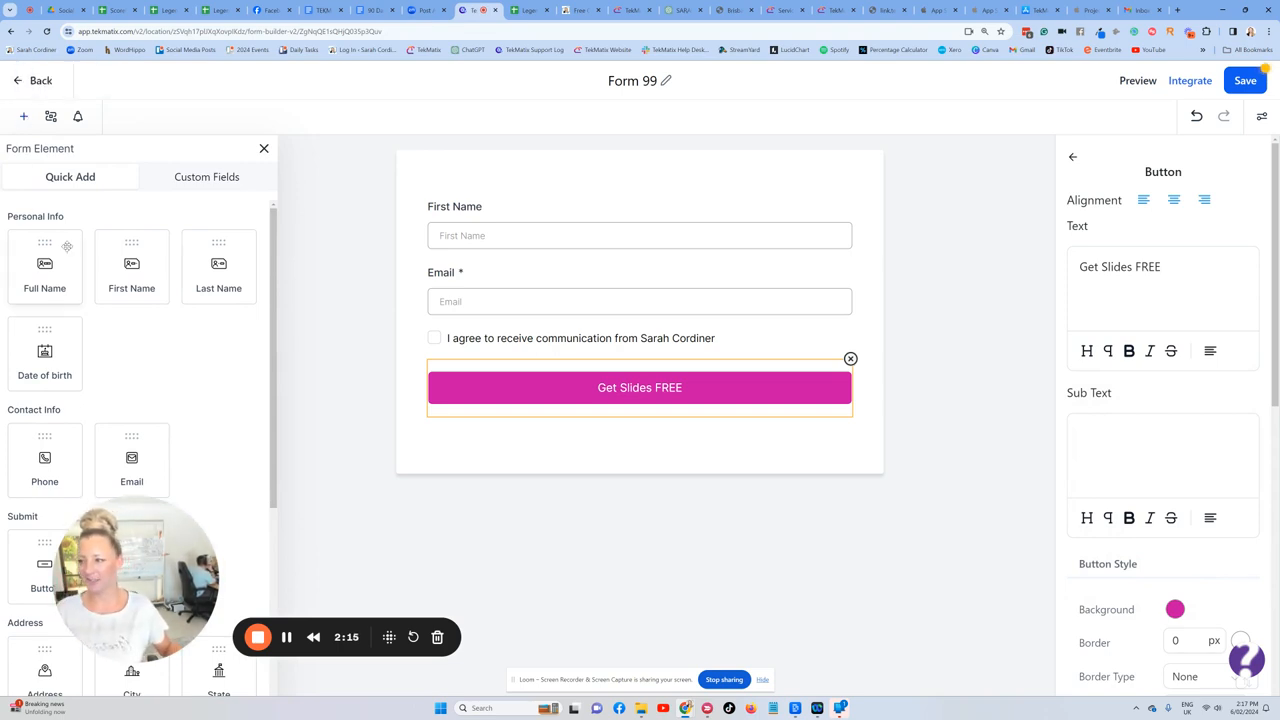
pyautogui.scroll(-3)
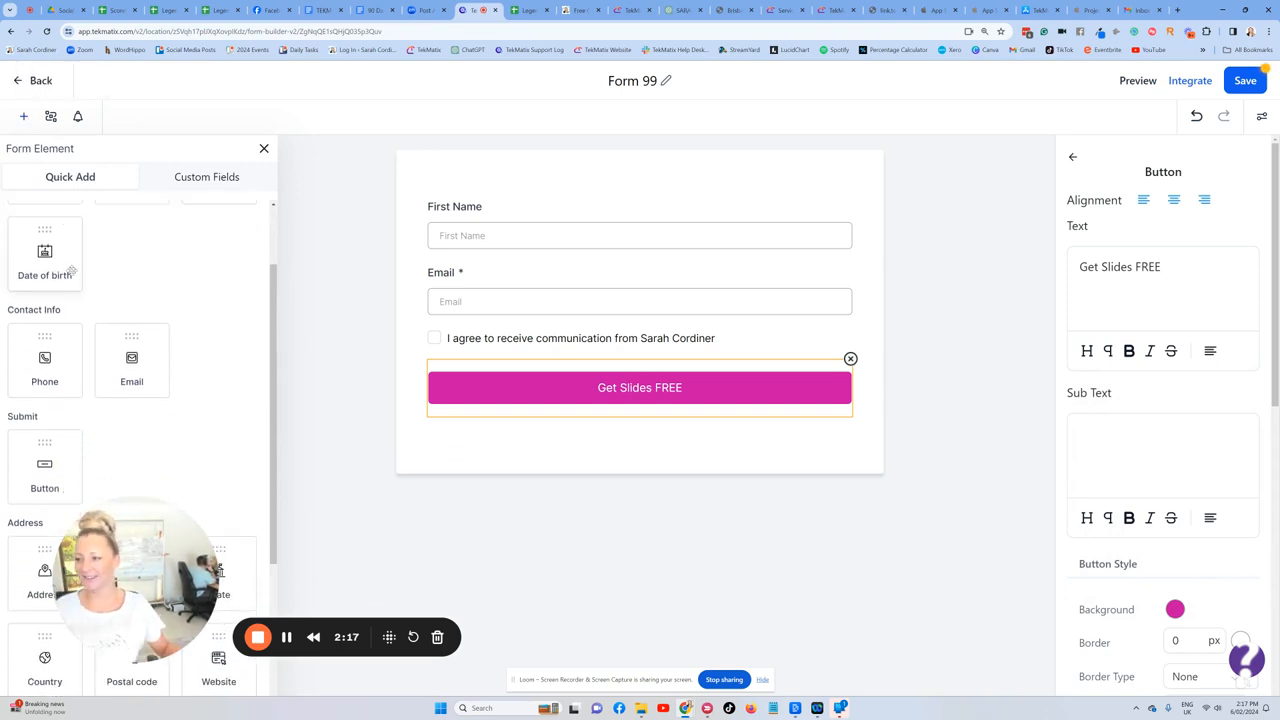
pyautogui.scroll(-3)
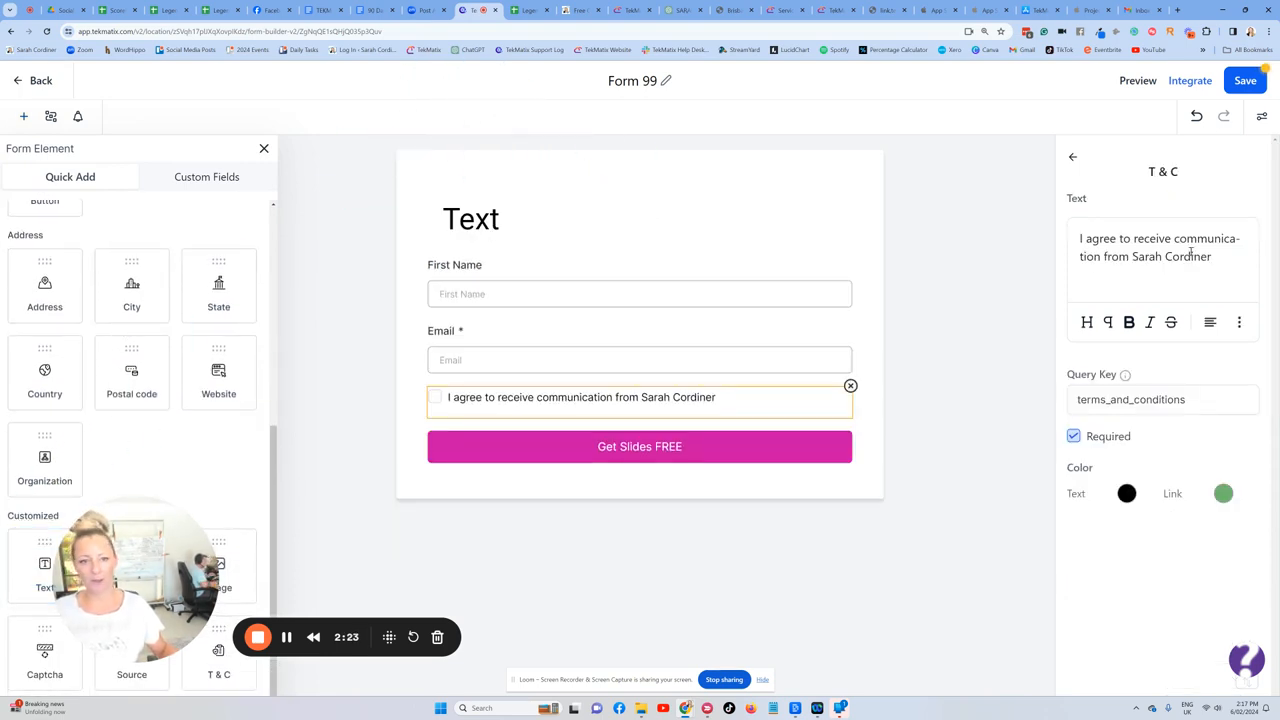
pyautogui.click(472, 218)
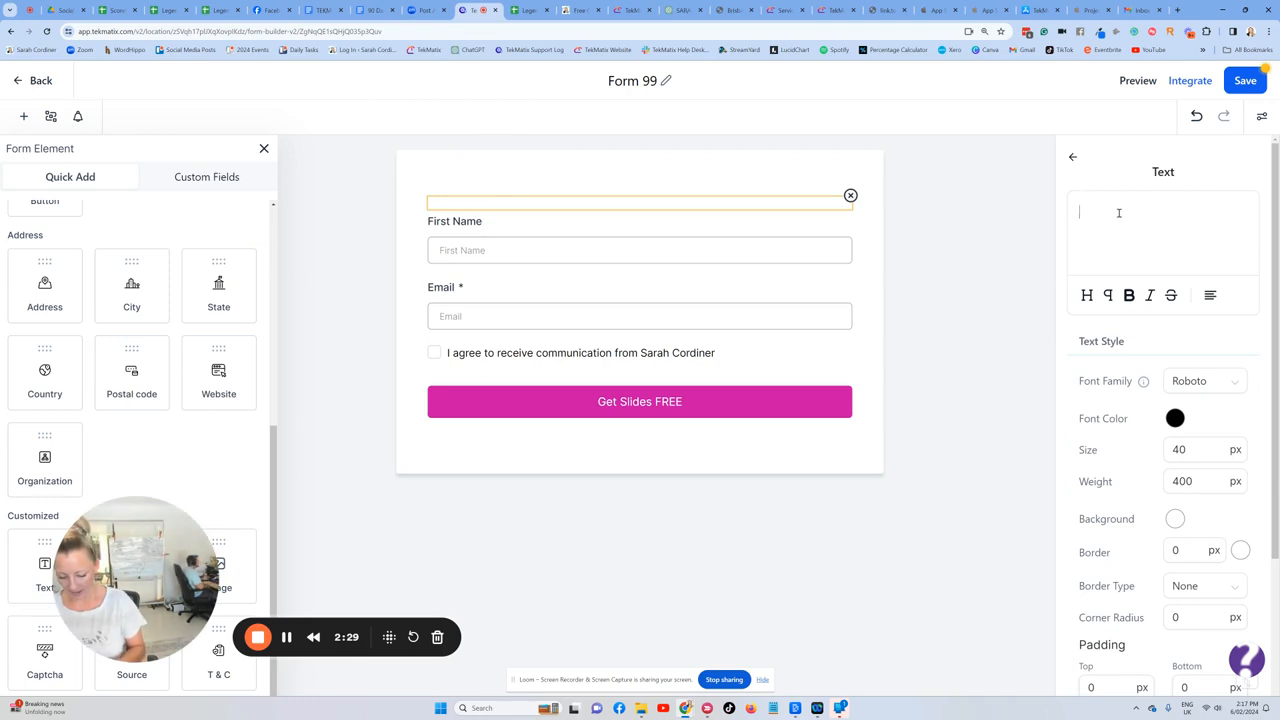
# - Write the heading 'Get The Workshop Slides FREE' and size it to 30 px
pyautogui.write('Get')
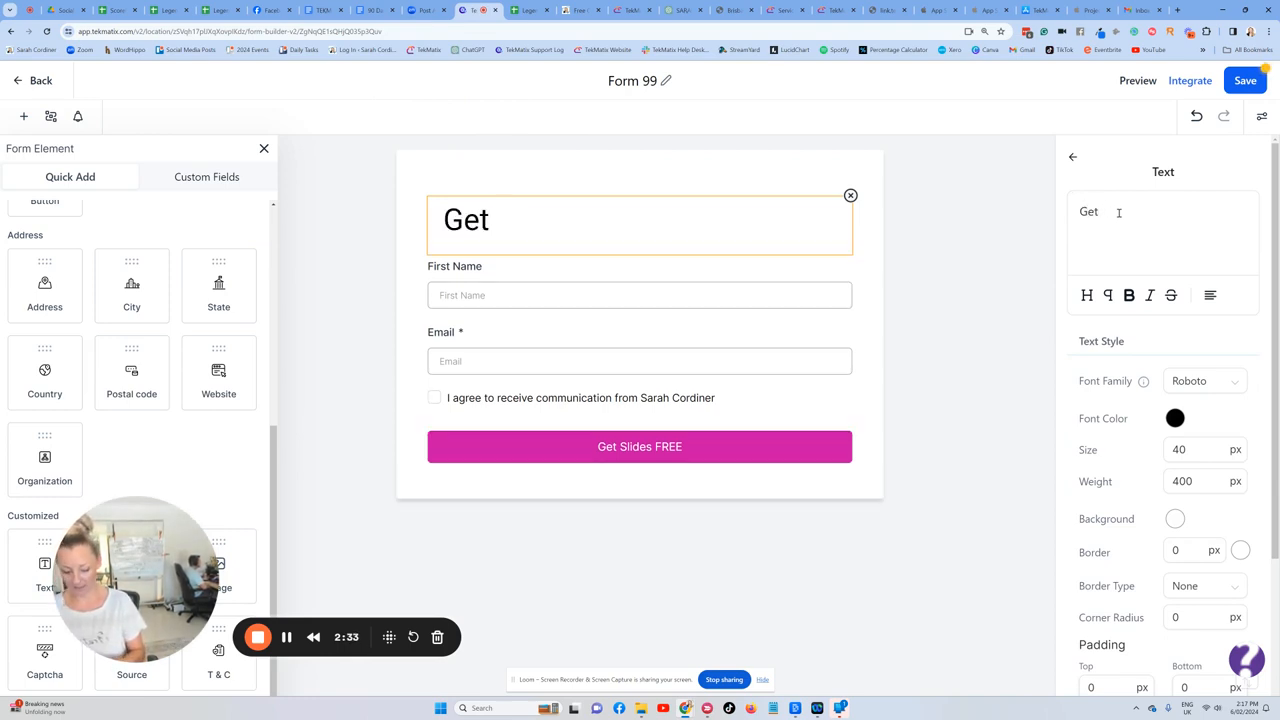
pyautogui.write('The Workshop')
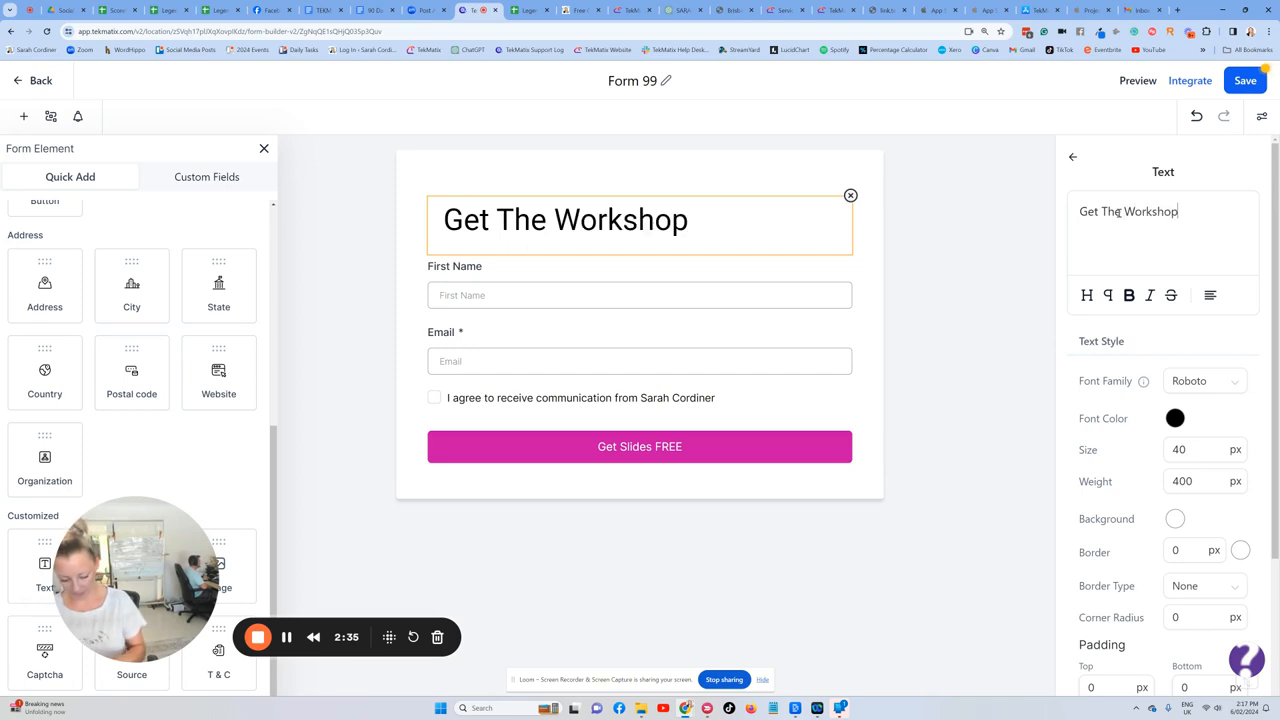
pyautogui.write('Slides FREE')
pyautogui.click(1206, 450)
pyautogui.write('3')
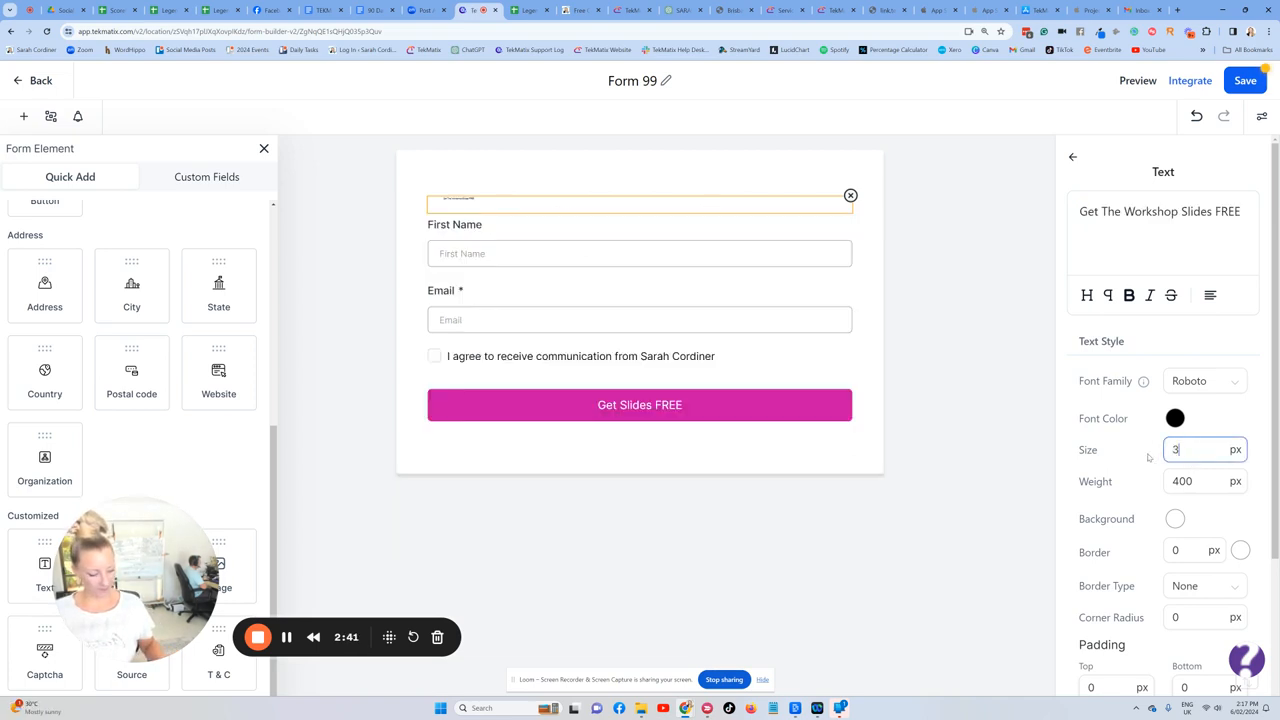
pyautogui.write('5')
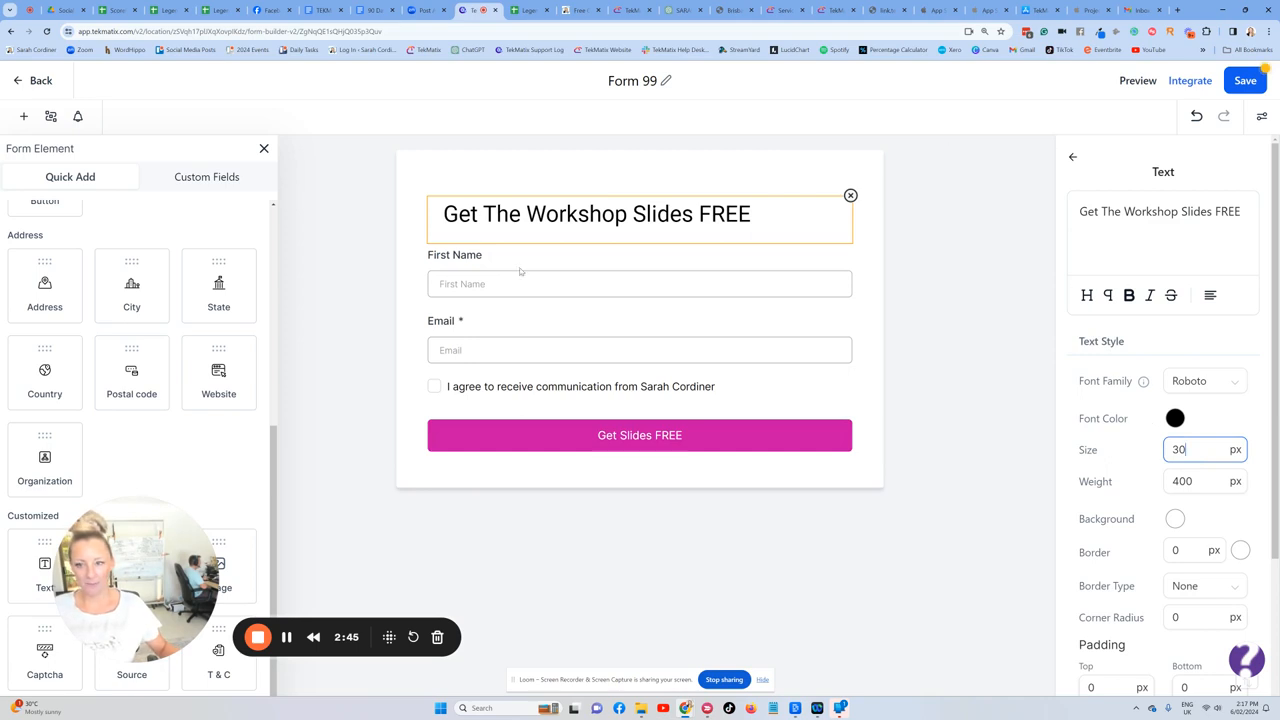
pyautogui.click(1244, 80)
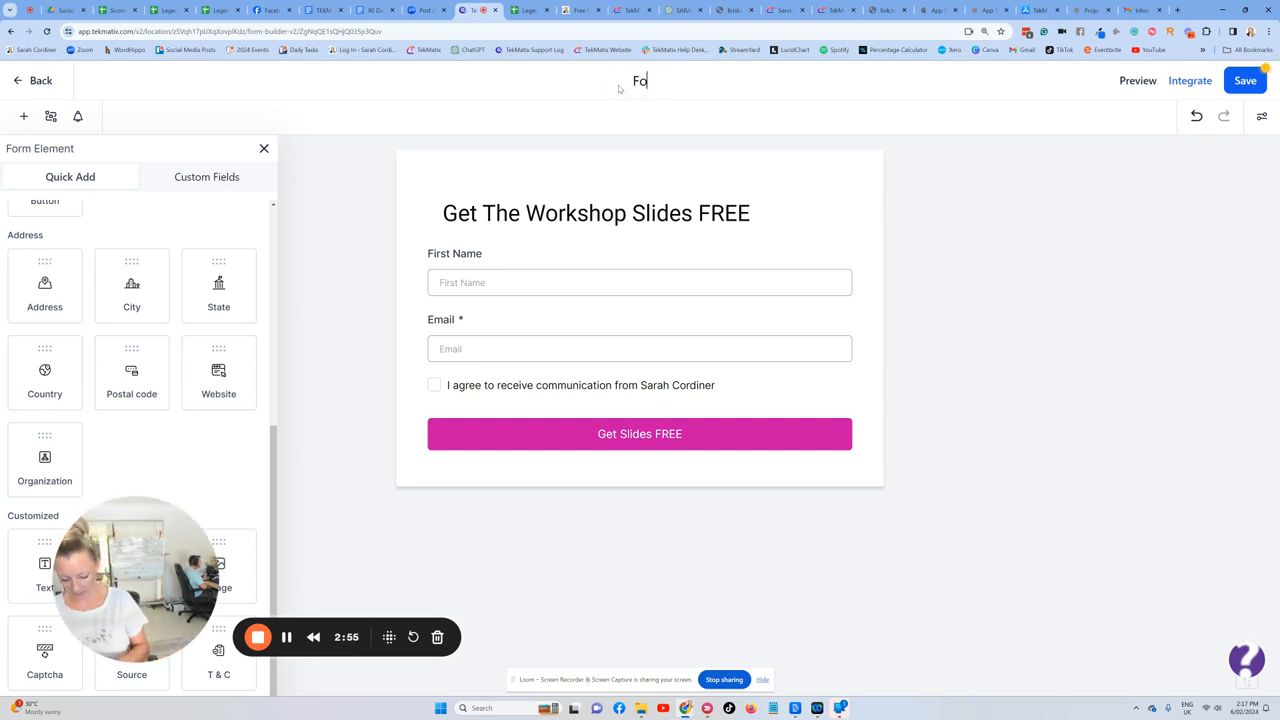
# - Name the form 'Get the workshop slides - Sarahs 10 ways to automate your businesss' and save it
pyautogui.write('Get the workshop slides')
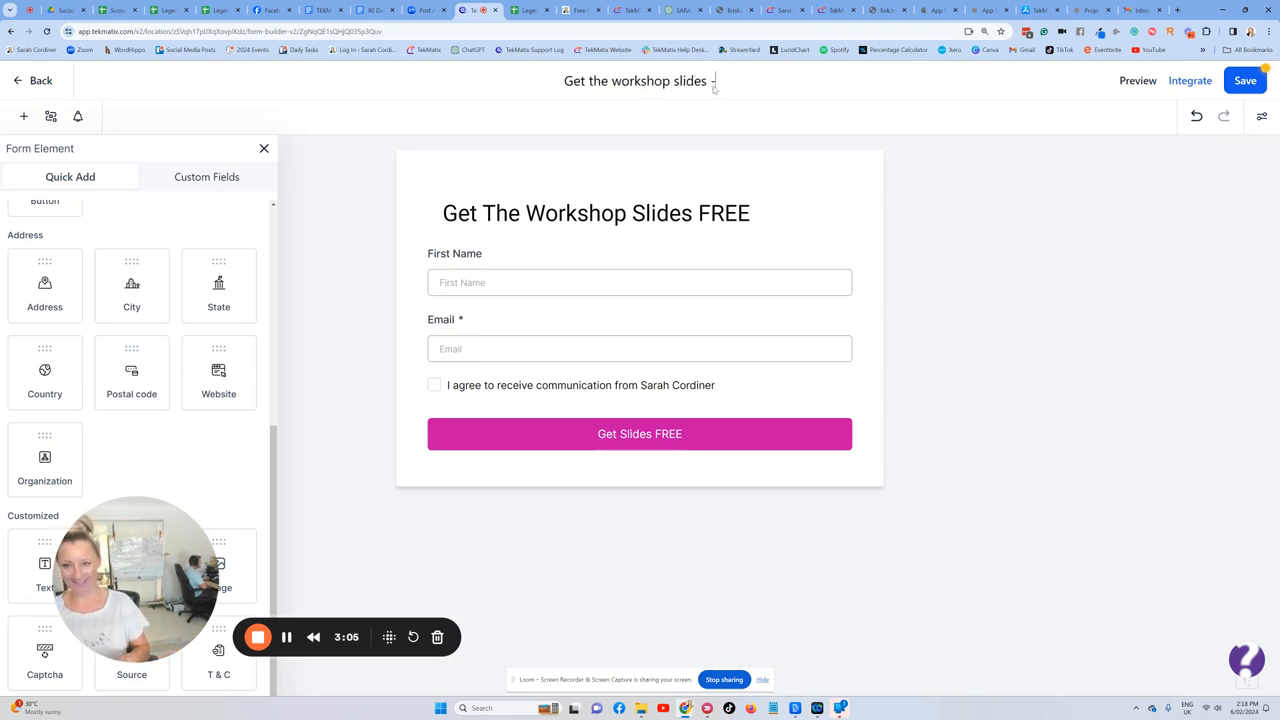
pyautogui.write('- Sarahs 10 ways to')
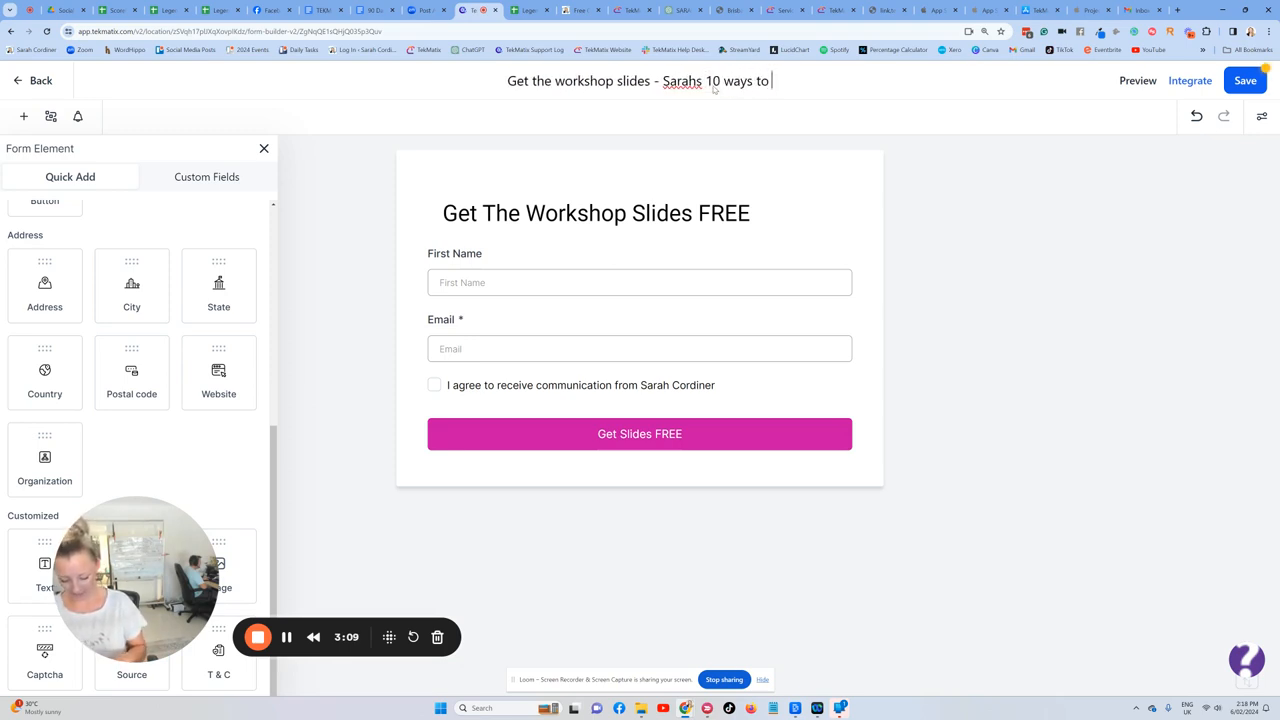
pyautogui.write('automate your busine')
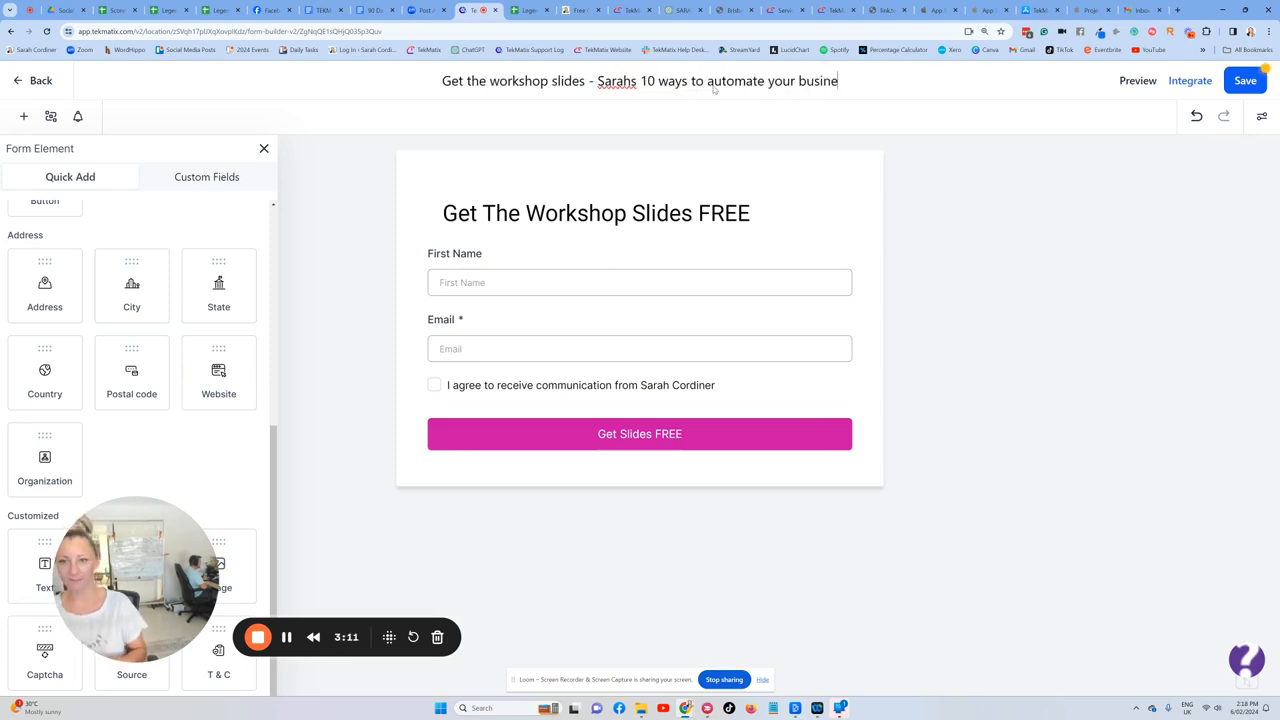
pyautogui.click(1244, 80)
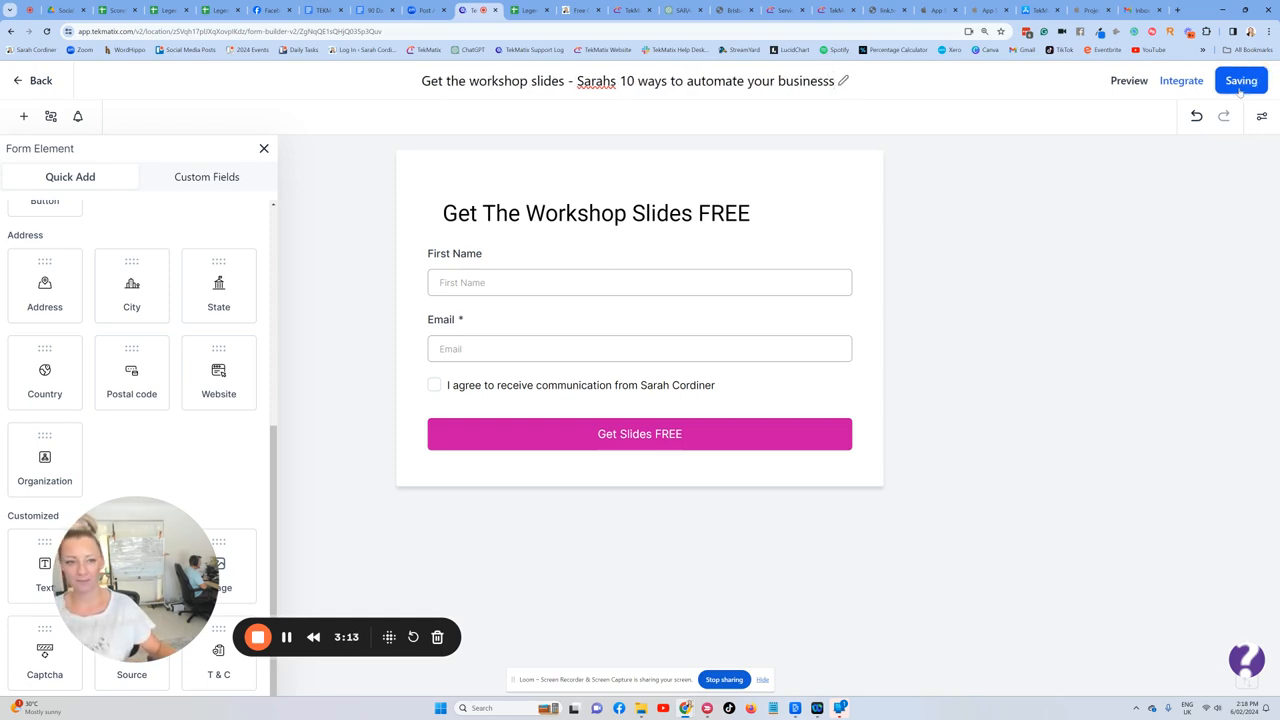
pyautogui.moveTo(1004, 72)
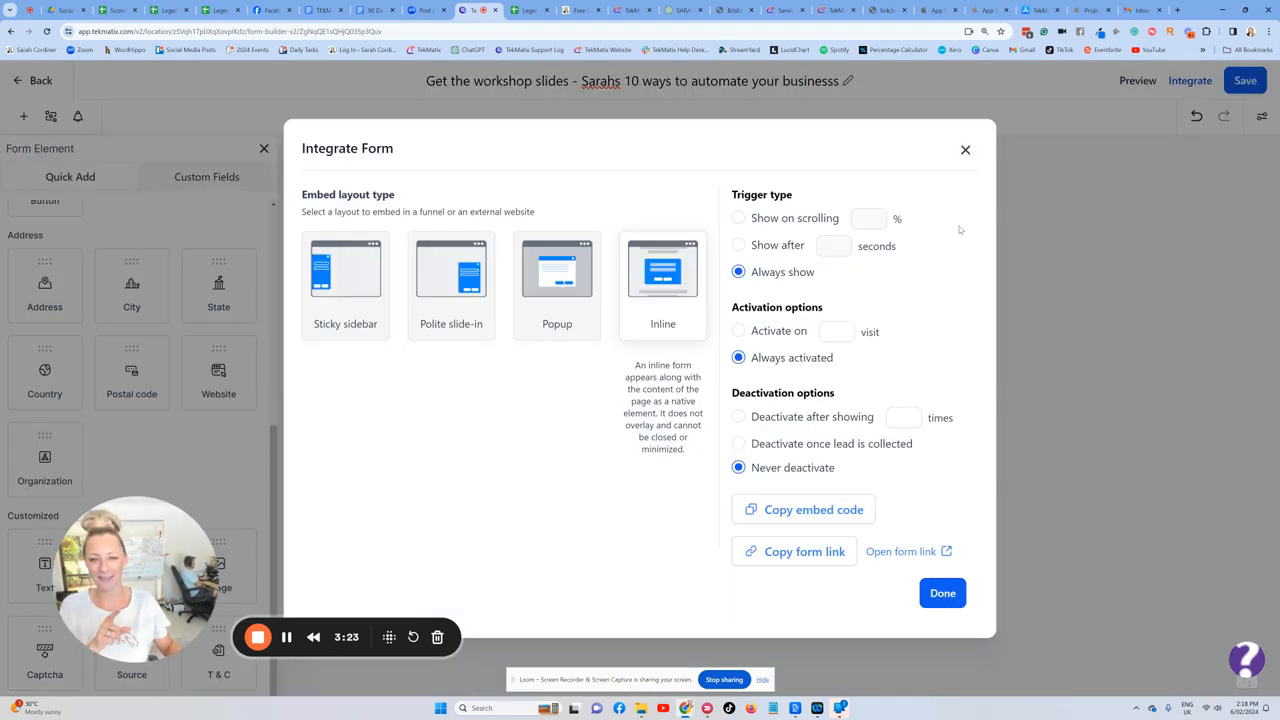
pyautogui.moveTo(796, 544)
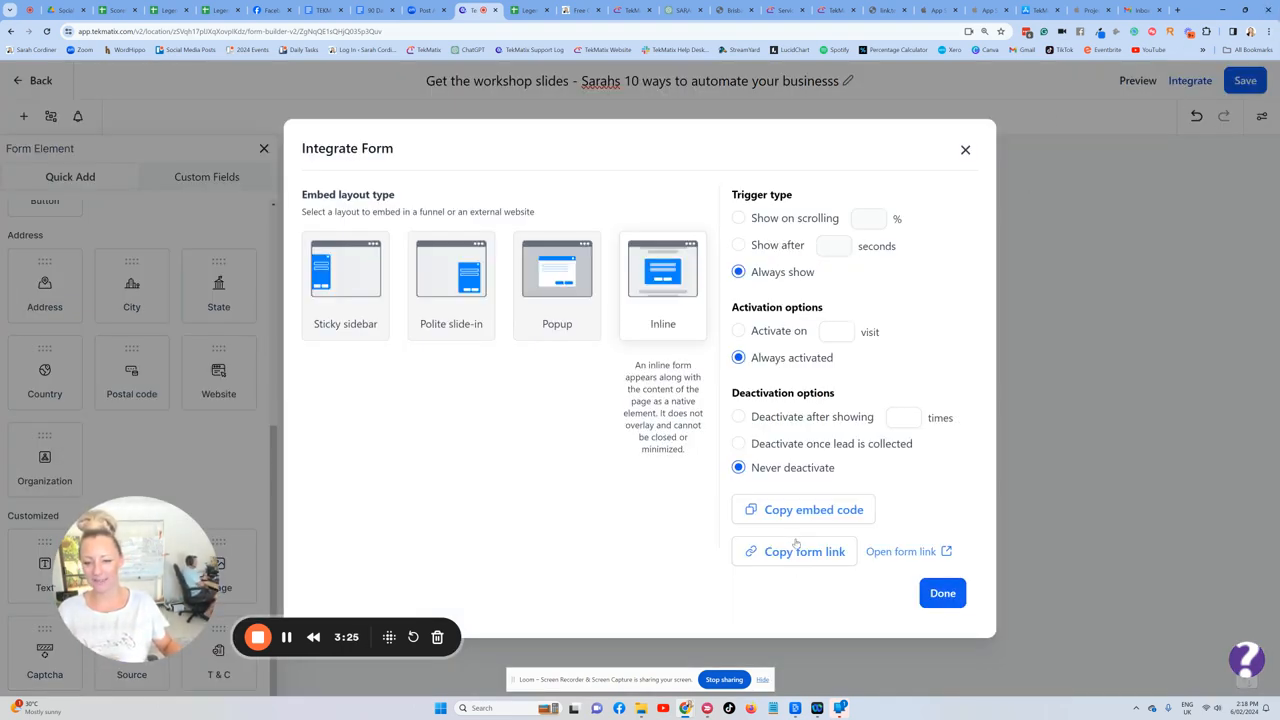
# - Copy the form link from the Integrate Form dialog and open the live form
pyautogui.click(804, 552)
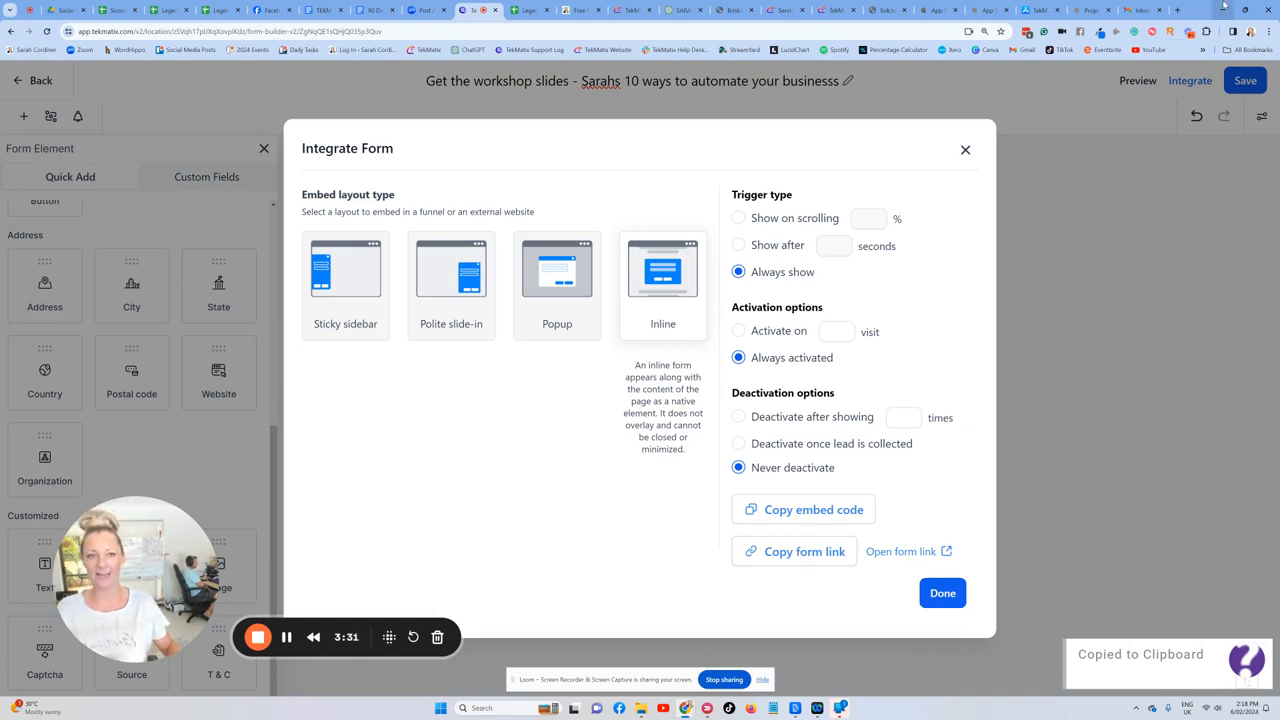
pyautogui.click(1144, 10)
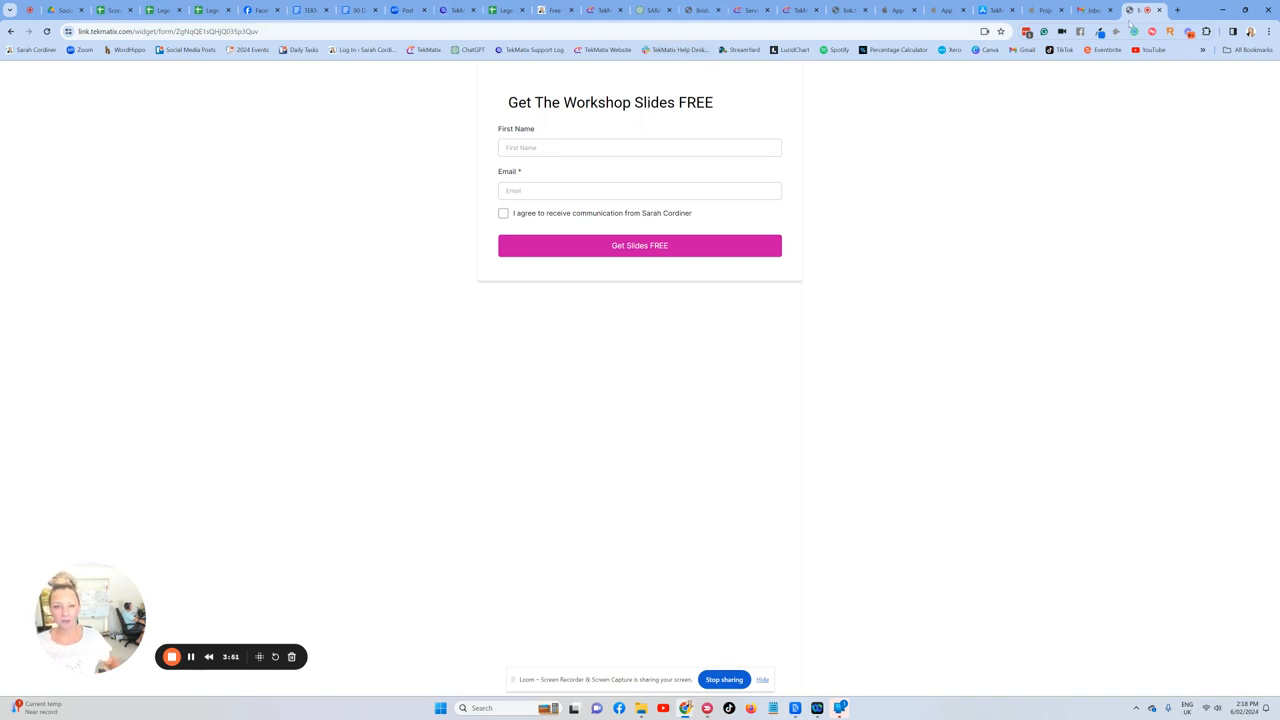
# - After reviewing the live slides form, switch to the Canva browser tab
pyautogui.click(1176, 10)
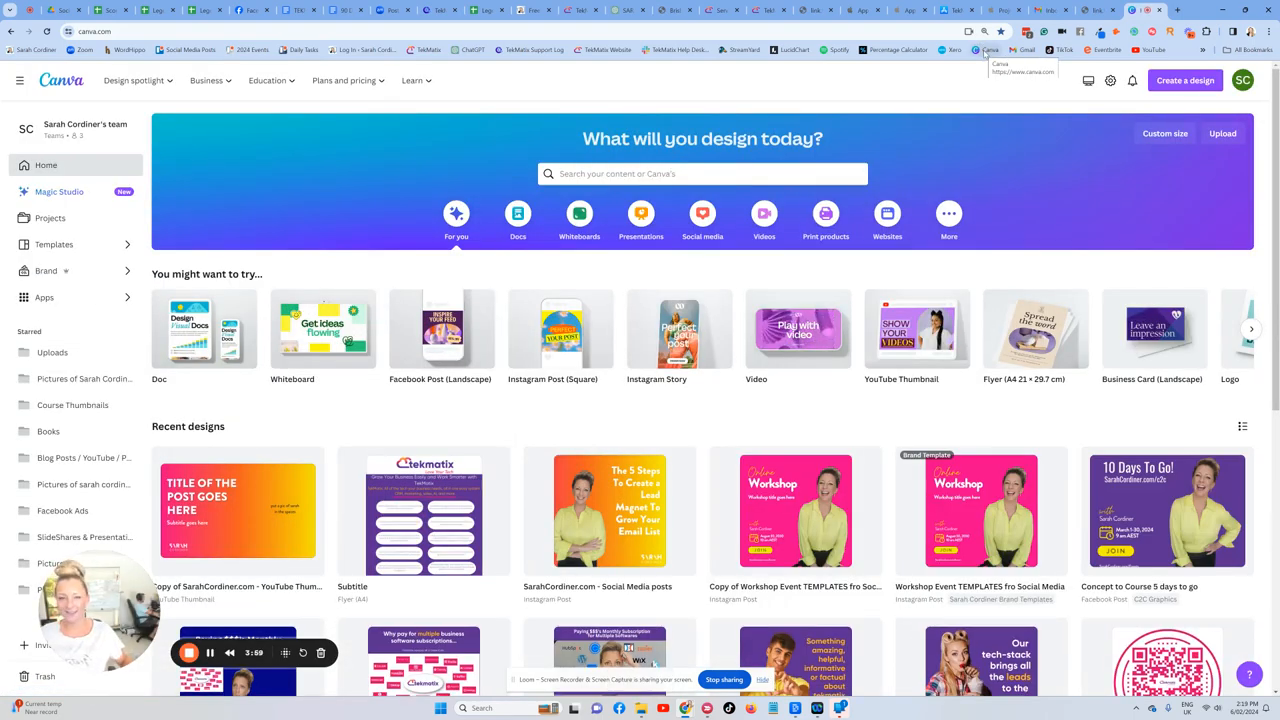
pyautogui.moveTo(920, 164)
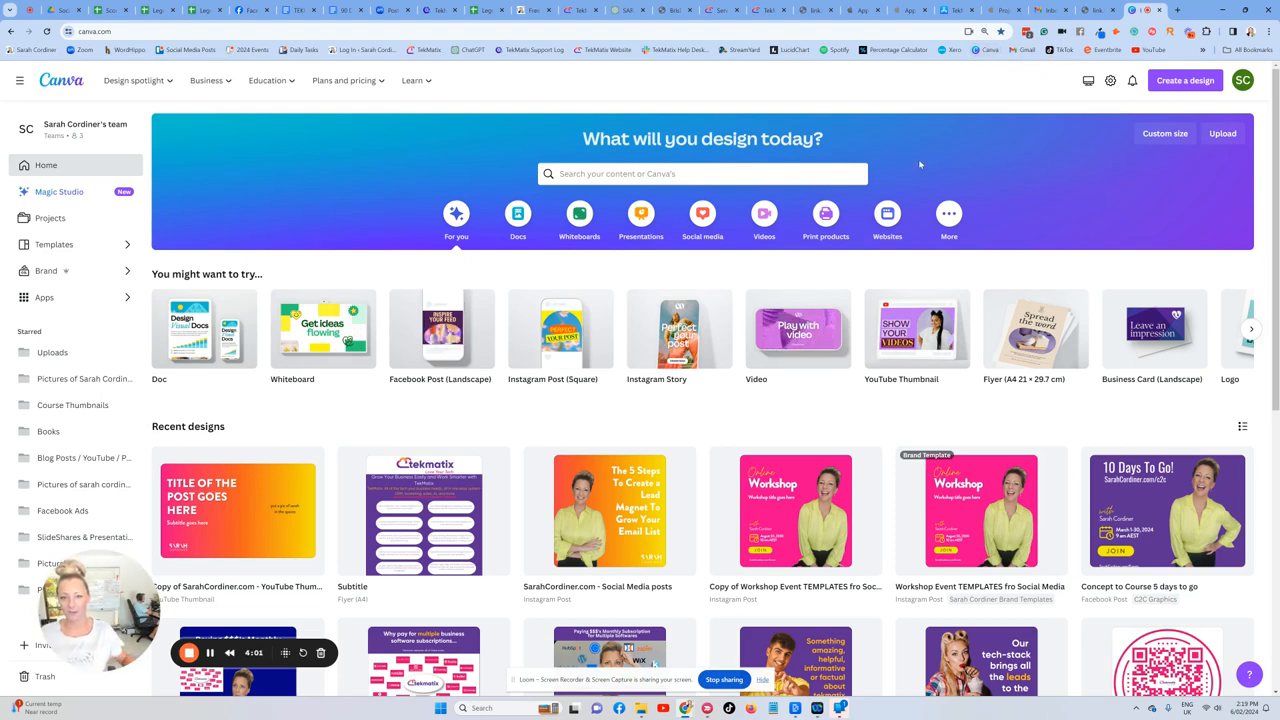
# - Search 'workshop' and make a copy of the 'Framework Your IP - workshop slides' design
pyautogui.write('workshop')
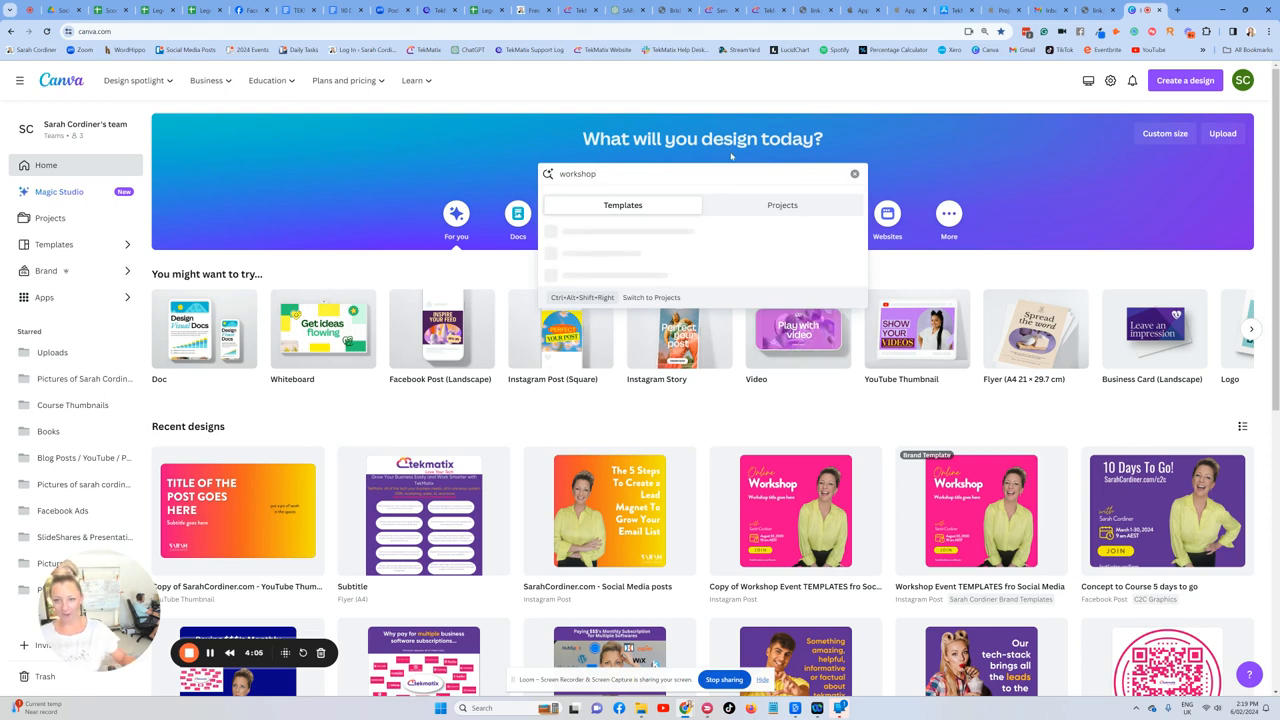
pyautogui.click(782, 204)
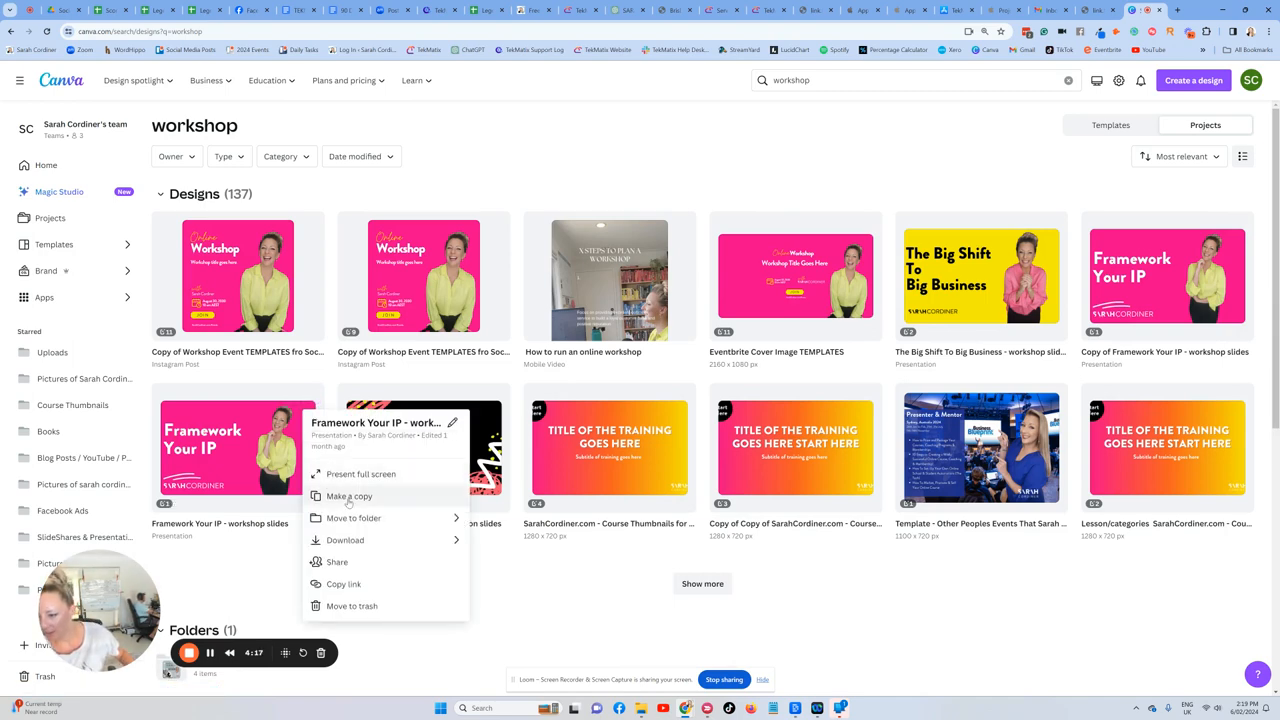
pyautogui.click(348, 496)
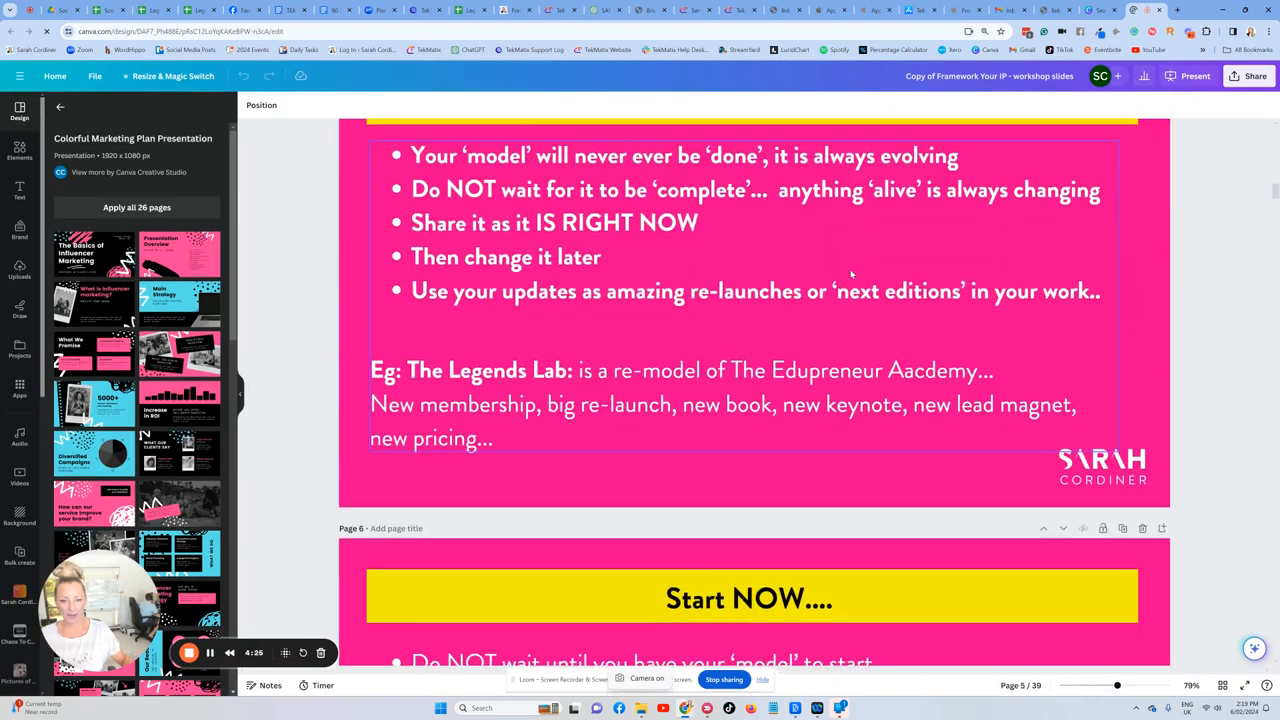
# - Scroll through the copied deck, then show all 39 pages in grid view
pyautogui.scroll(-3)
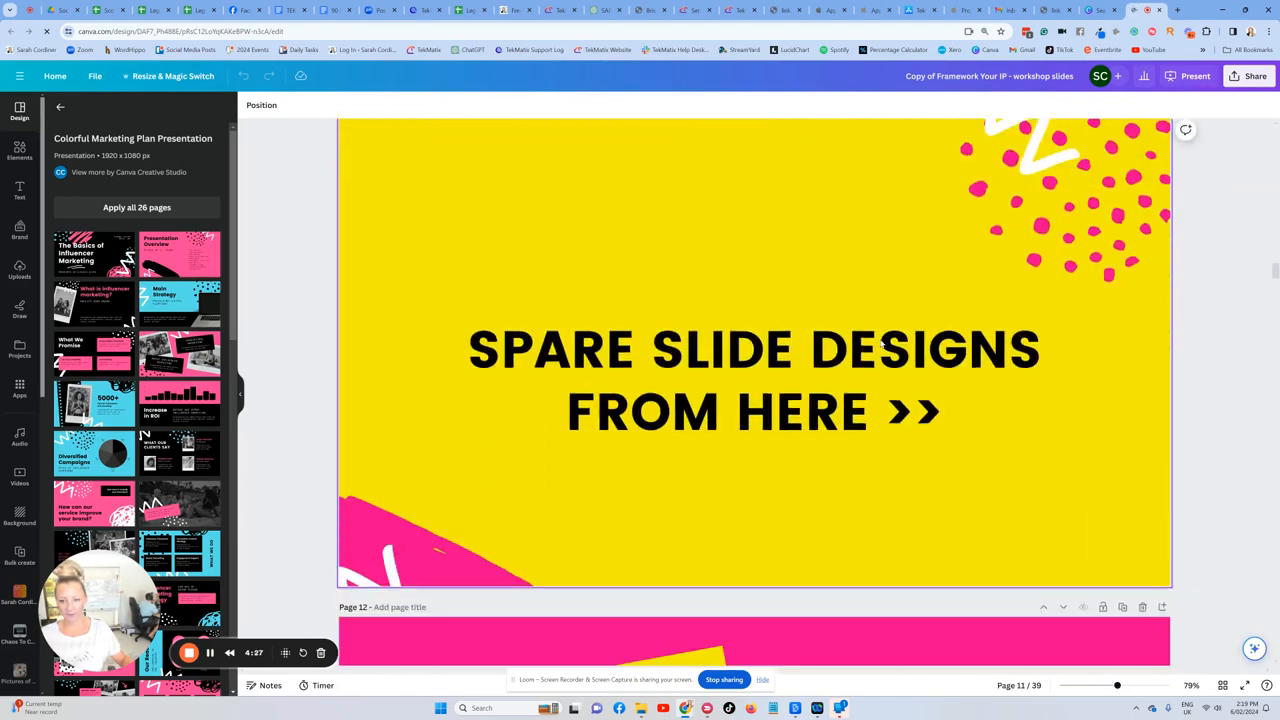
pyautogui.scroll(3)
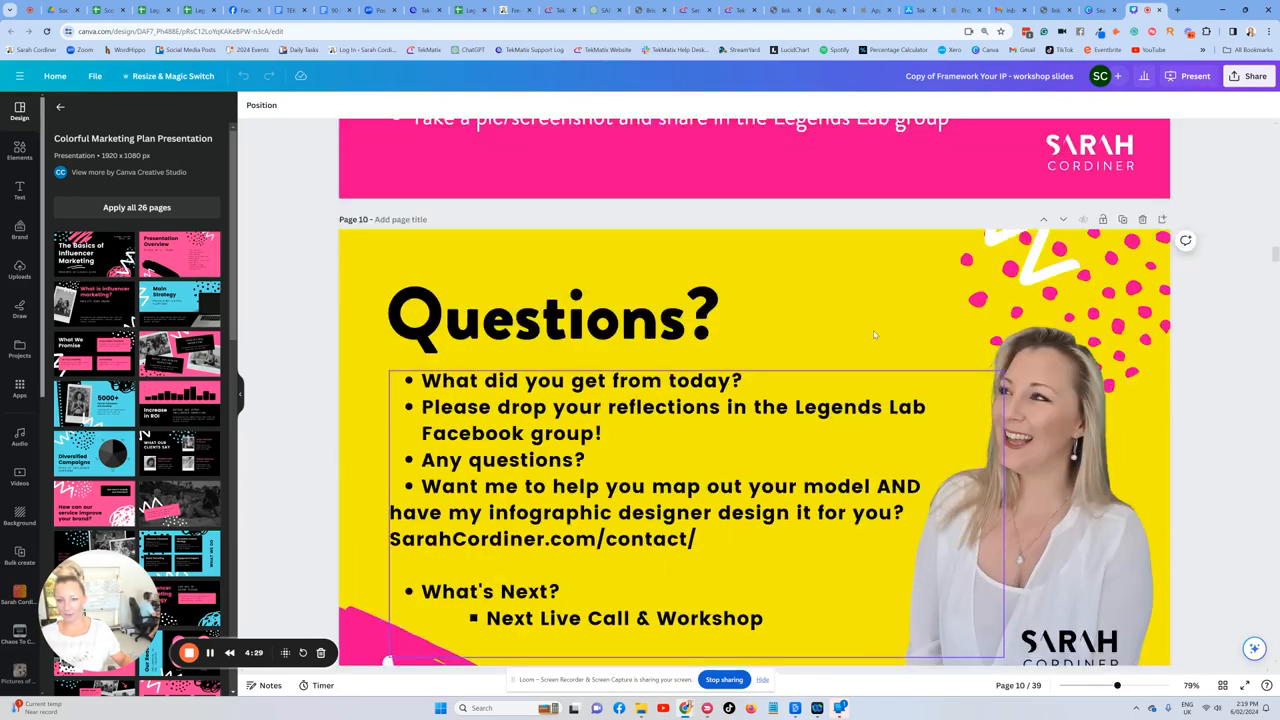
pyautogui.scroll(3)
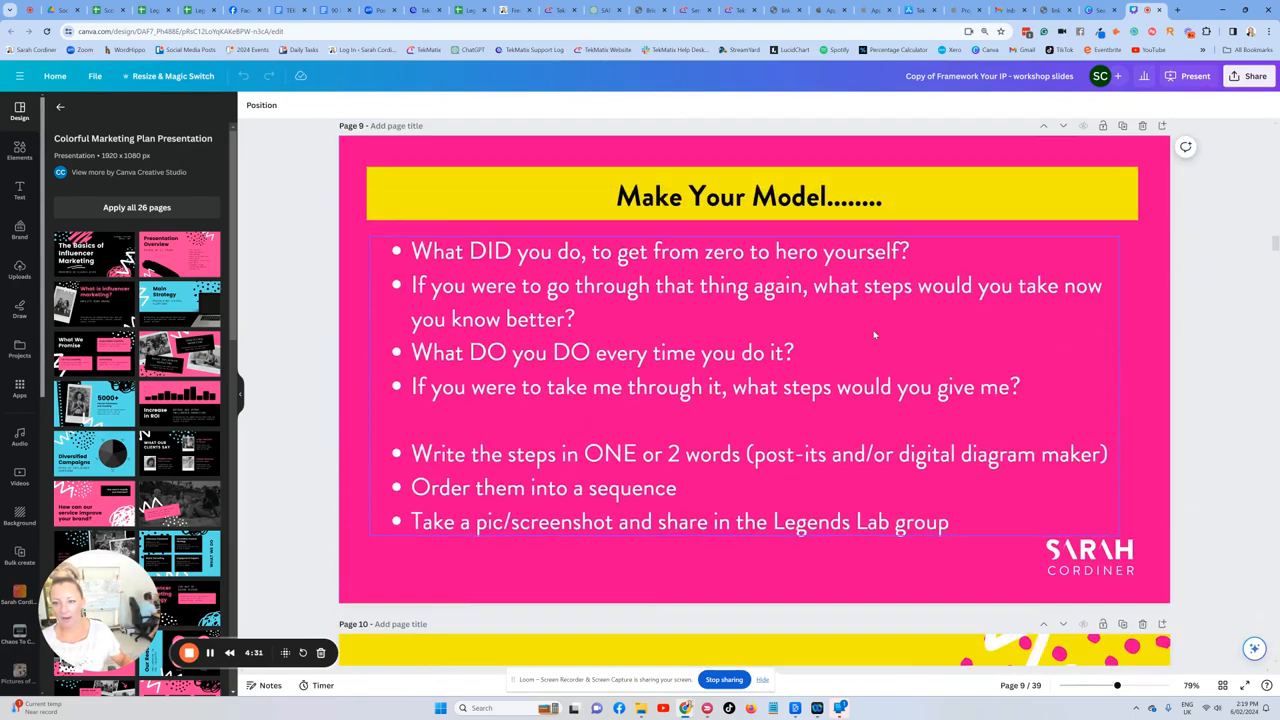
pyautogui.scroll(3)
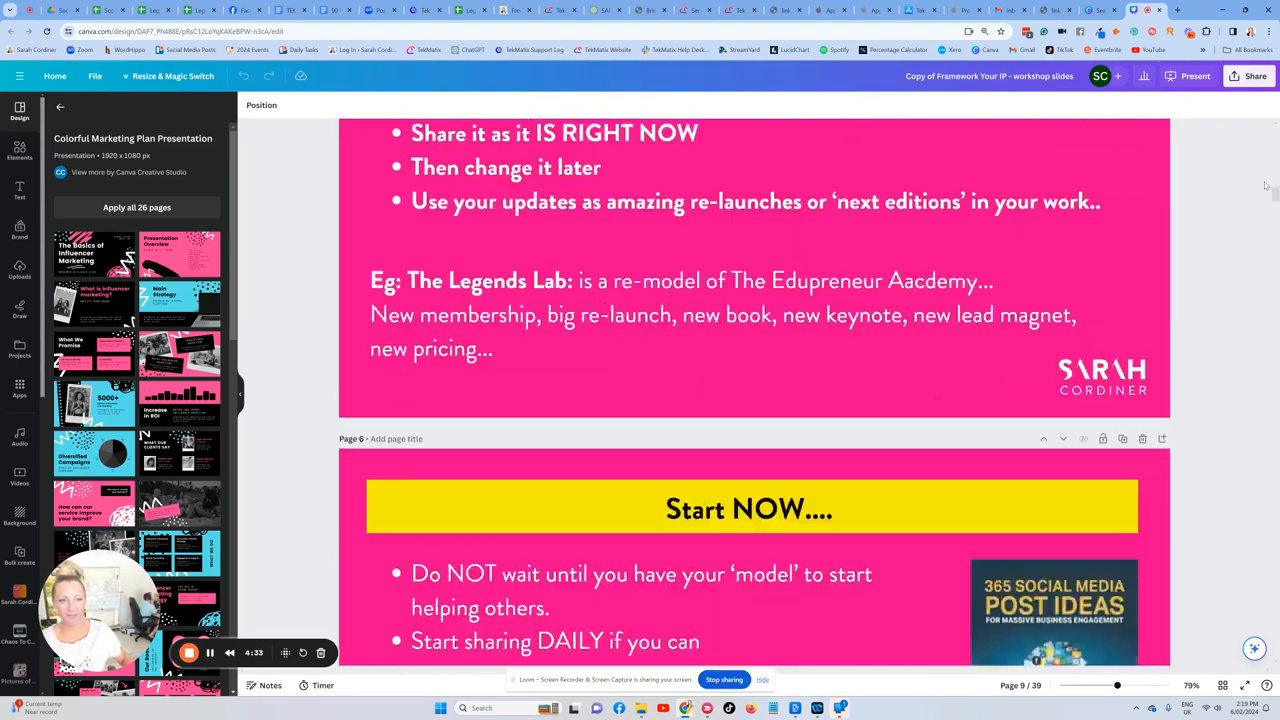
pyautogui.scroll(3)
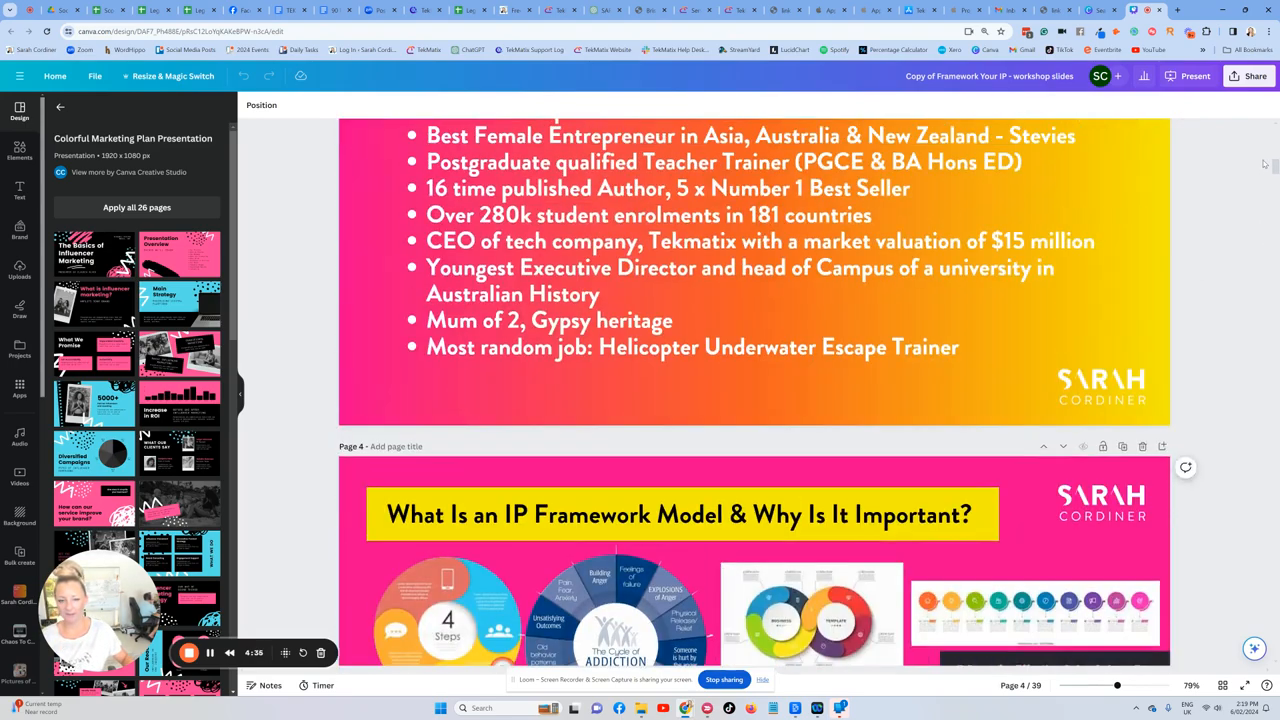
pyautogui.scroll(3)
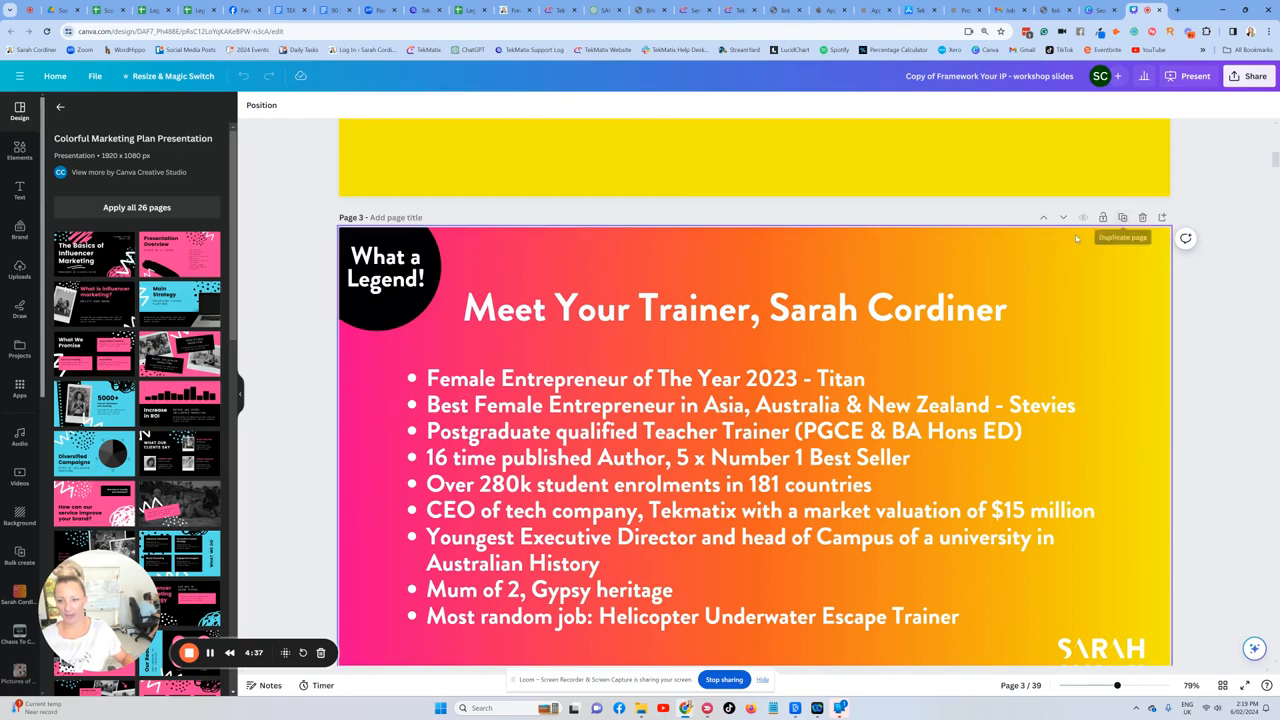
pyautogui.scroll(-3)
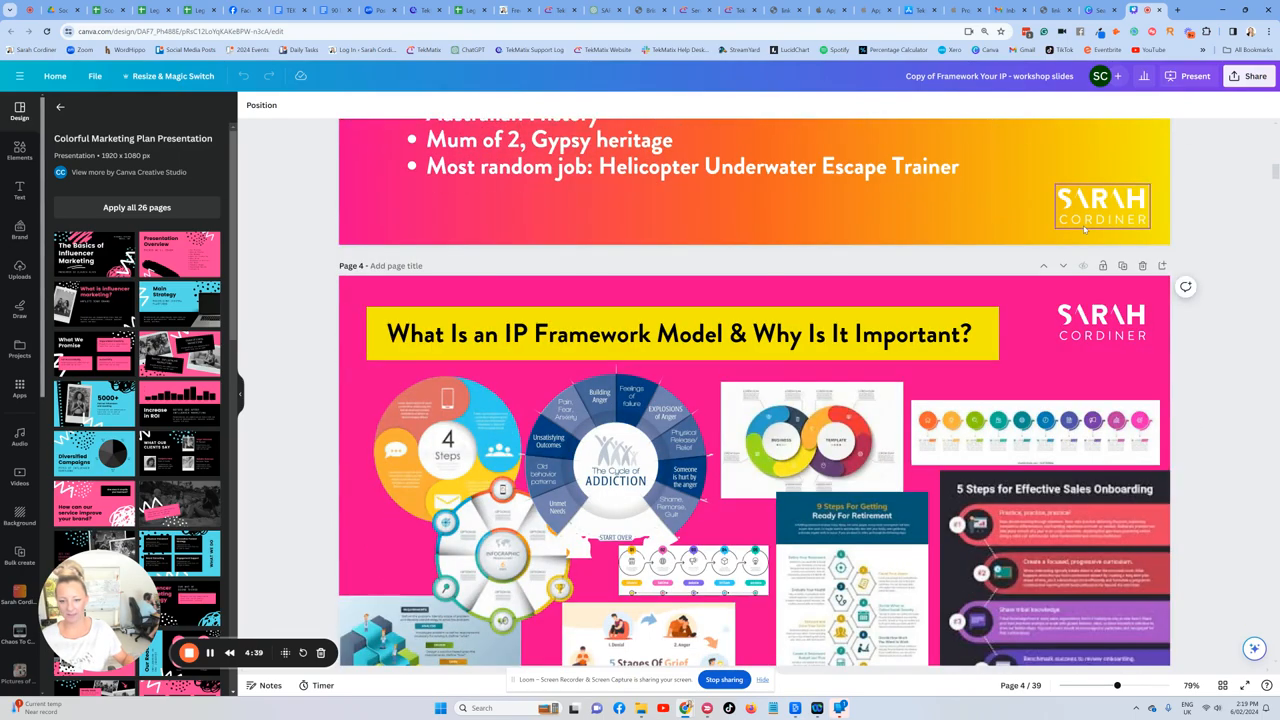
pyautogui.scroll(3)
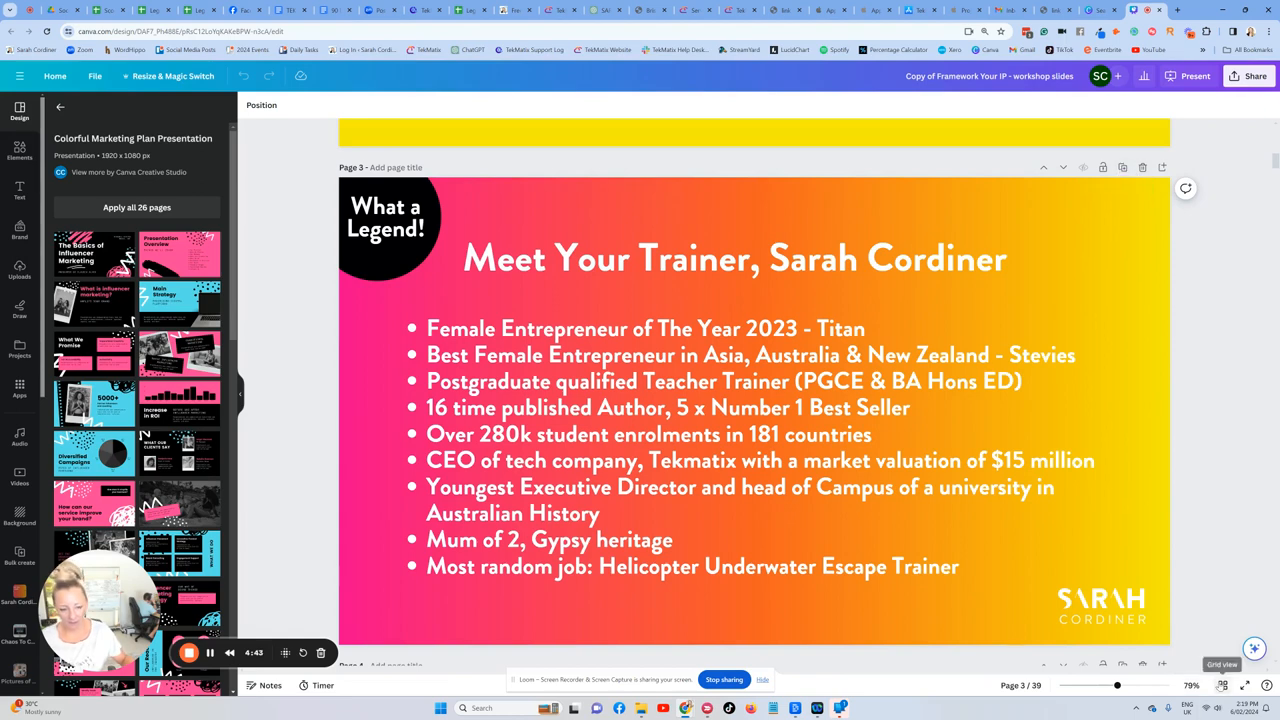
pyautogui.click(1220, 664)
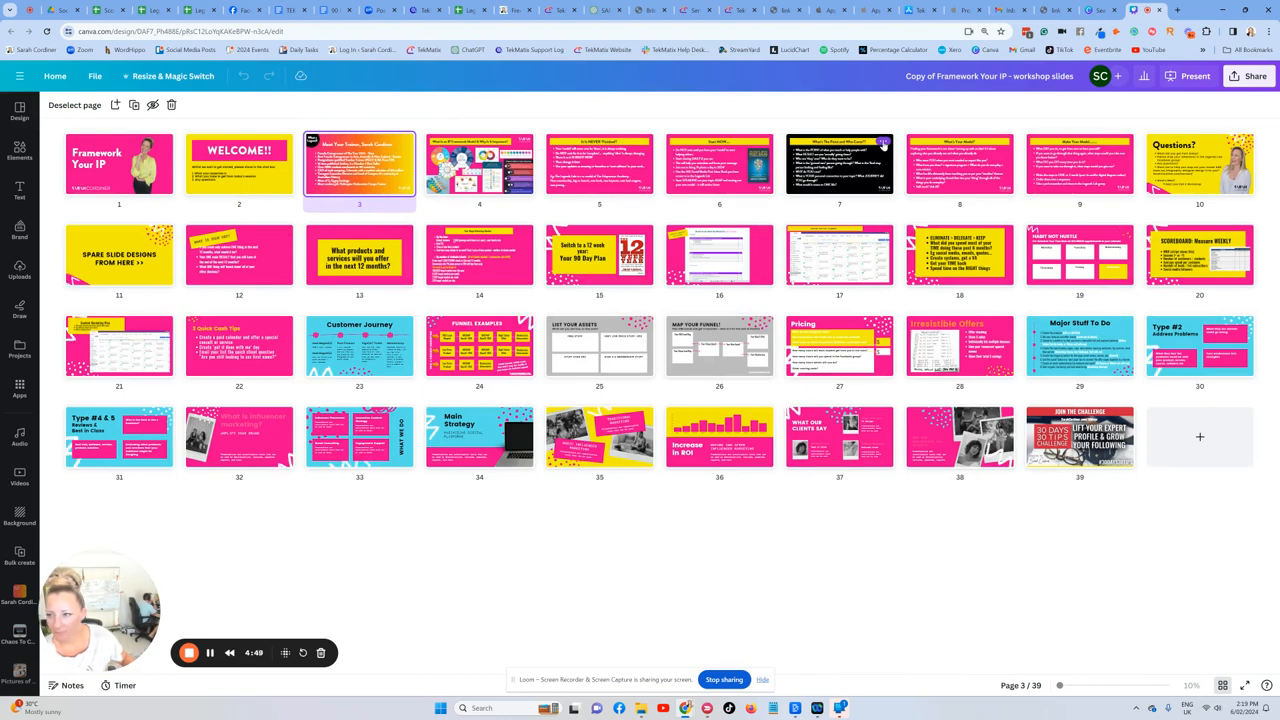
# - Duplicate the black 'What's The Point and Who Cares??' slide into page position 4 and open it for editing
pyautogui.rightClick(840, 164)
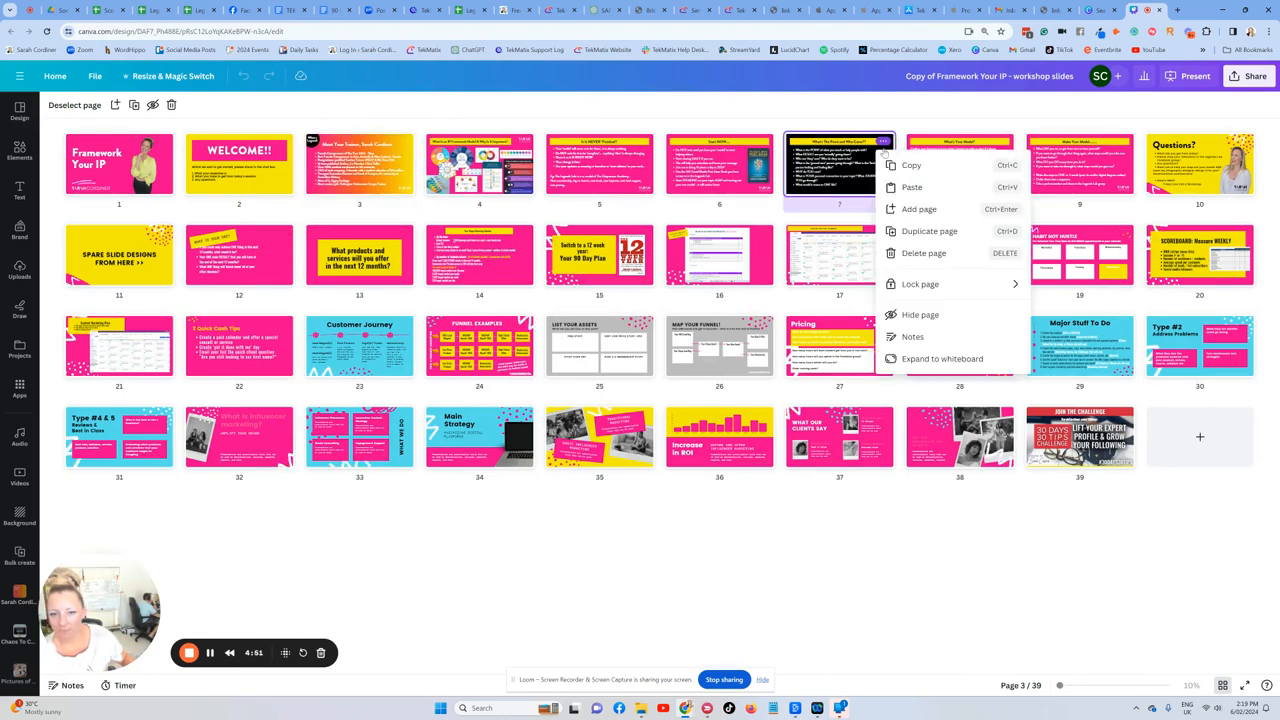
pyautogui.click(928, 232)
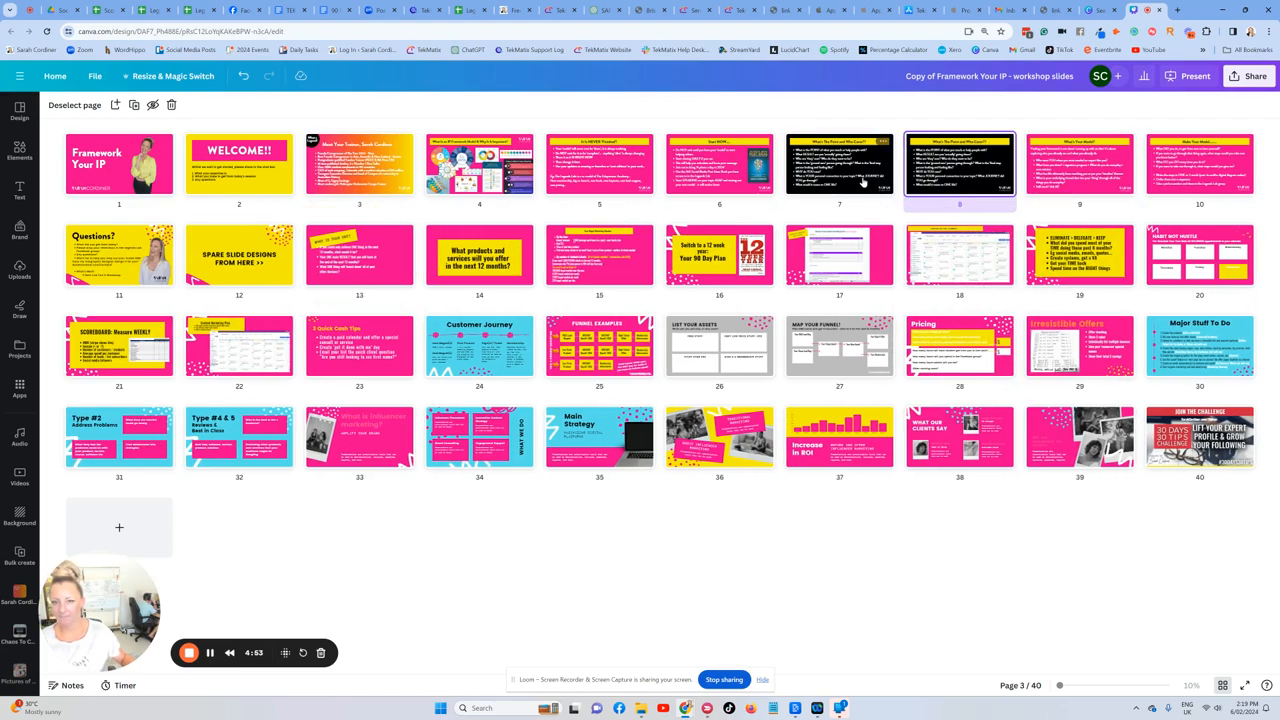
pyautogui.click(480, 164)
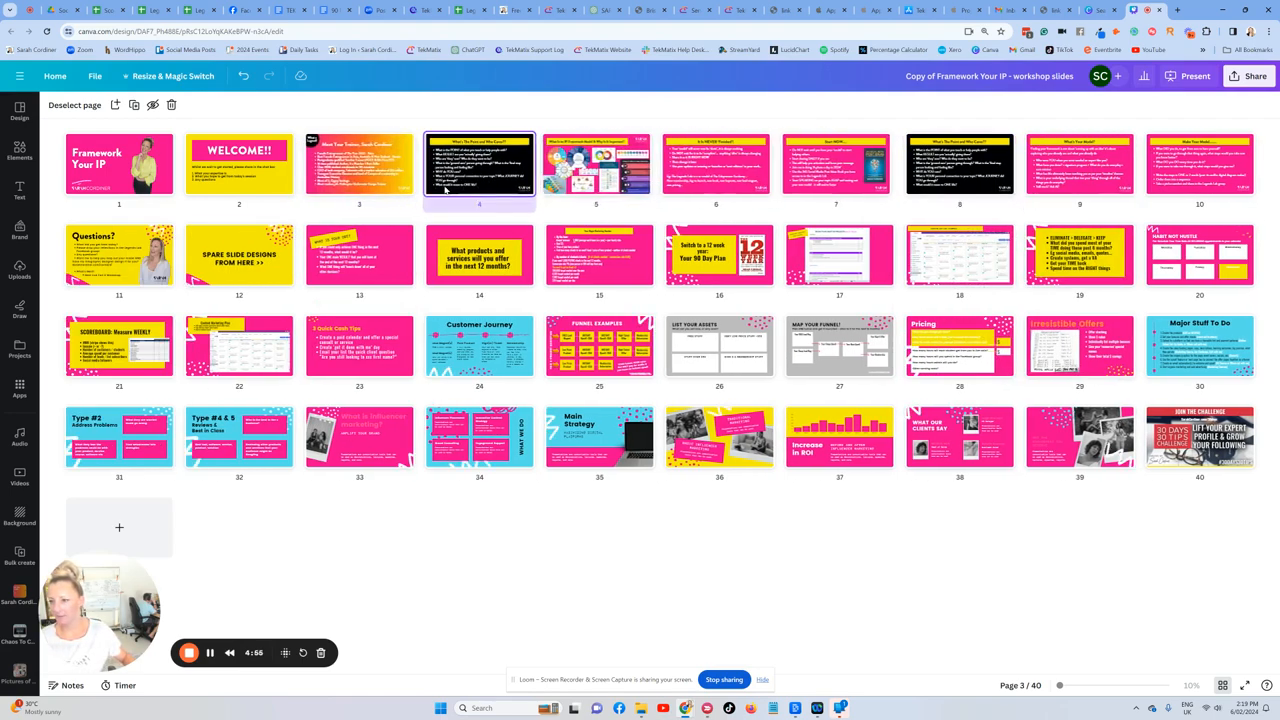
pyautogui.doubleClick(480, 164)
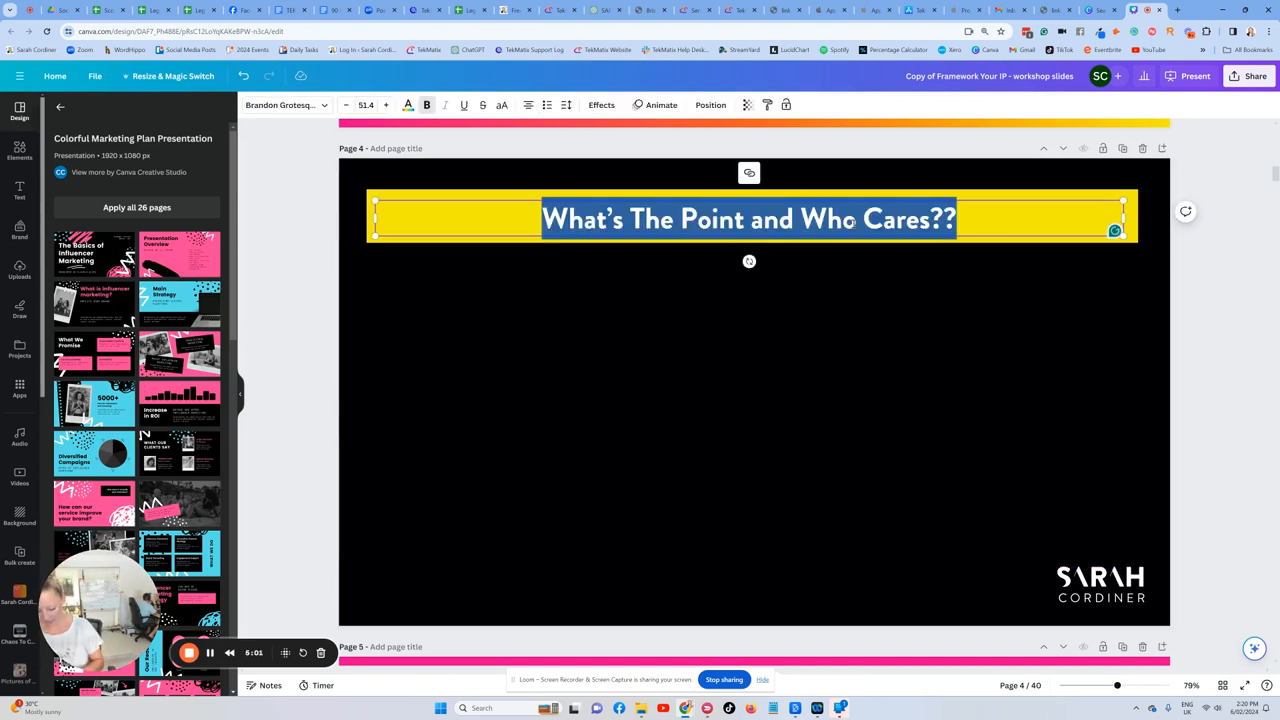
# - Retype page 4's heading as 'Download The Slides Fot This Workshop', correcting a mistyped letter along the way
pyautogui.write('Get The Sl')
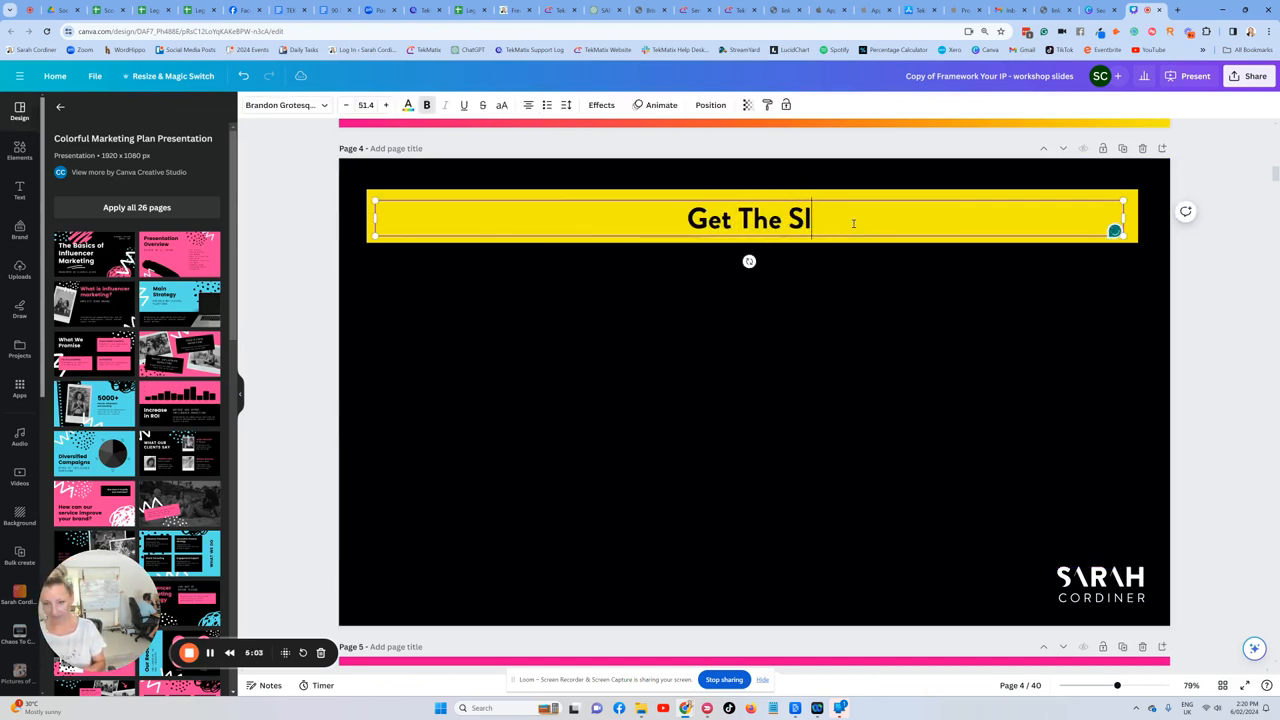
pyautogui.write('Do')
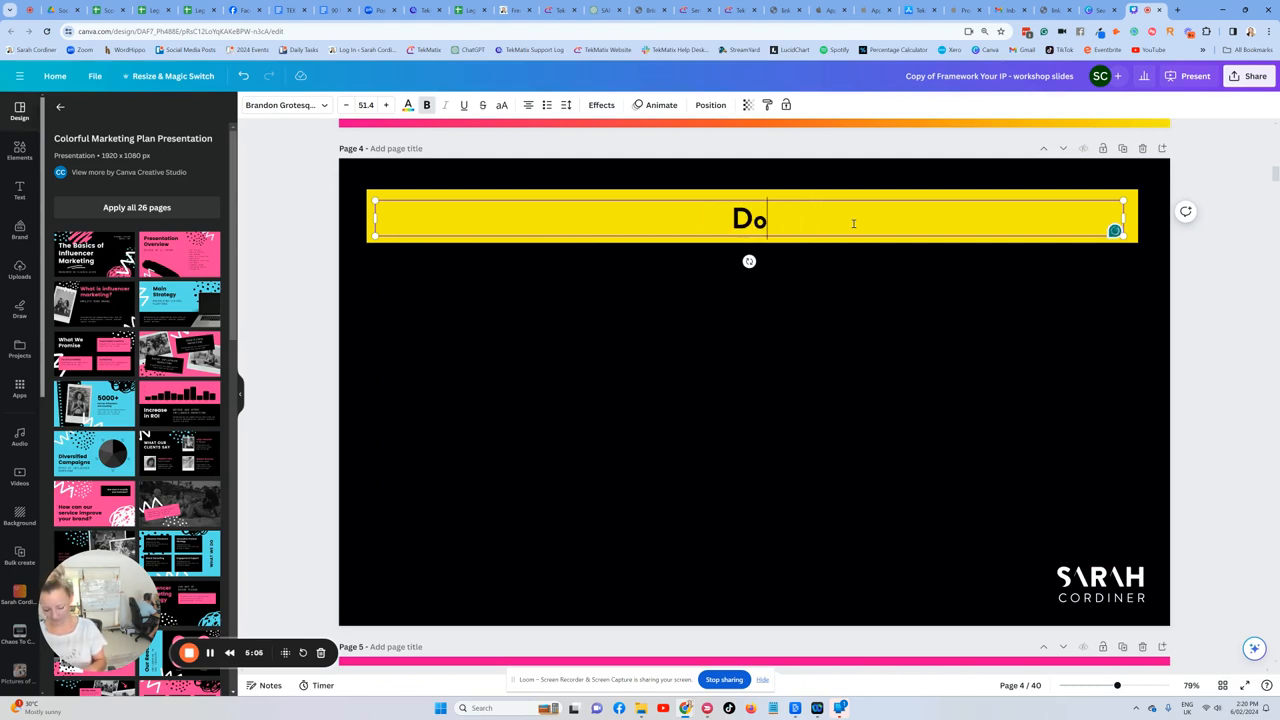
pyautogui.write('wnload The Slid')
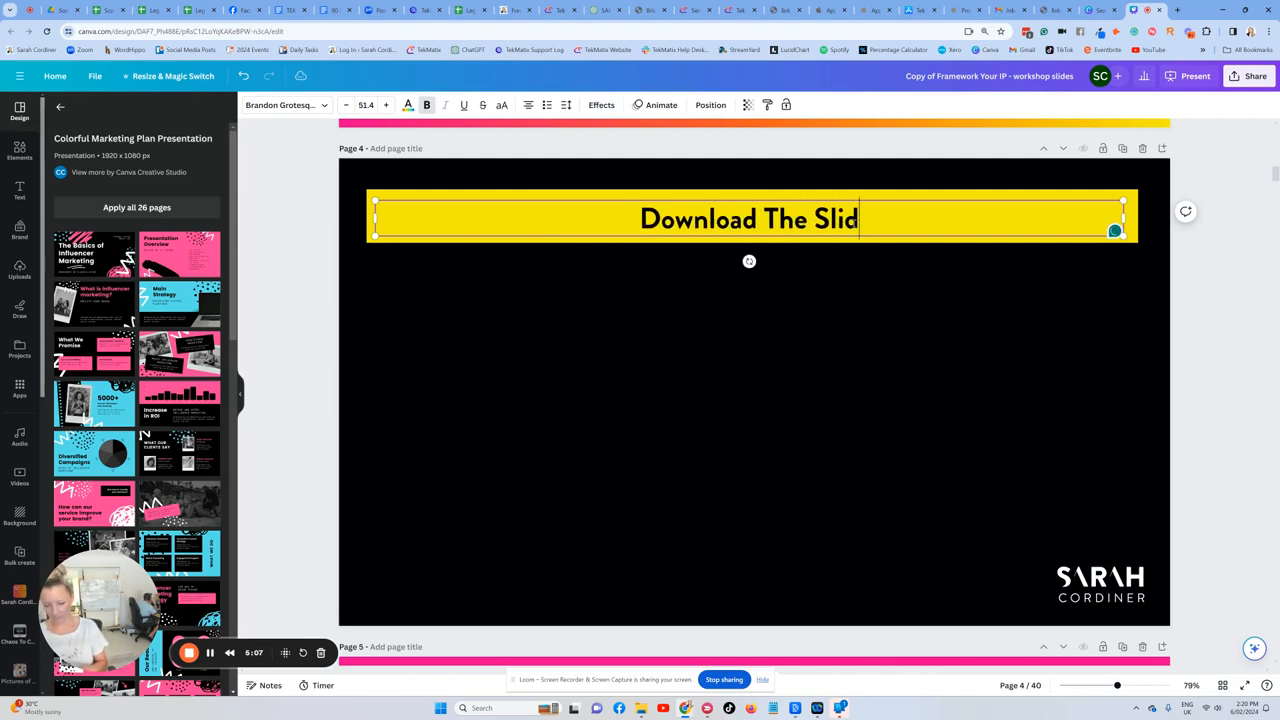
pyautogui.write('es Fr')
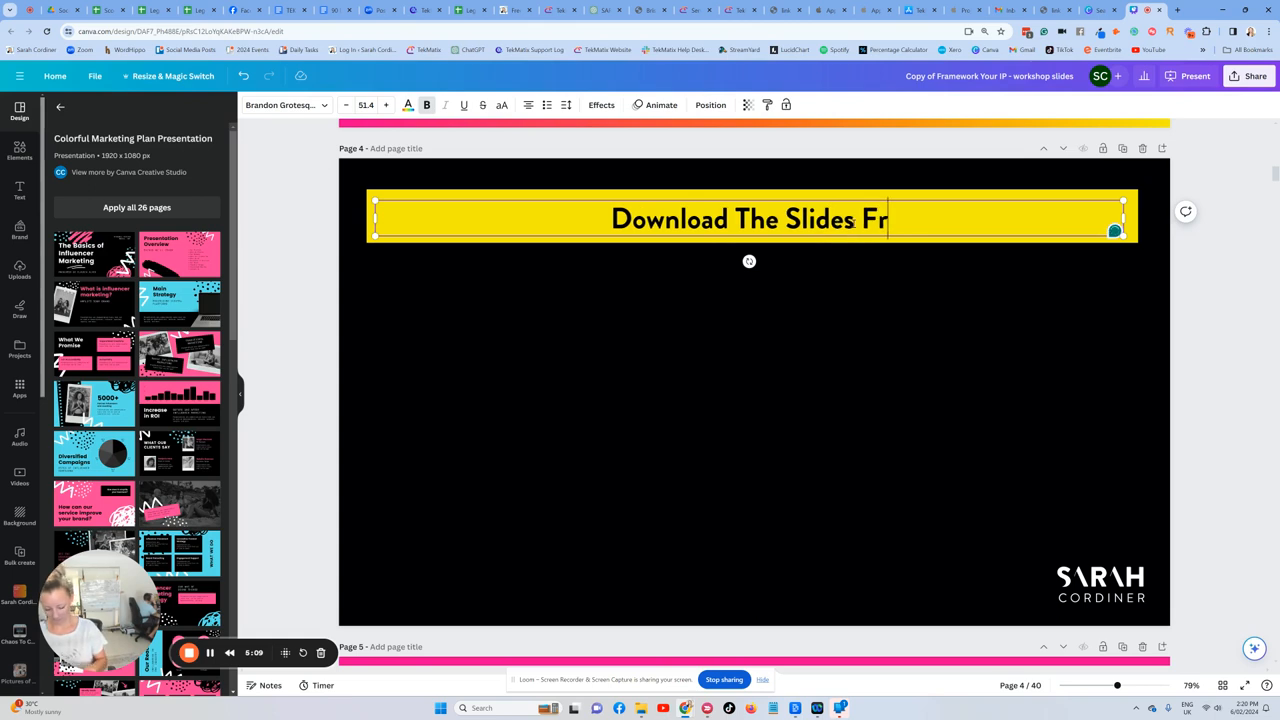
pyautogui.press('backspace')
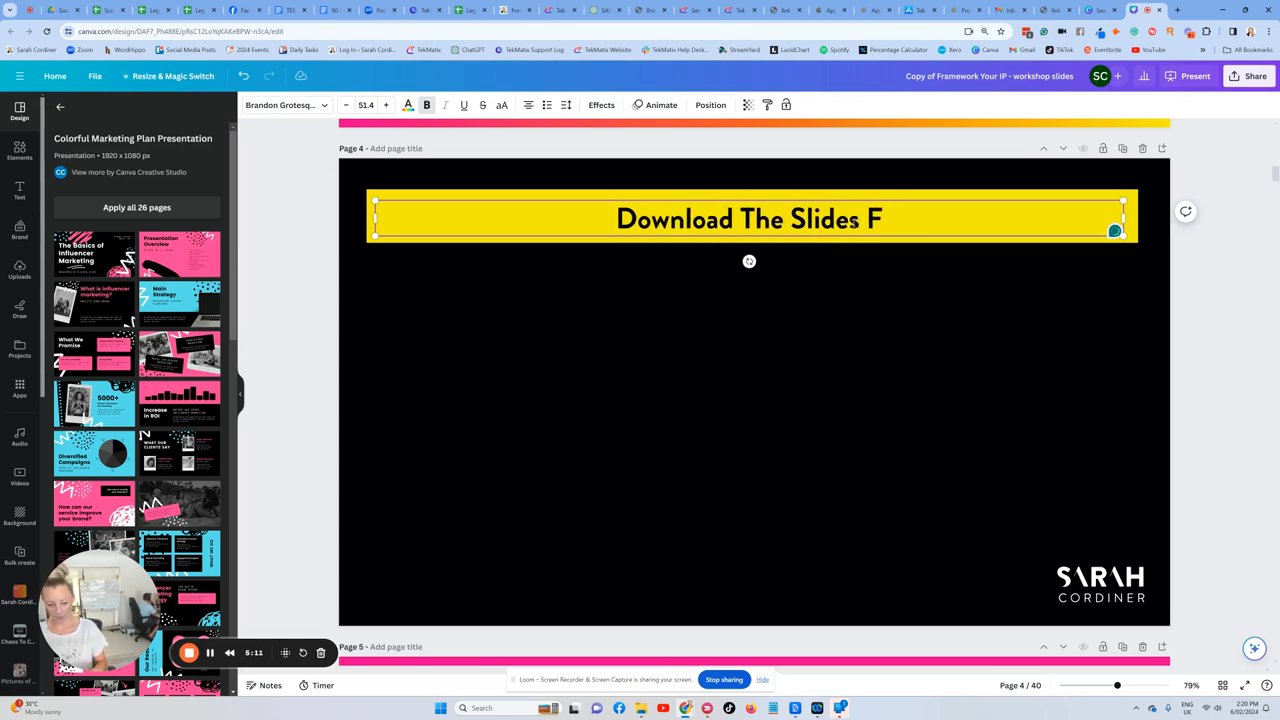
pyautogui.write('ot This Work')
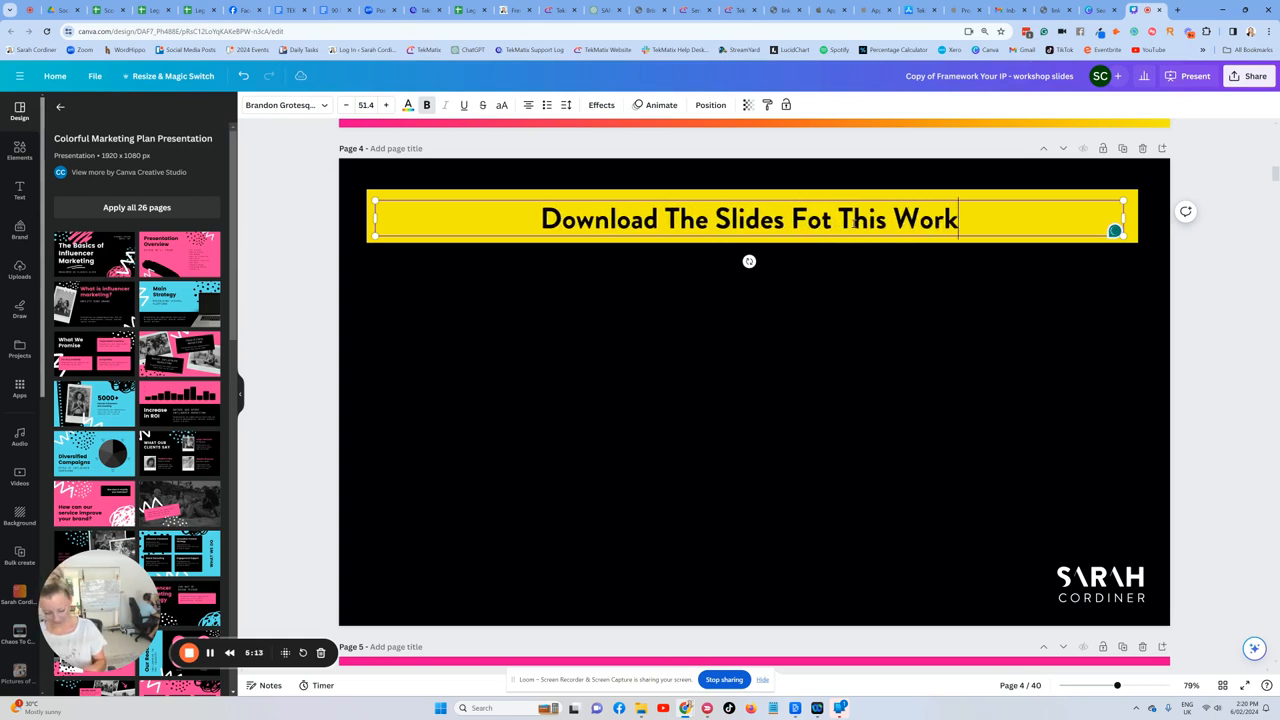
pyautogui.write('shop')
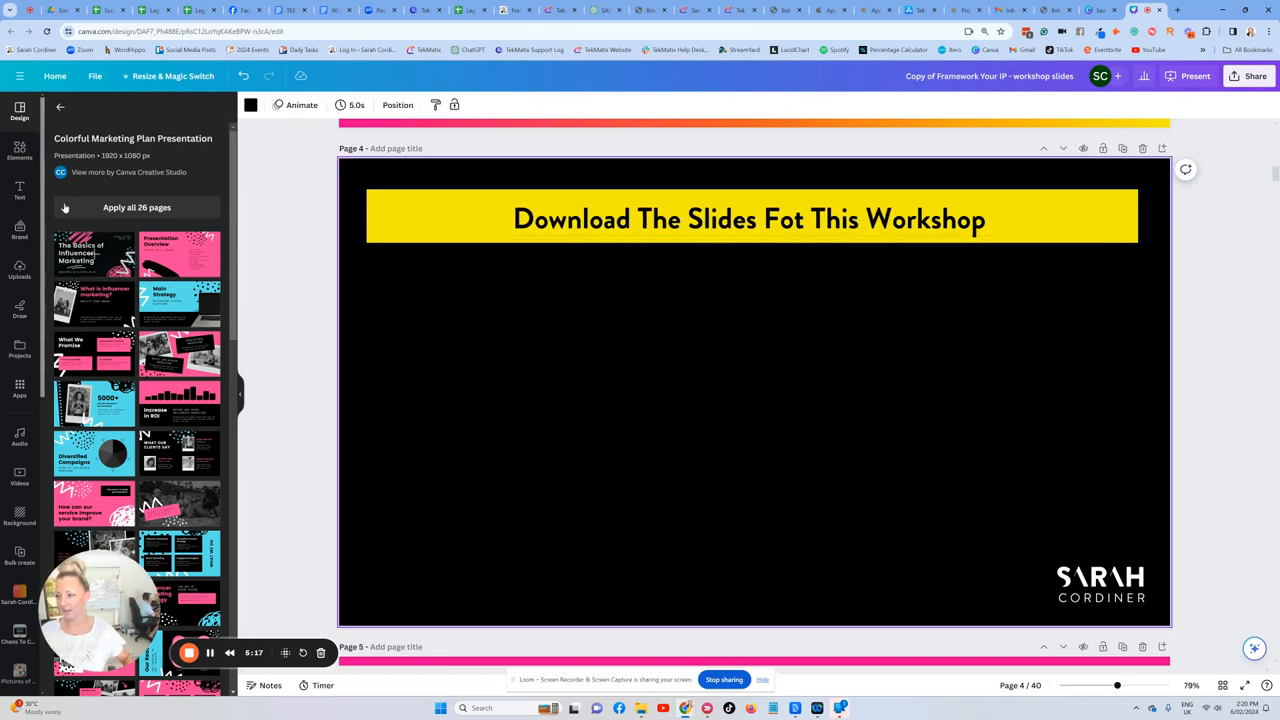
pyautogui.moveTo(20, 396)
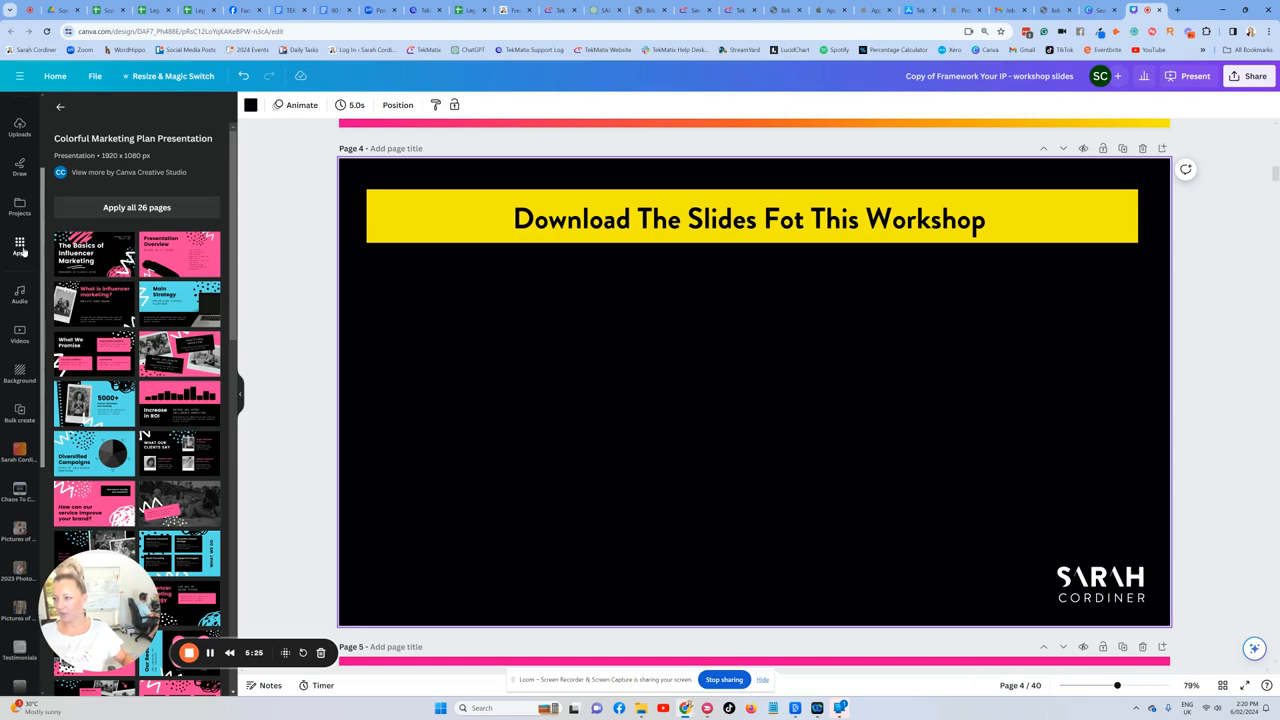
# - Search Canva's add-on apps for 'qr' and open the Dynamic QR Codes app
pyautogui.click(20, 248)
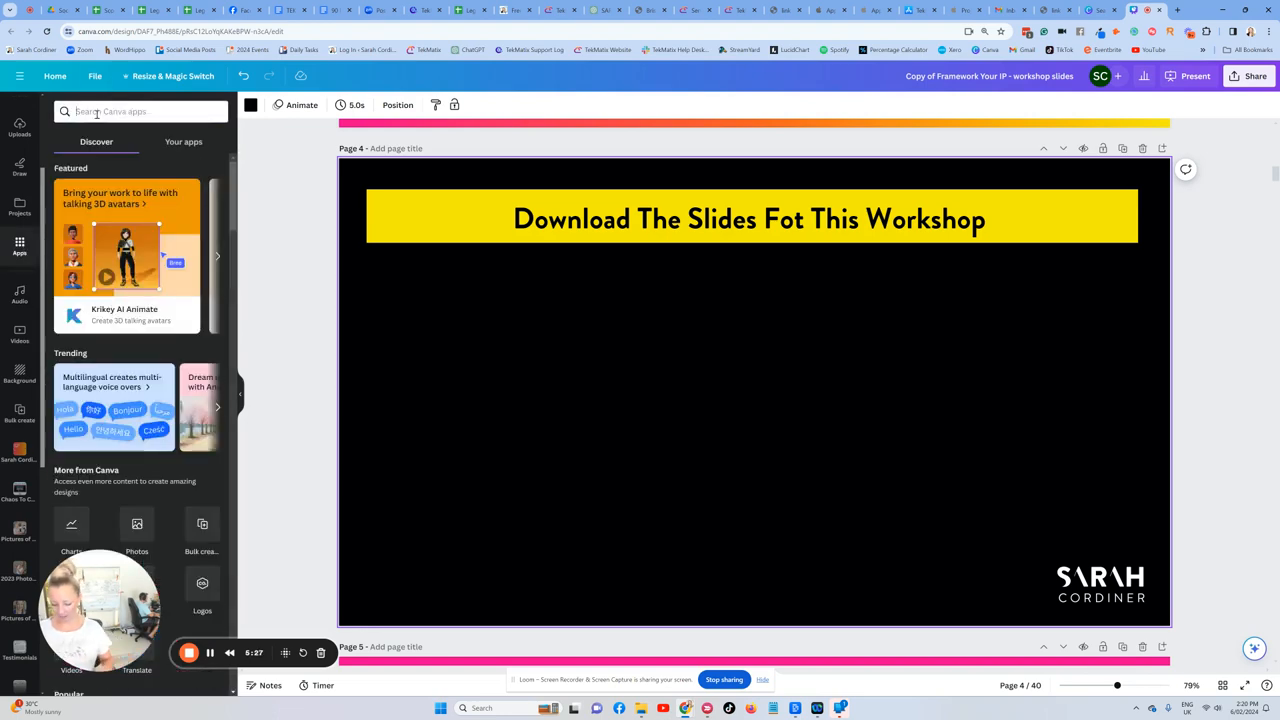
pyautogui.write('qr')
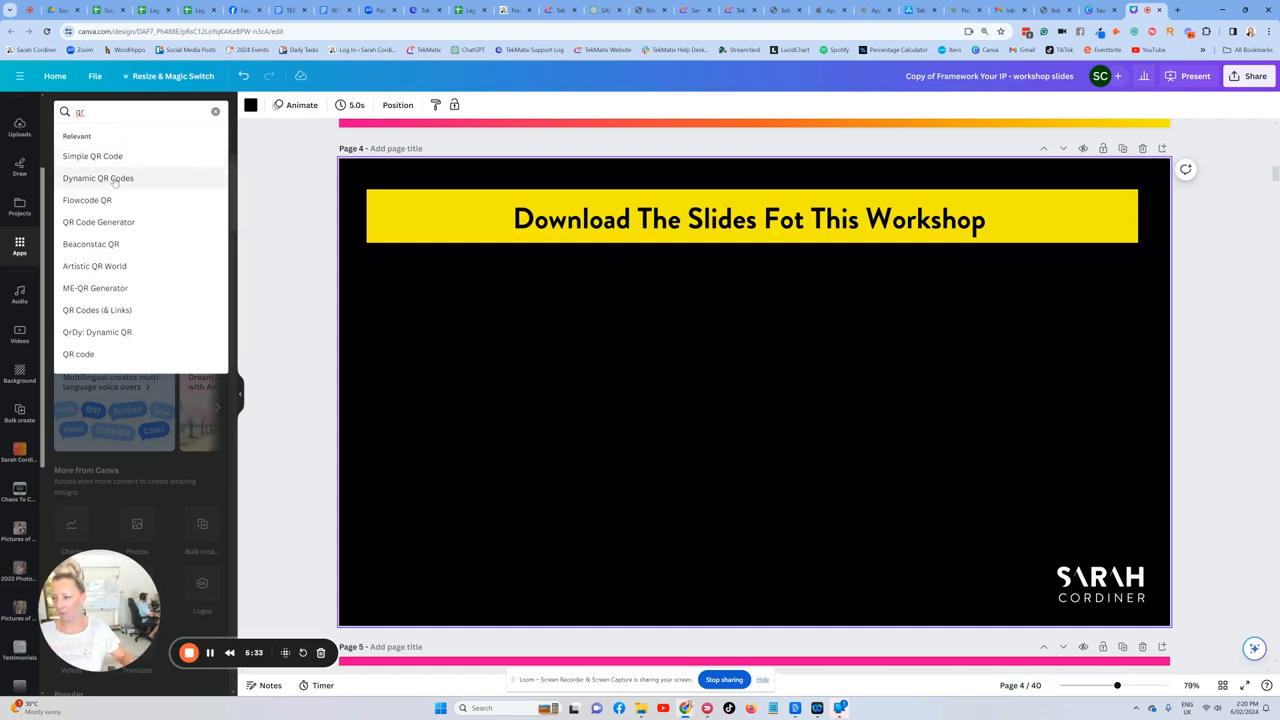
pyautogui.click(98, 178)
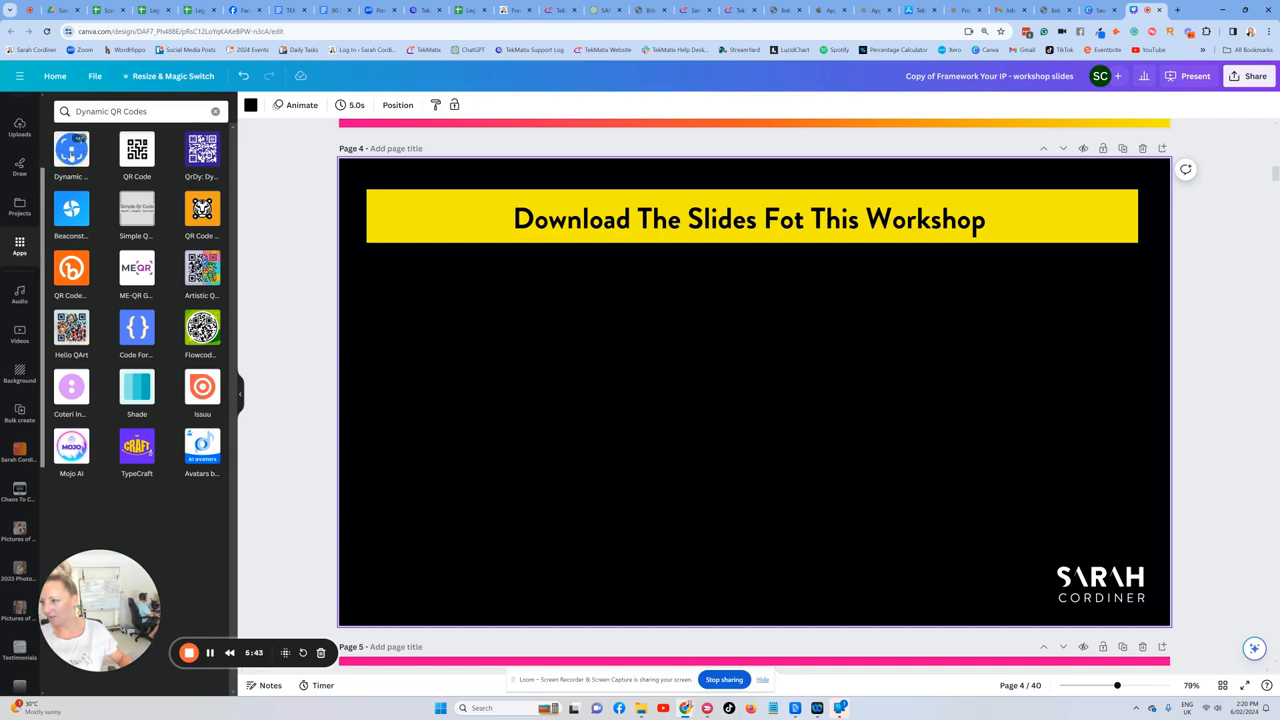
pyautogui.click(72, 156)
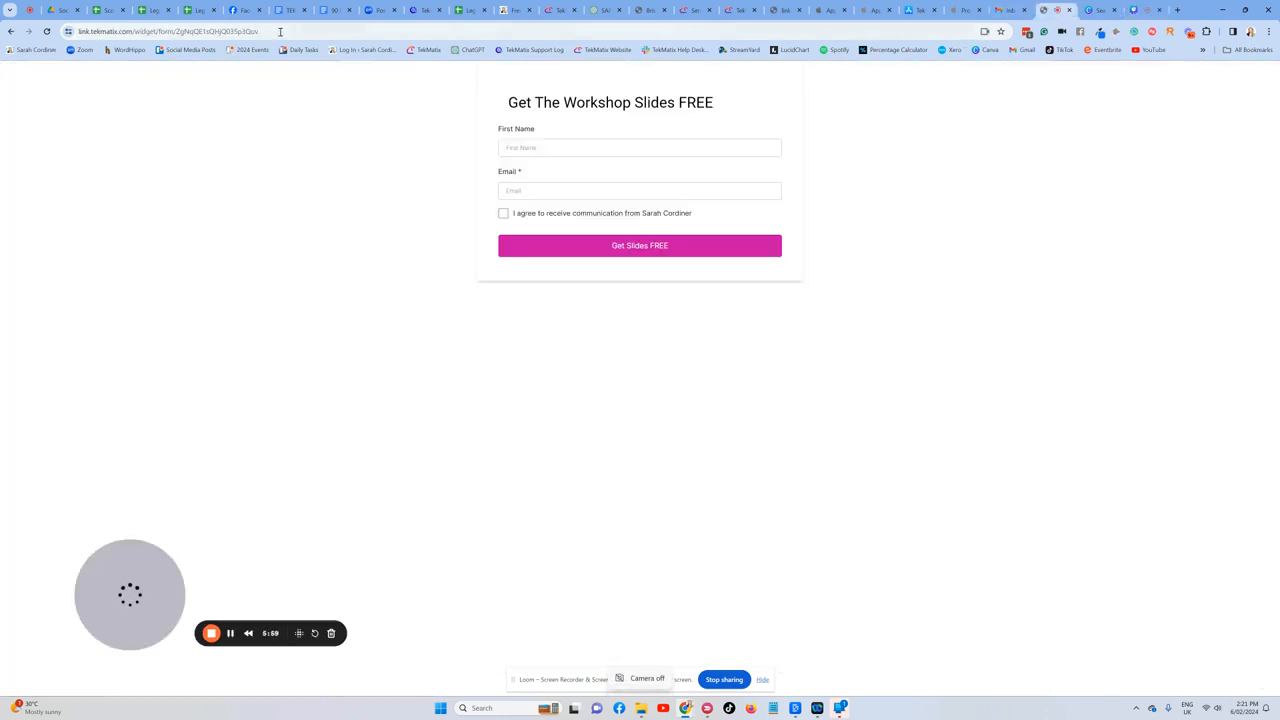
# - Copy the form page's URL from the address bar and switch back to the Canva tab
pyautogui.click(648, 680)
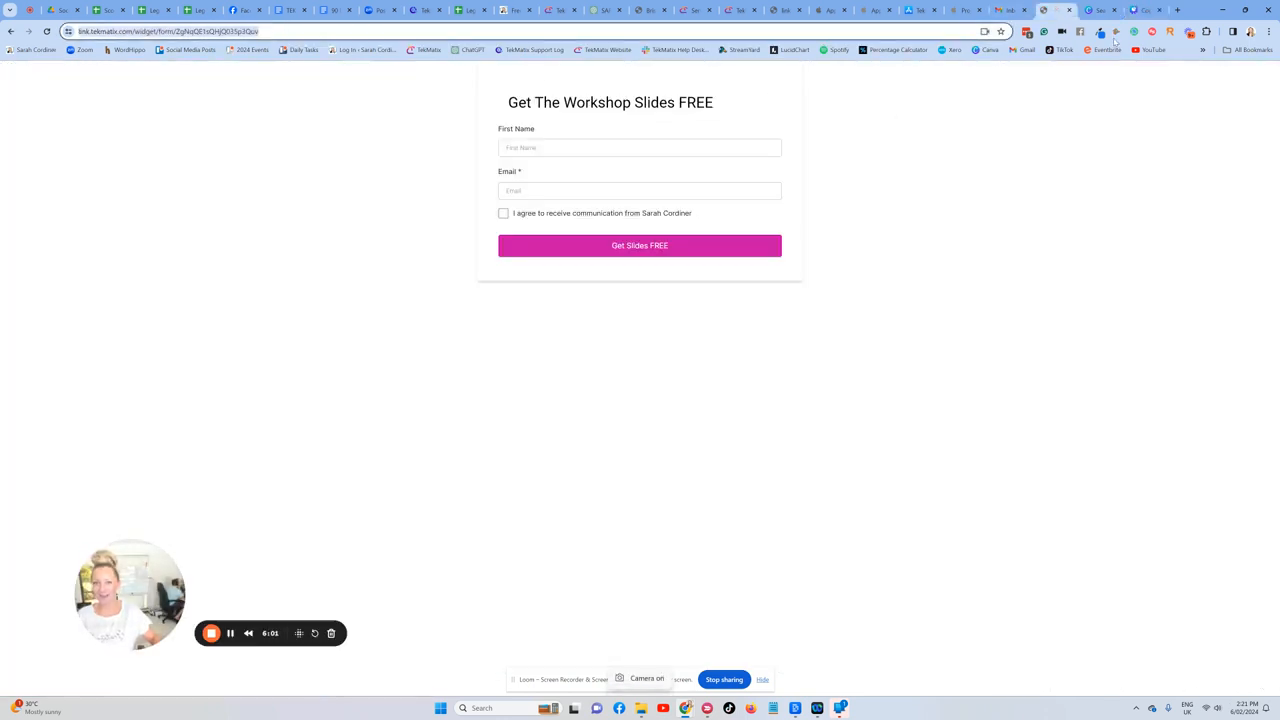
pyautogui.moveTo(1104, 80)
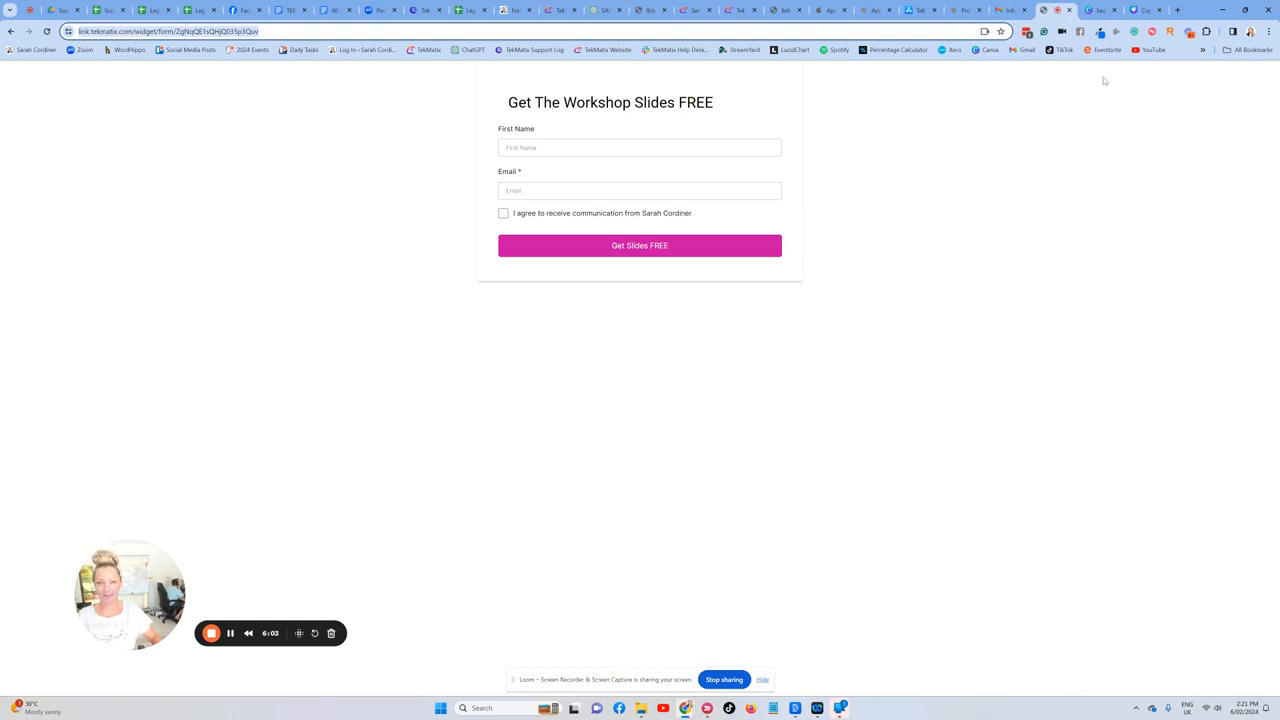
pyautogui.click(1136, 10)
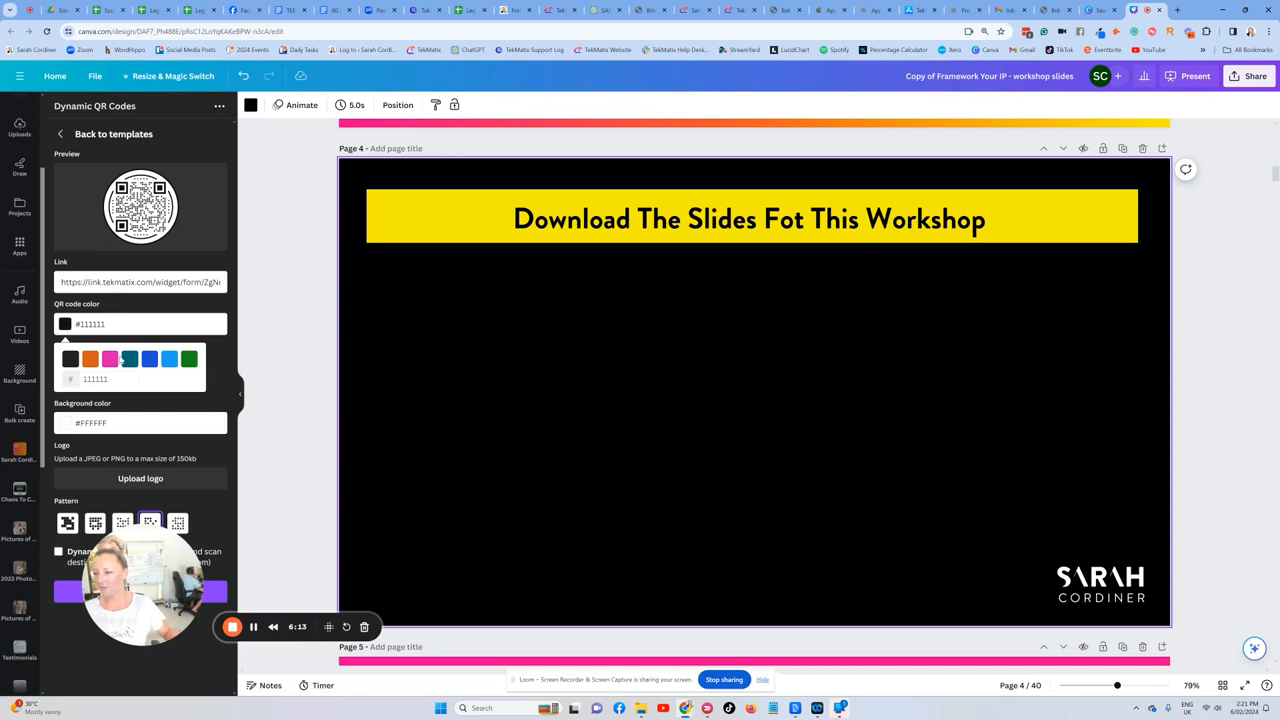
# - Fill the QR code link with the Tekmatix form URL and set its colour to gold (#f9b71a)
pyautogui.tripleClick(96, 378)
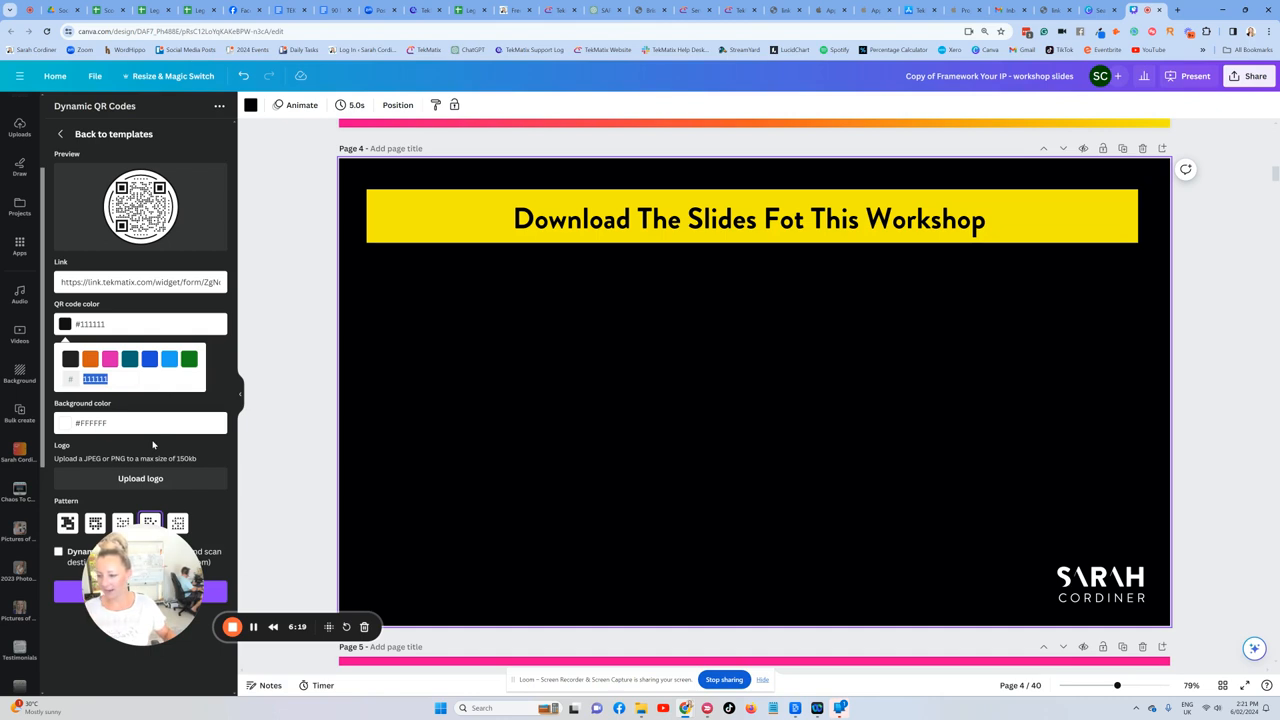
pyautogui.moveTo(252, 628)
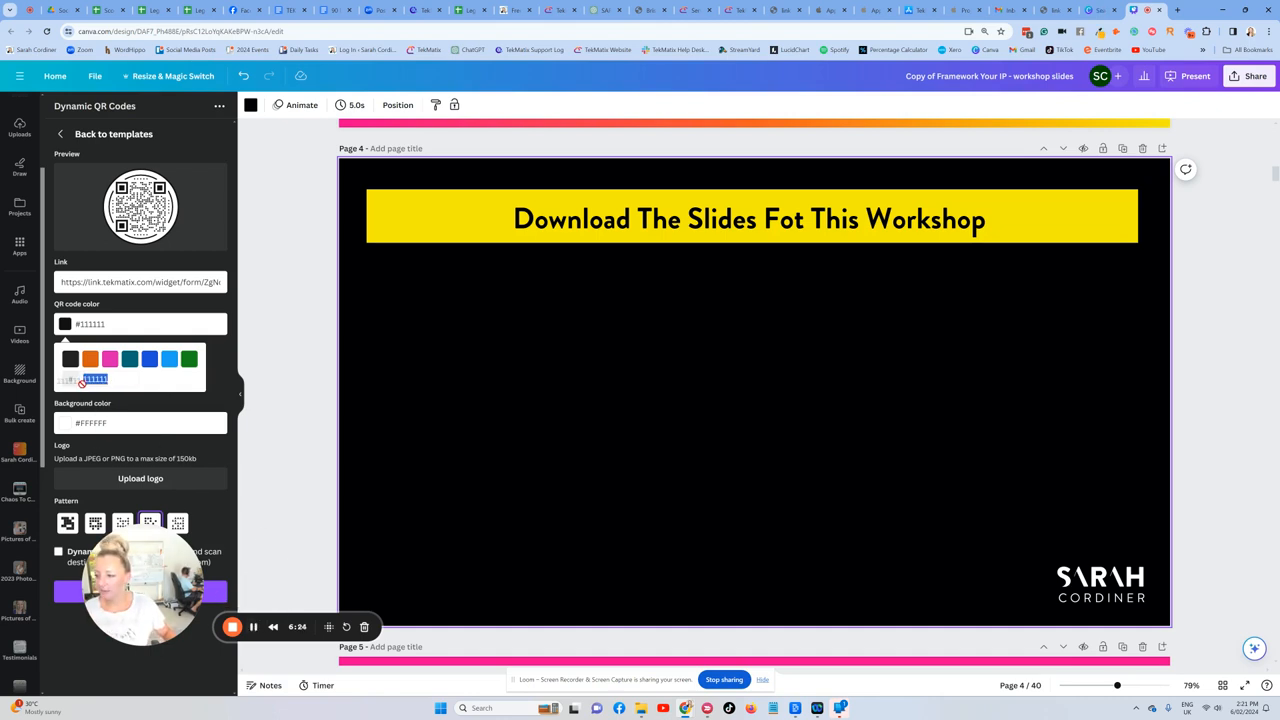
pyautogui.click(90, 358)
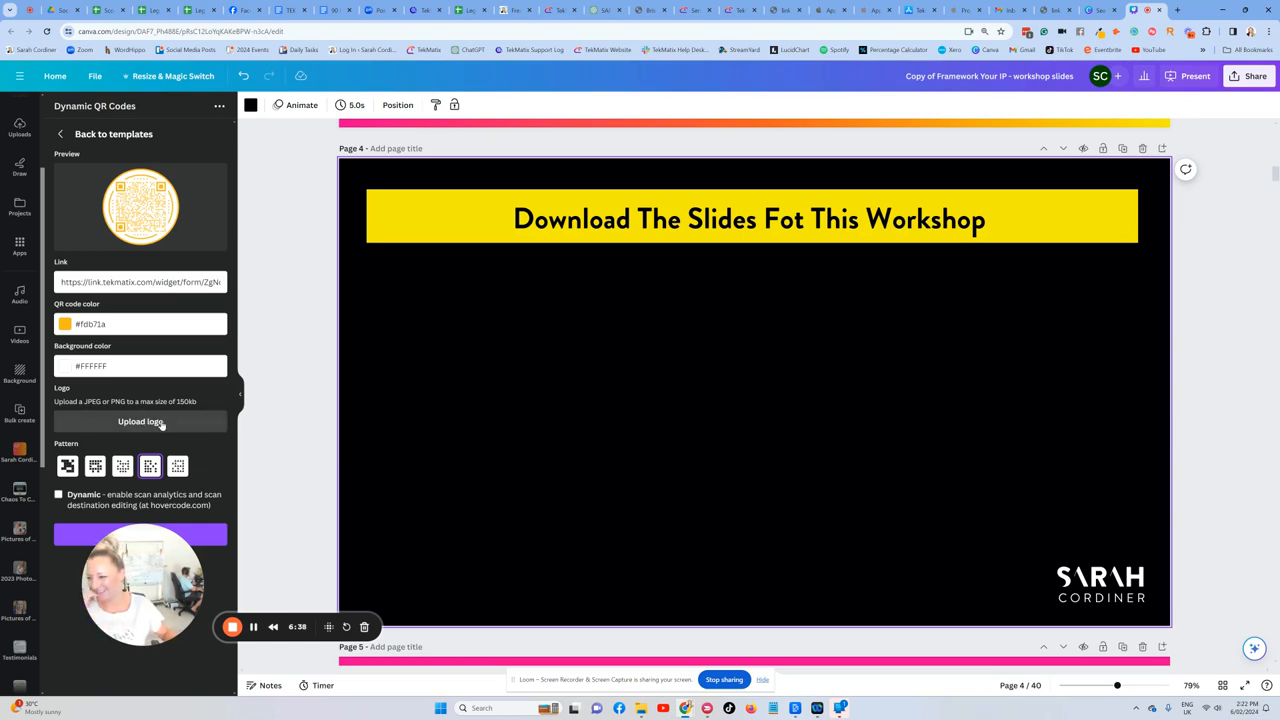
# - Upload a logo image from the Downloads folder onto the QR code
pyautogui.click(140, 420)
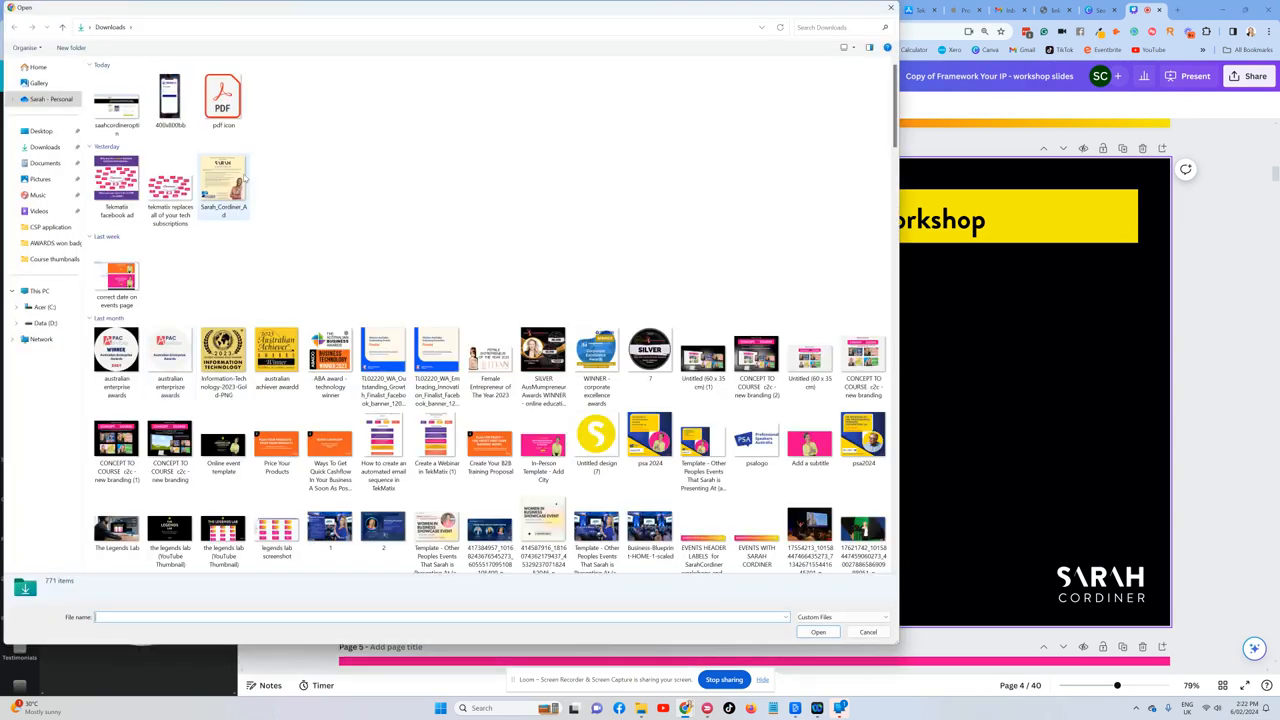
pyautogui.scroll(-3)
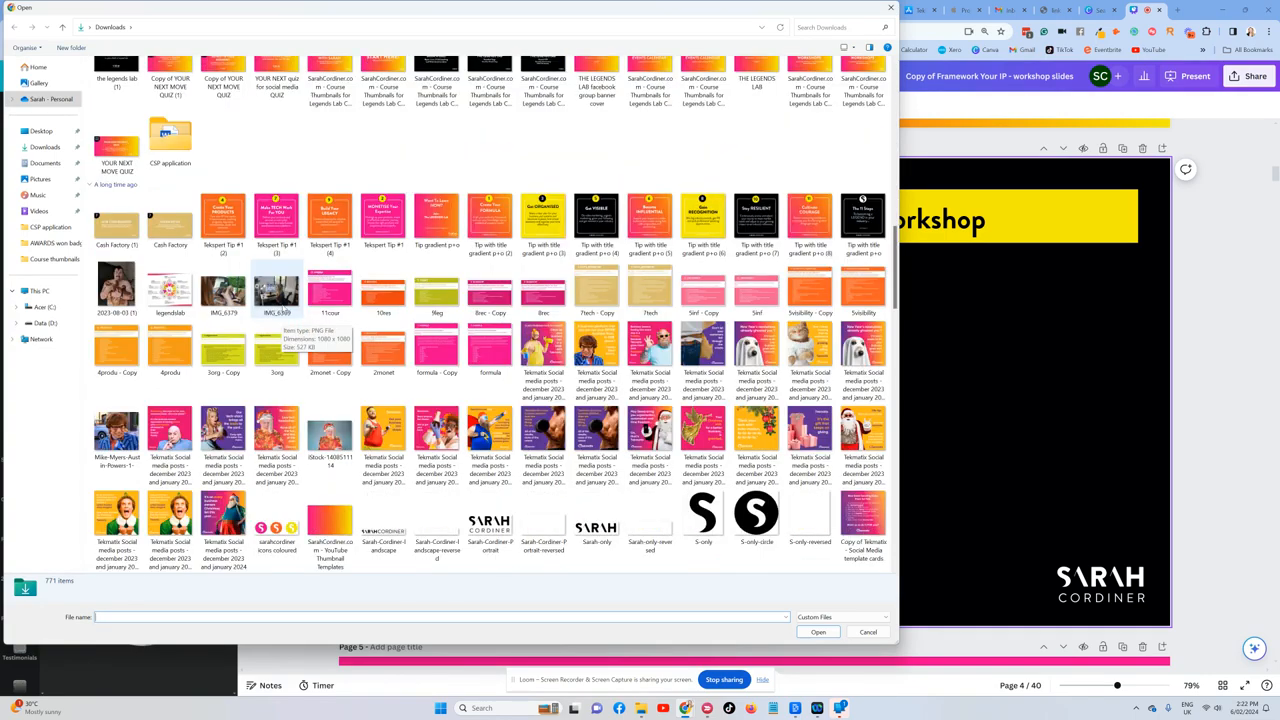
pyautogui.scroll(-3)
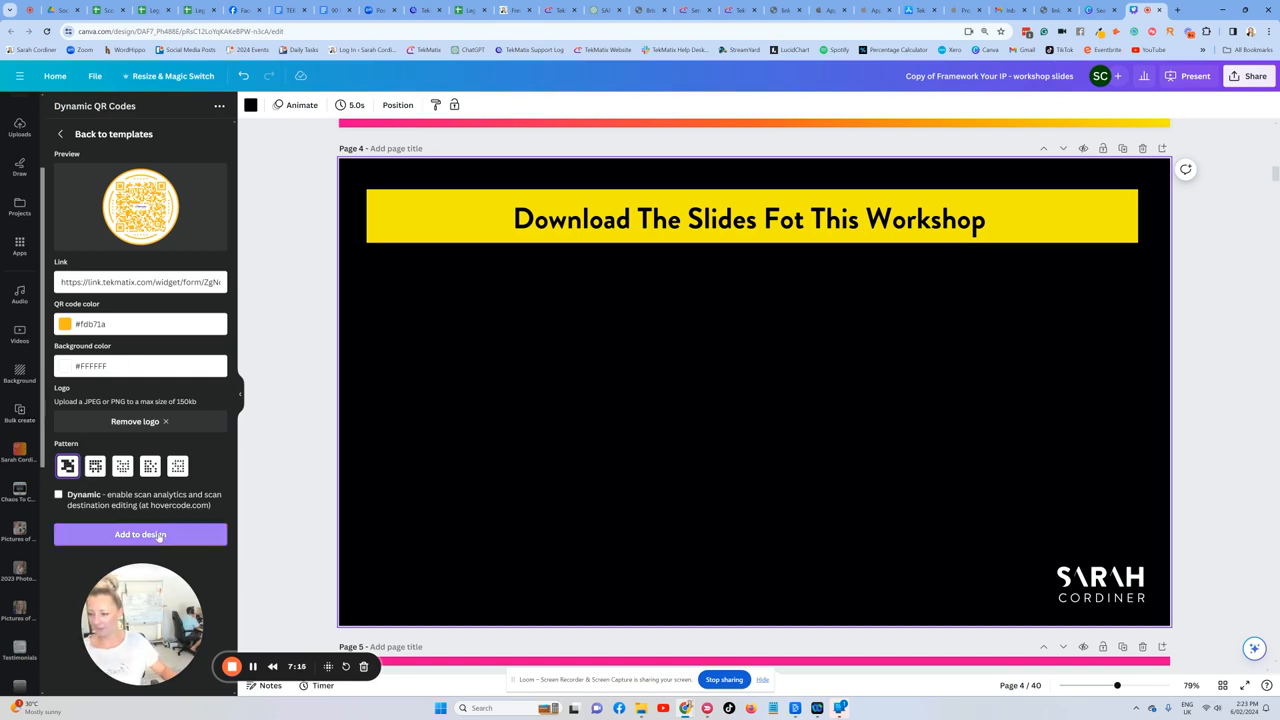
# - Add the gold logo QR code to page 4 and resize it to sit below the heading
pyautogui.click(140, 534)
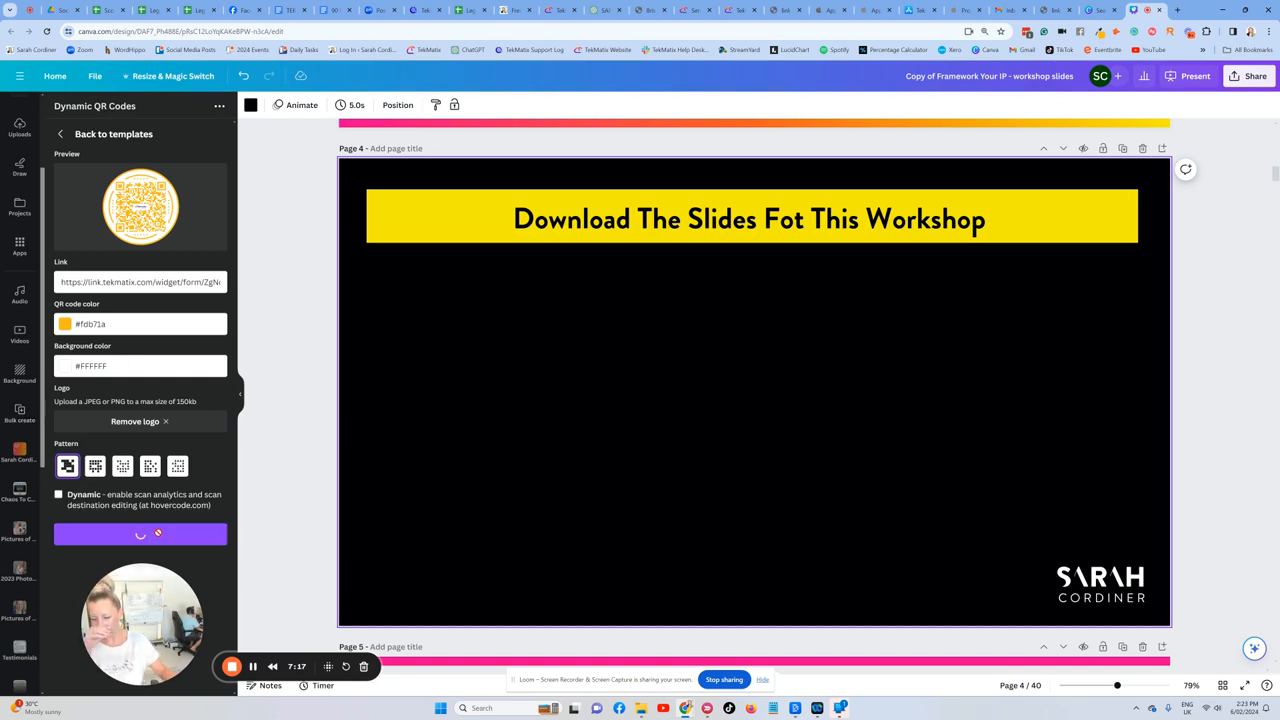
pyautogui.click(140, 534)
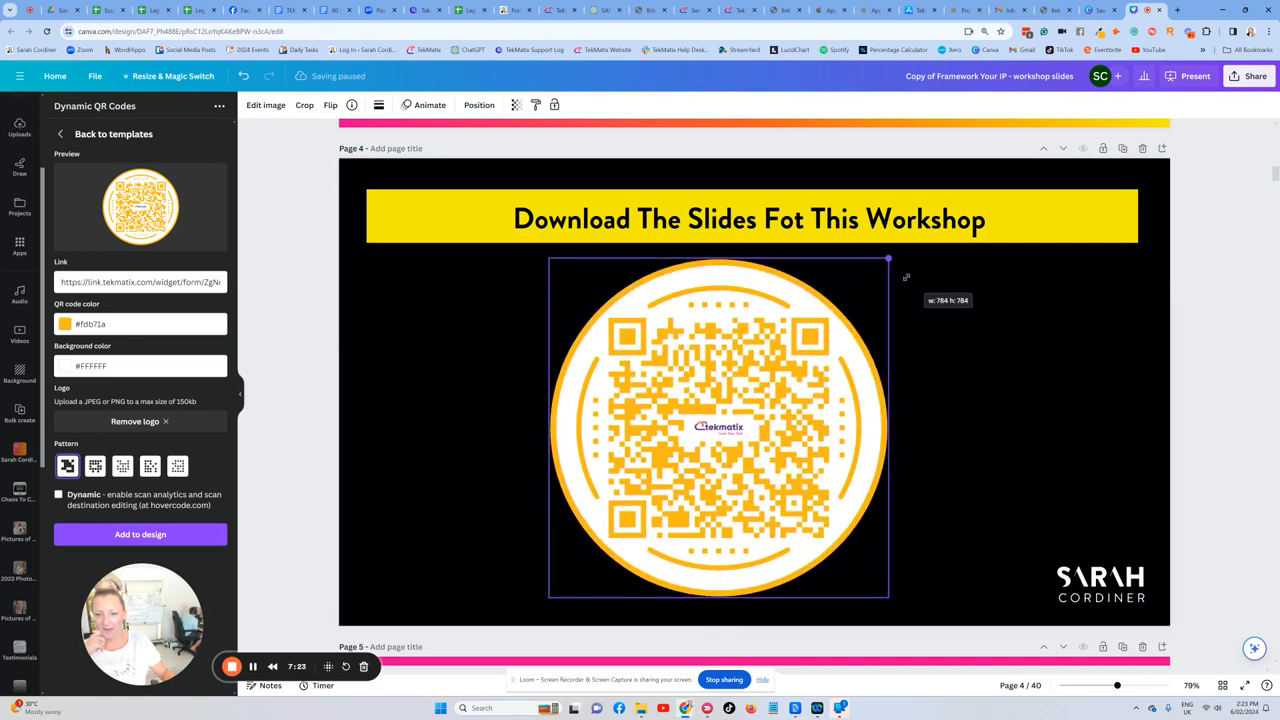
pyautogui.moveTo(888, 258); pyautogui.dragTo(928, 256)
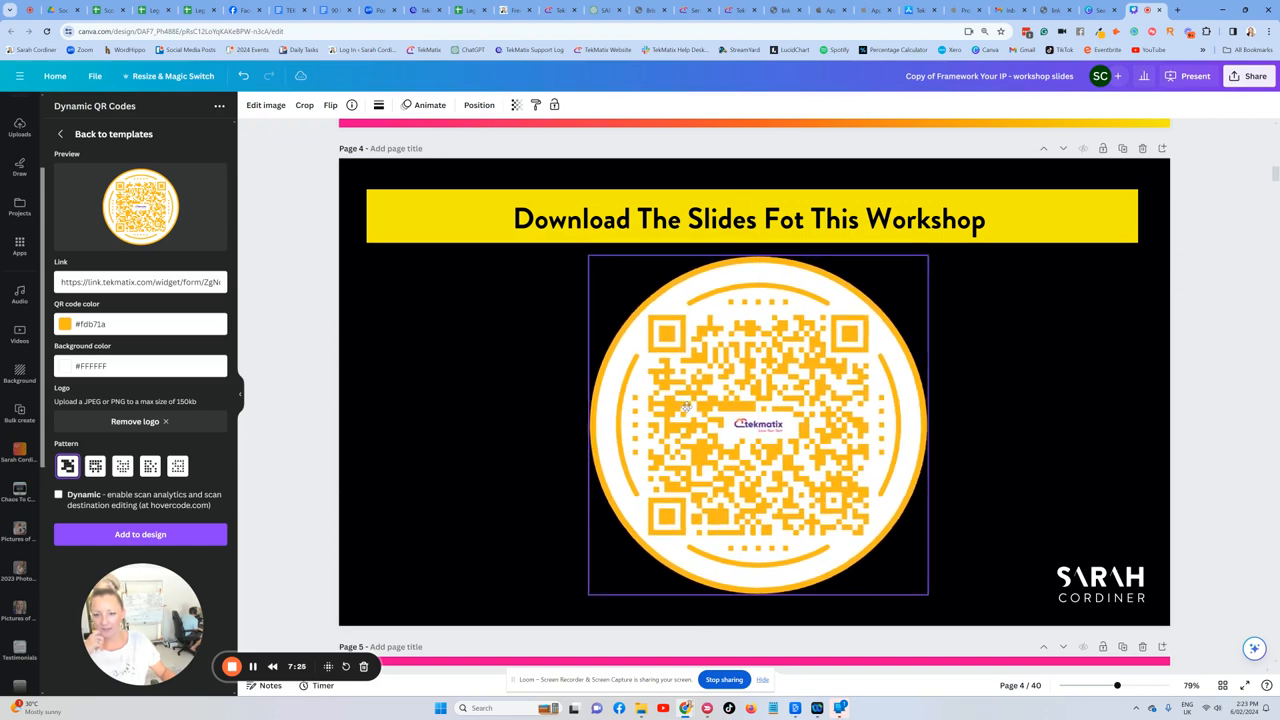
pyautogui.click(756, 424)
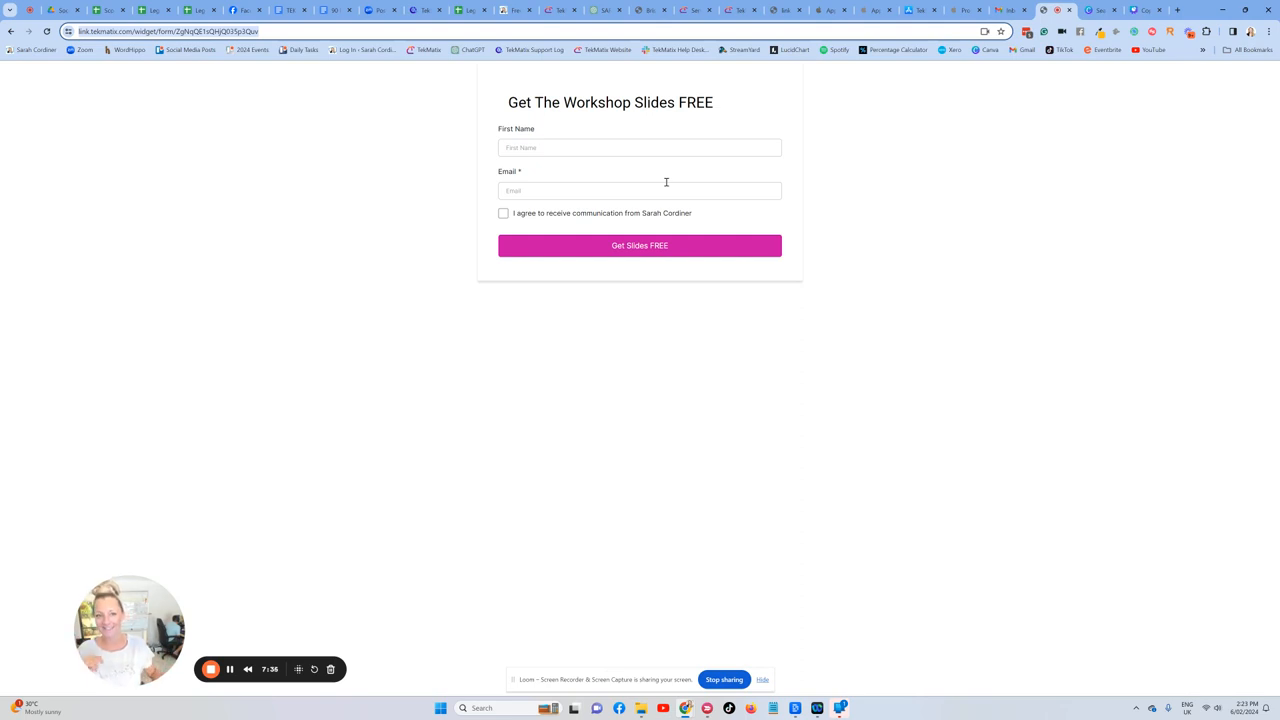
pyautogui.moveTo(580, 124)
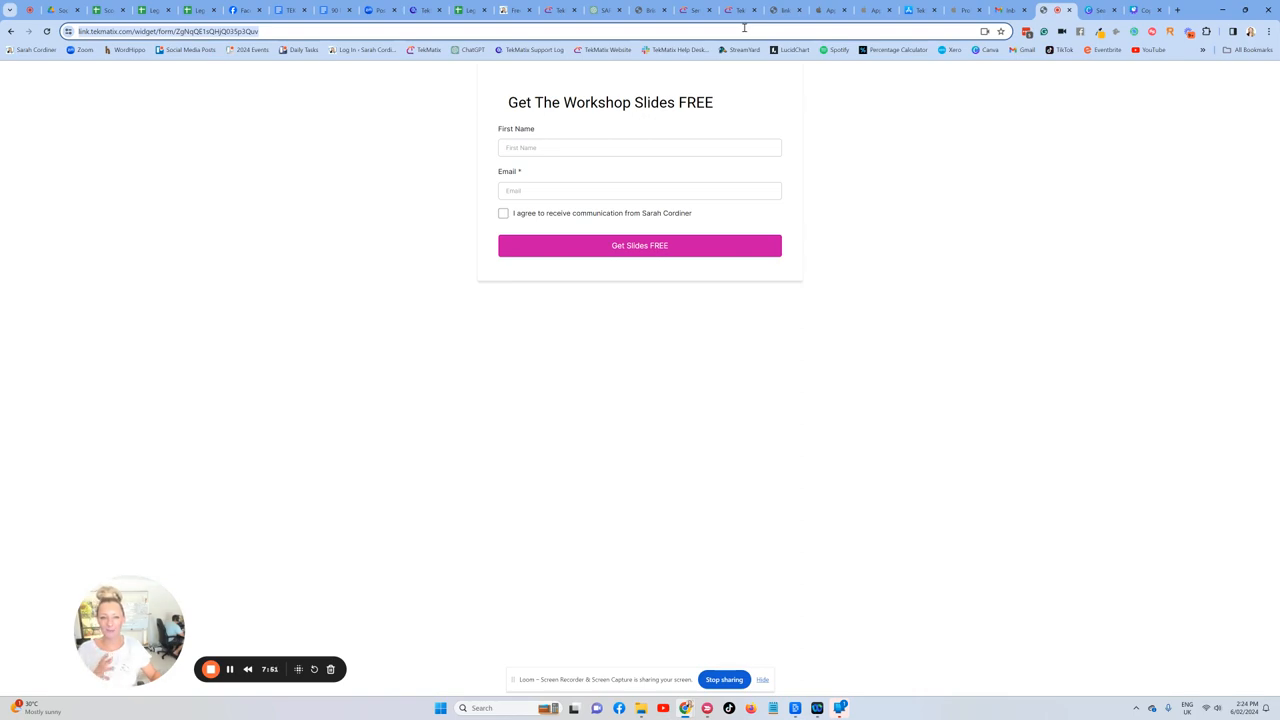
# - Return from the form preview tab to the Canva slide design
pyautogui.click(1132, 10)
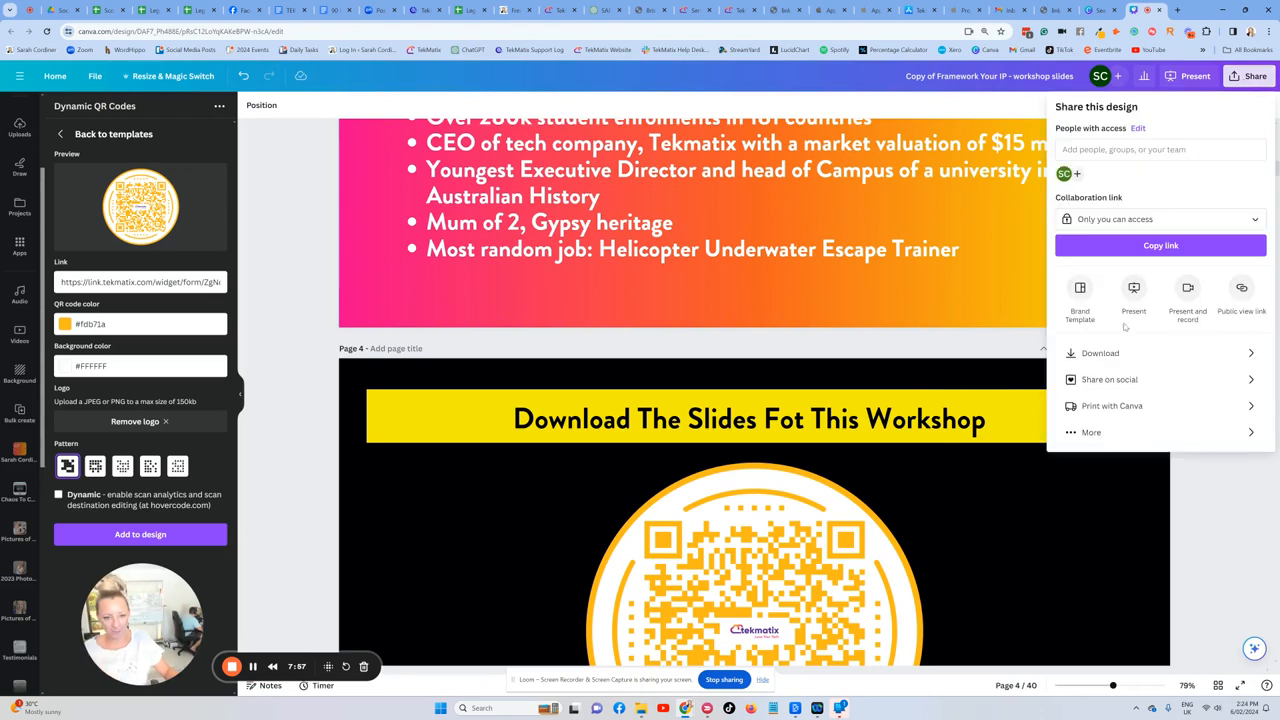
# - Download all 40 slides as a flattened PDF Standard file
pyautogui.click(1100, 352)
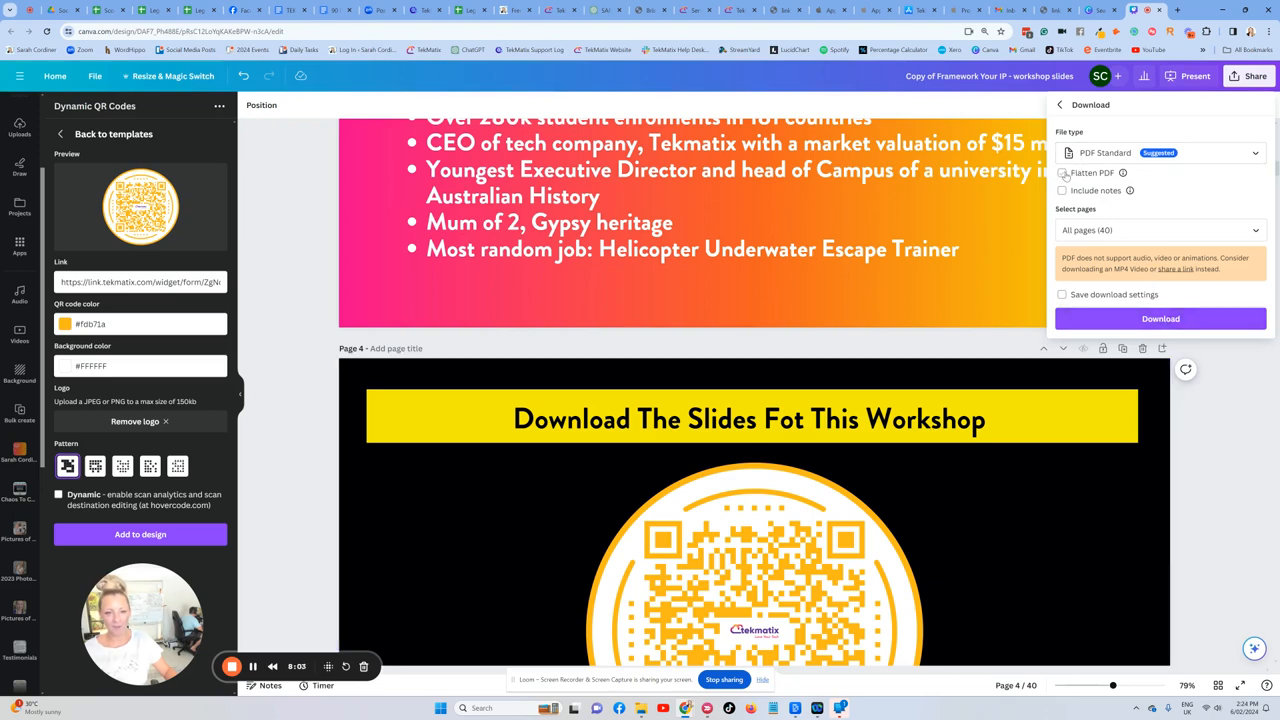
pyautogui.click(1062, 172)
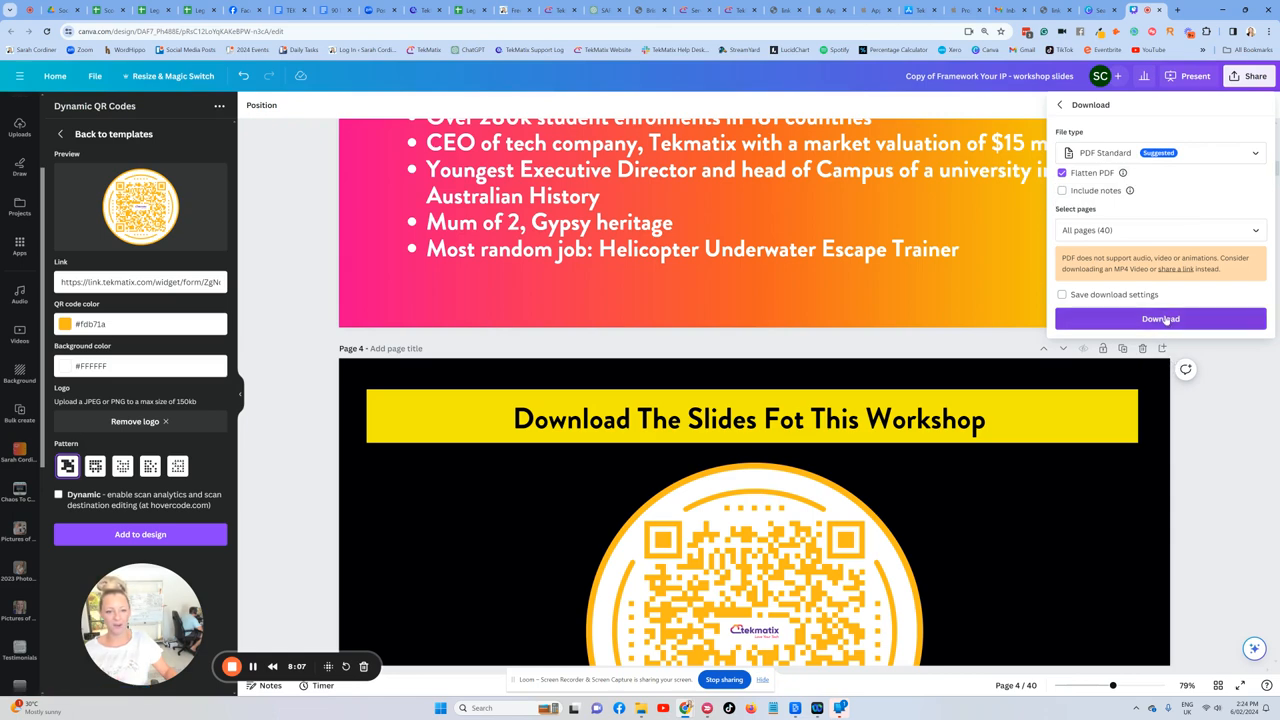
pyautogui.moveTo(1124, 172)
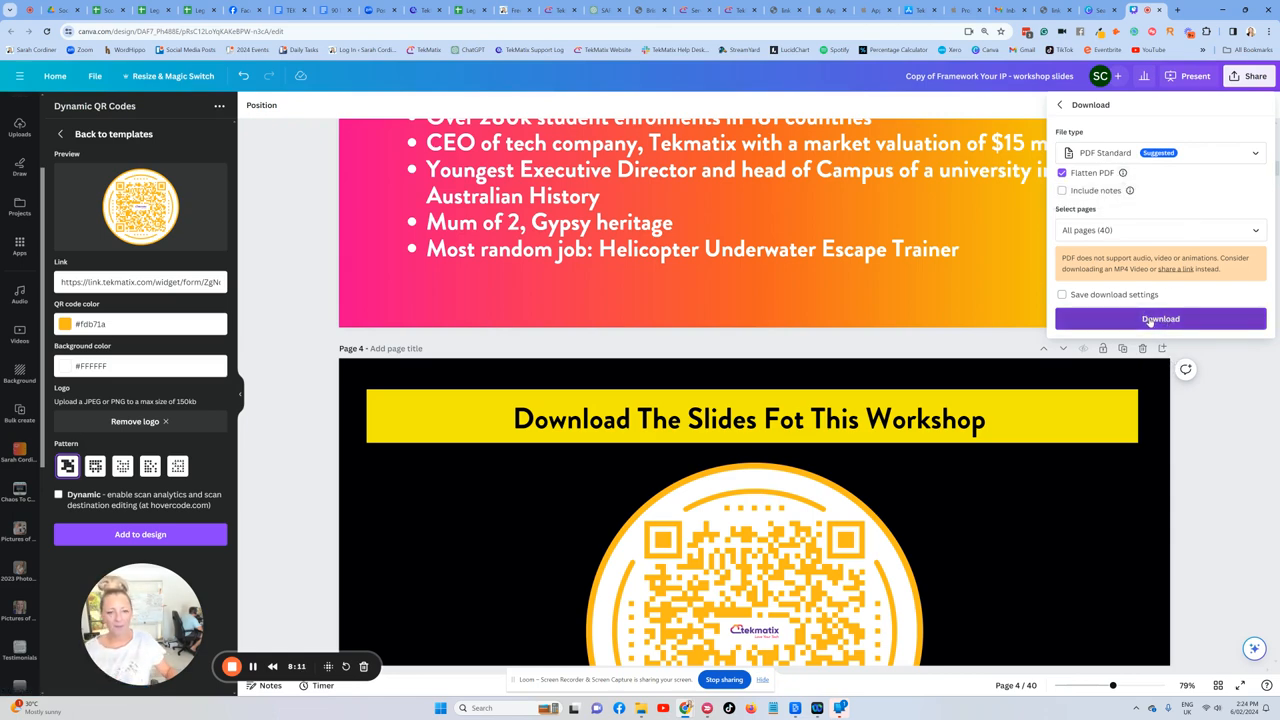
pyautogui.click(1160, 318)
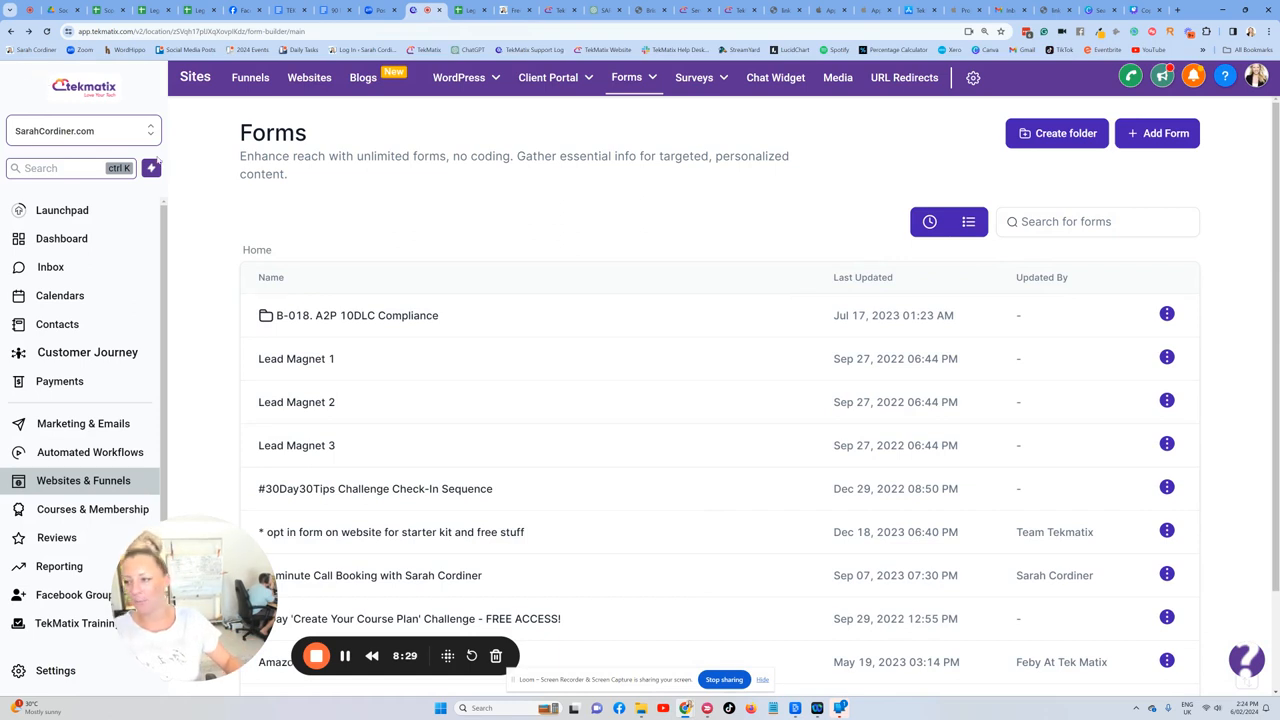
# - Create a new workflow from scratch in Automated Workflows, opening the blank builder
pyautogui.click(90, 452)
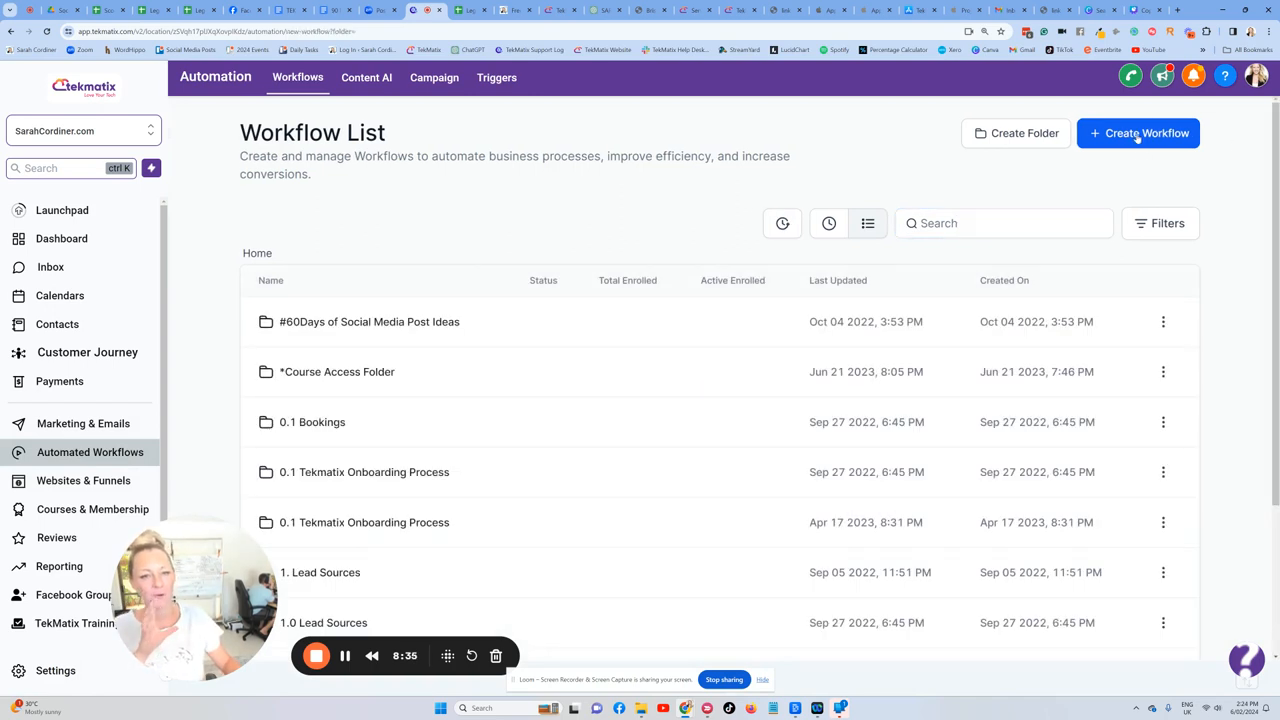
pyautogui.click(1136, 132)
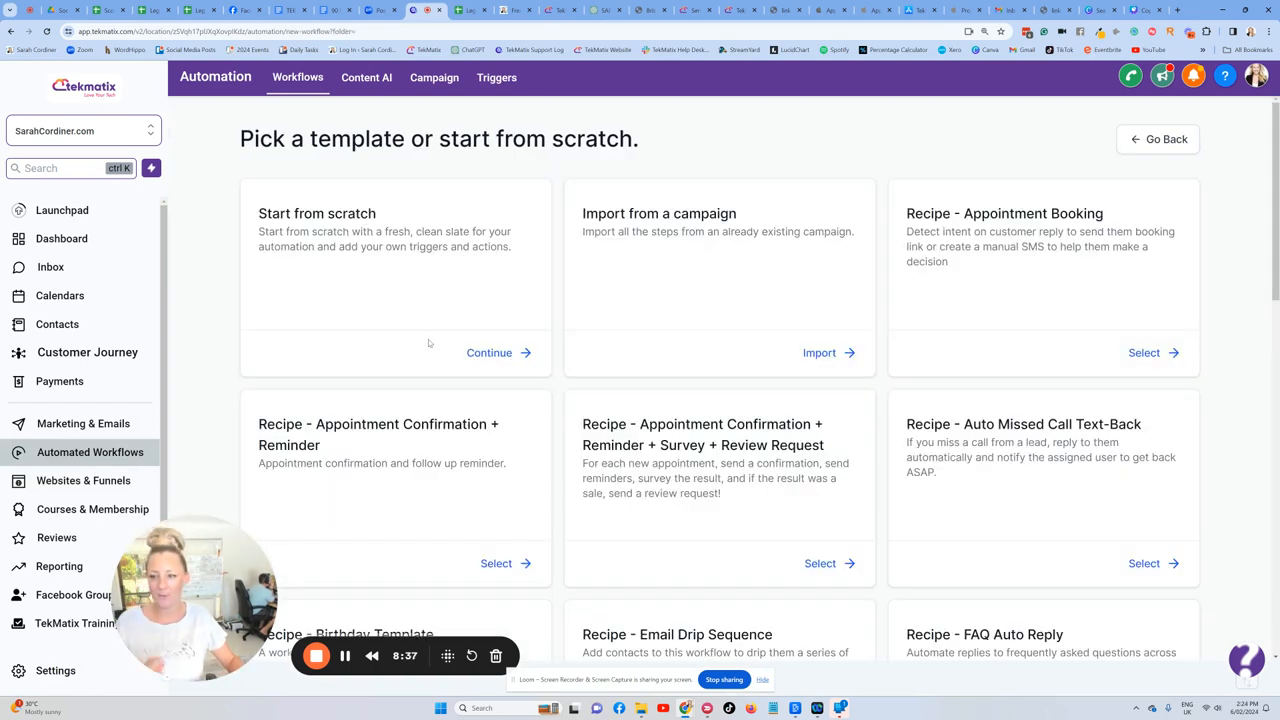
pyautogui.click(488, 352)
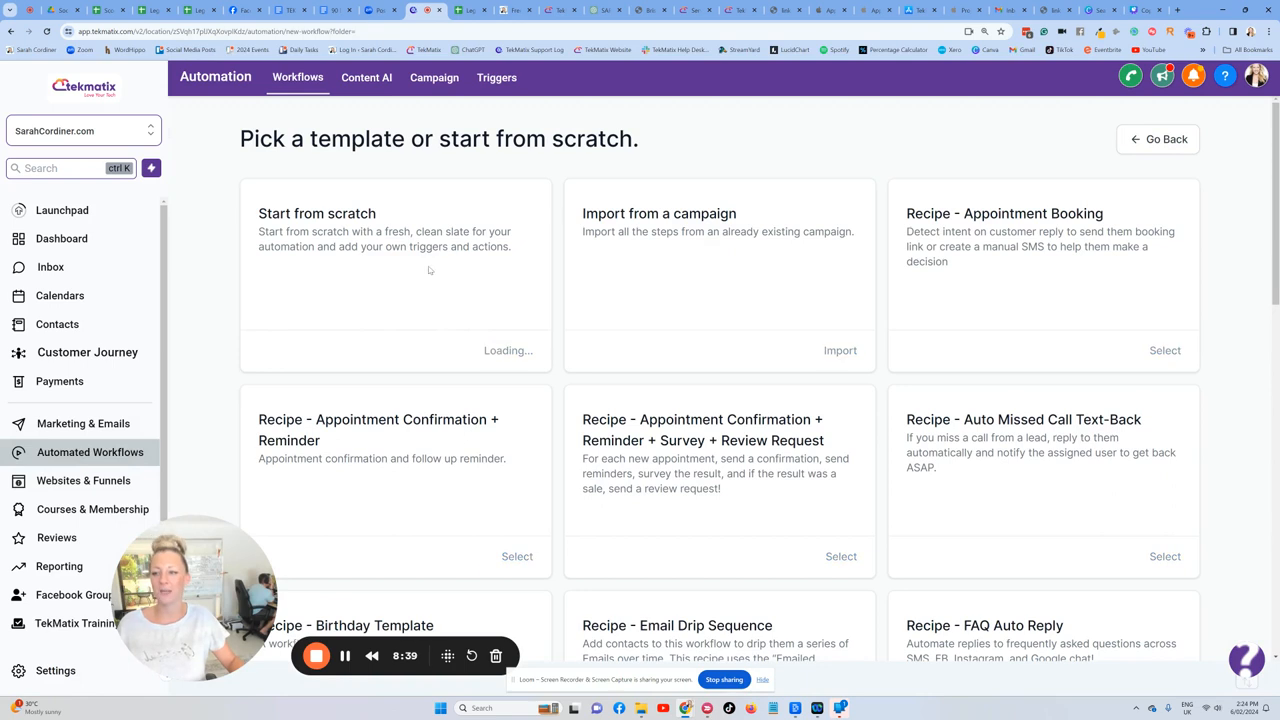
pyautogui.click(396, 276)
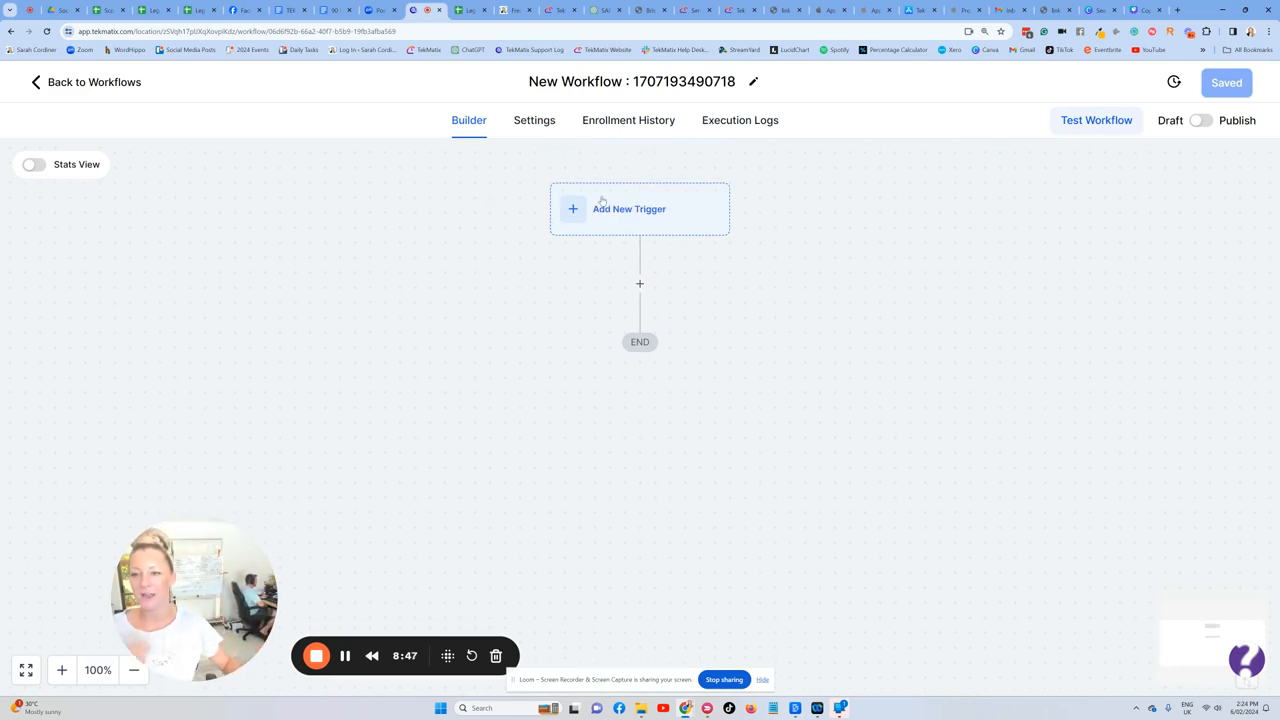
# - Add a Form submitted trigger and name it 'Form submitted - get slides'
pyautogui.click(628, 208)
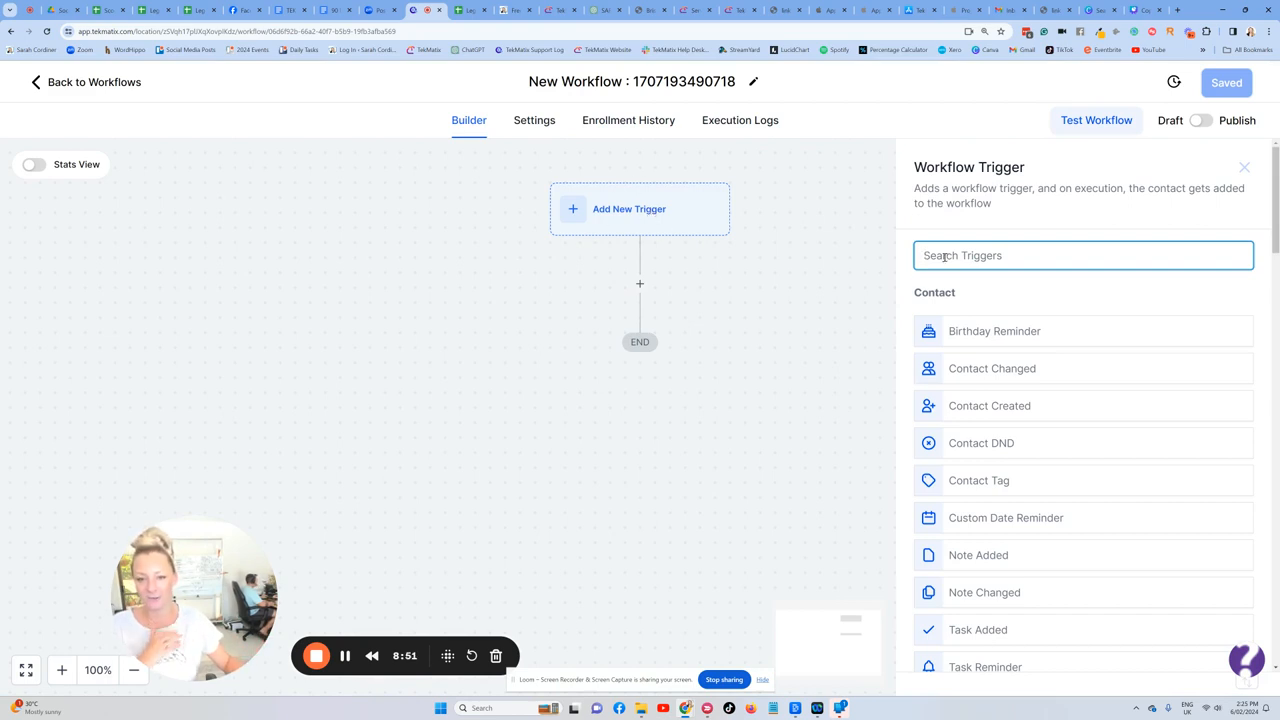
pyautogui.write('form')
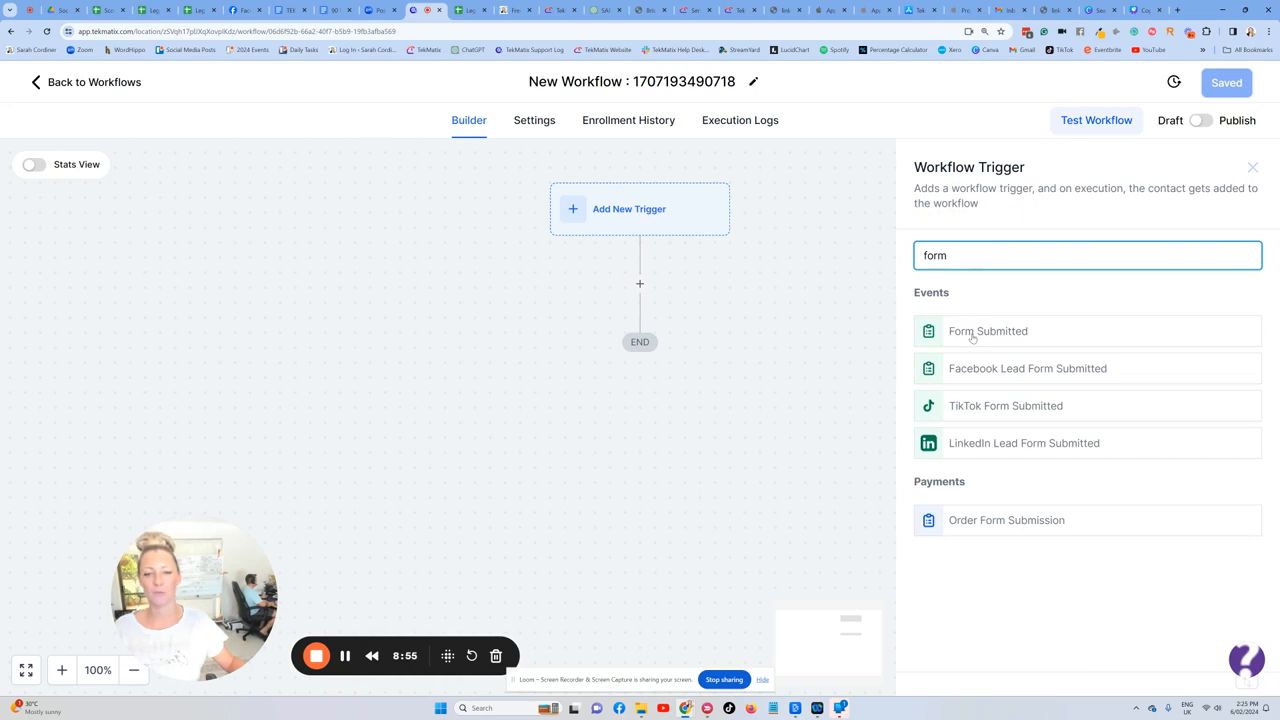
pyautogui.click(988, 332)
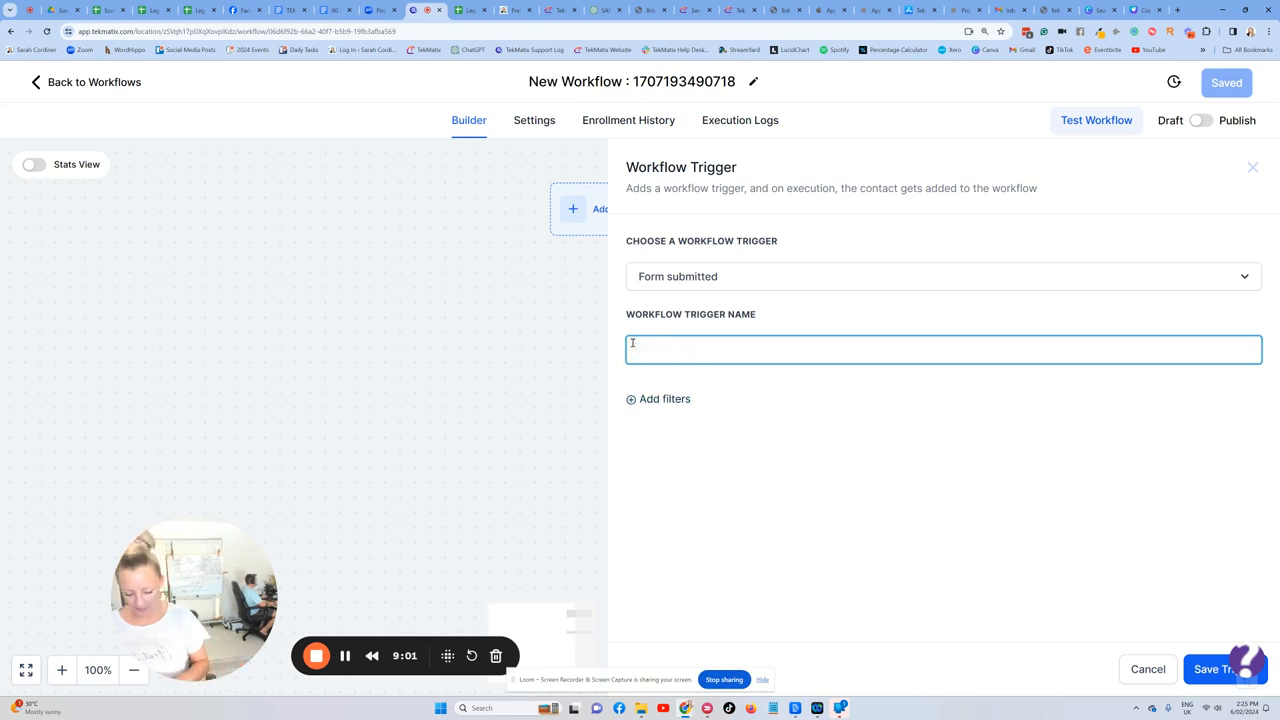
pyautogui.write('Form')
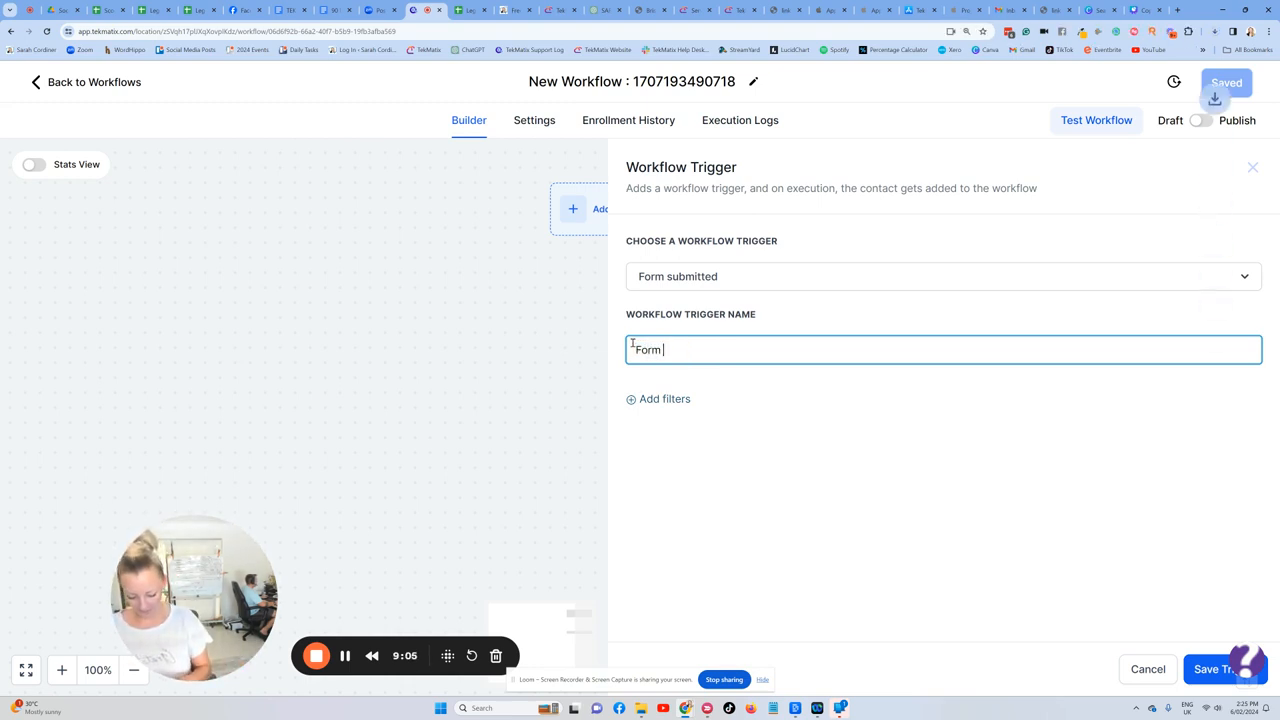
pyautogui.write('submitted - gets')
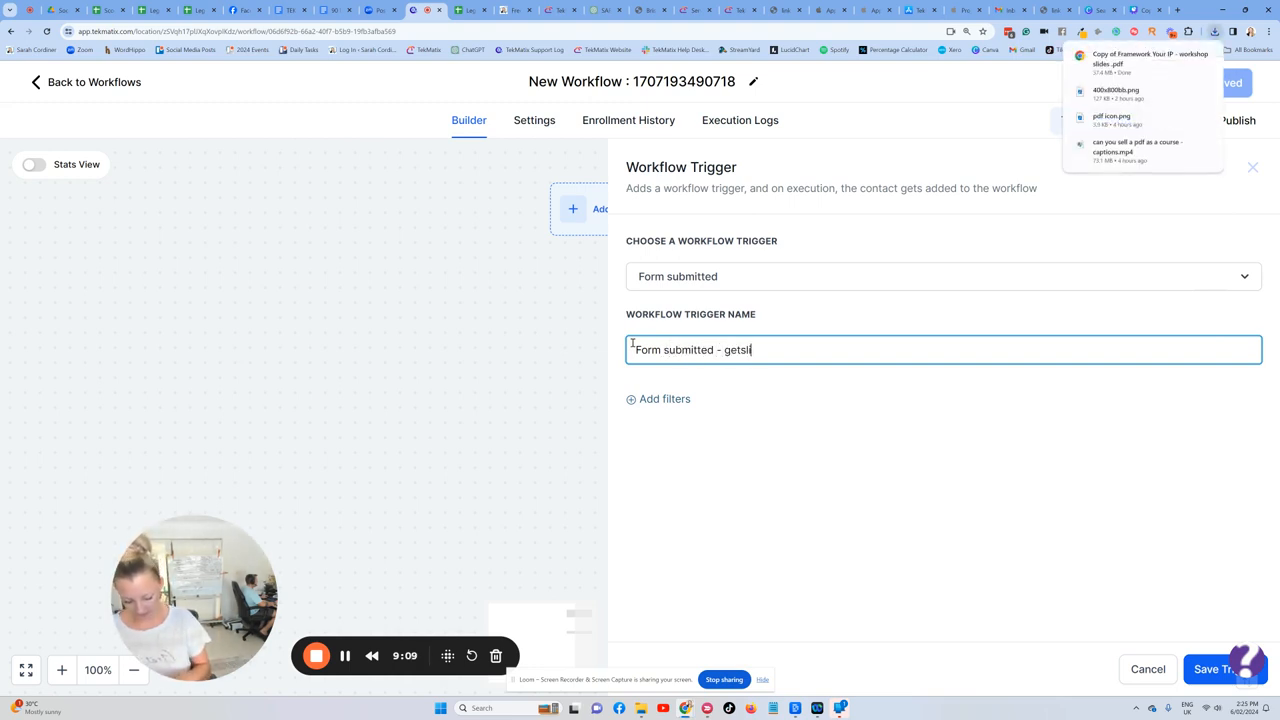
pyautogui.write('lides')
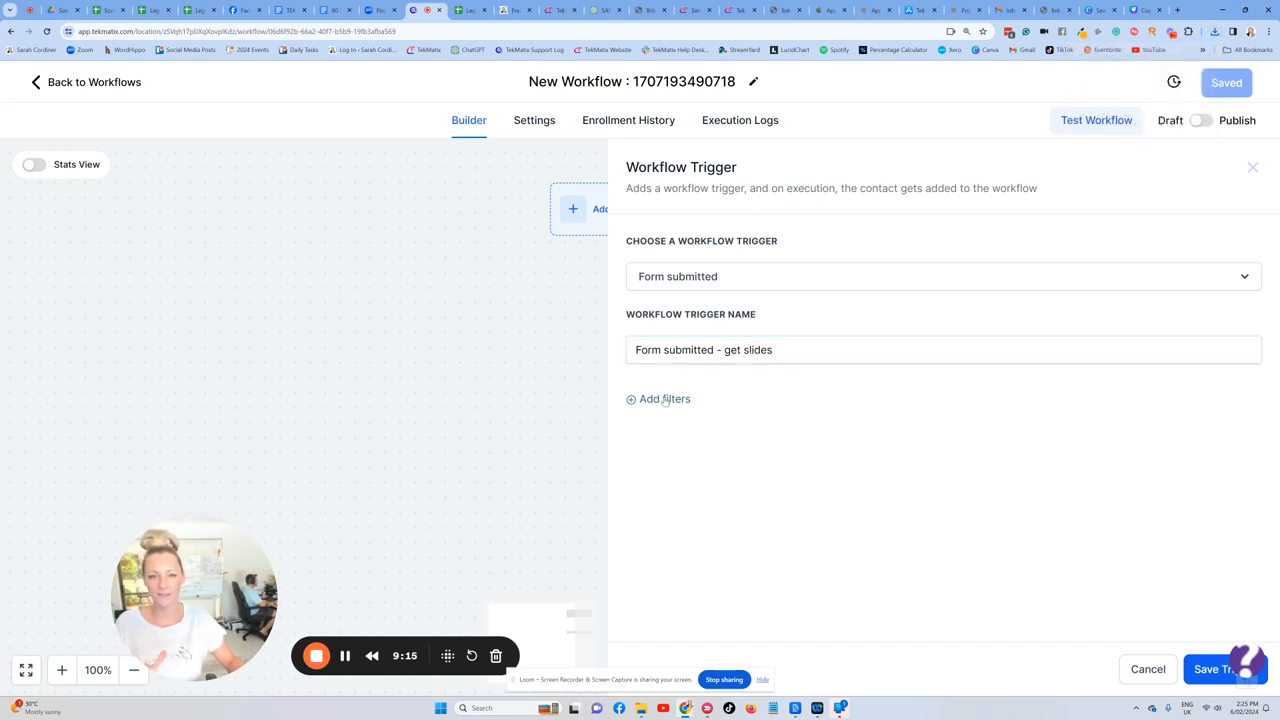
pyautogui.moveTo(664, 404)
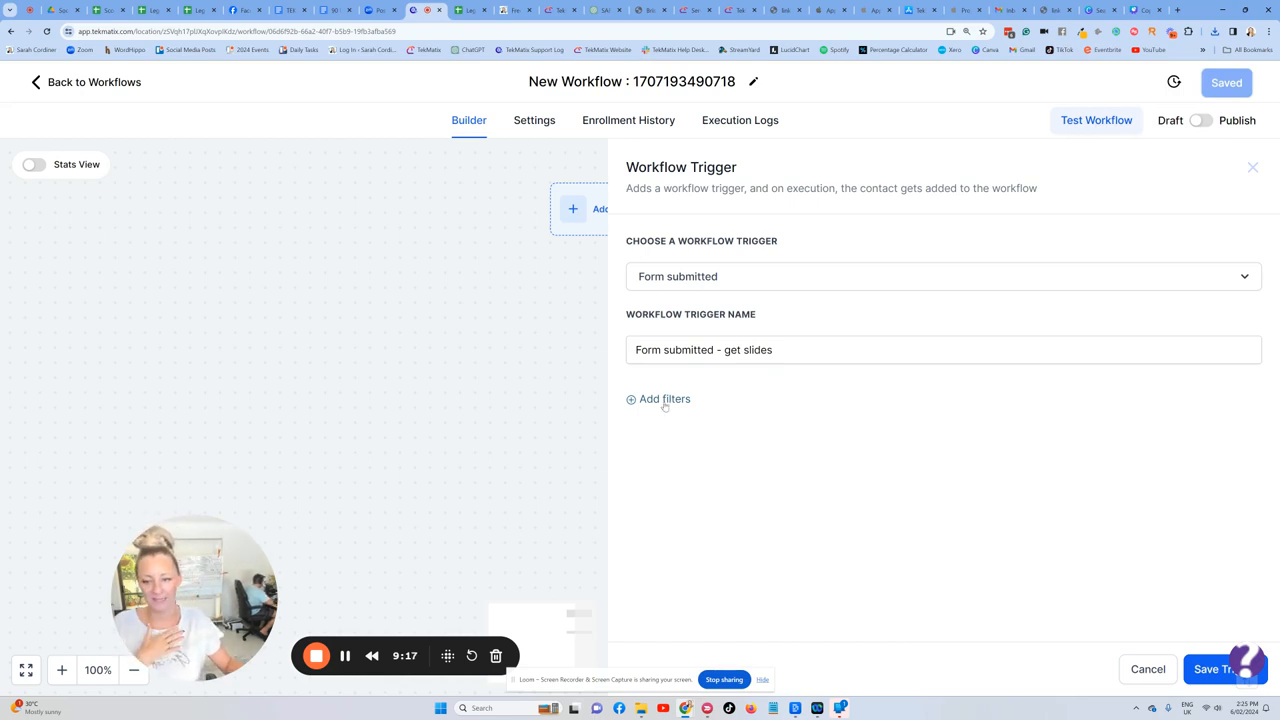
# - Filter the trigger to 'Form is' the workshop slides form and save it
pyautogui.click(664, 398)
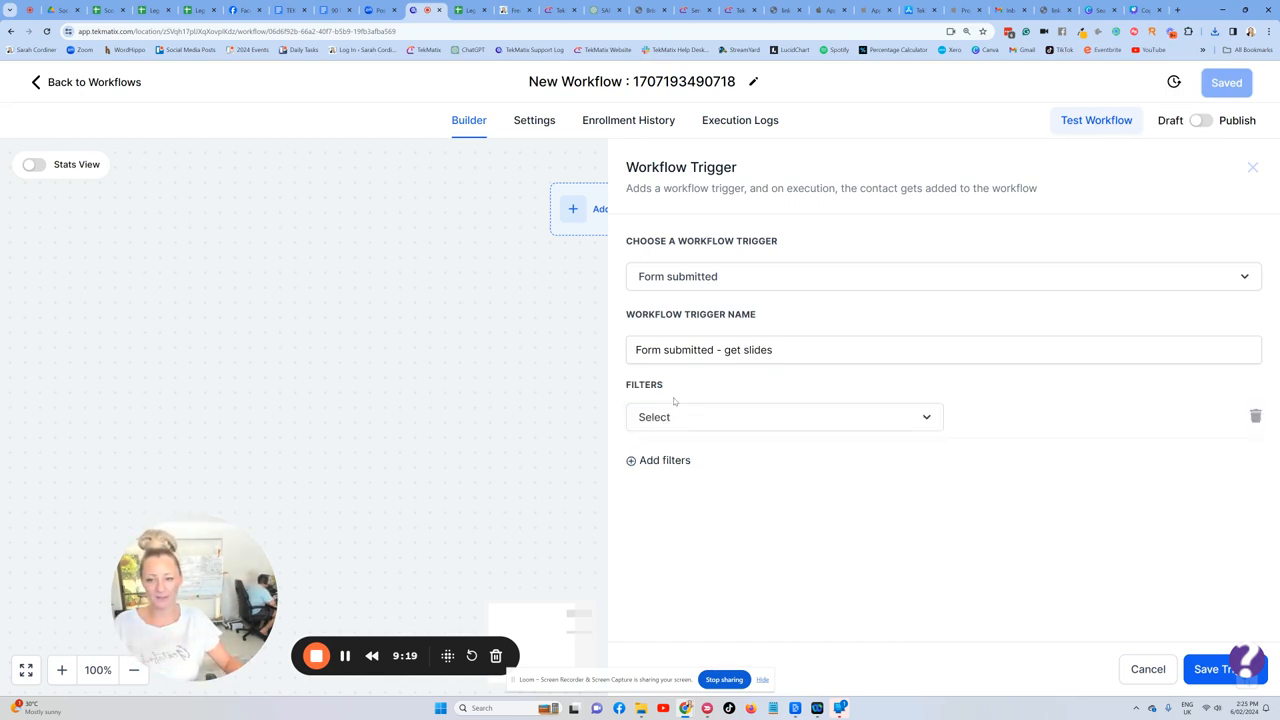
pyautogui.click(784, 418)
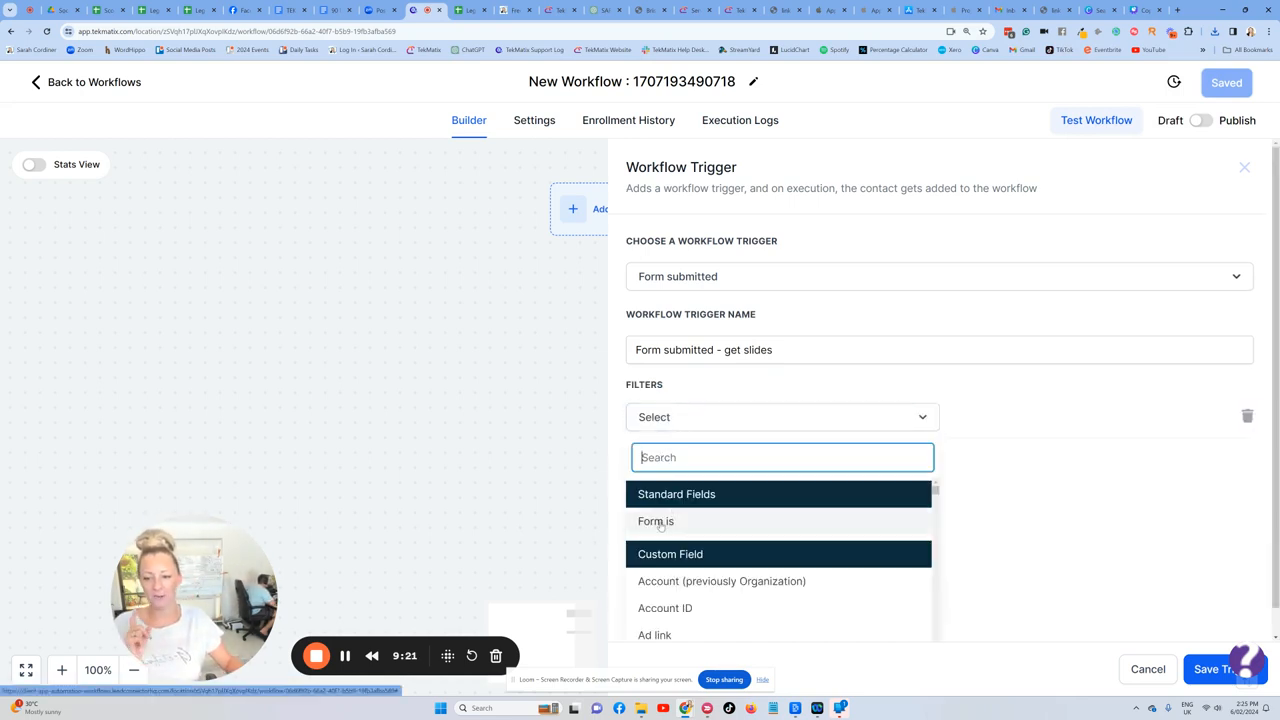
pyautogui.click(656, 520)
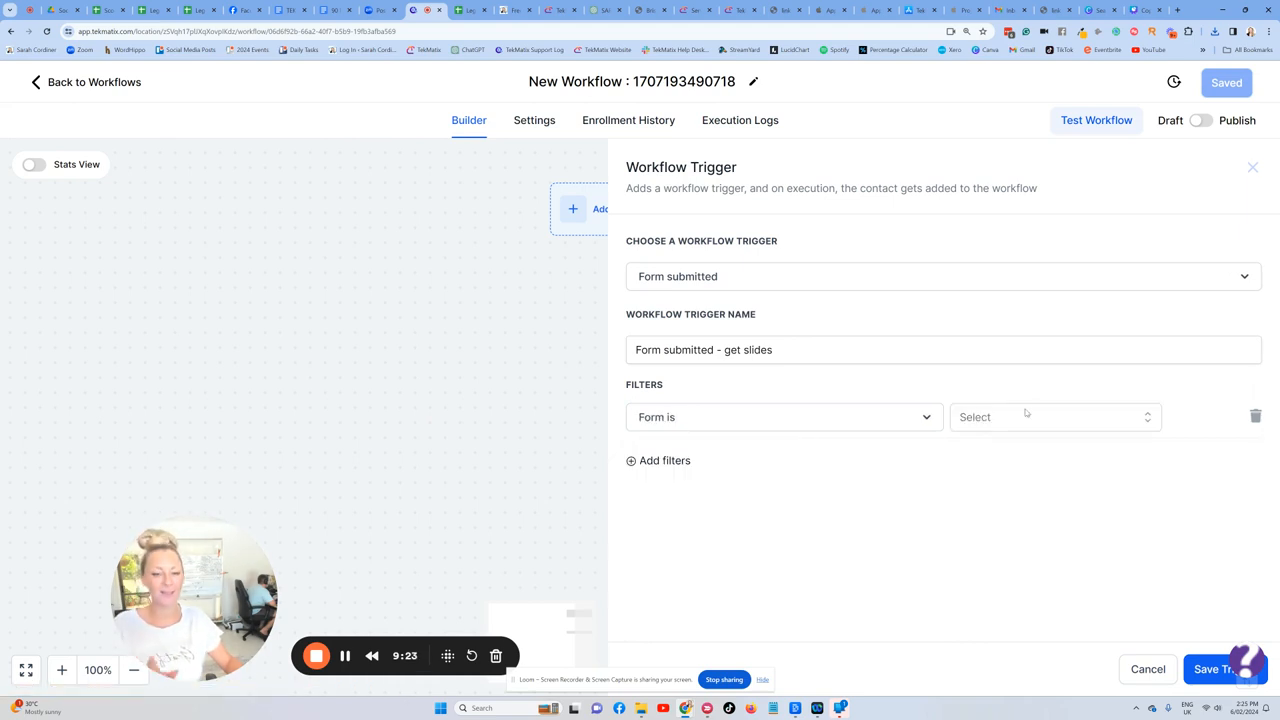
pyautogui.click(1040, 418)
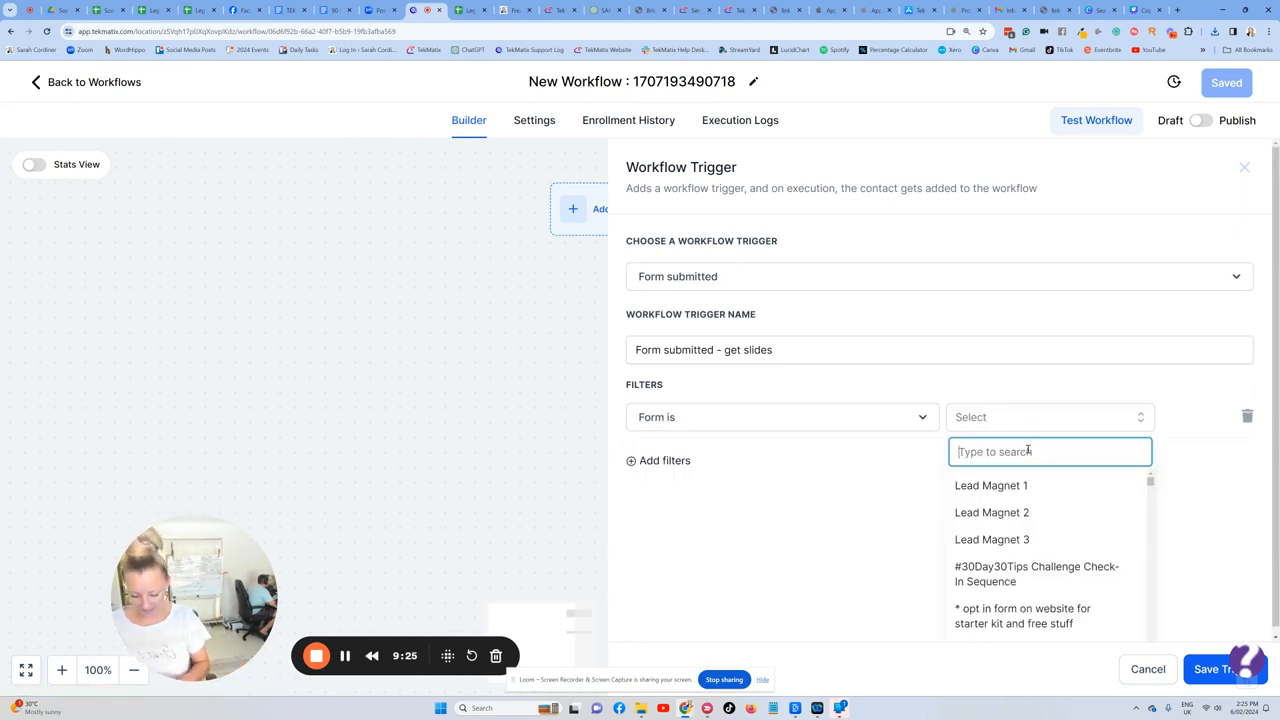
pyautogui.write('slide')
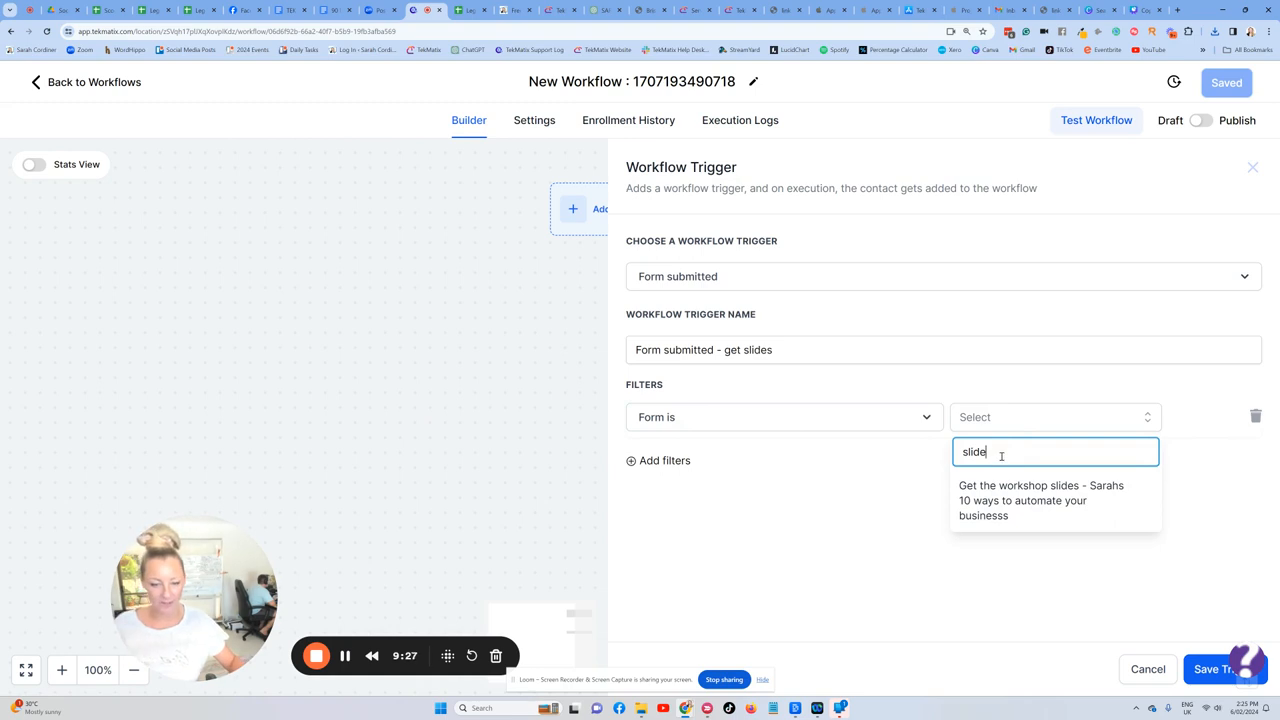
pyautogui.click(1040, 500)
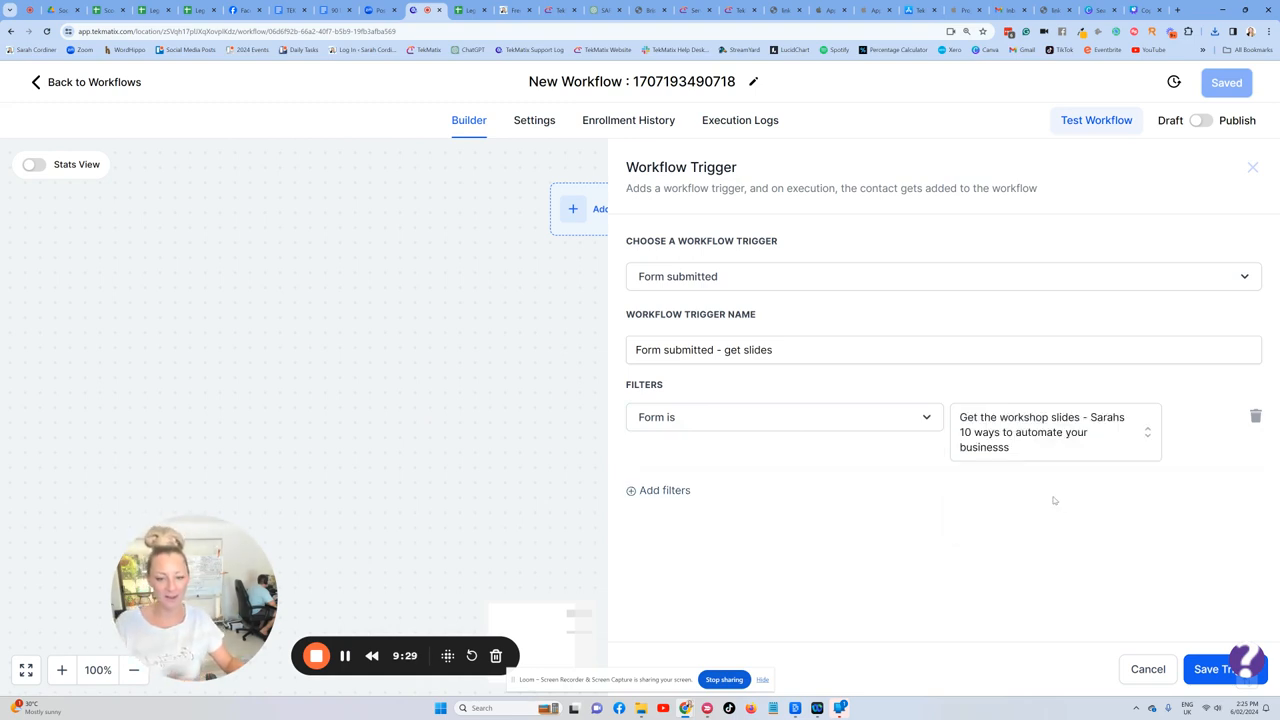
pyautogui.click(1212, 668)
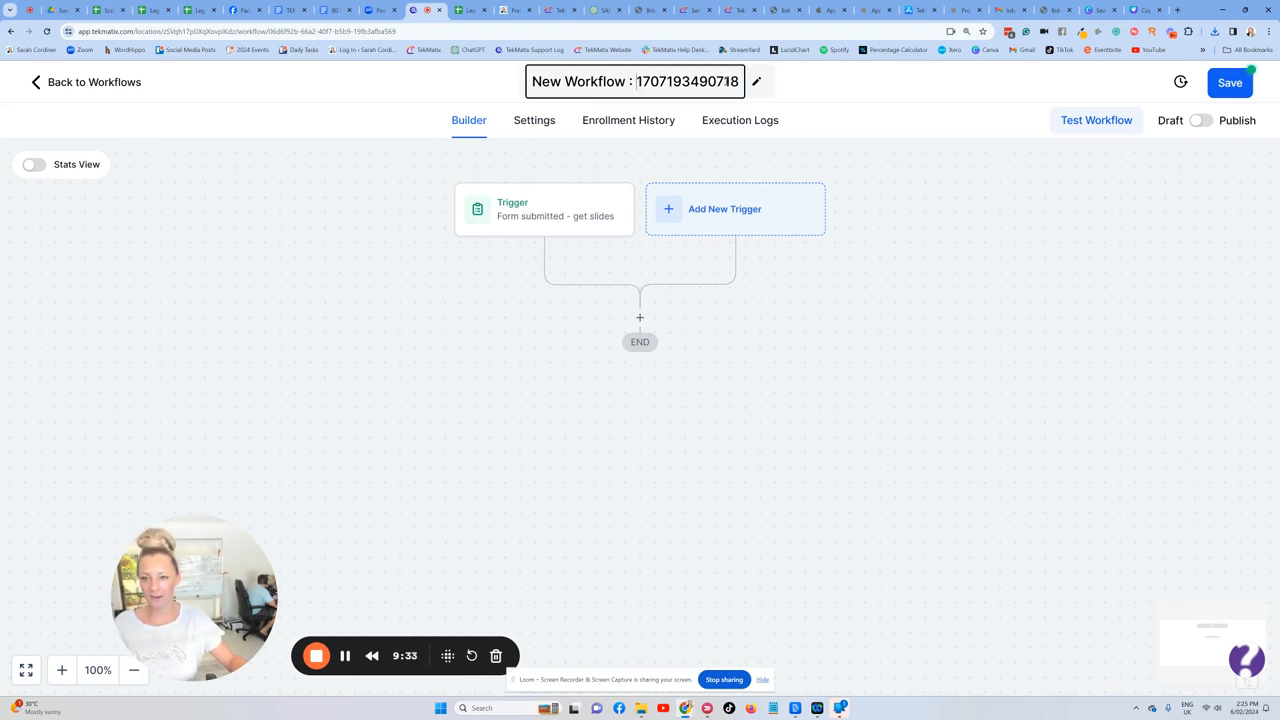
# - Replace the workflow title with 'Get the workshop slides for 10 ways to automate your business'
pyautogui.tripleClick(636, 80)
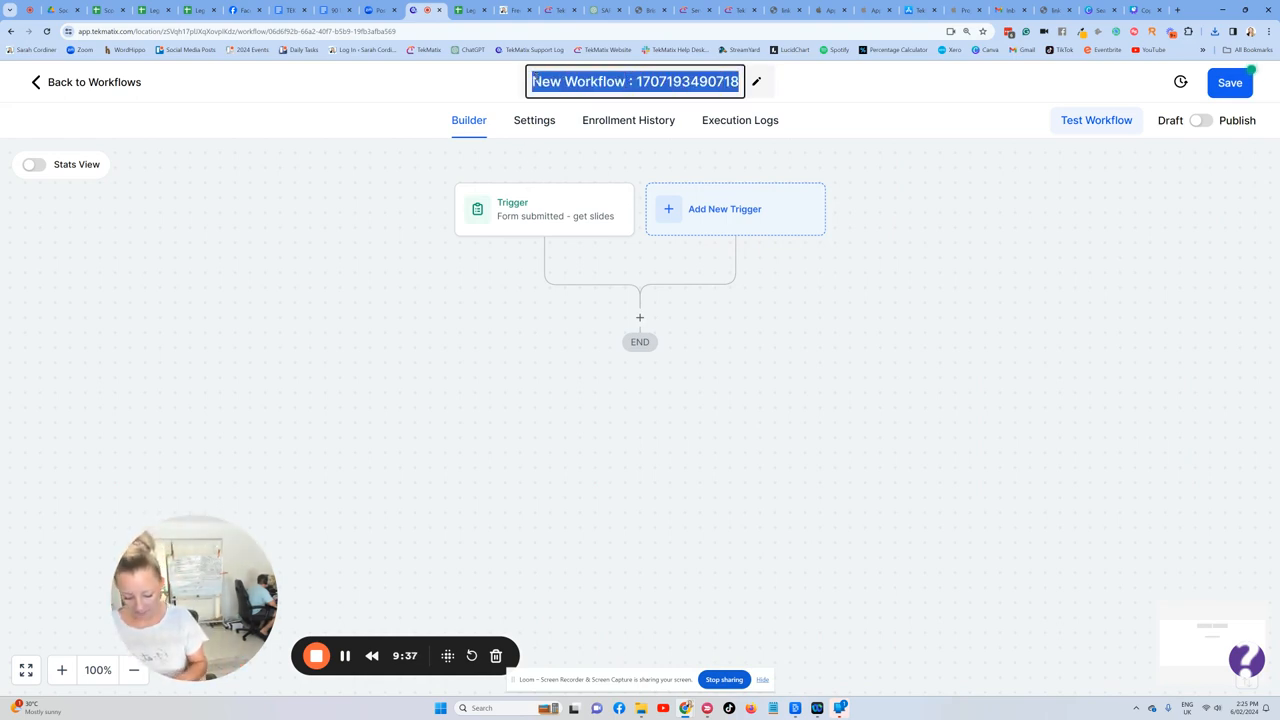
pyautogui.write('Get the')
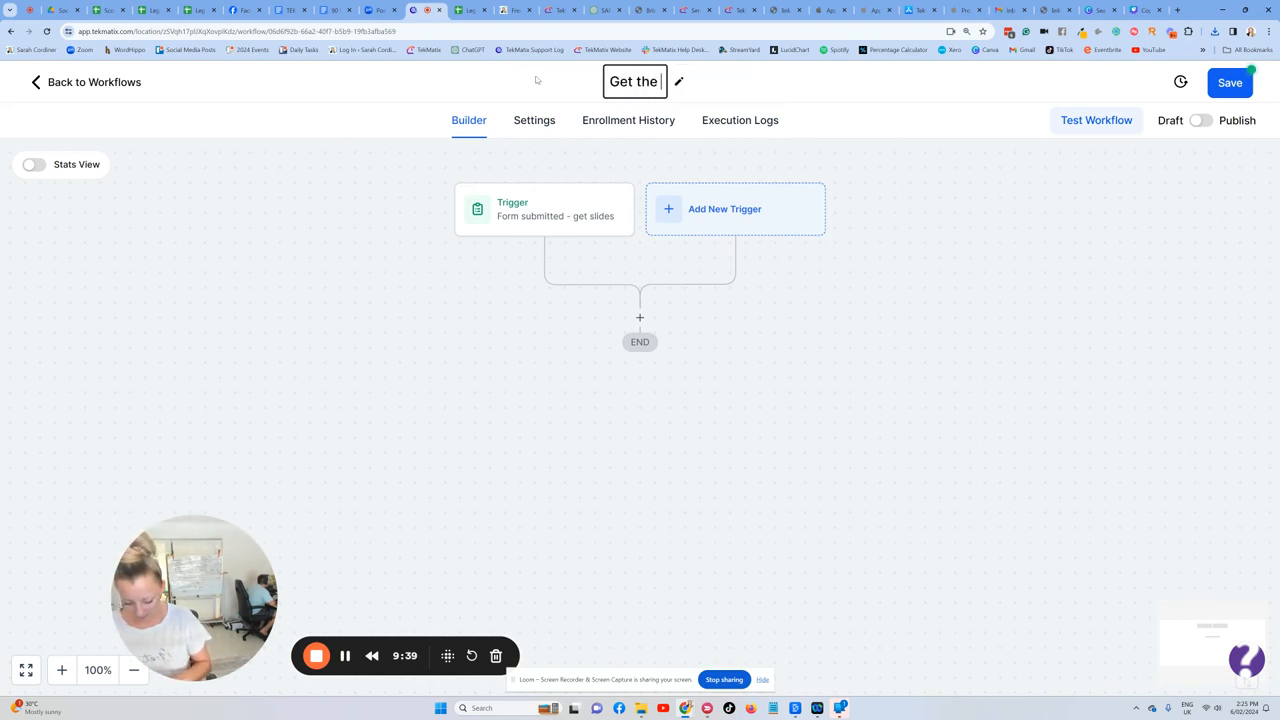
pyautogui.write('workshop slides')
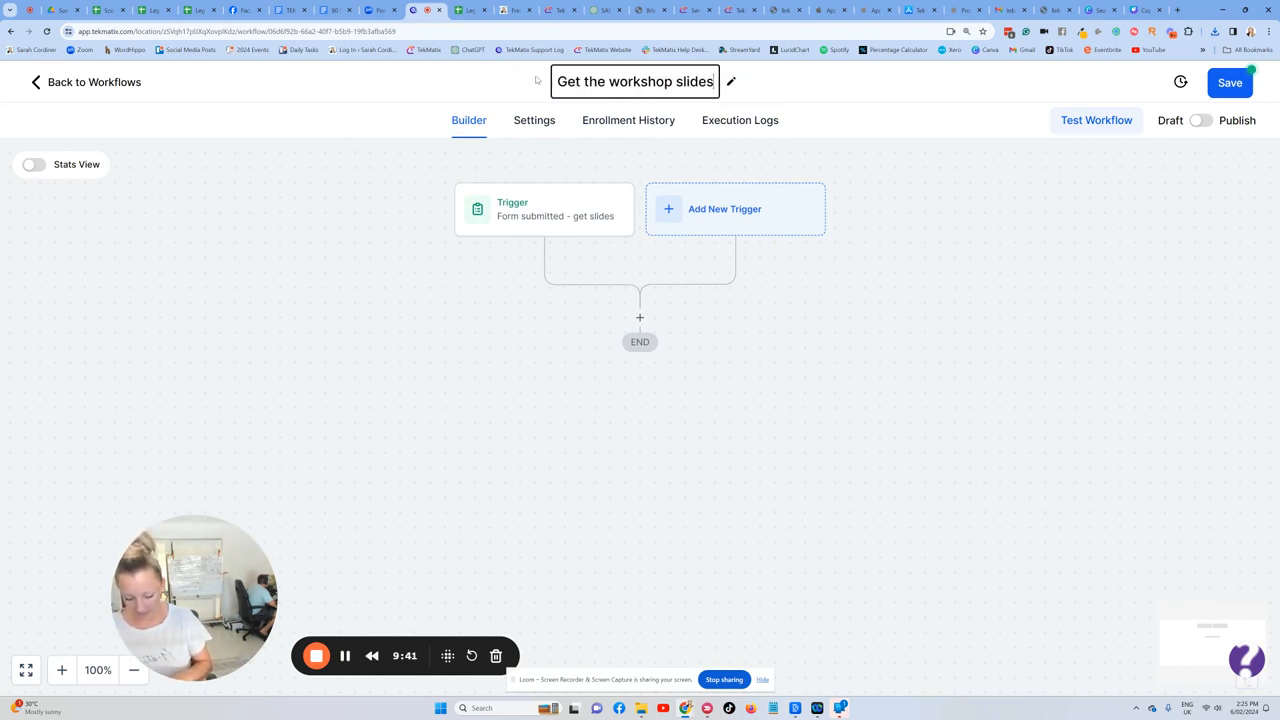
pyautogui.write('for 10 ways to automa')
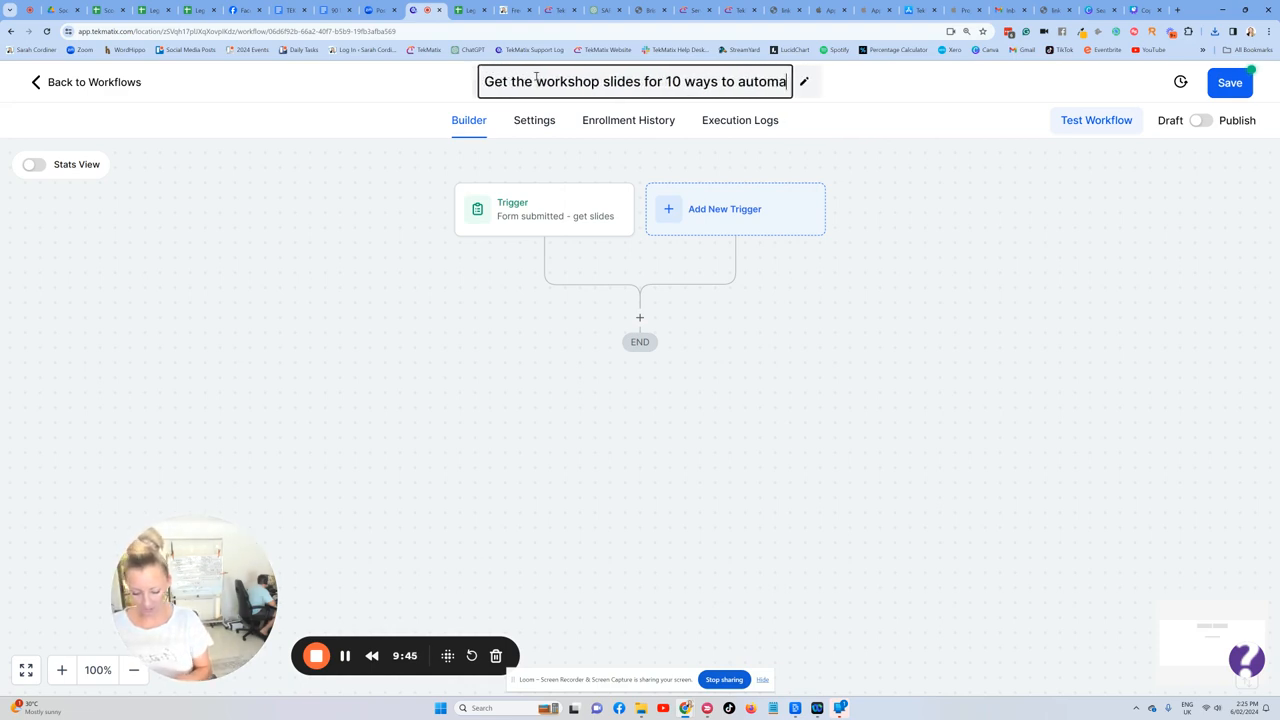
pyautogui.write('your business')
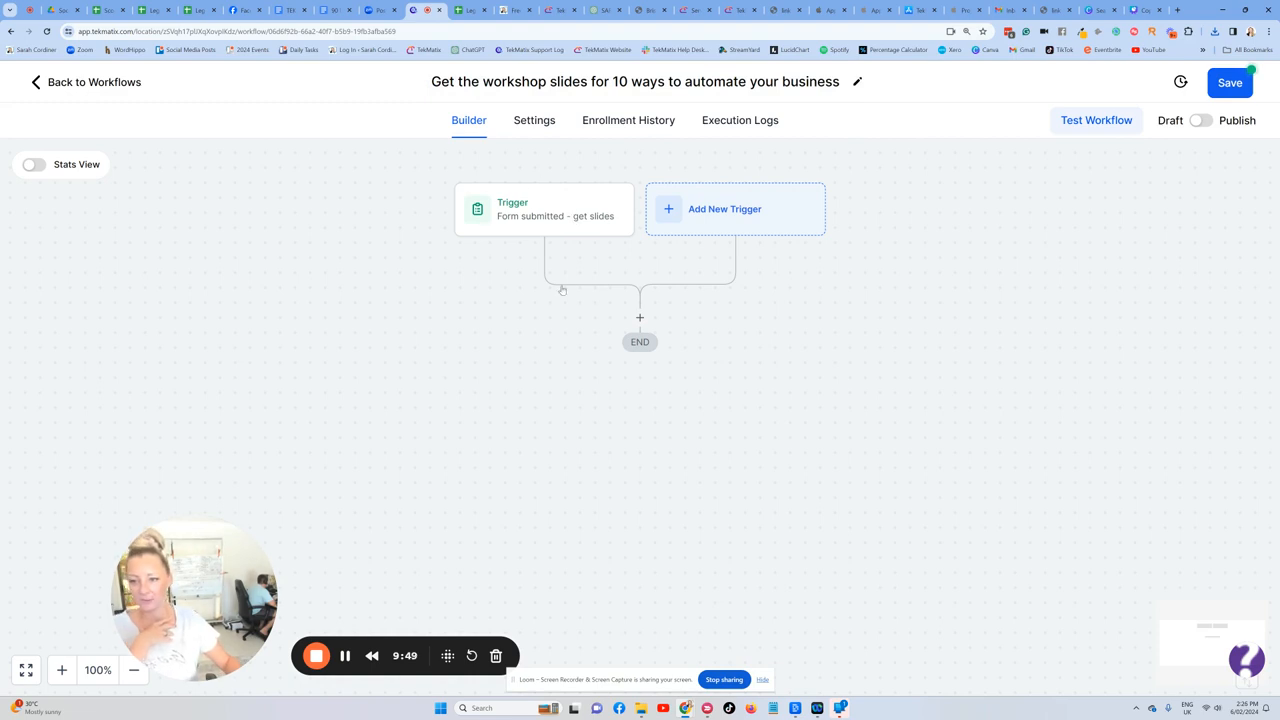
# - Add an Add Contact Tag action after the trigger, named for opting in to get the slides
pyautogui.click(640, 316)
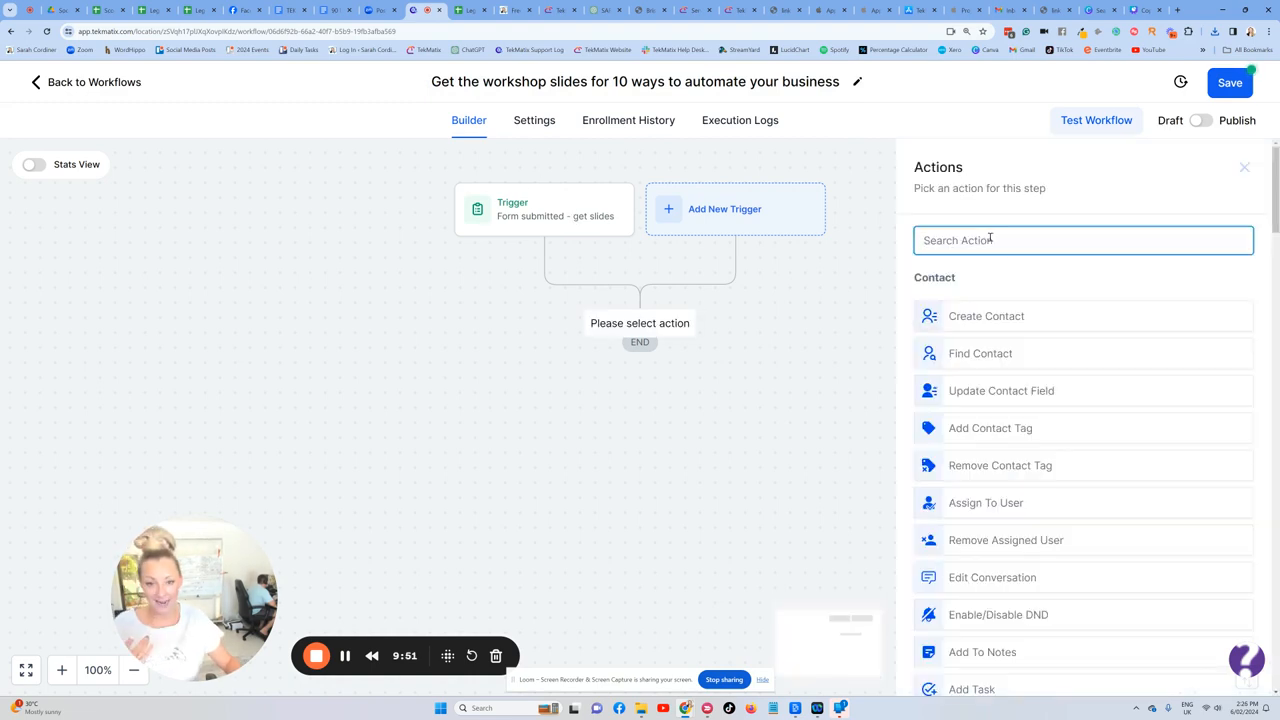
pyautogui.write('tag')
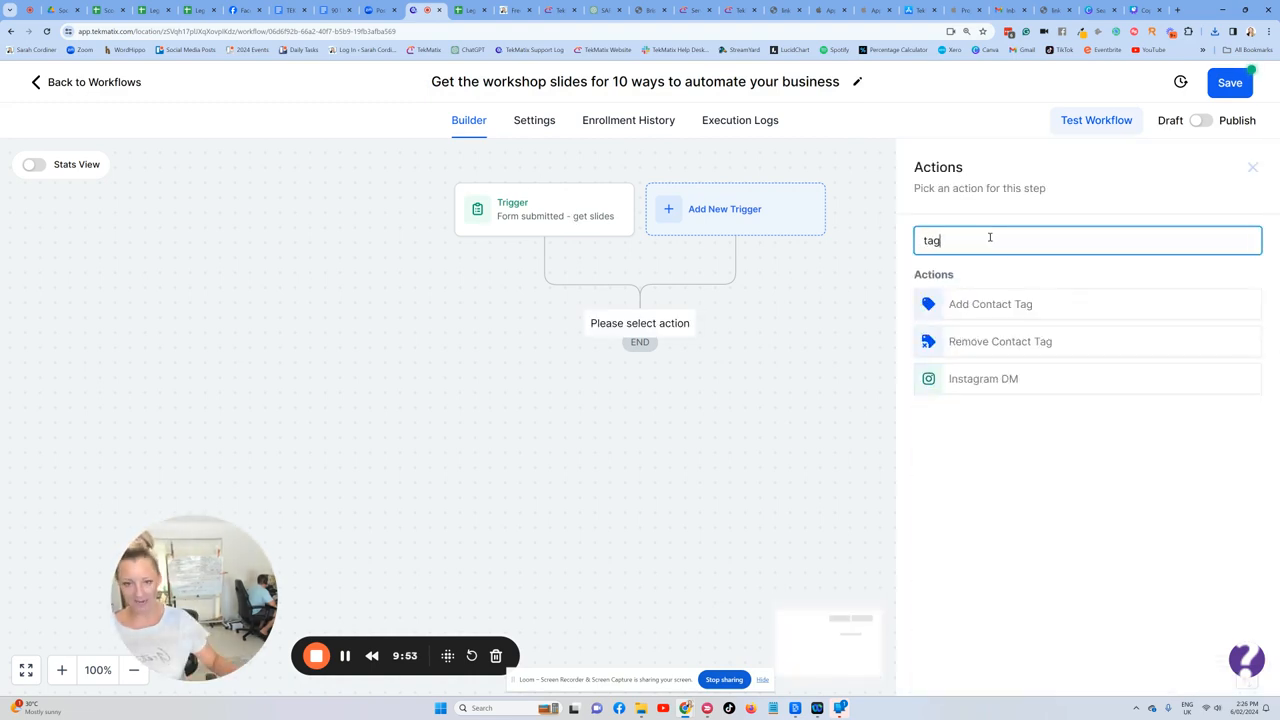
pyautogui.click(990, 304)
pyautogui.write('T')
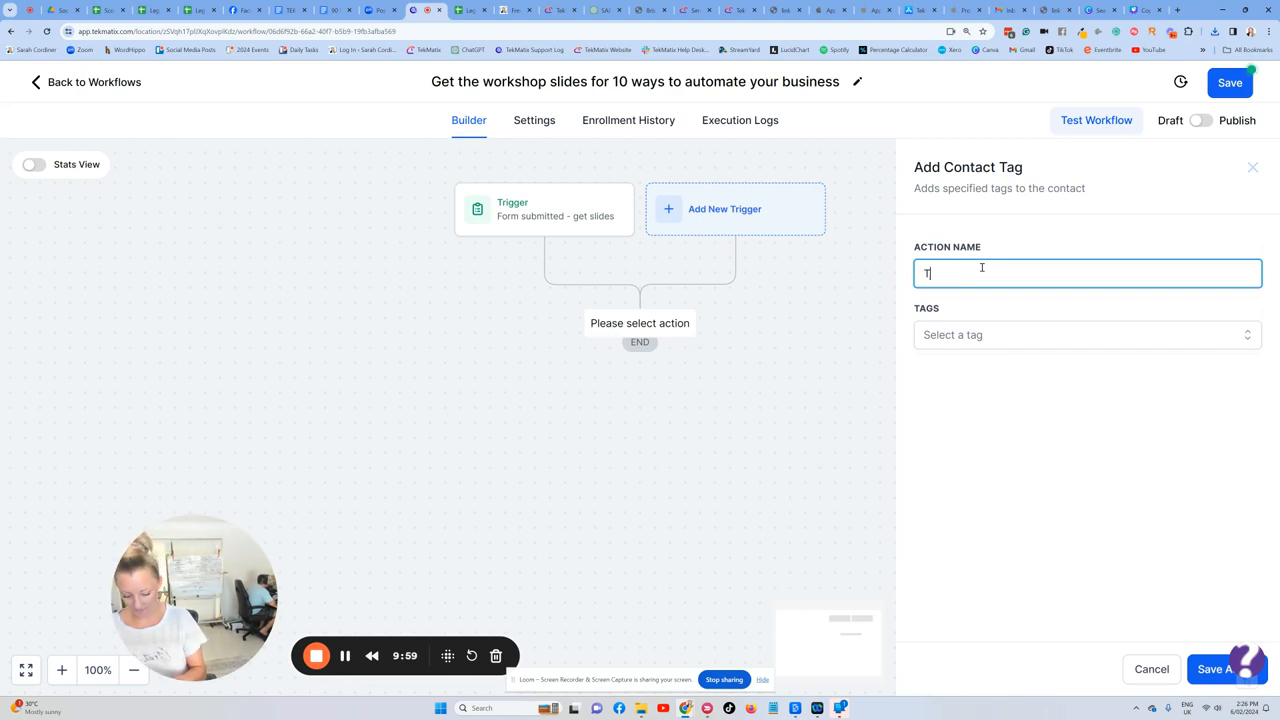
pyautogui.write('ag -')
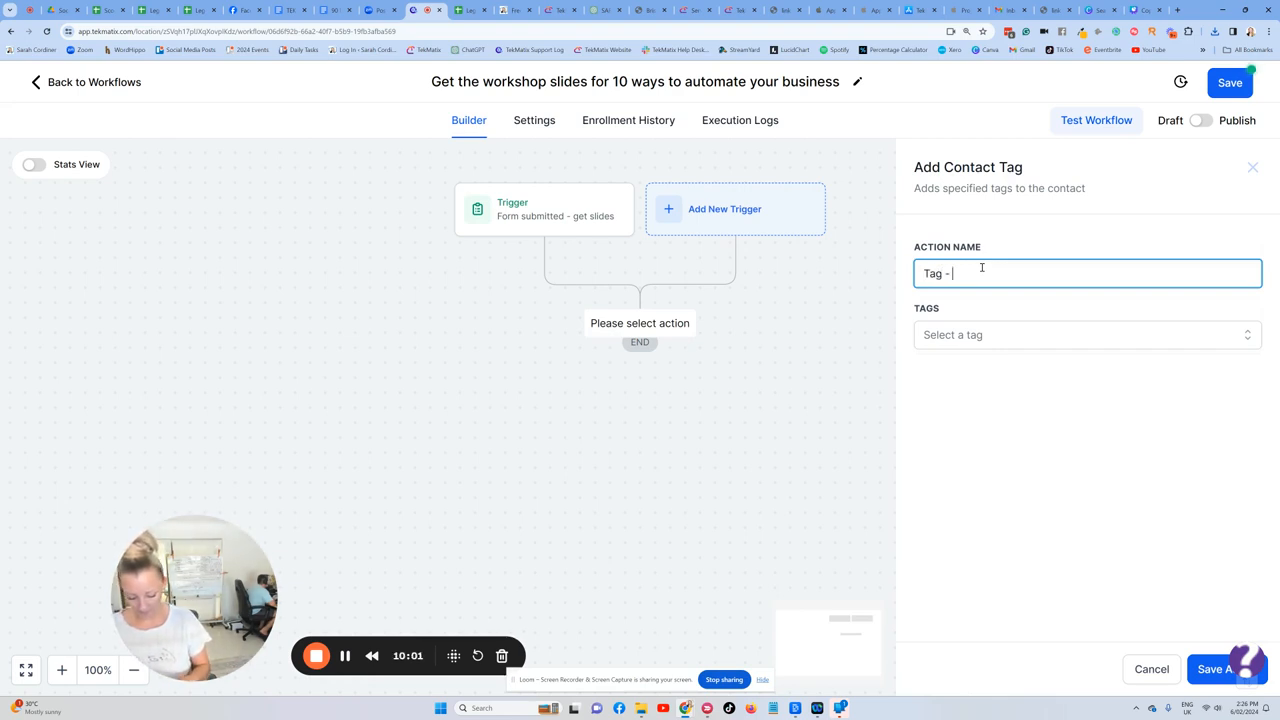
pyautogui.write('opted in to get sl')
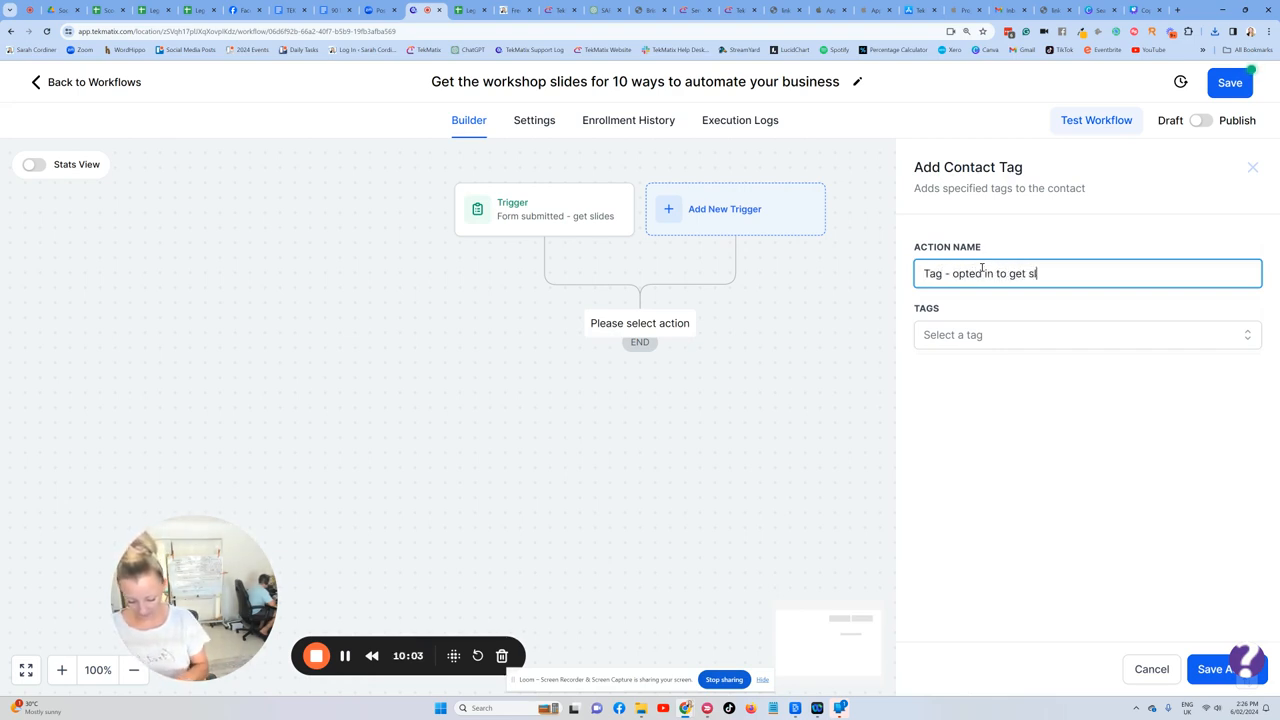
# - Create the tag 'Opted in to get the slides for 20 ways to automate your business' and save the action
pyautogui.click(1086, 336)
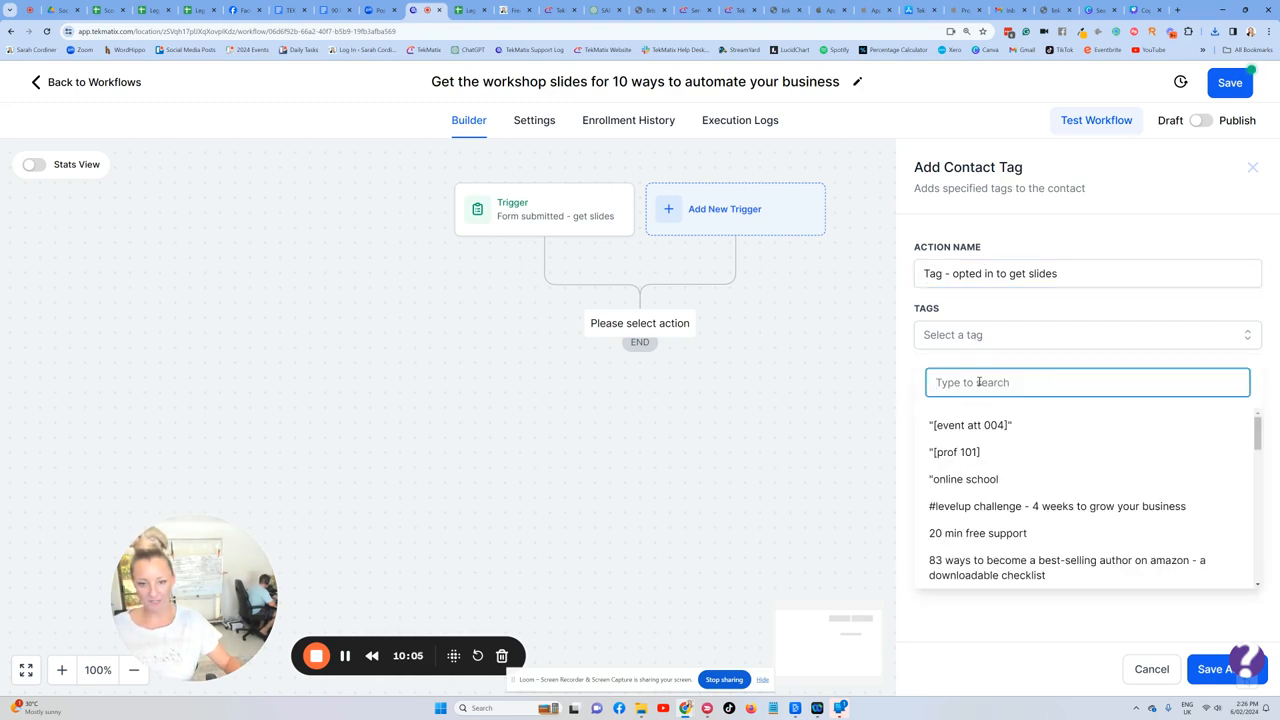
pyautogui.write('Opted')
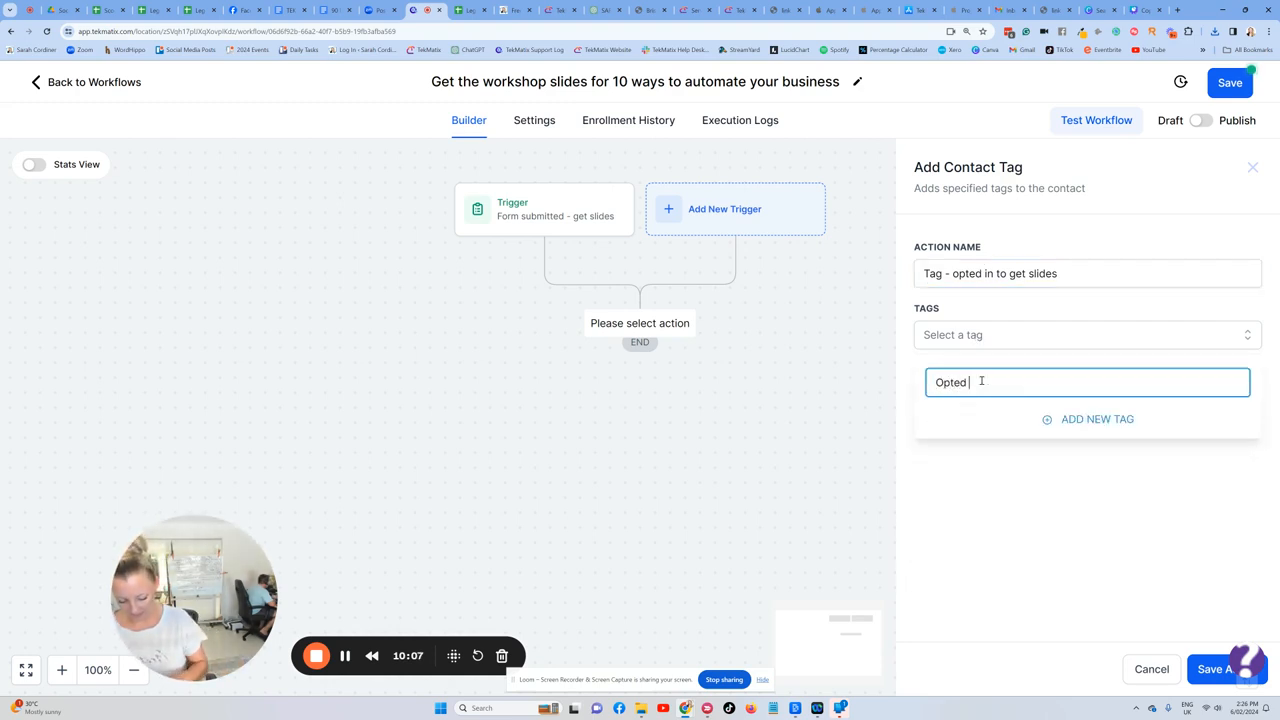
pyautogui.write('in to get the slid')
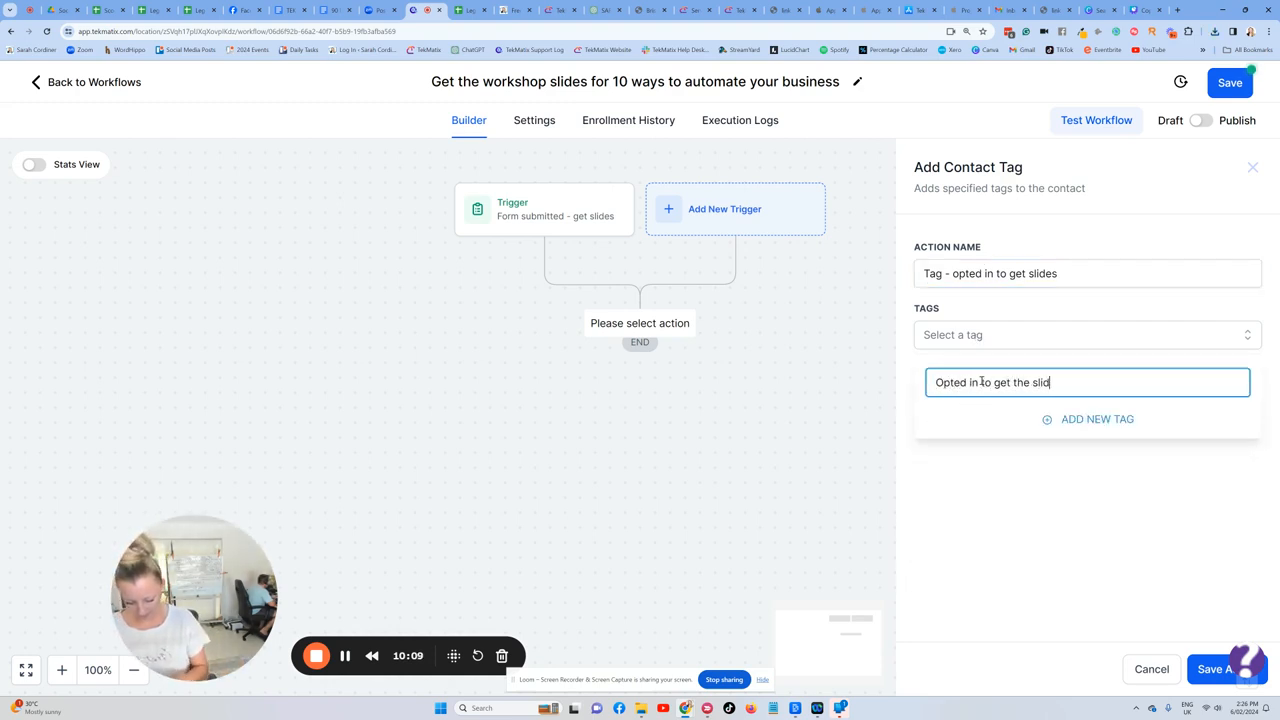
pyautogui.write('s for 20 ways to auo')
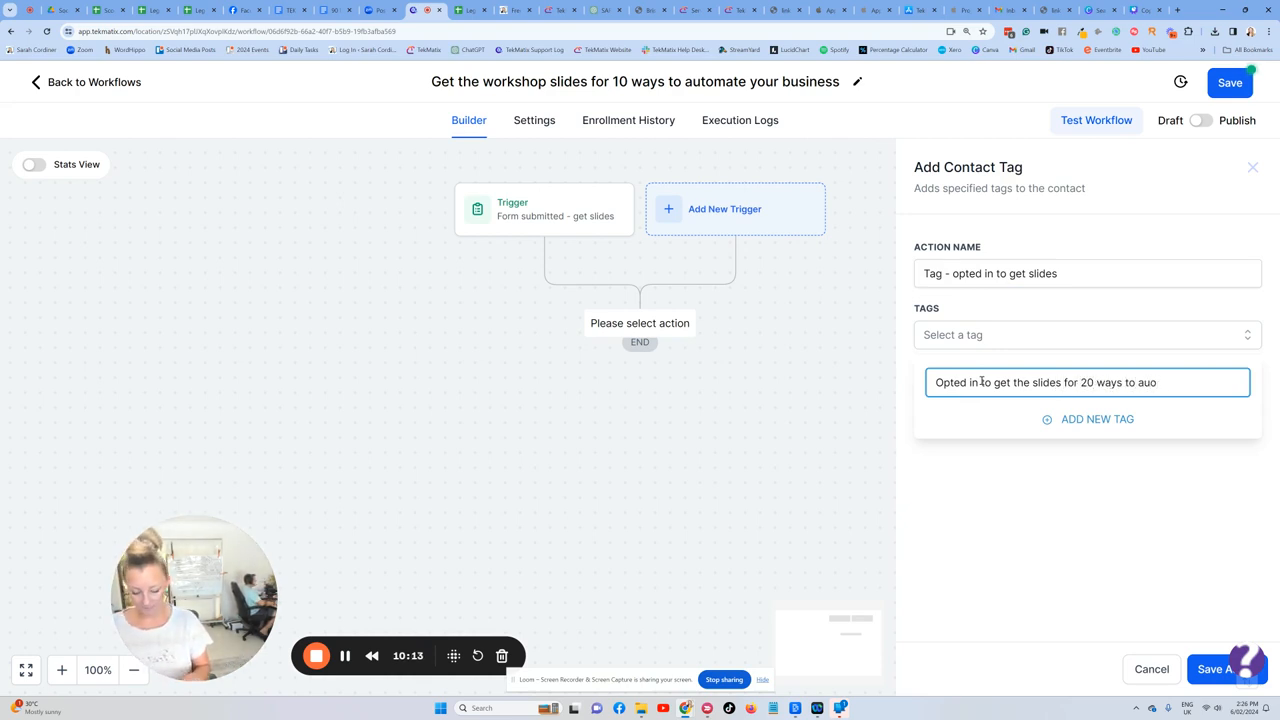
pyautogui.write('tomate your busi')
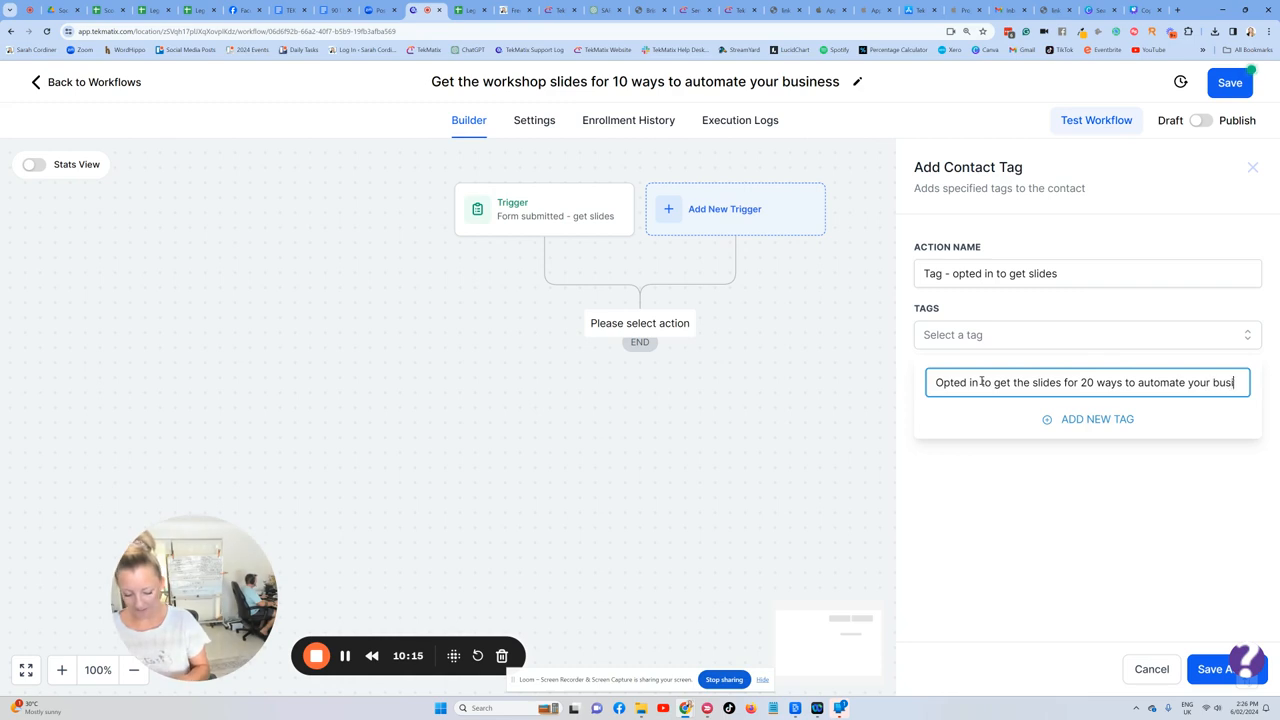
pyautogui.click(1096, 418)
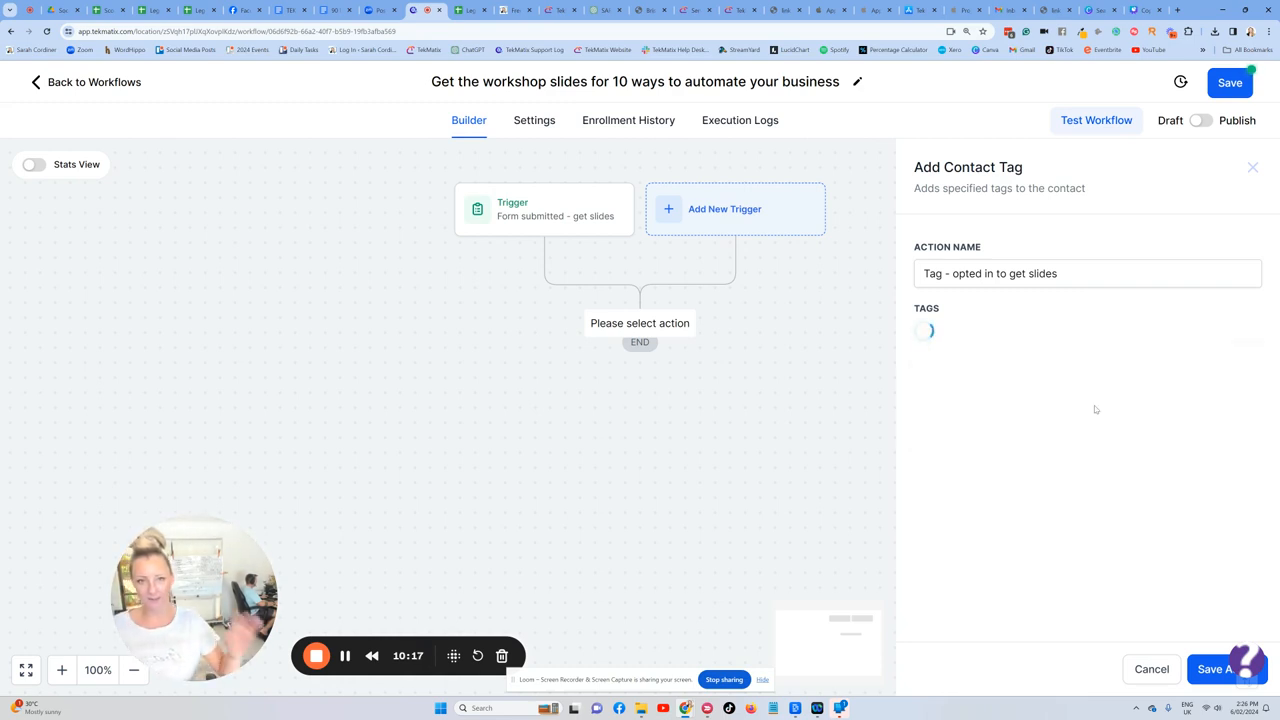
pyautogui.click(1088, 336)
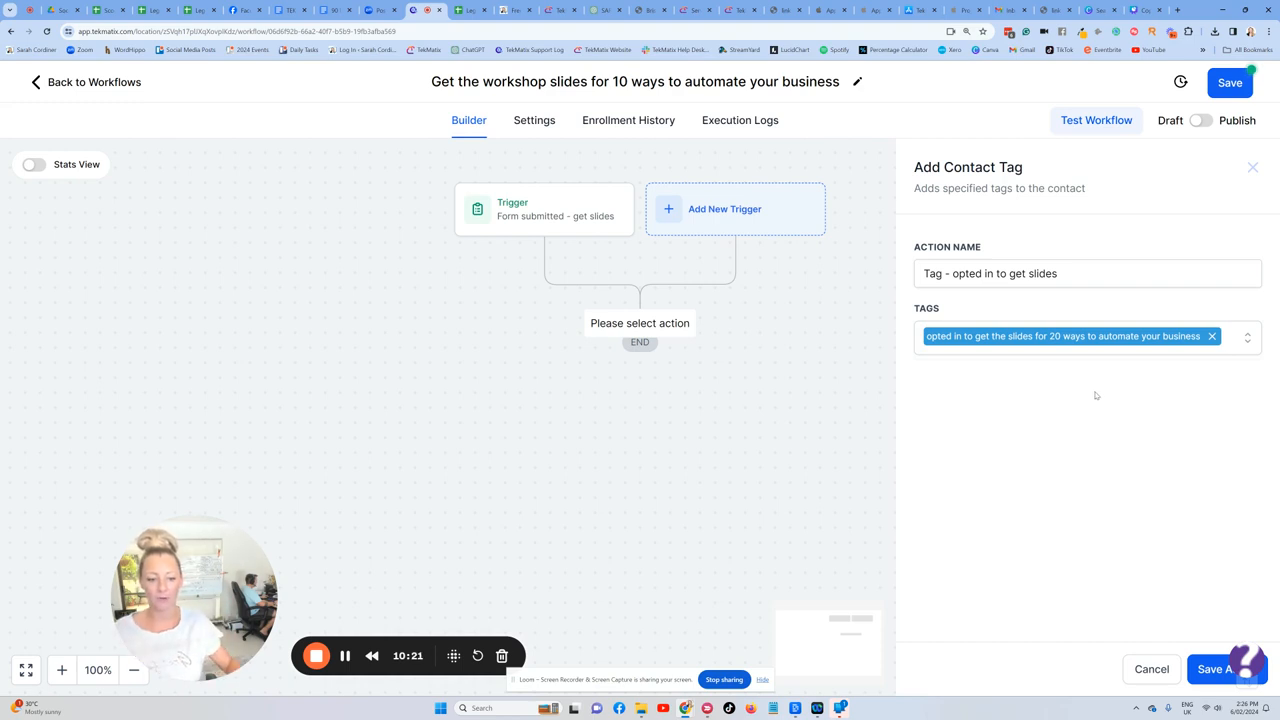
pyautogui.click(1212, 668)
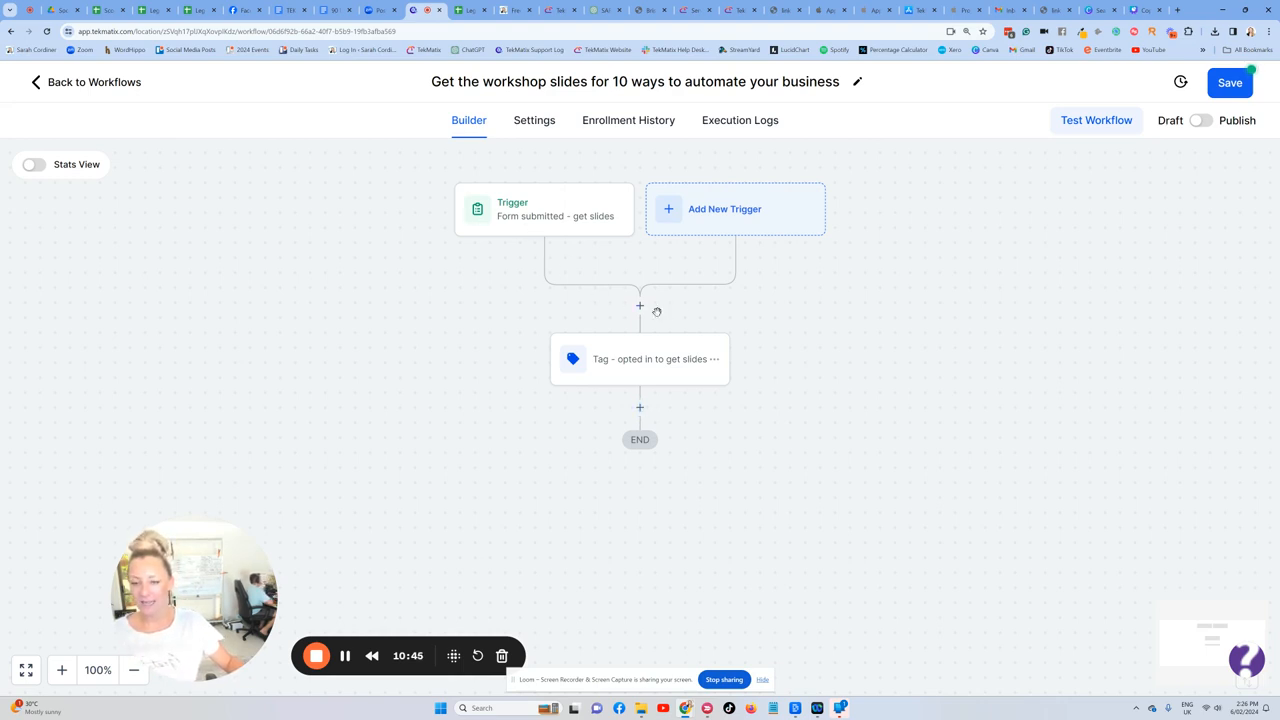
pyautogui.moveTo(544, 260)
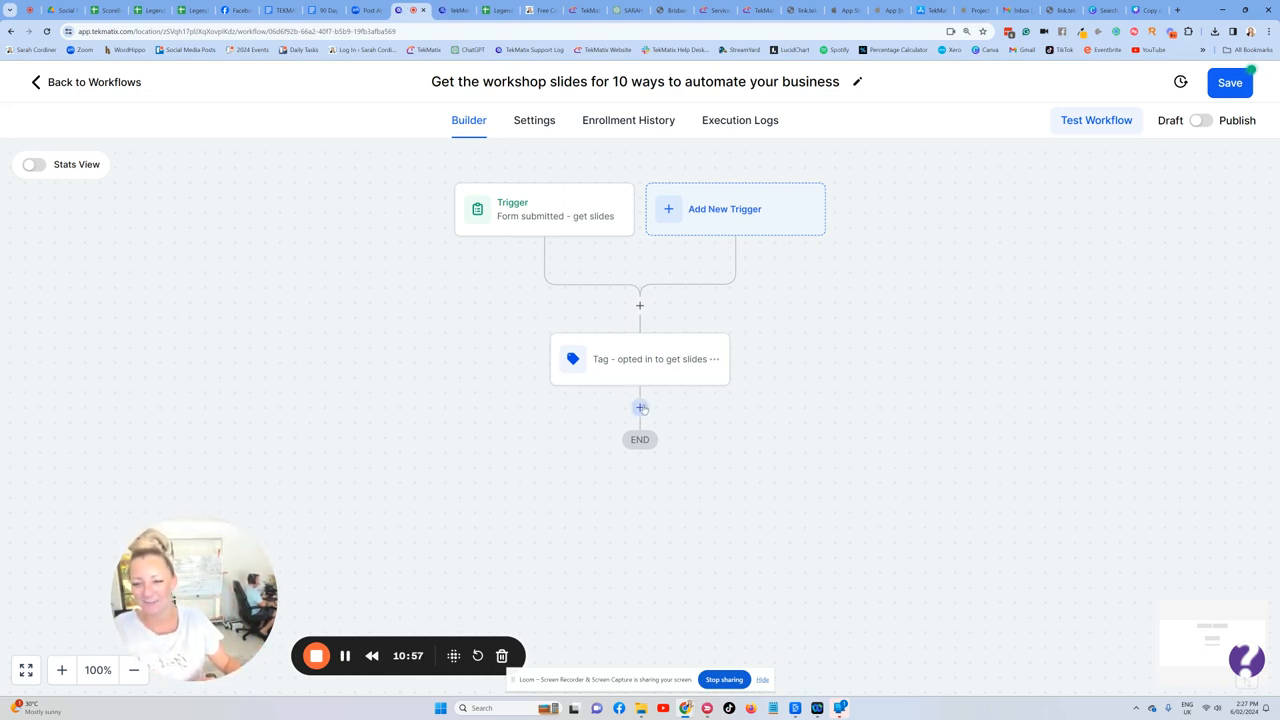
# - Add a Send Email action after the tag step, leaving the template unselected
pyautogui.write('email')
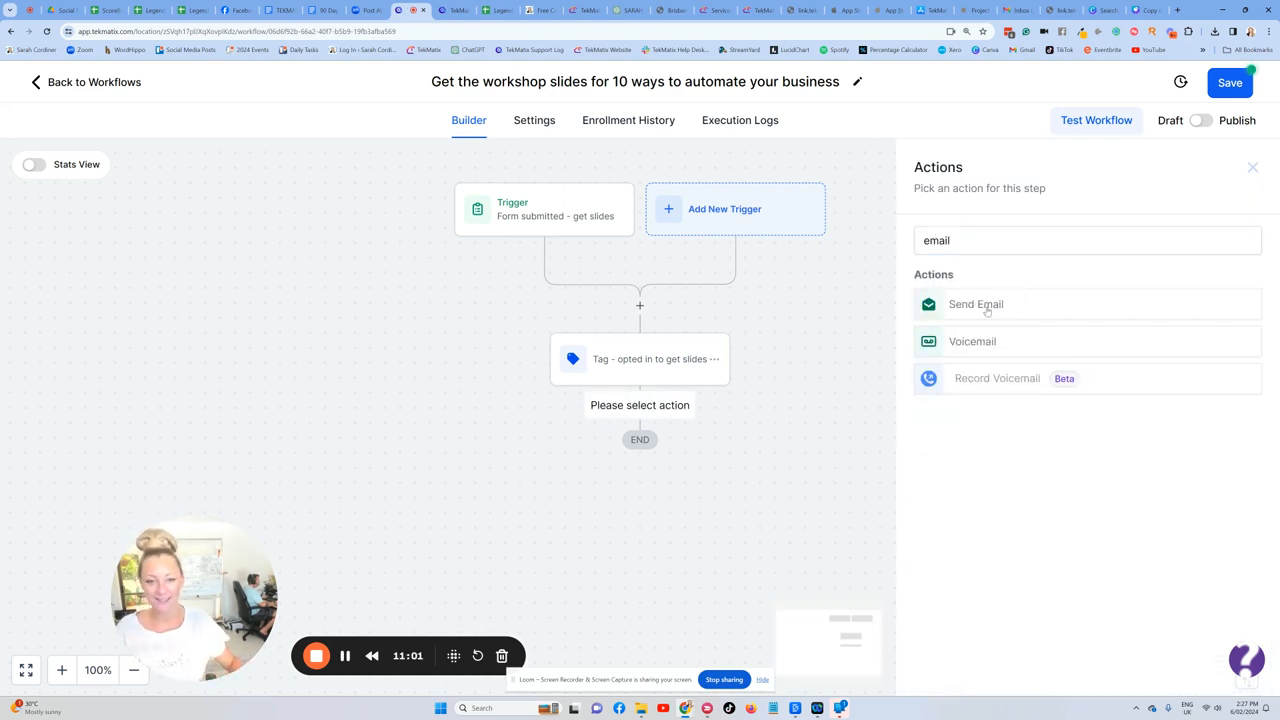
pyautogui.click(976, 304)
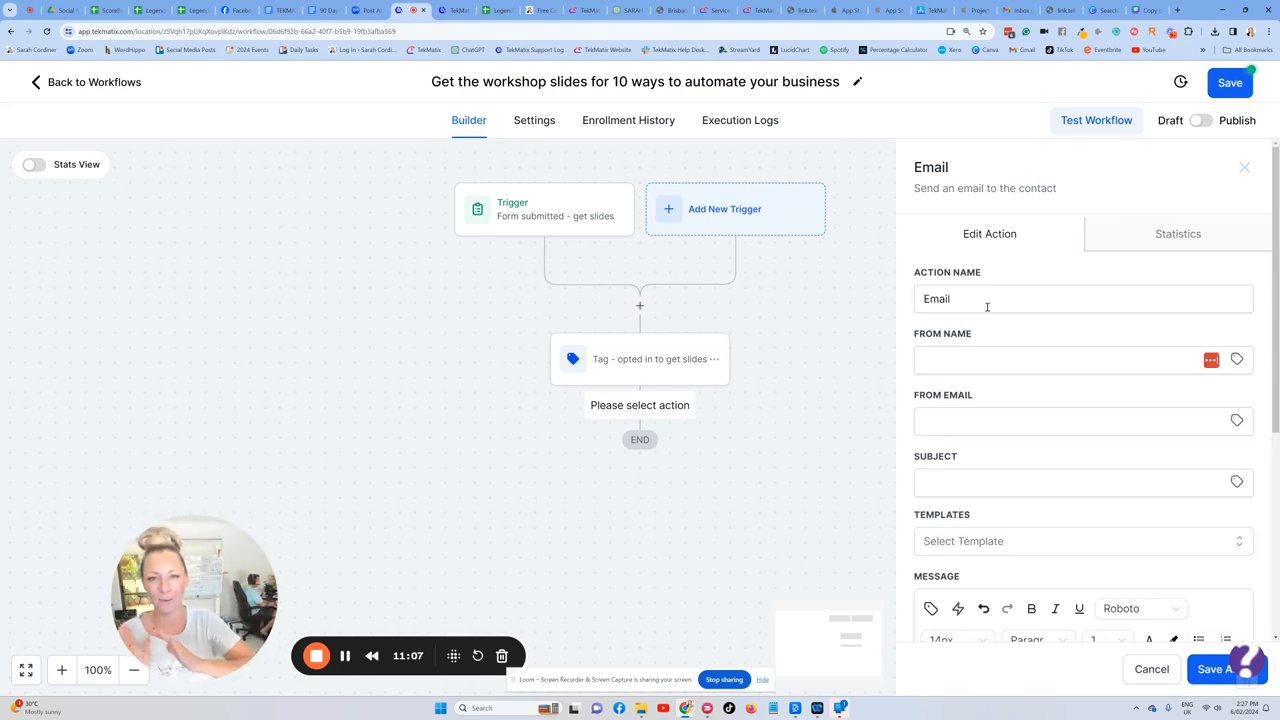
pyautogui.scroll(-3)
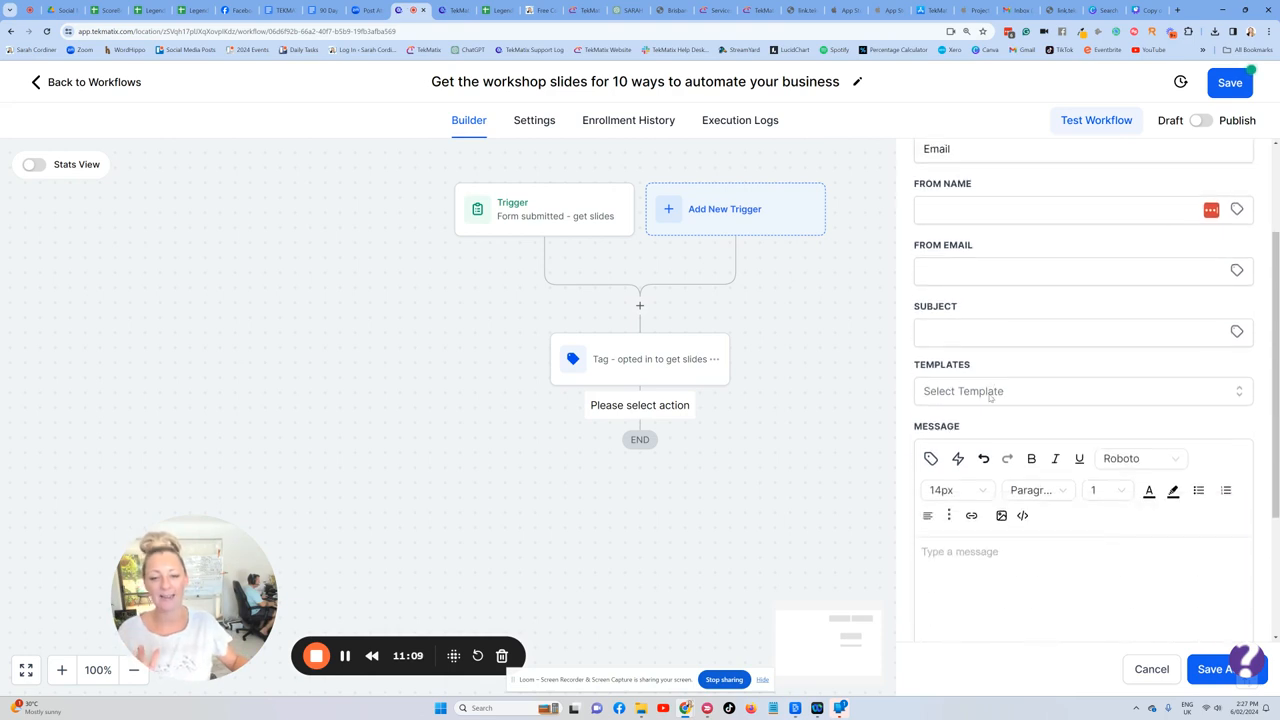
pyautogui.click(1080, 390)
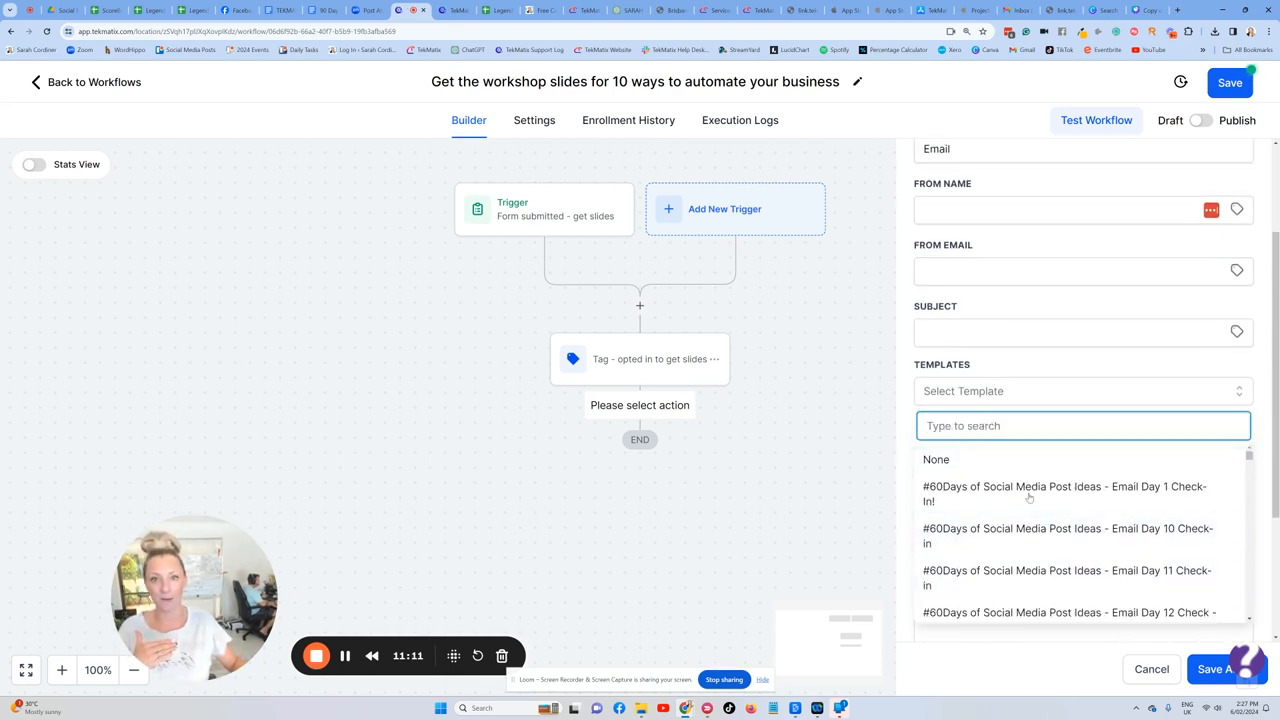
pyautogui.click(936, 458)
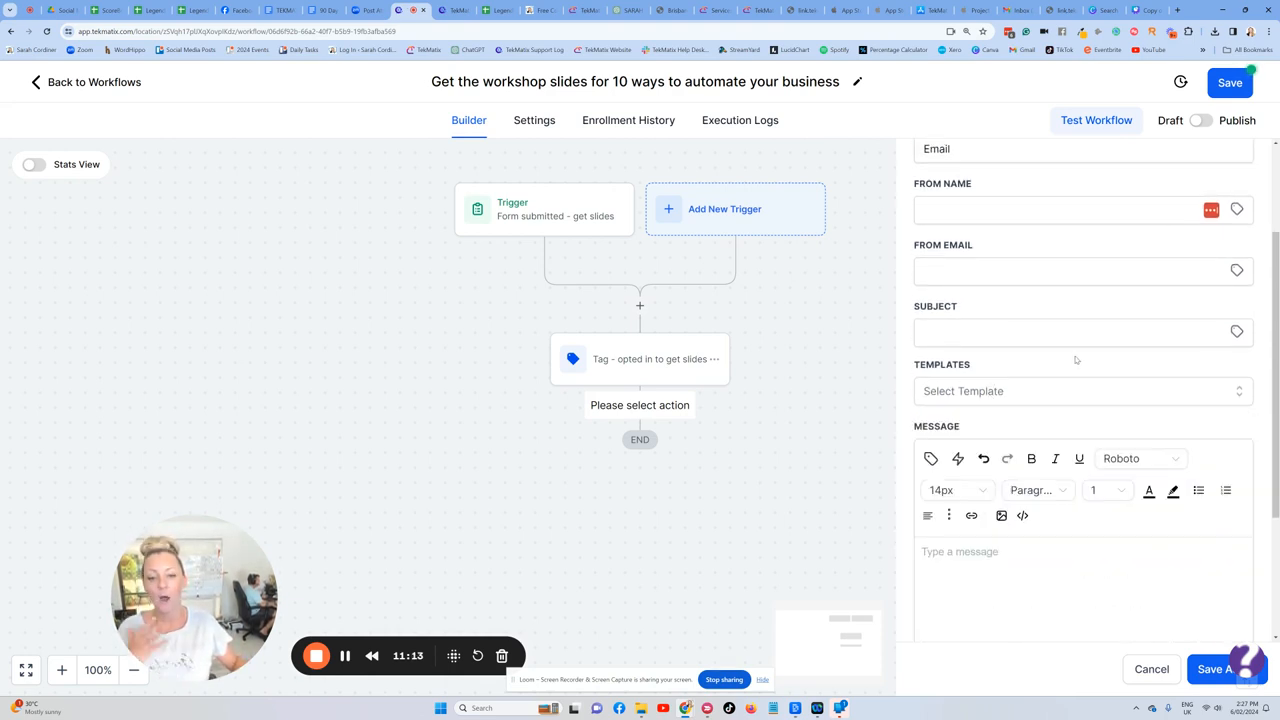
pyautogui.scroll(-3)
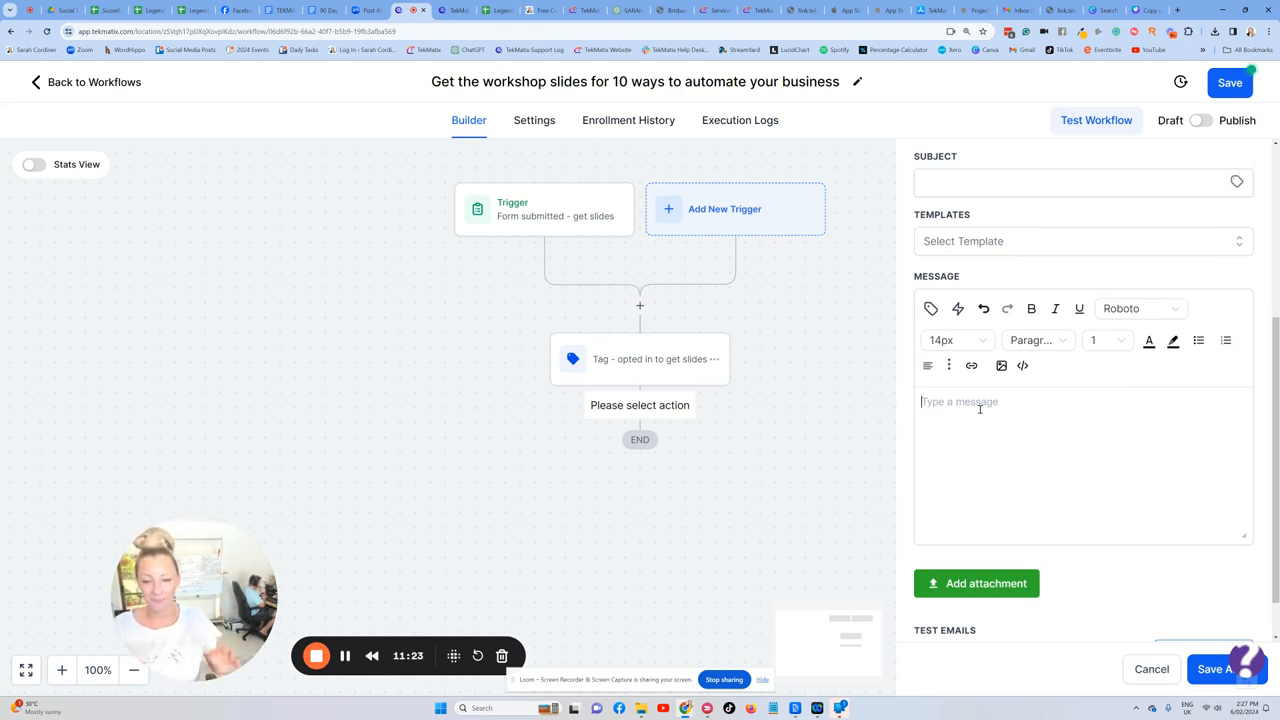
# - Write 'Hi {first name}' and 'Here is your copy of the slides from this workshop:' in the message
pyautogui.write('Hi')
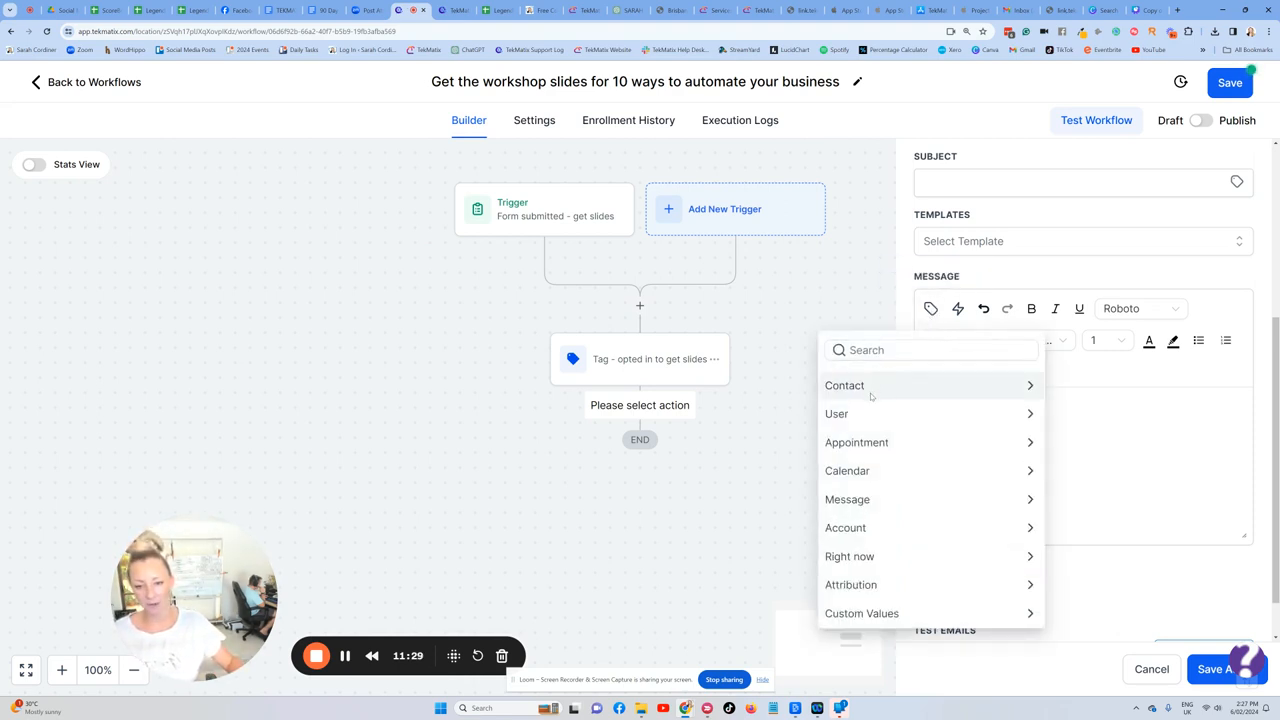
pyautogui.click(844, 384)
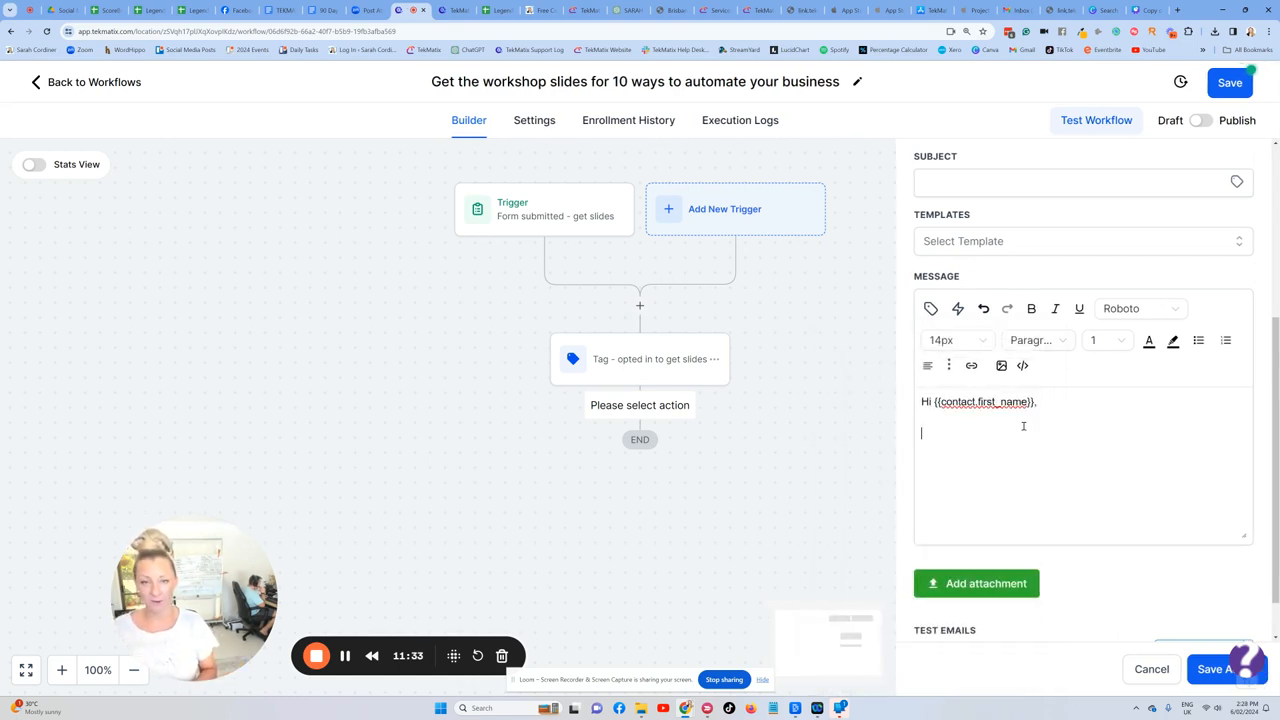
pyautogui.write('Here is')
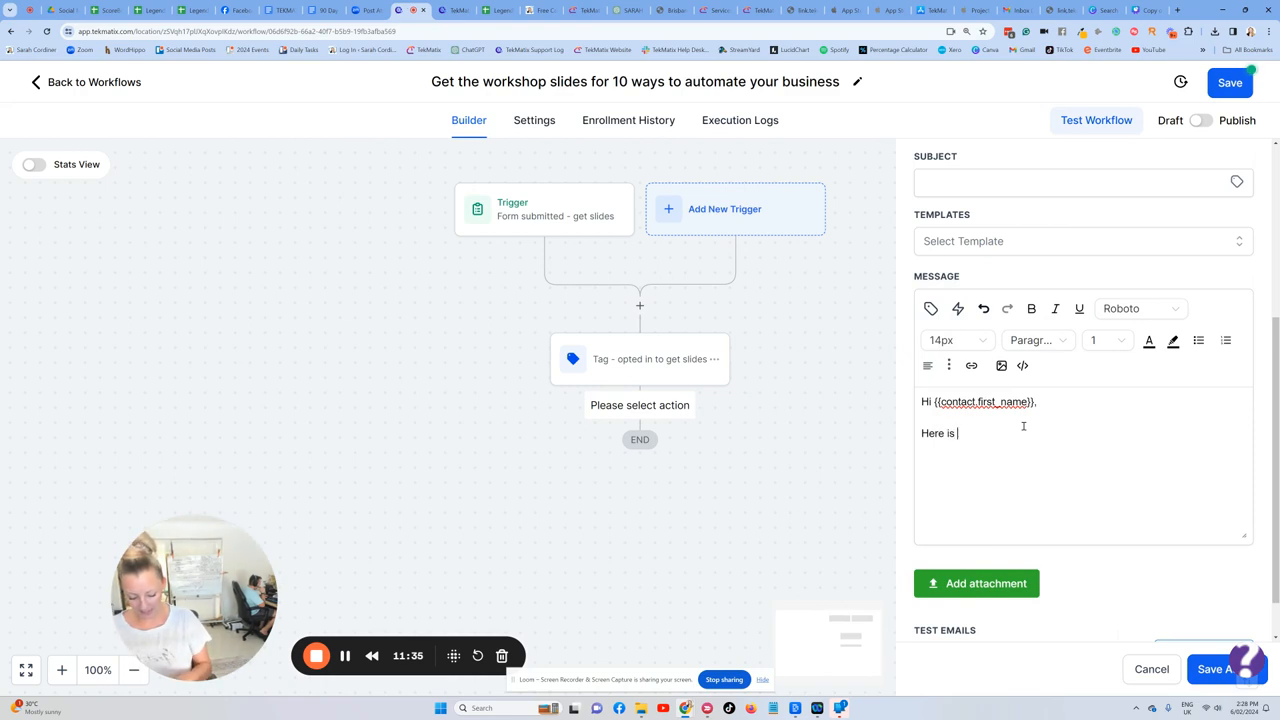
pyautogui.write('your')
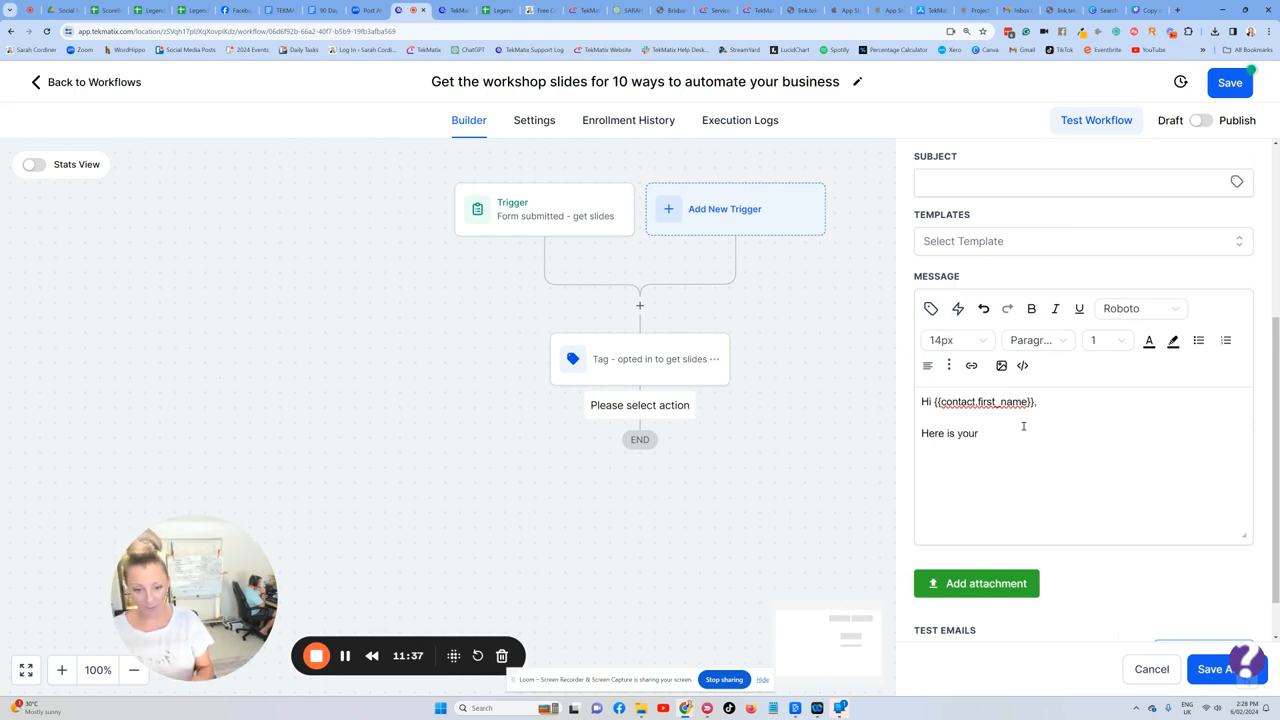
pyautogui.write('copy')
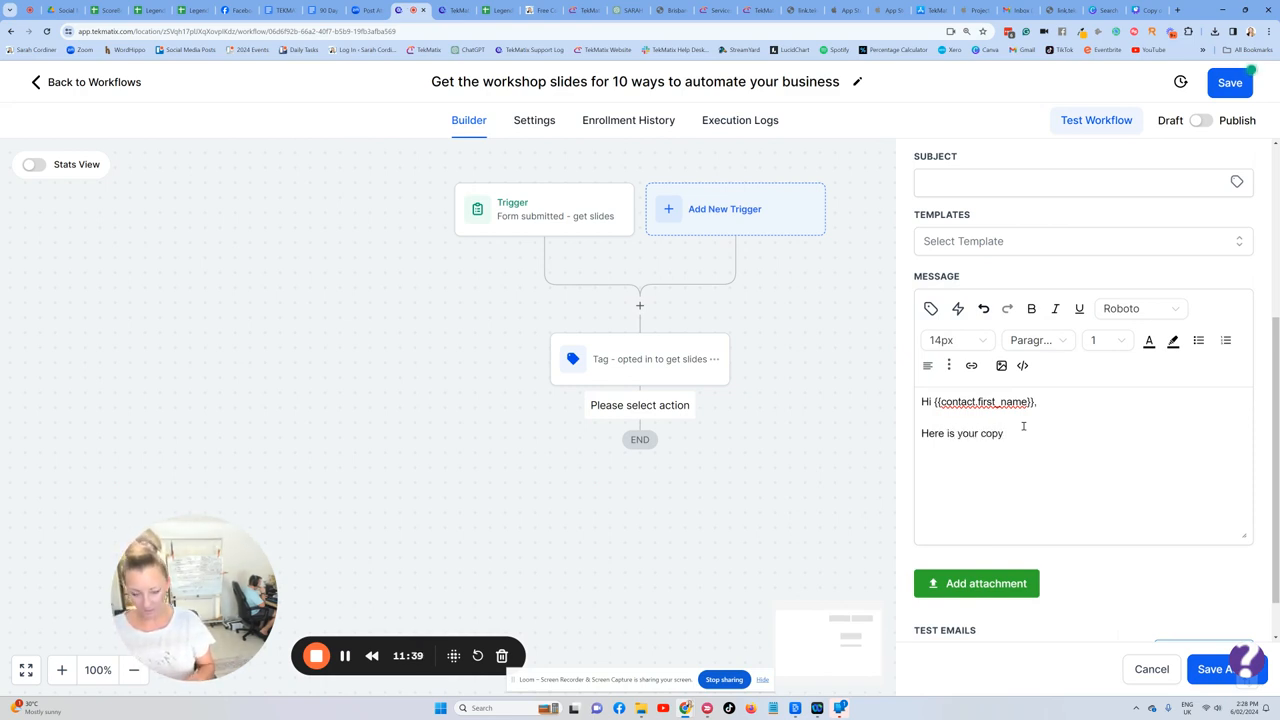
pyautogui.write('of the slides fr')
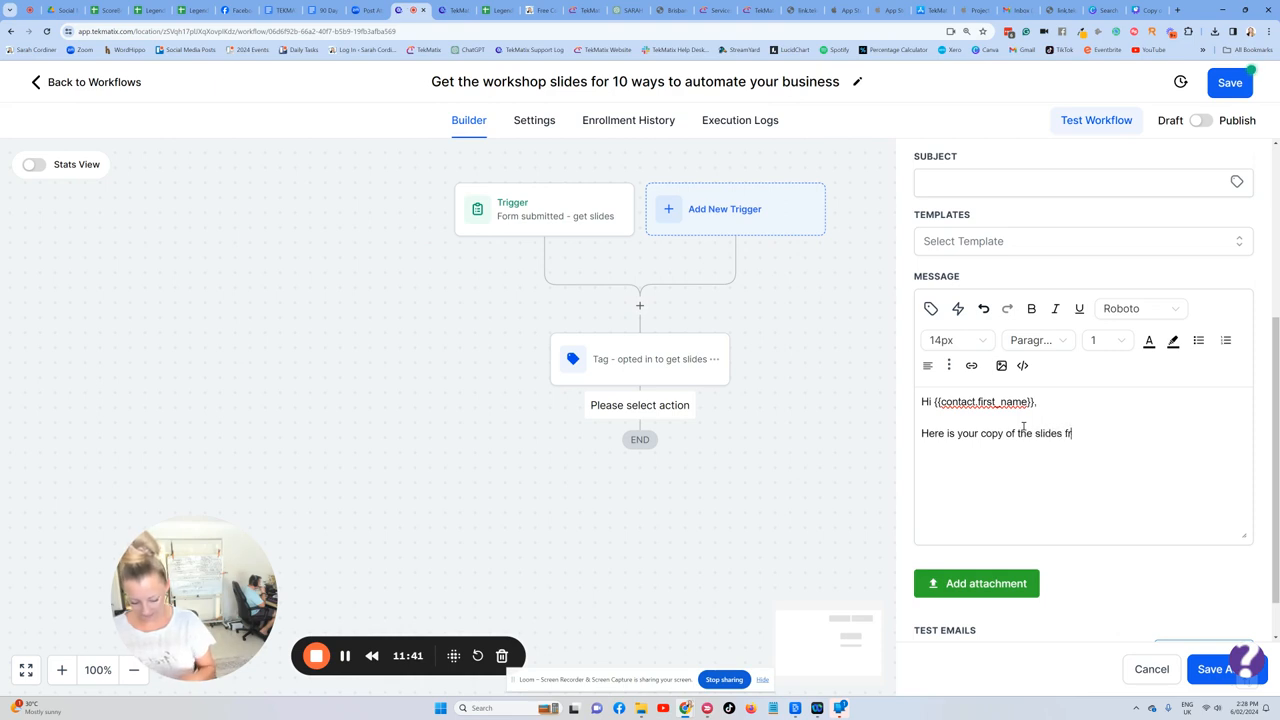
pyautogui.write('rom this workshop:')
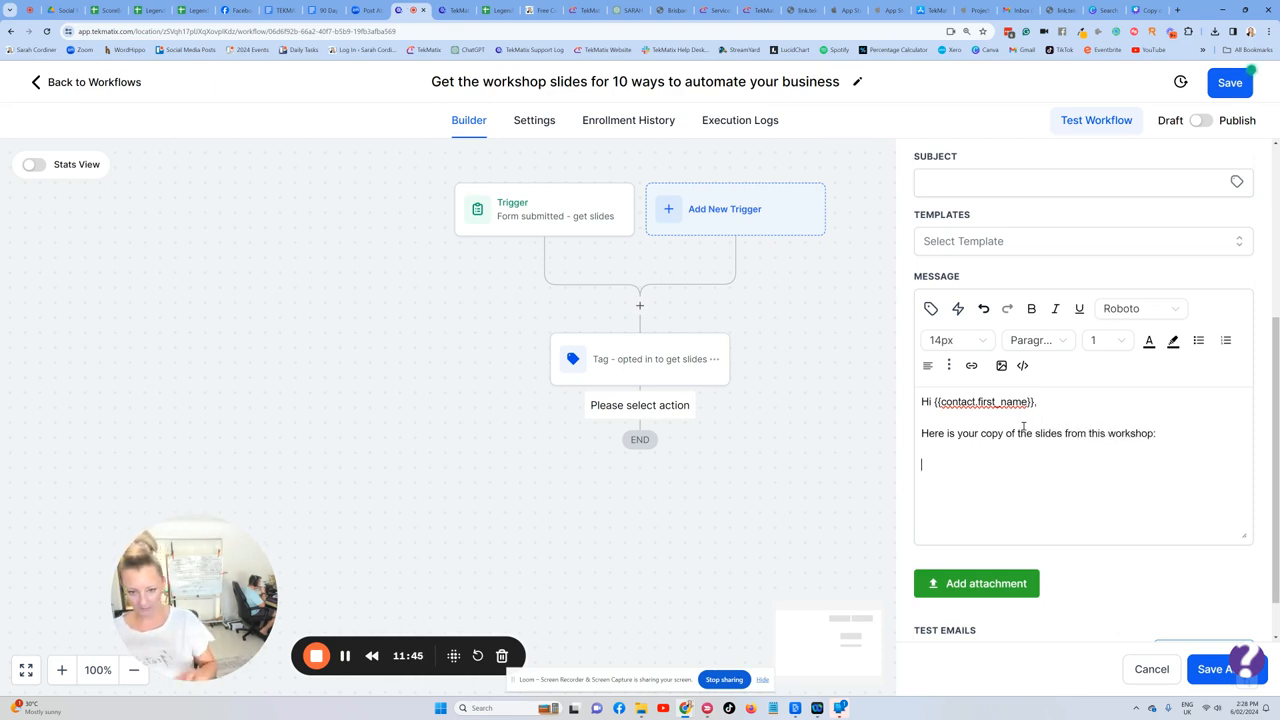
# - Add the 'If you have any questions, please let me know.' line and the 'Sarah x' sign-off
pyautogui.write('If you have any ques')
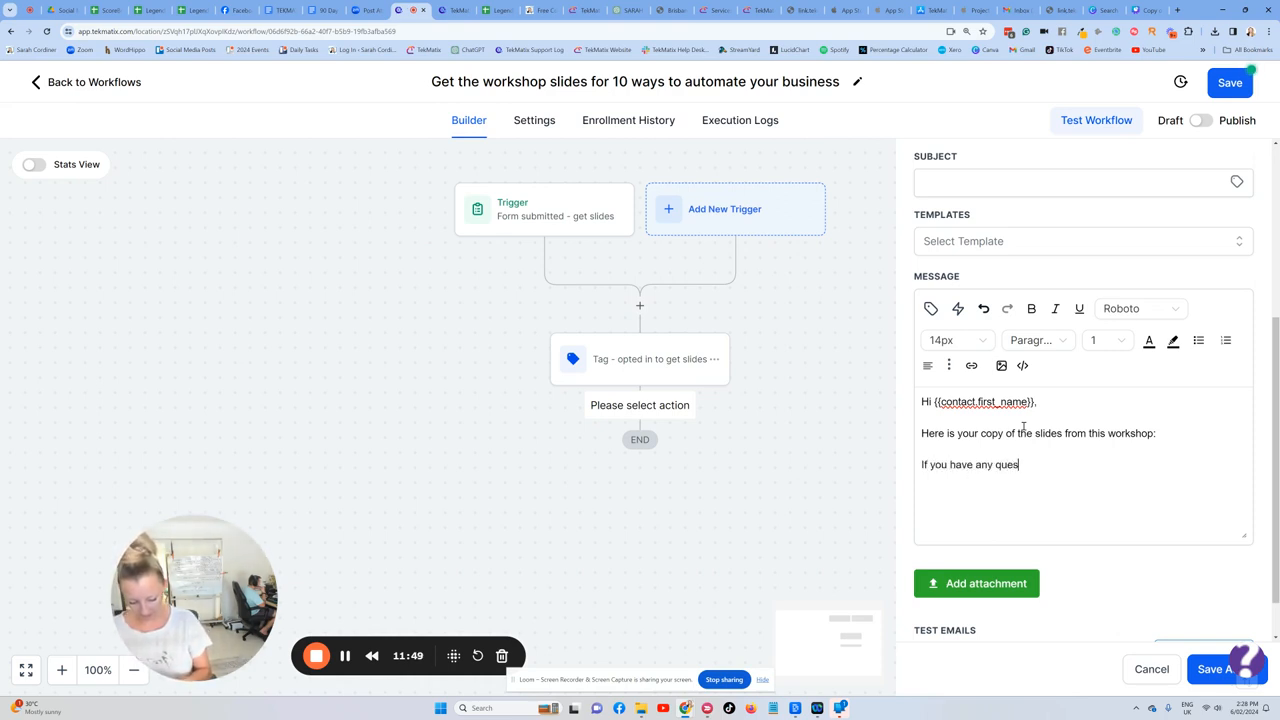
pyautogui.write('tions, please let')
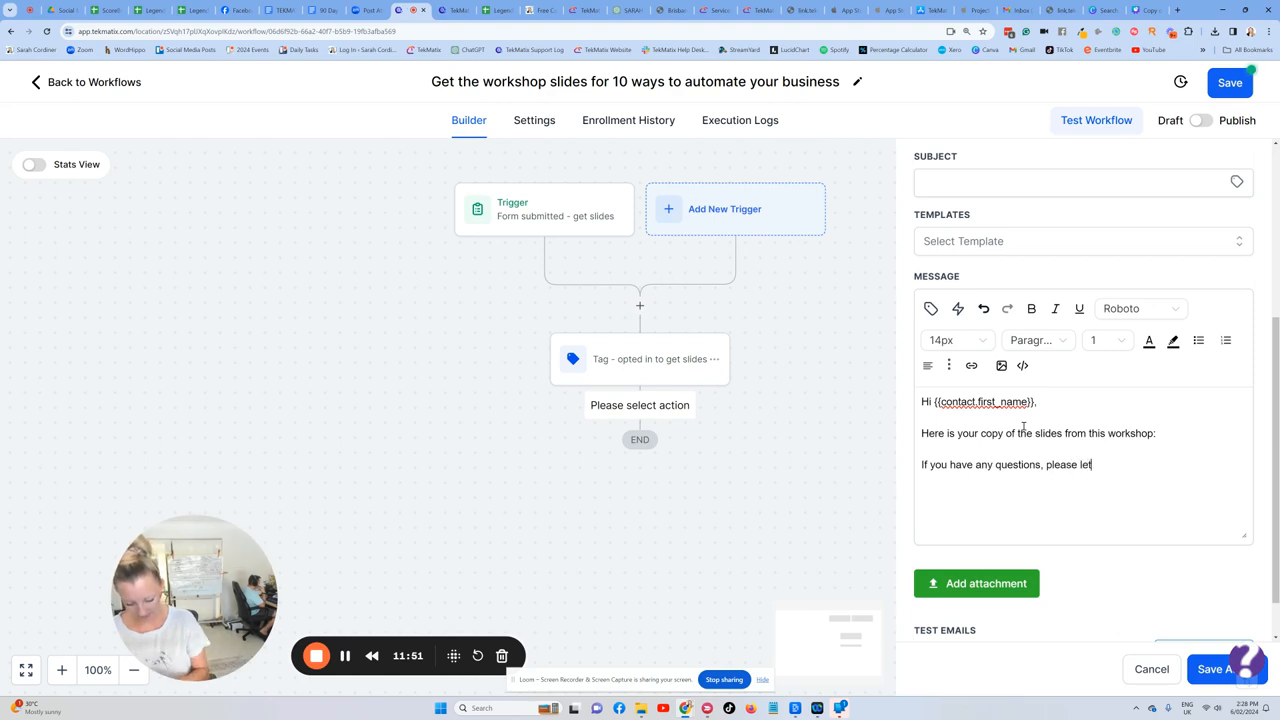
pyautogui.write('me know.')
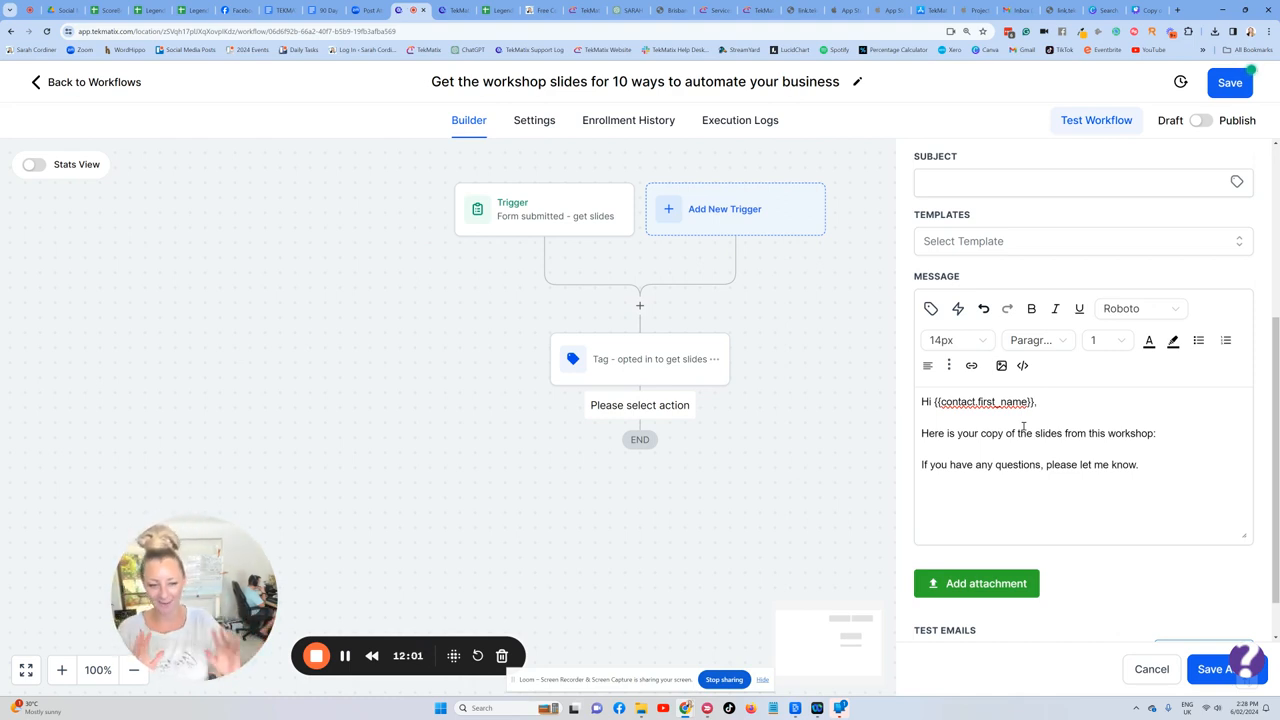
pyautogui.write('Sarah x')
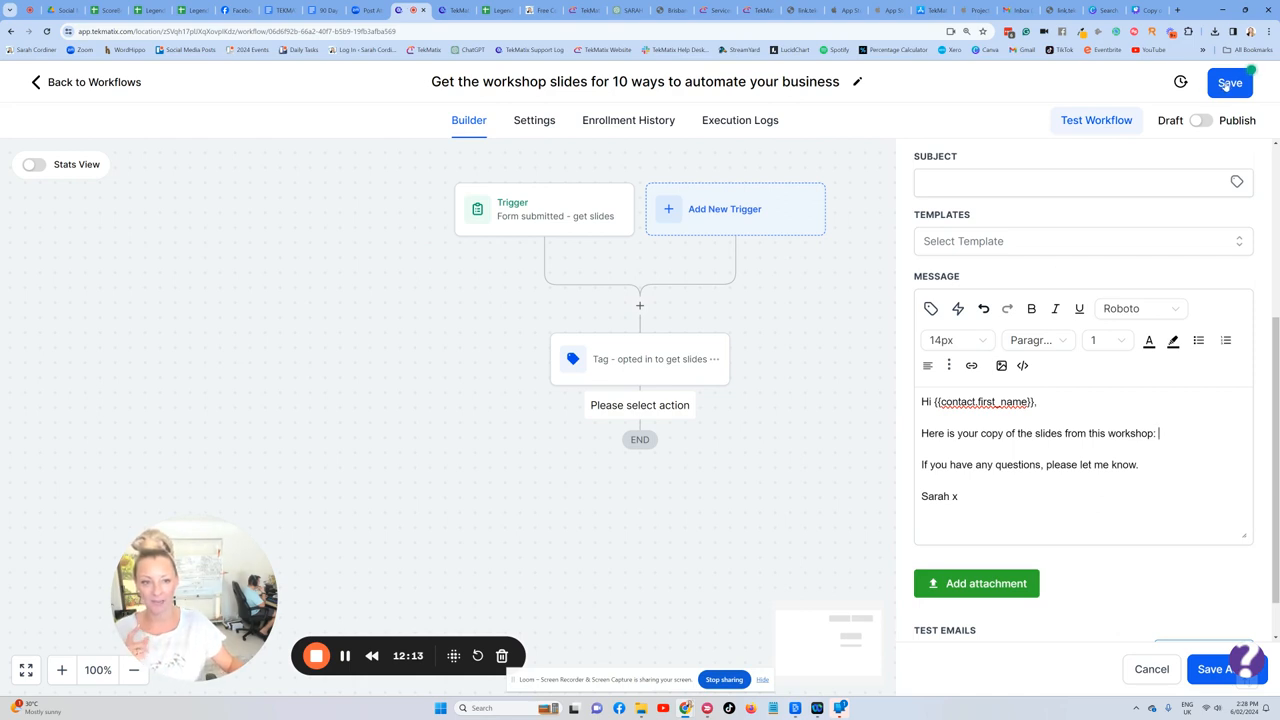
# - Save the workflow and switch to the Canva slides tab
pyautogui.click(1228, 84)
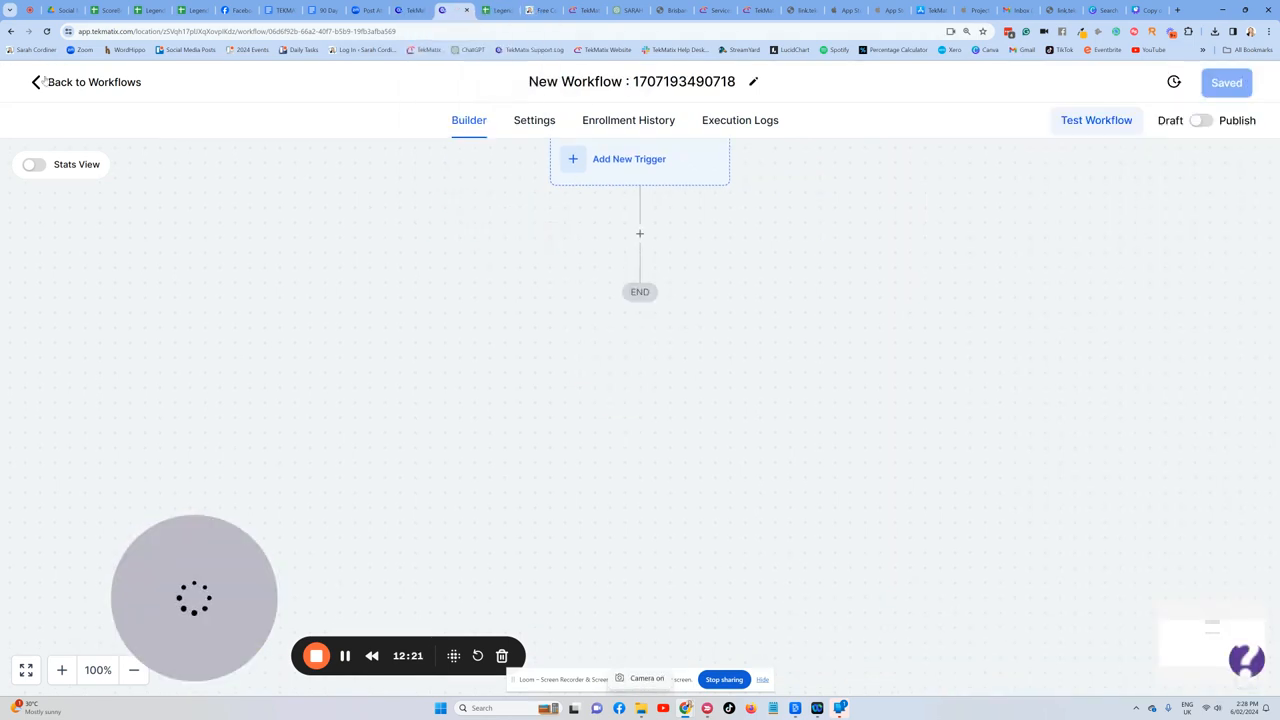
pyautogui.click(88, 82)
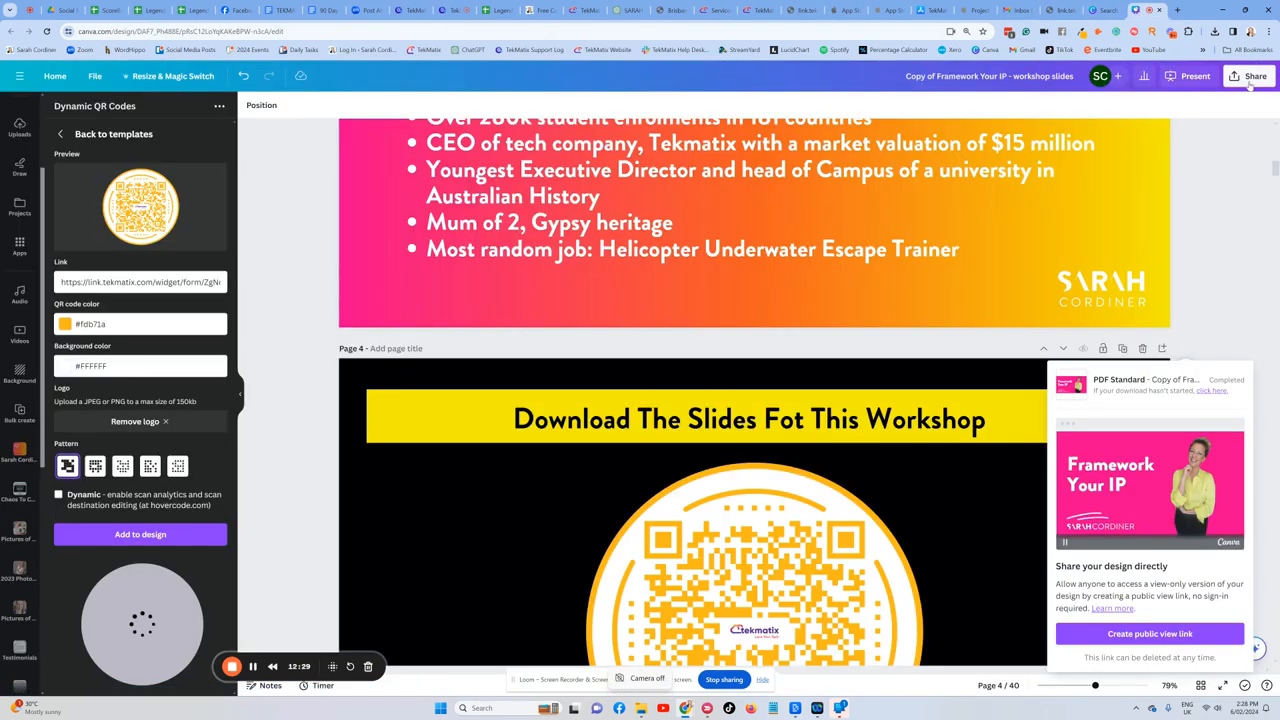
# - View Canva's share panel, then return to the Tekmatix tab
pyautogui.click(1256, 76)
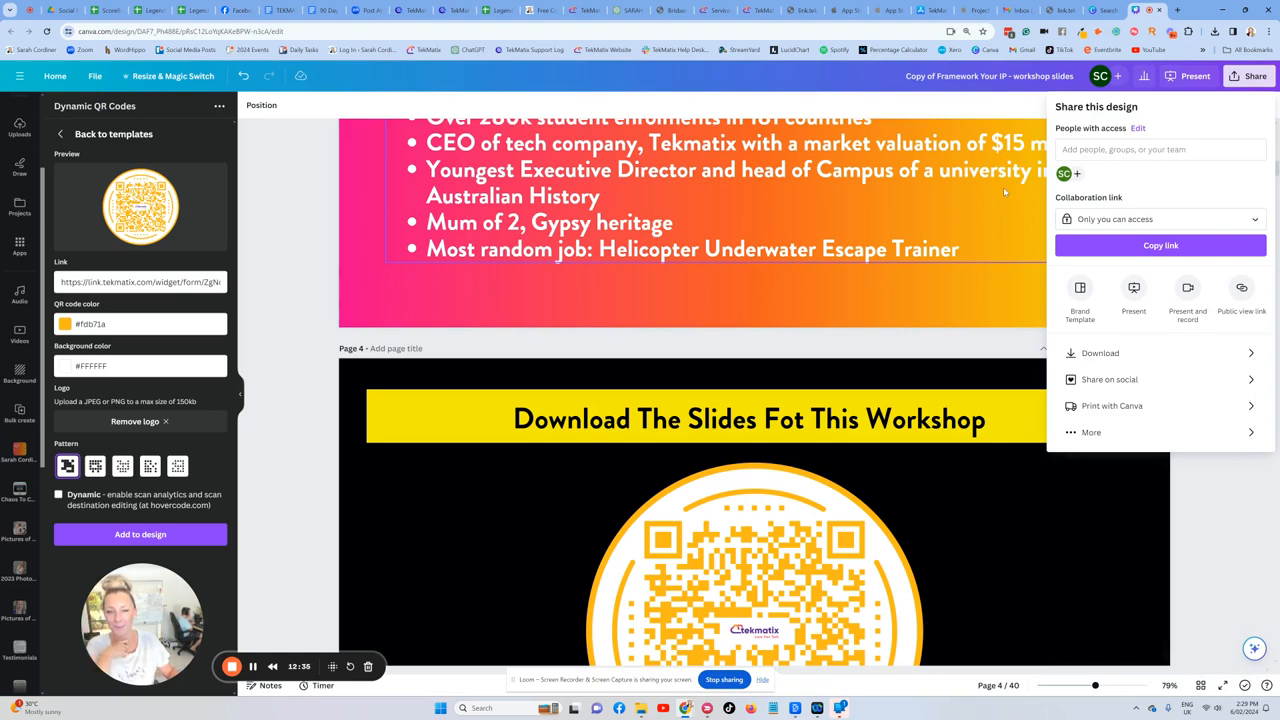
pyautogui.moveTo(1196, 328)
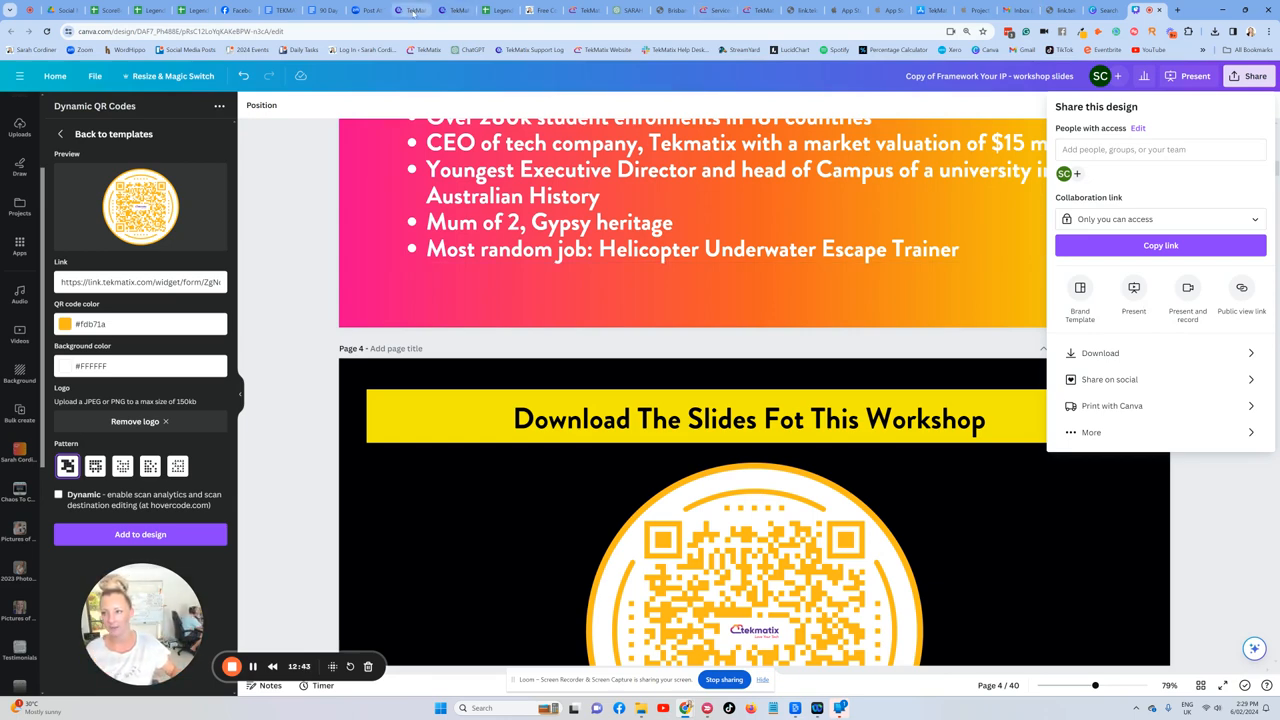
pyautogui.click(464, 10)
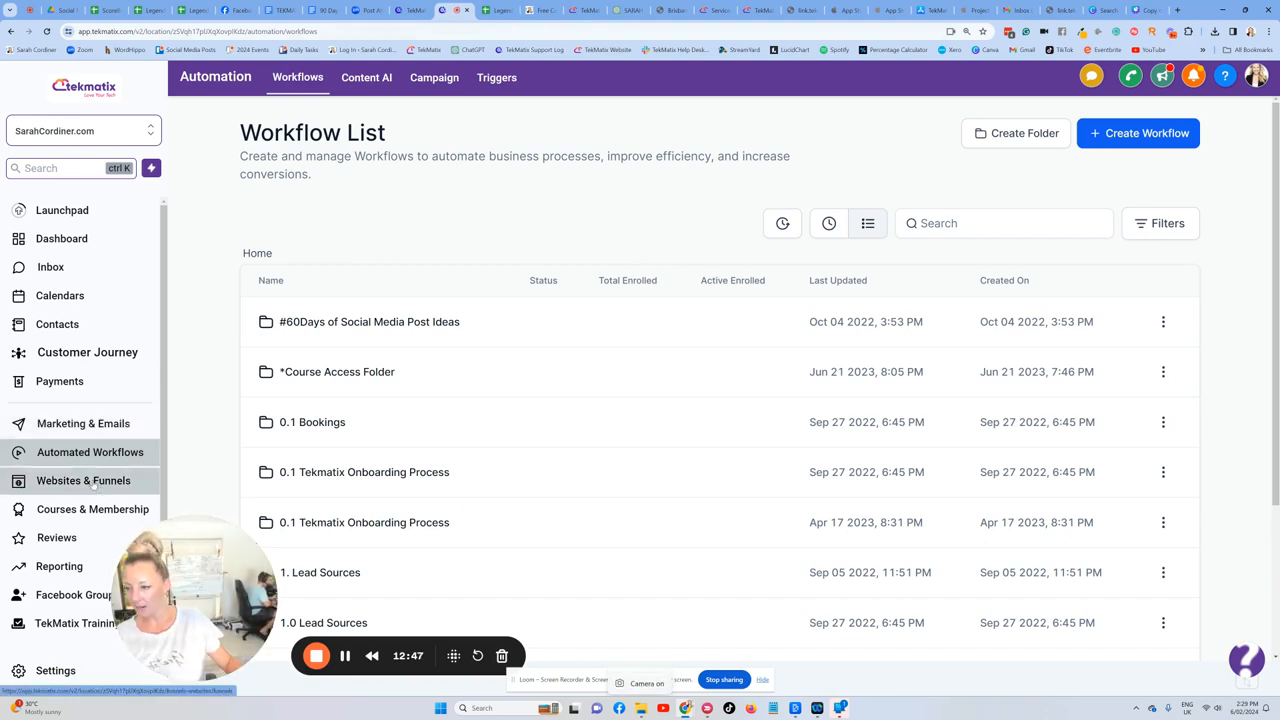
# - Go to Websites & Funnels and its Media section
pyautogui.click(84, 480)
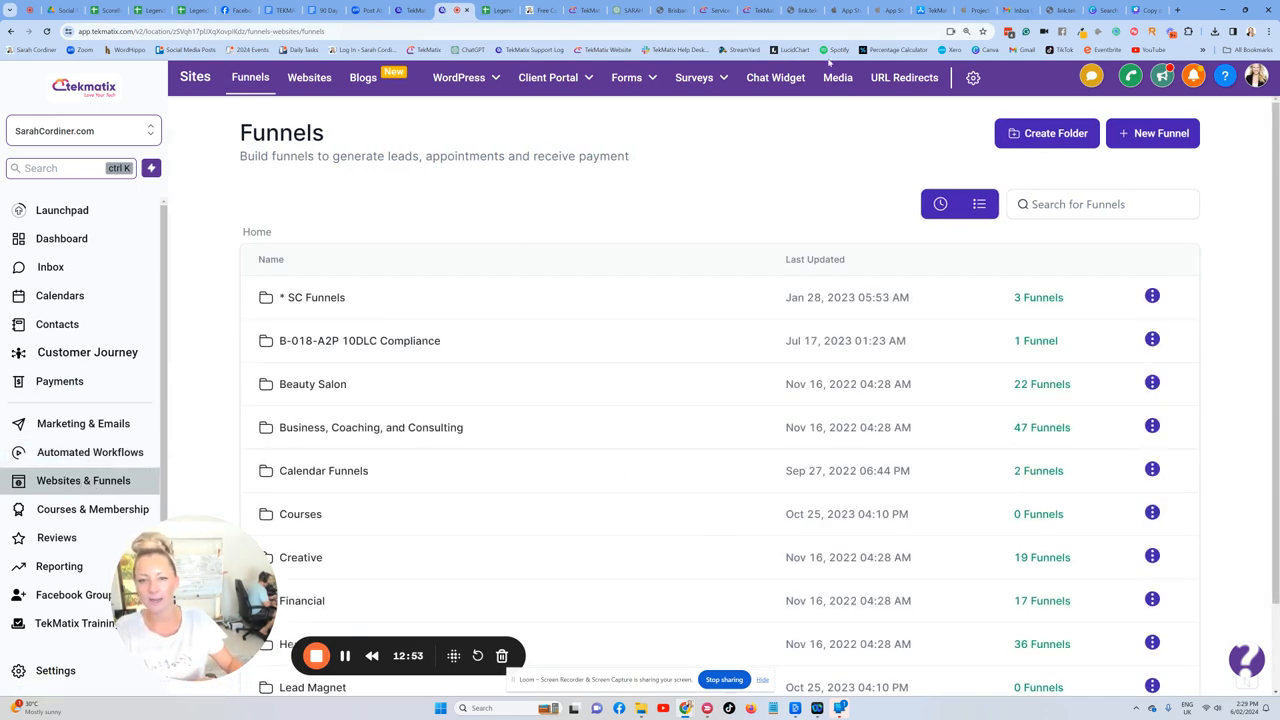
pyautogui.click(836, 76)
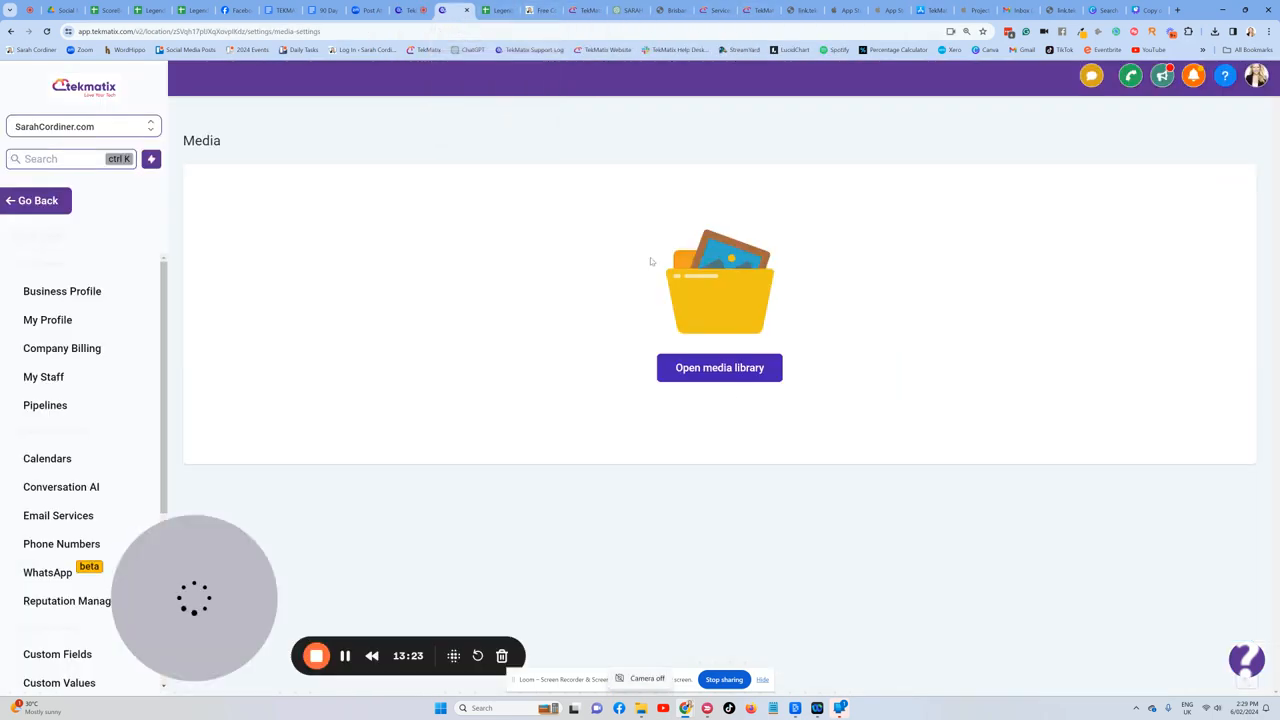
# - Upload the workshop slides PDF to the media library and copy its shareable link
pyautogui.click(720, 368)
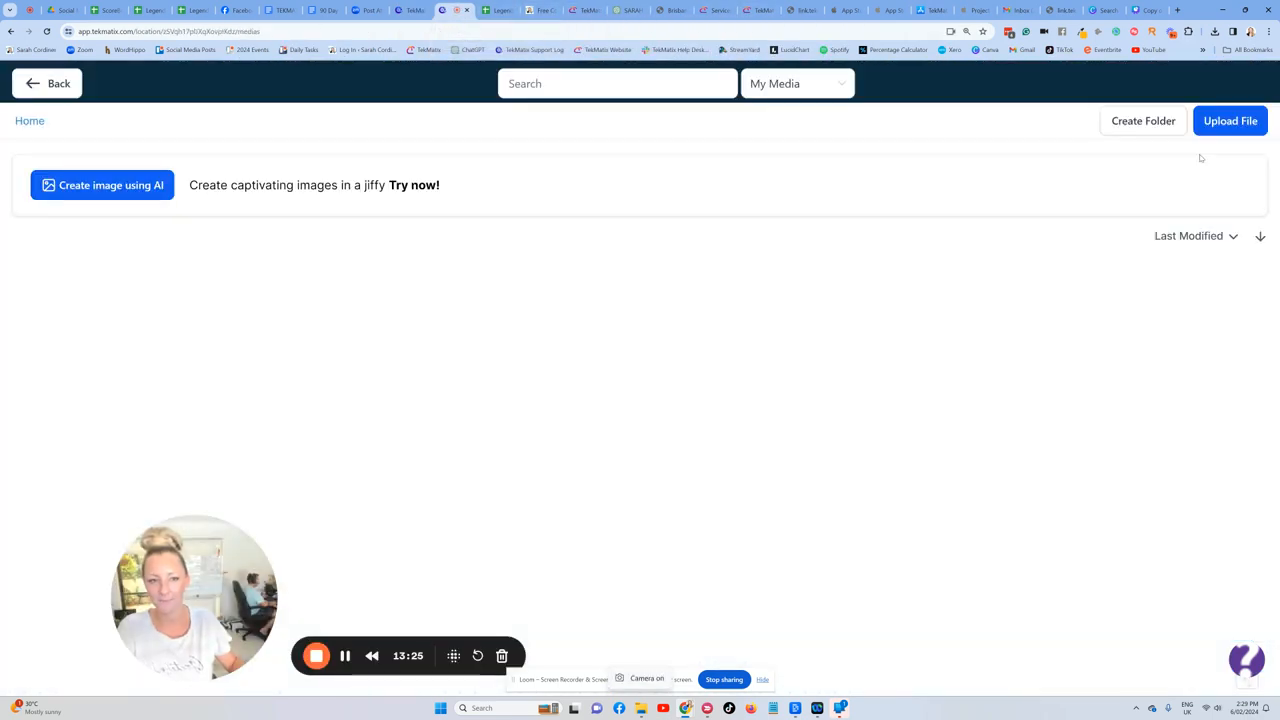
pyautogui.click(1230, 120)
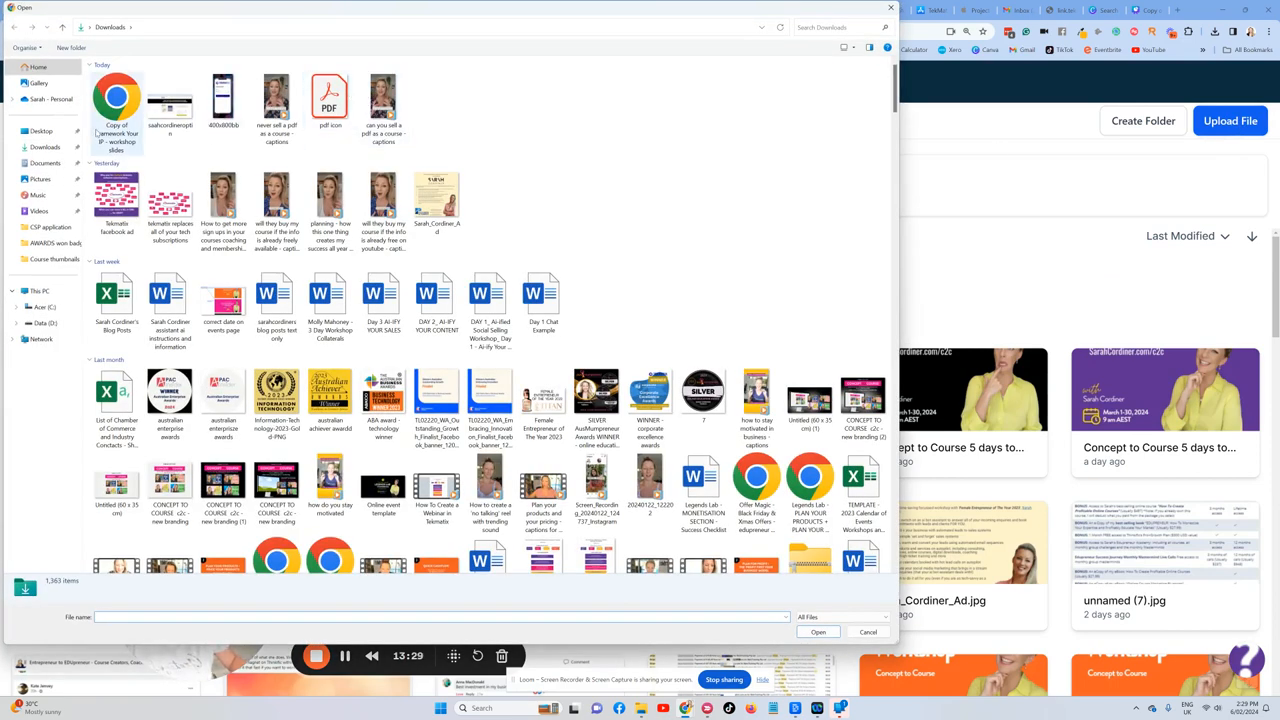
pyautogui.moveTo(116, 108)
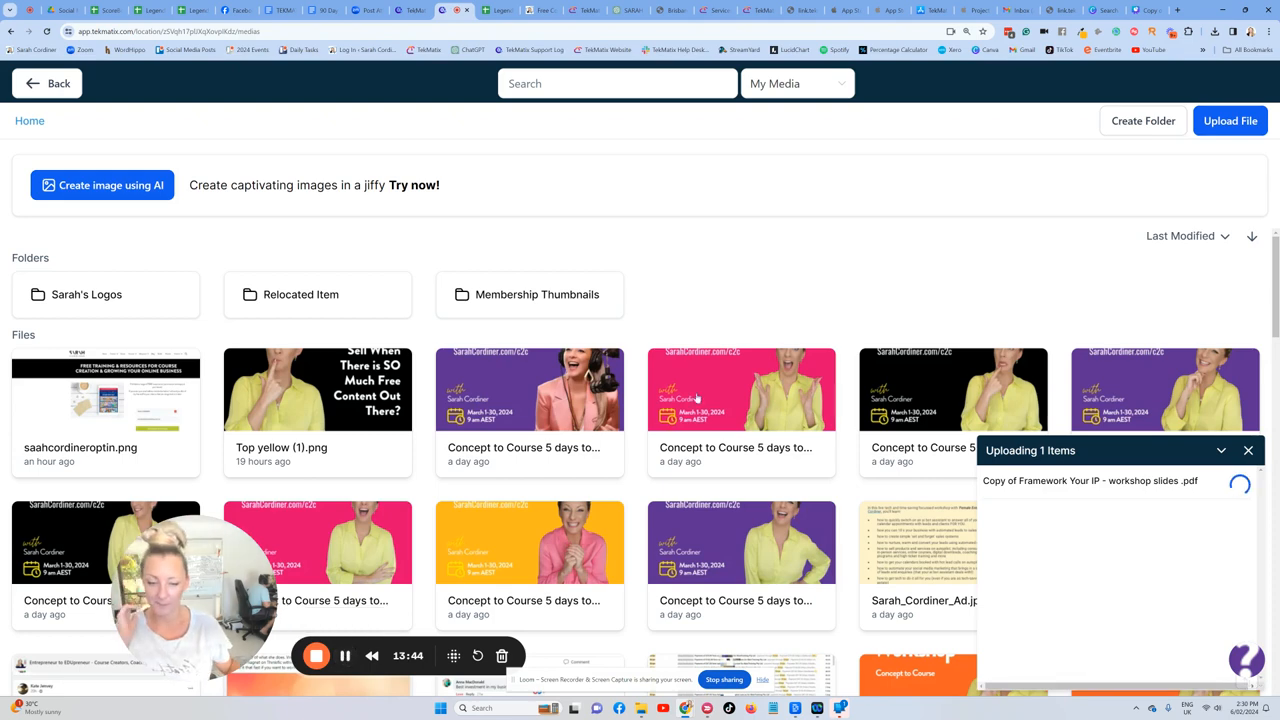
pyautogui.moveTo(300, 370)
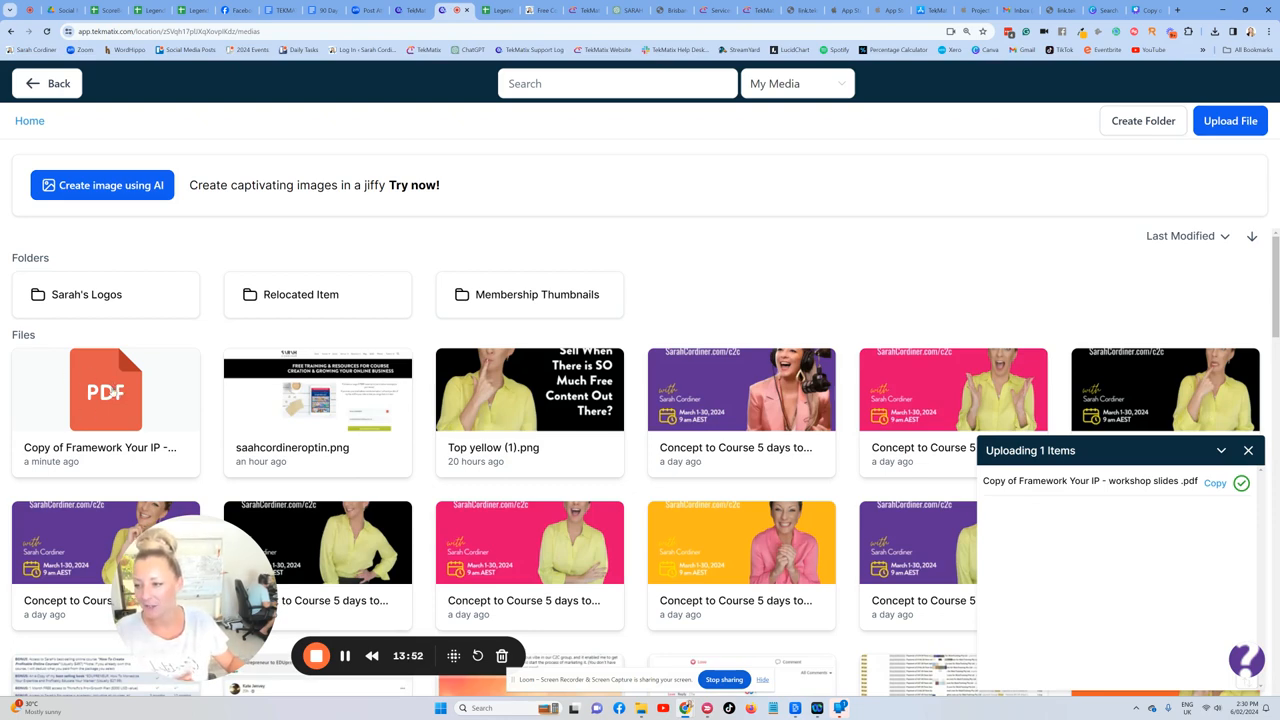
pyautogui.rightClick(104, 390)
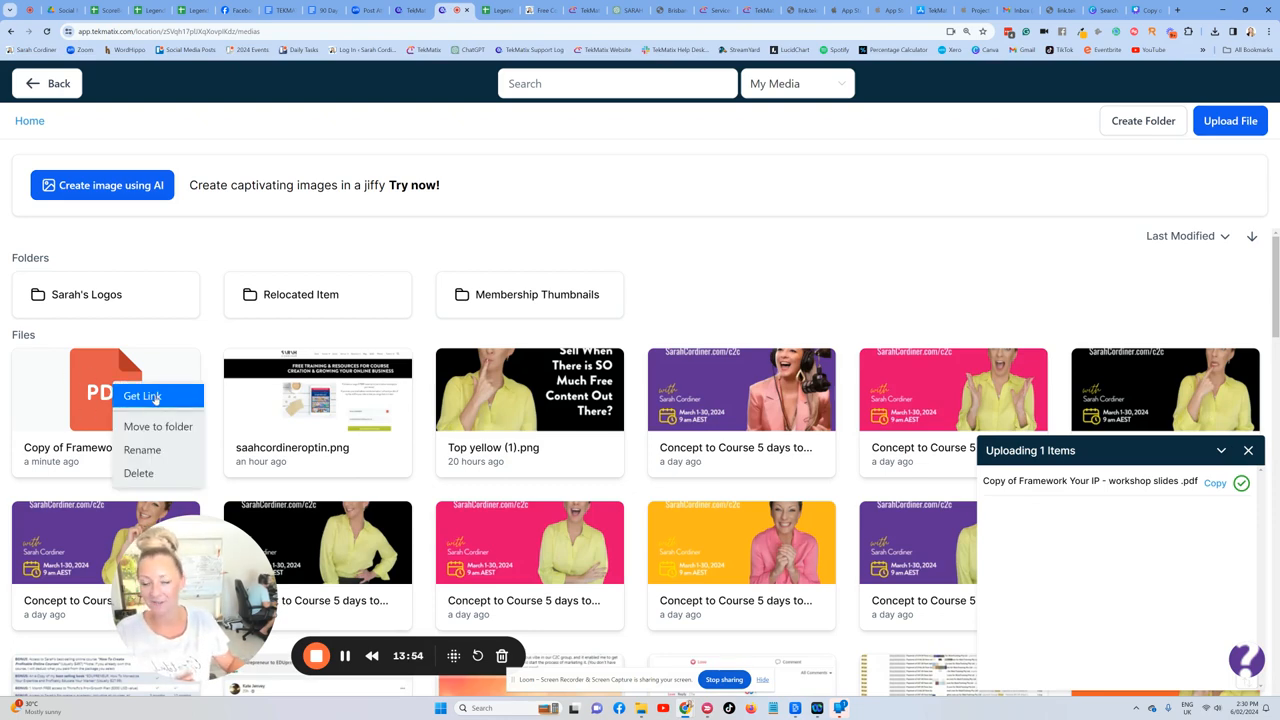
pyautogui.click(142, 396)
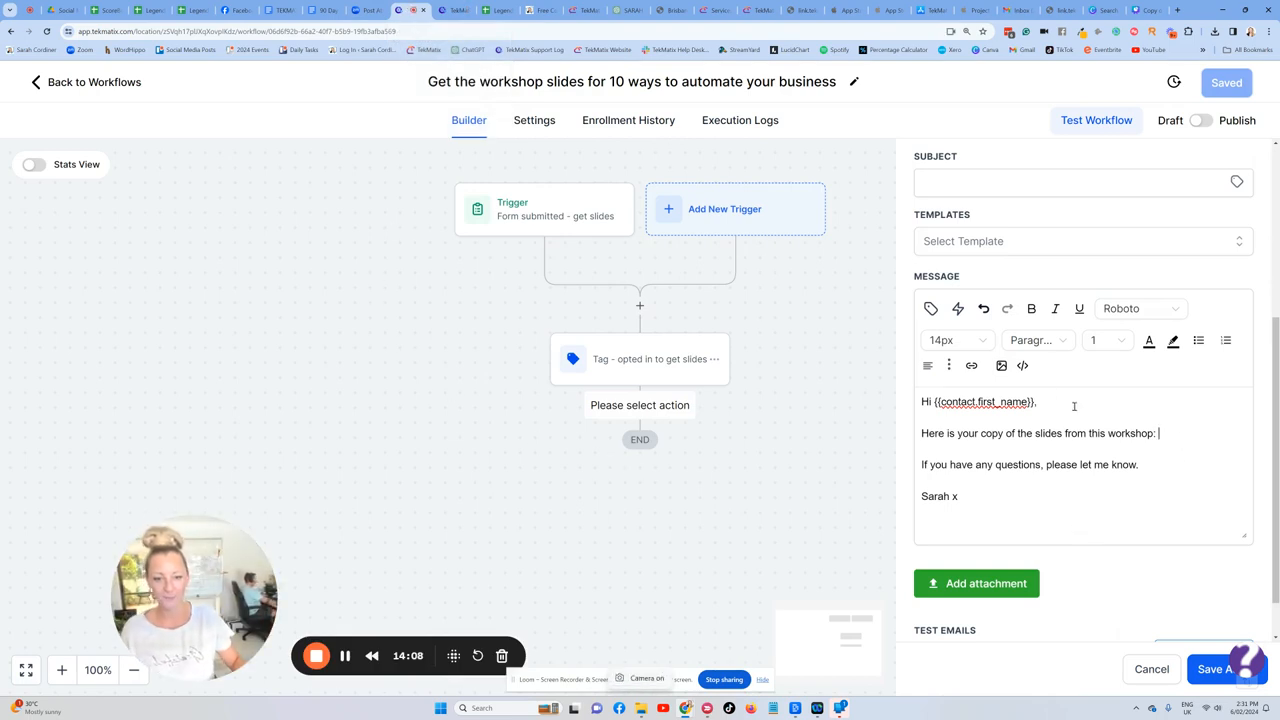
# - Add bold blue 'CLICK TO DOWNLOAD' text after the workshop line and begin linking it
pyautogui.write('DOWNLOAD')
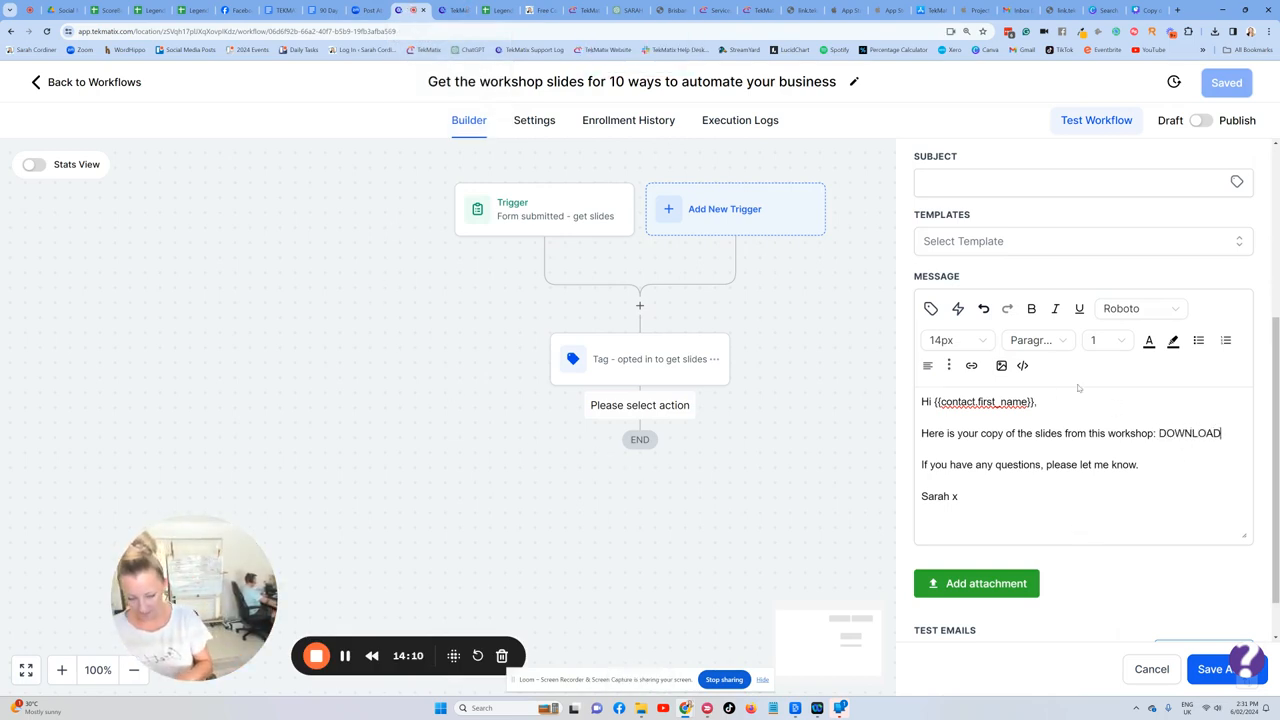
pyautogui.write('HERE')
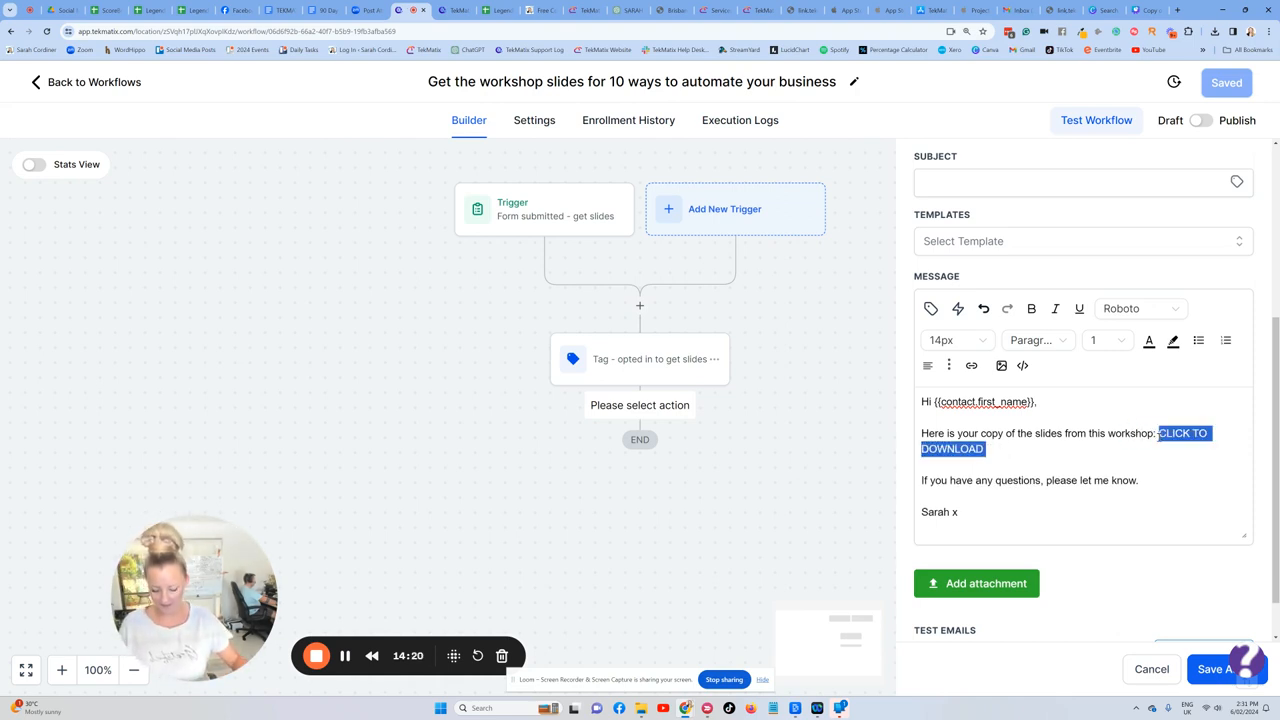
pyautogui.click(1148, 340)
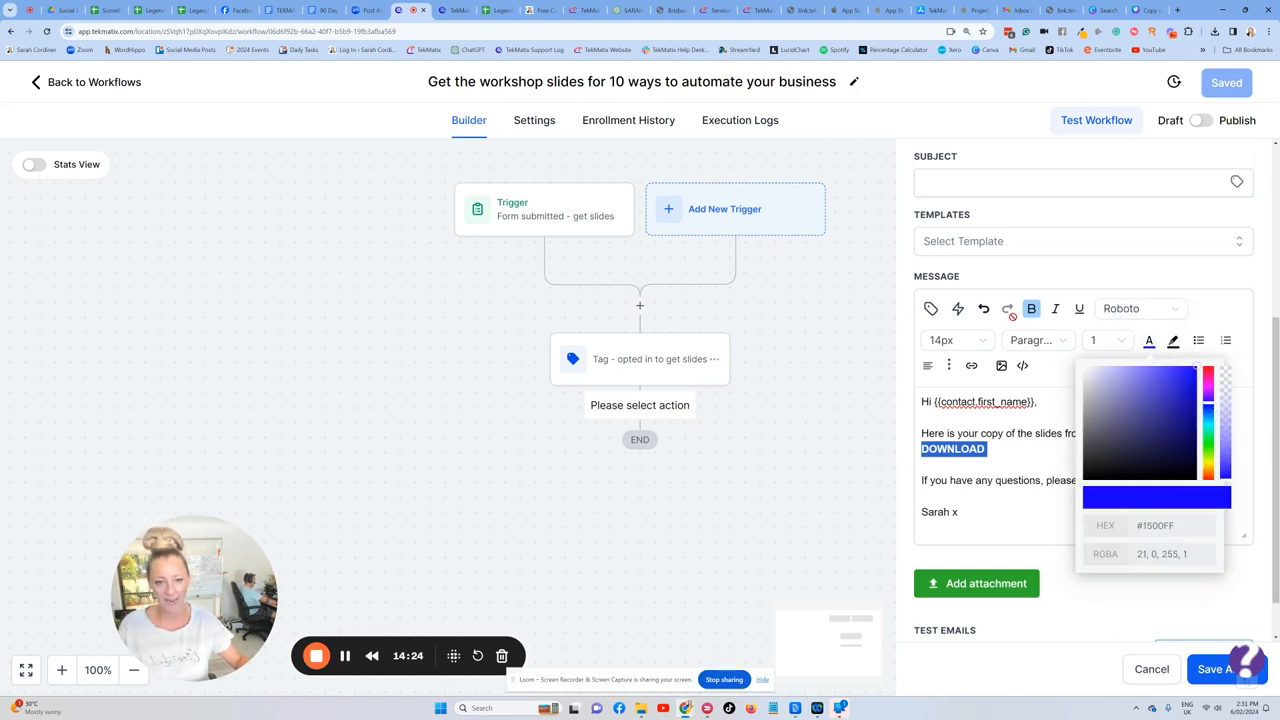
pyautogui.click(972, 364)
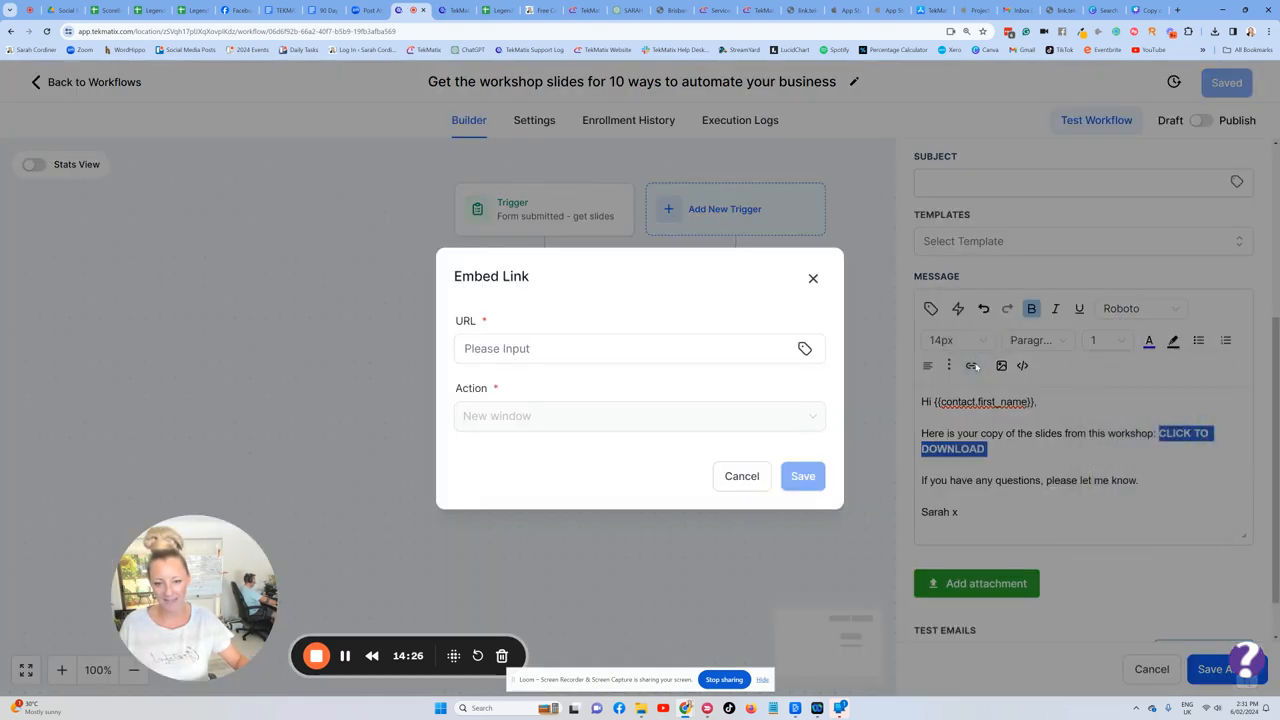
# - Link the download text to the uploaded slides PDF URL, opening in a new window, and save
pyautogui.write('Vqh17plJXqXovpIKdz/media/65c1b5ca0e904beb562af893.pdf')
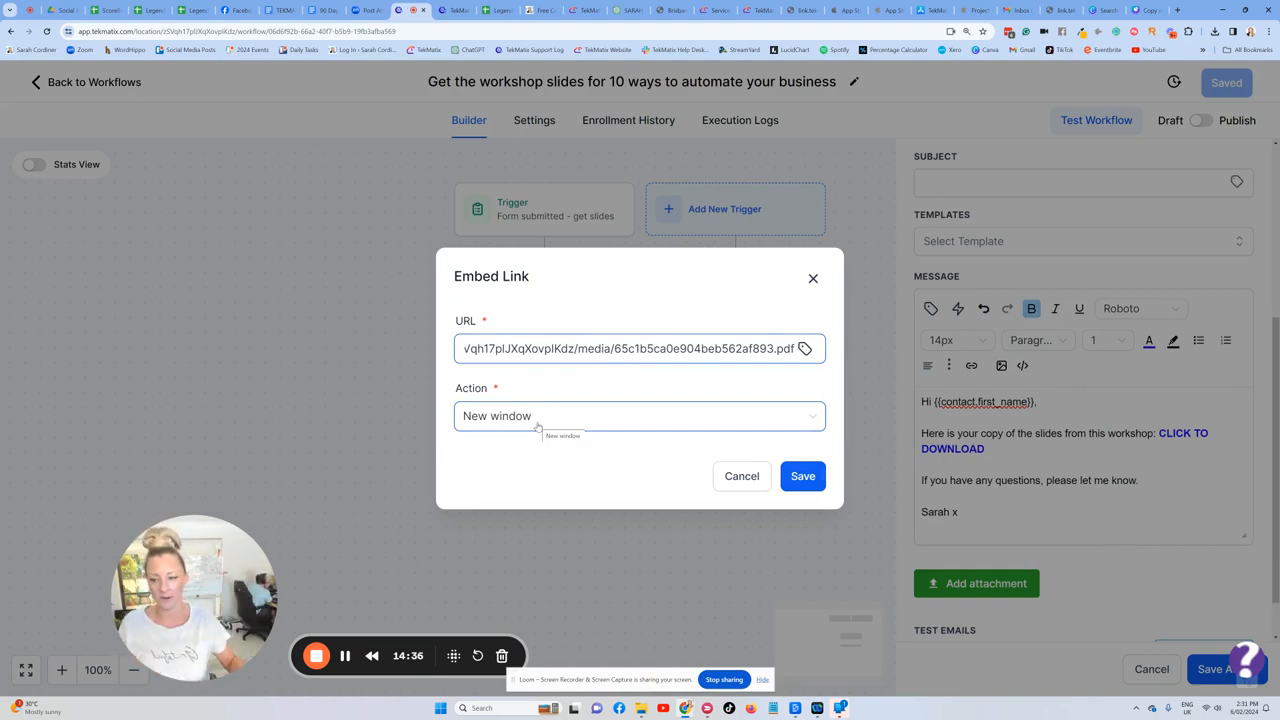
pyautogui.click(640, 414)
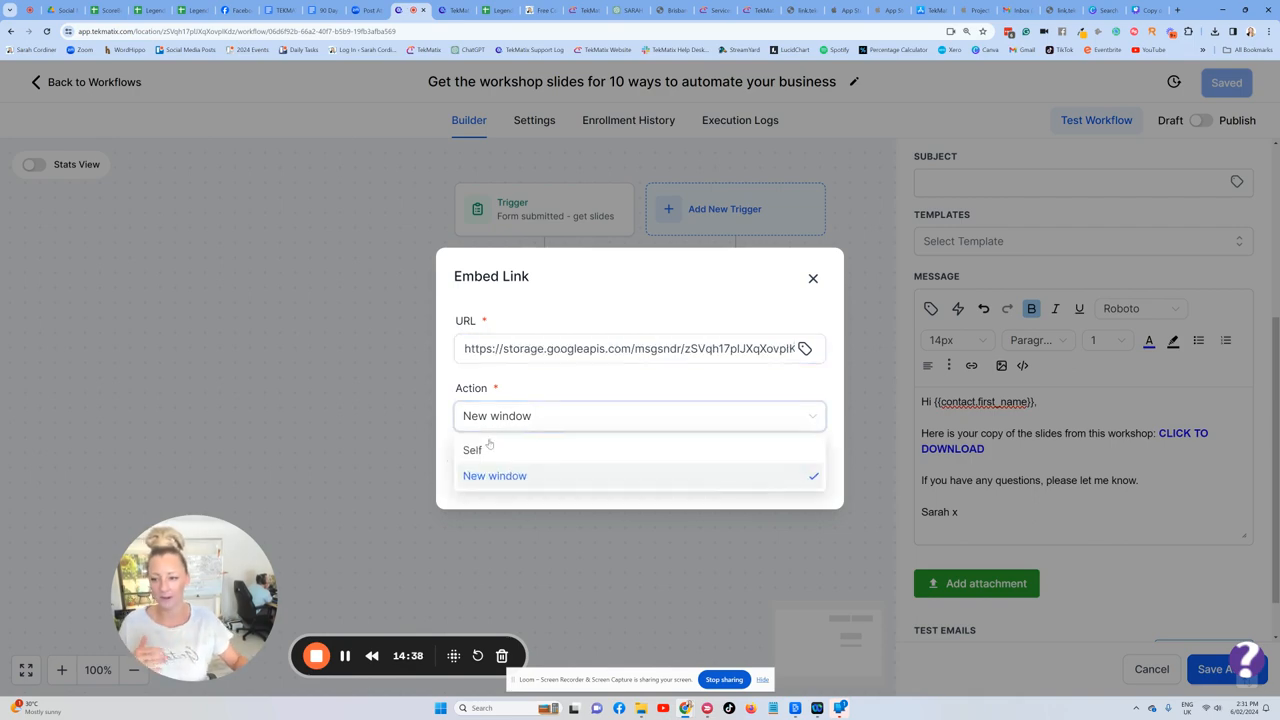
pyautogui.click(496, 476)
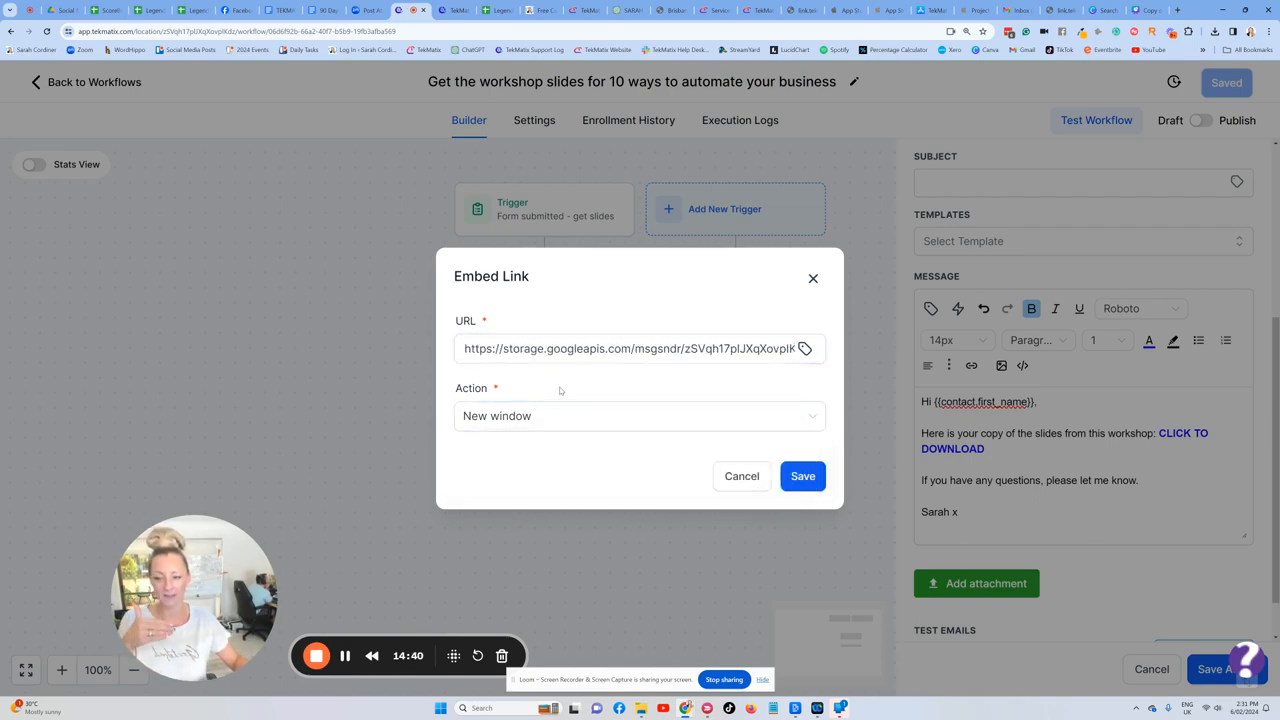
pyautogui.click(802, 476)
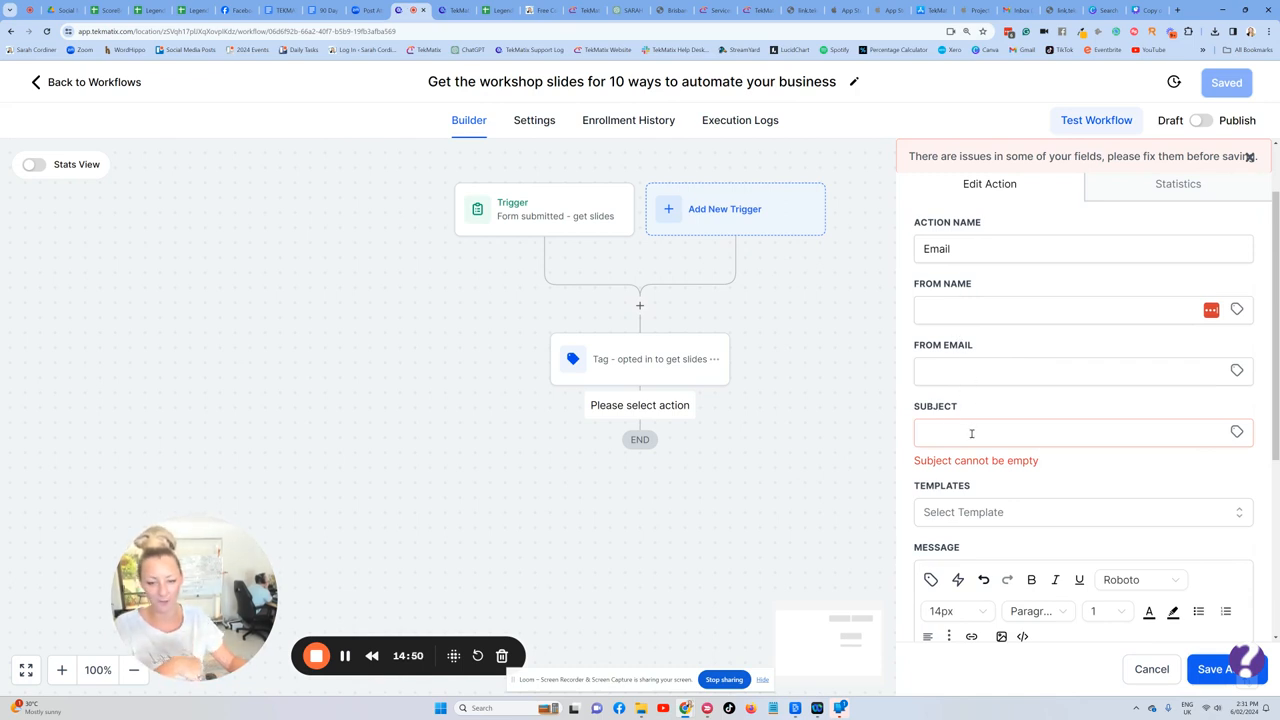
pyautogui.click(1080, 432)
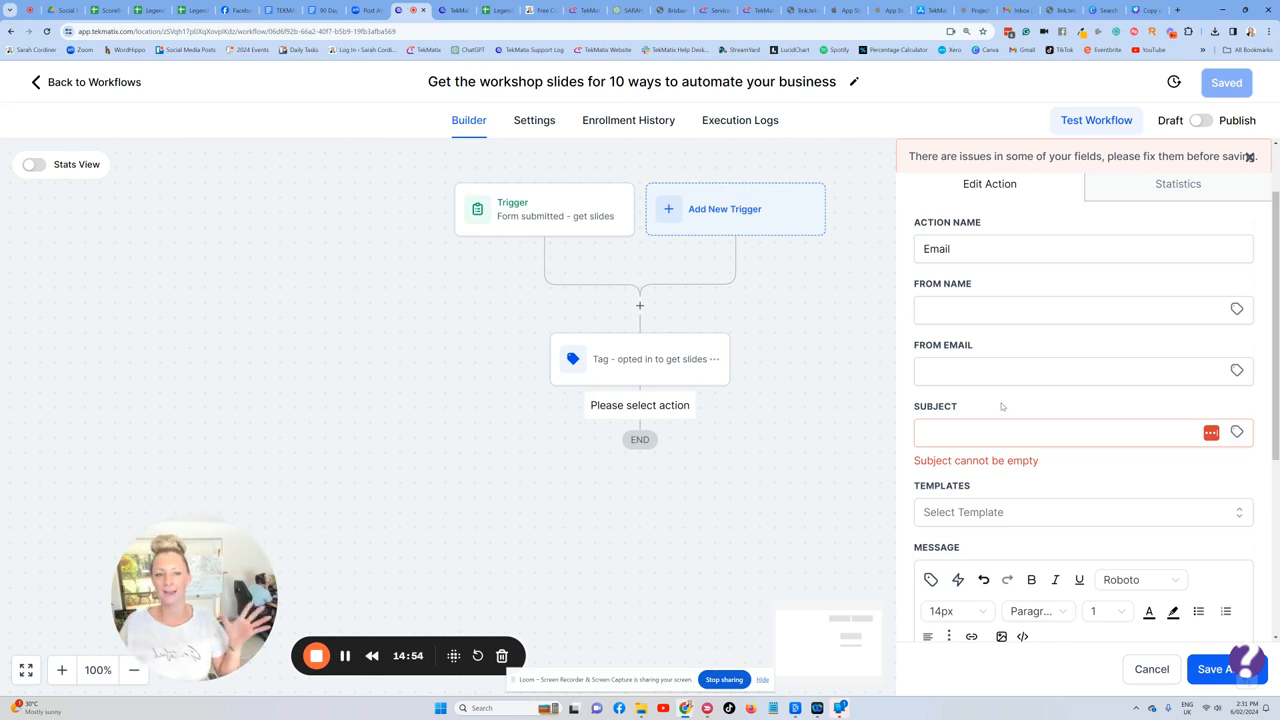
pyautogui.moveTo(1036, 356)
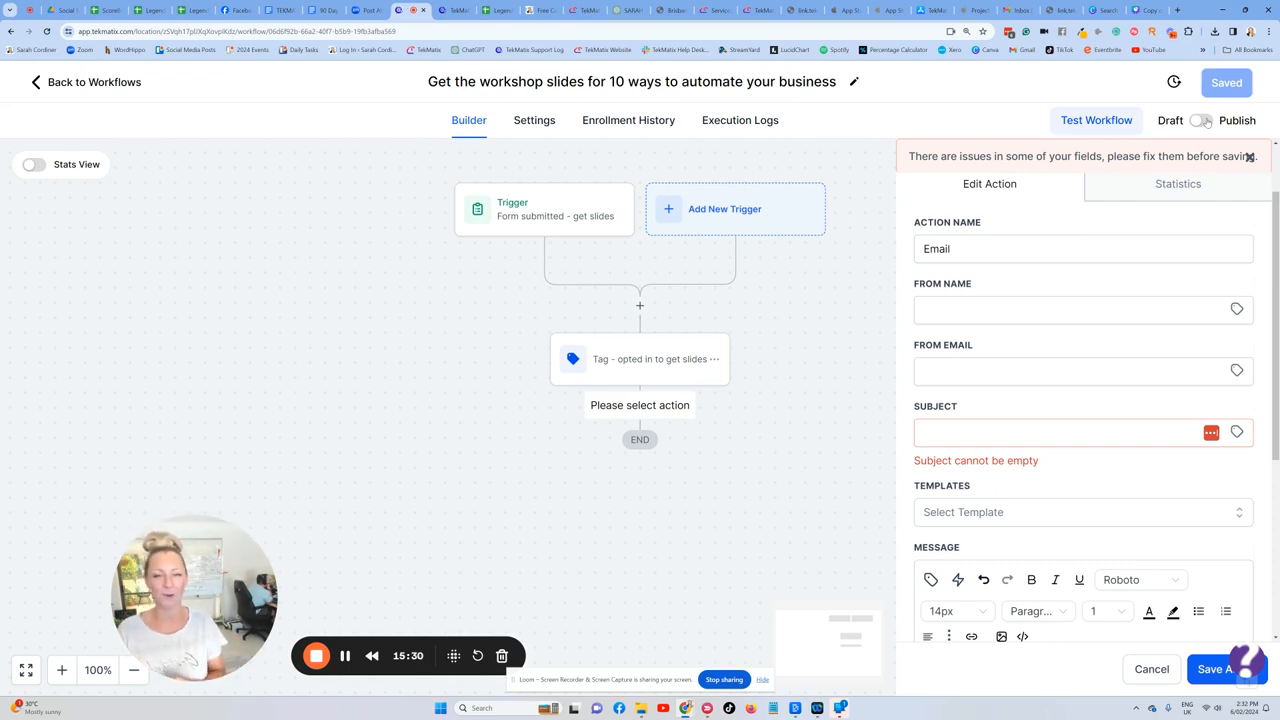
pyautogui.moveTo(1062, 50)
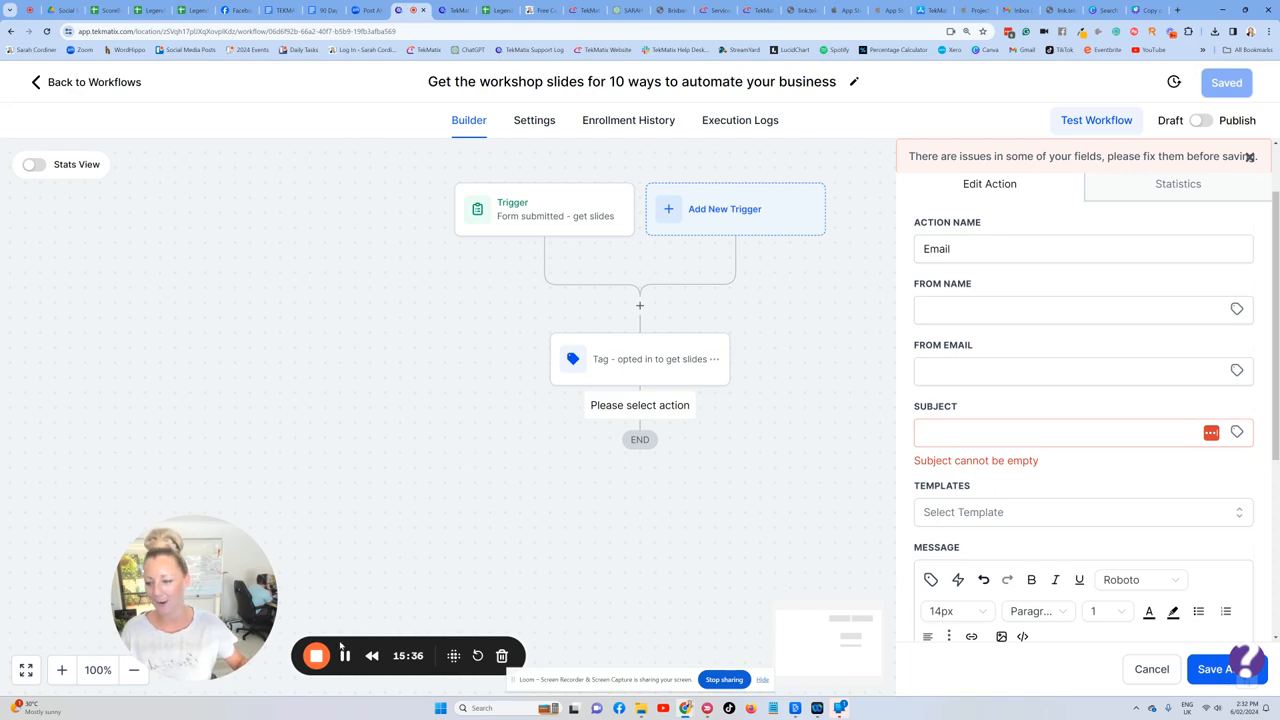
pyautogui.moveTo(316, 656)
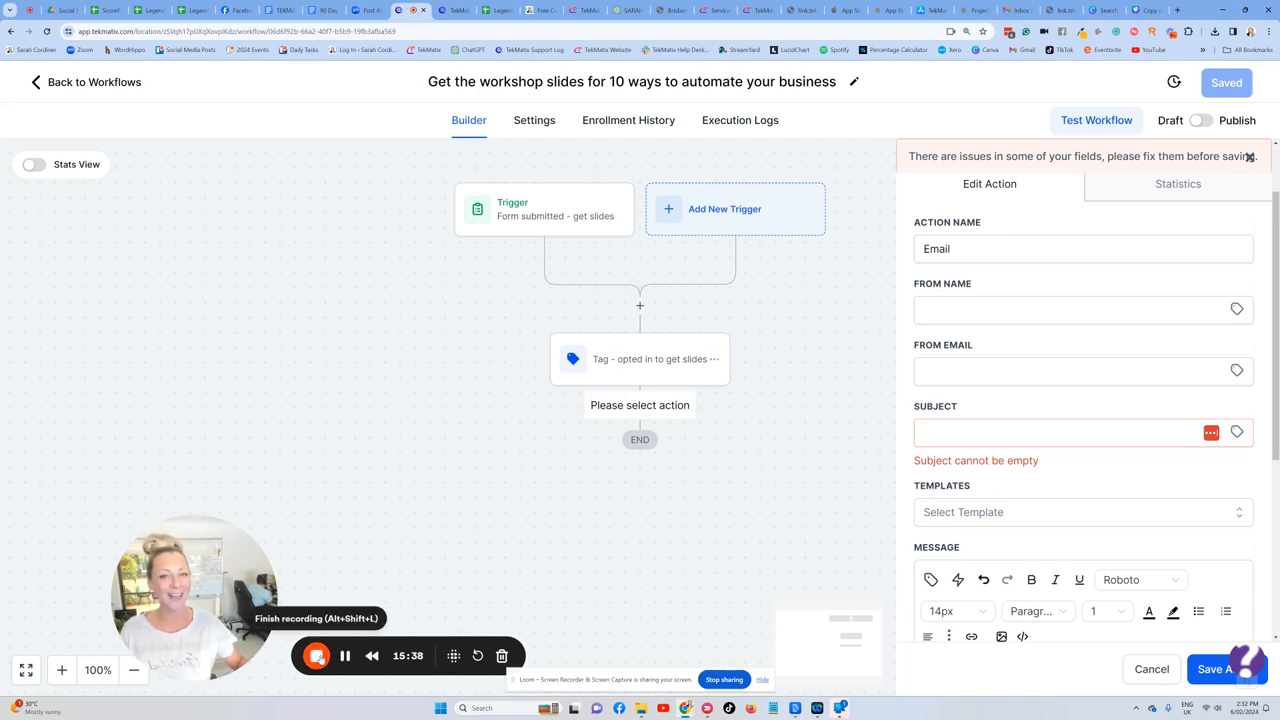